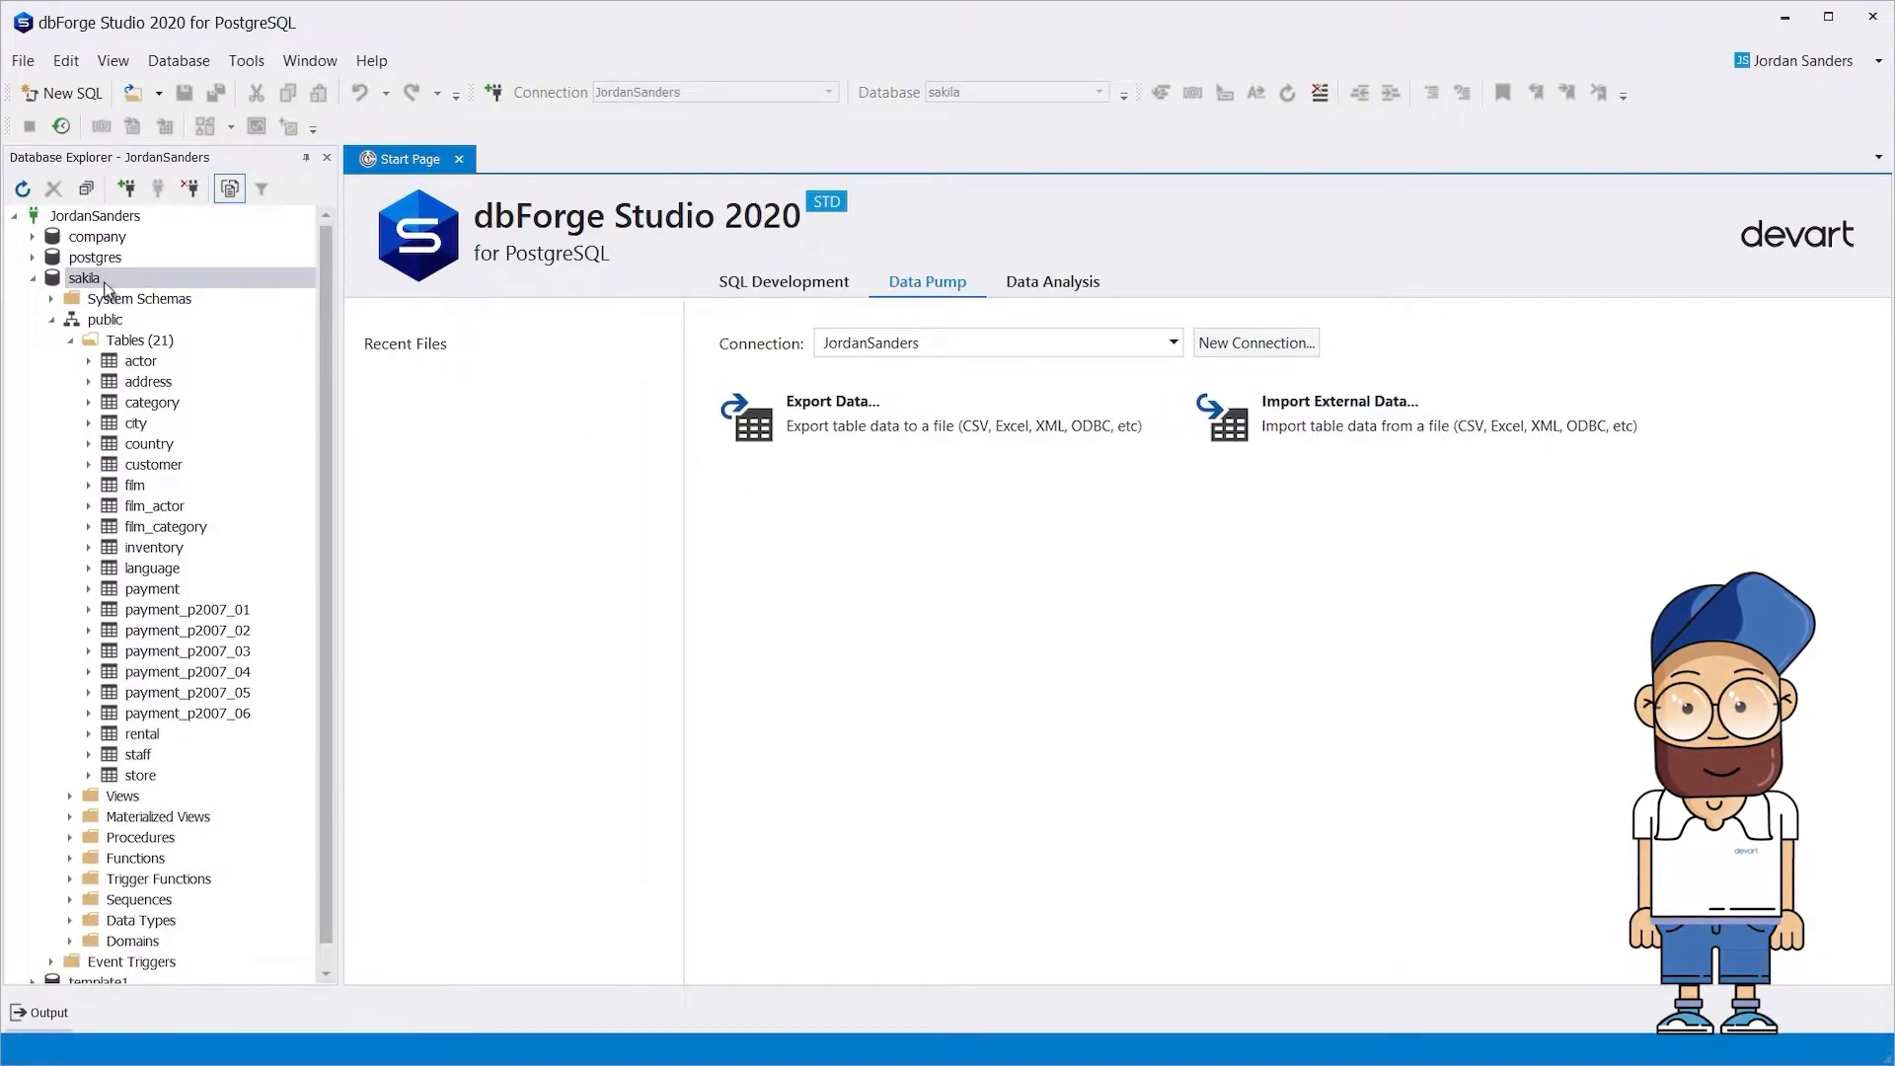
# Import D:\Products_Data\Product.xls from MS Excel into a new sakila table named Product
pyautogui.rightClick(85, 277)
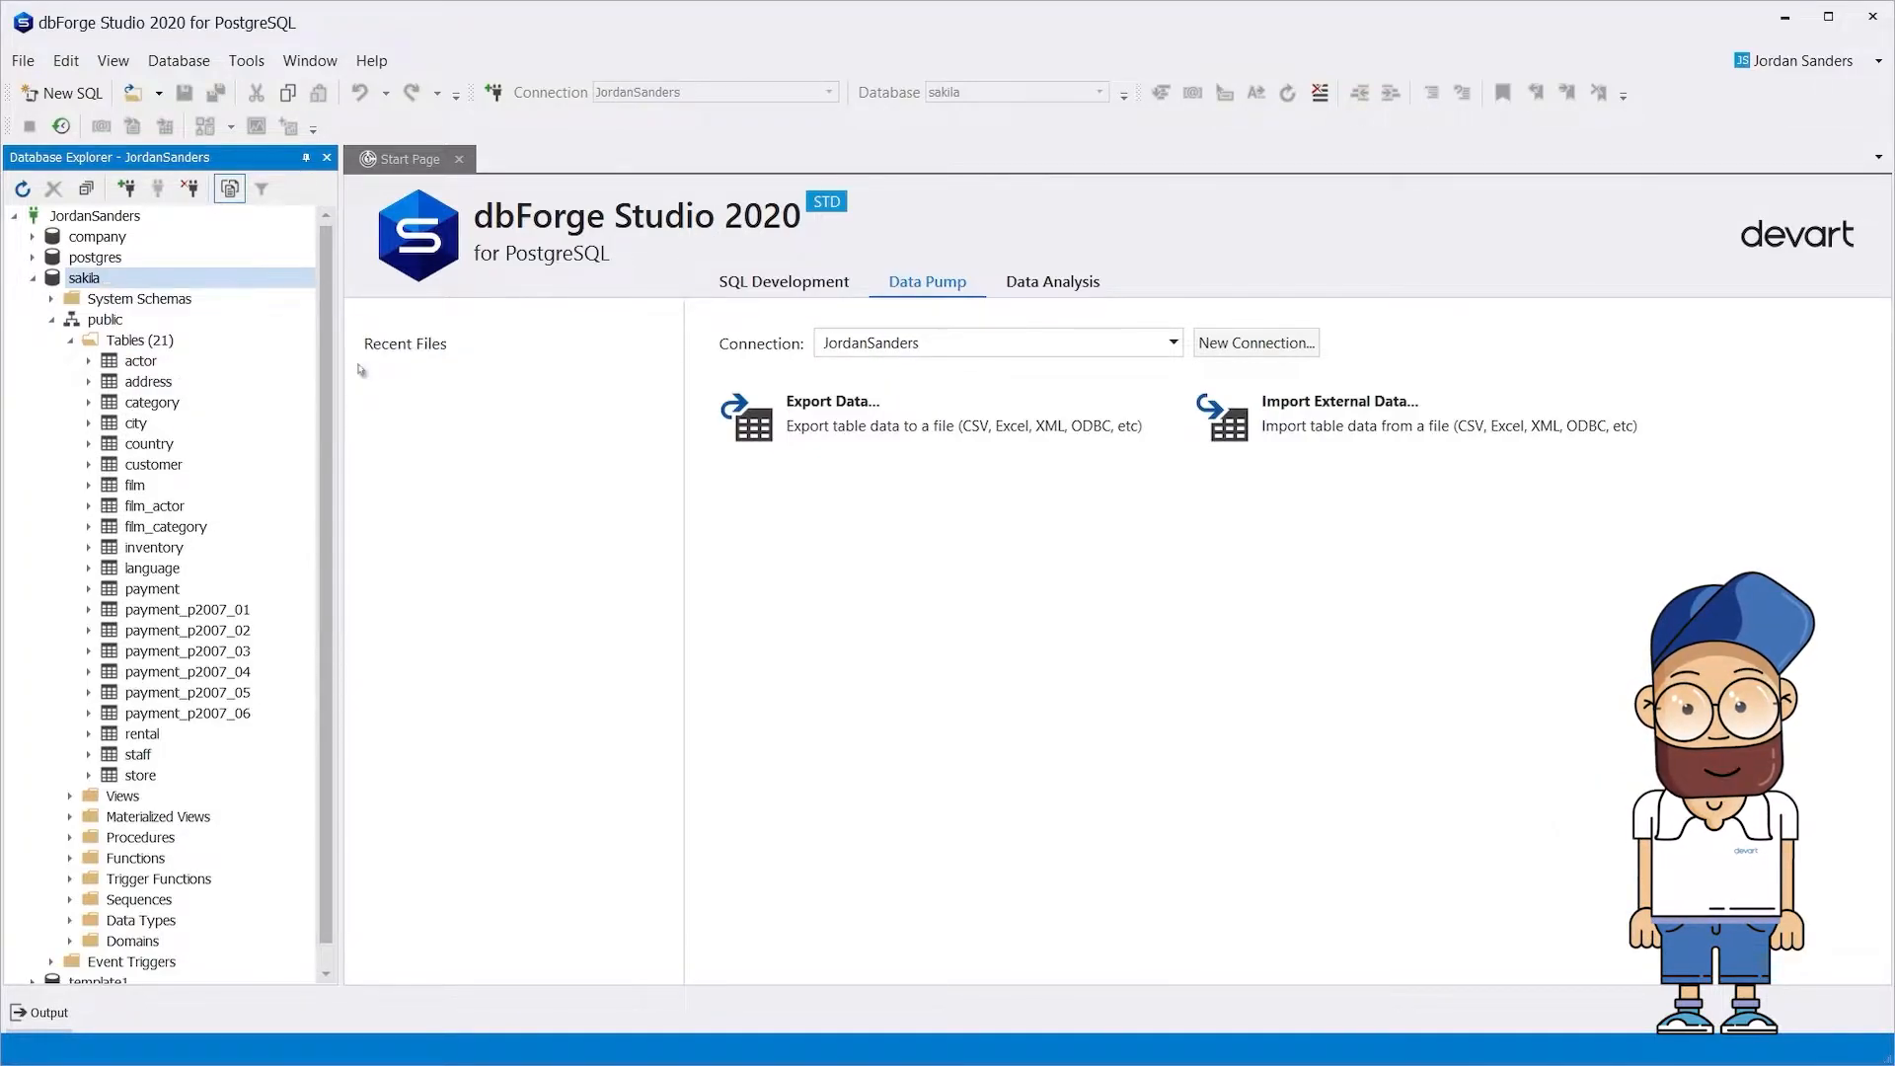
pyautogui.click(1338, 402)
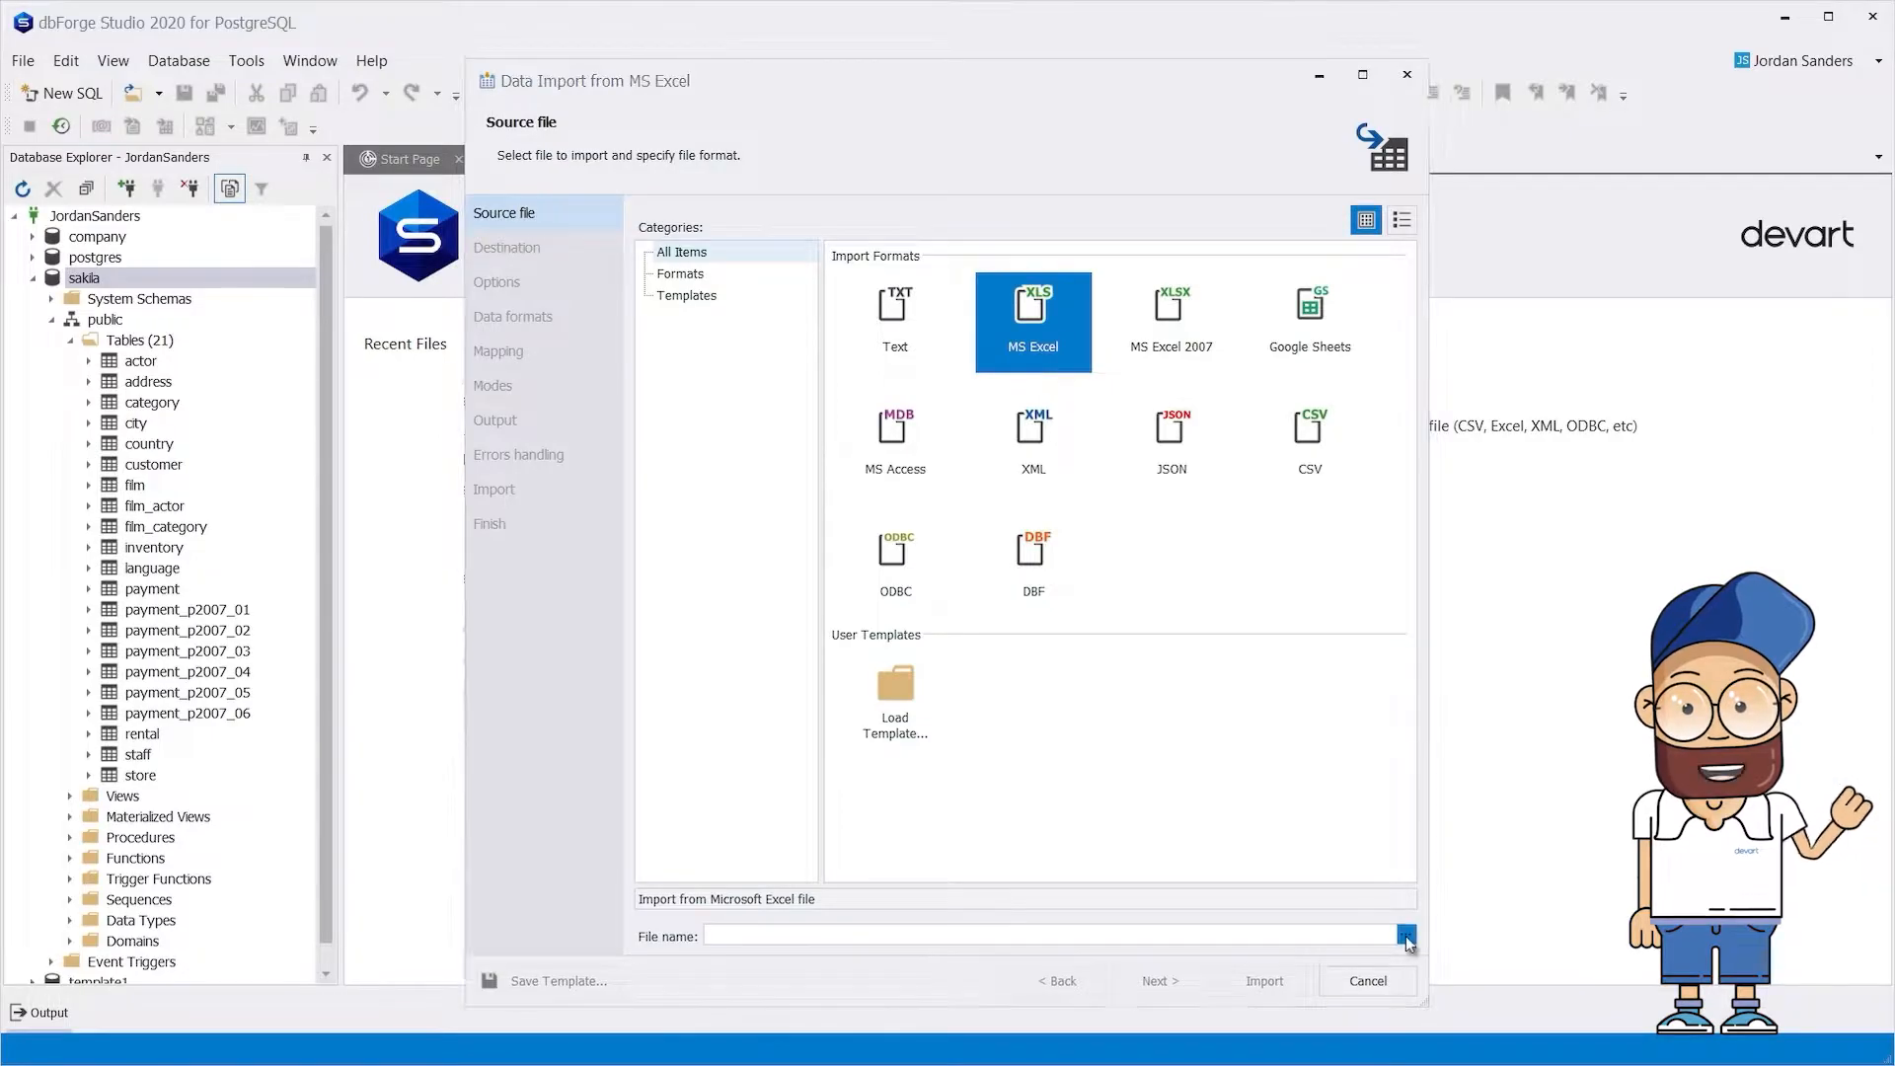
pyautogui.click(1405, 935)
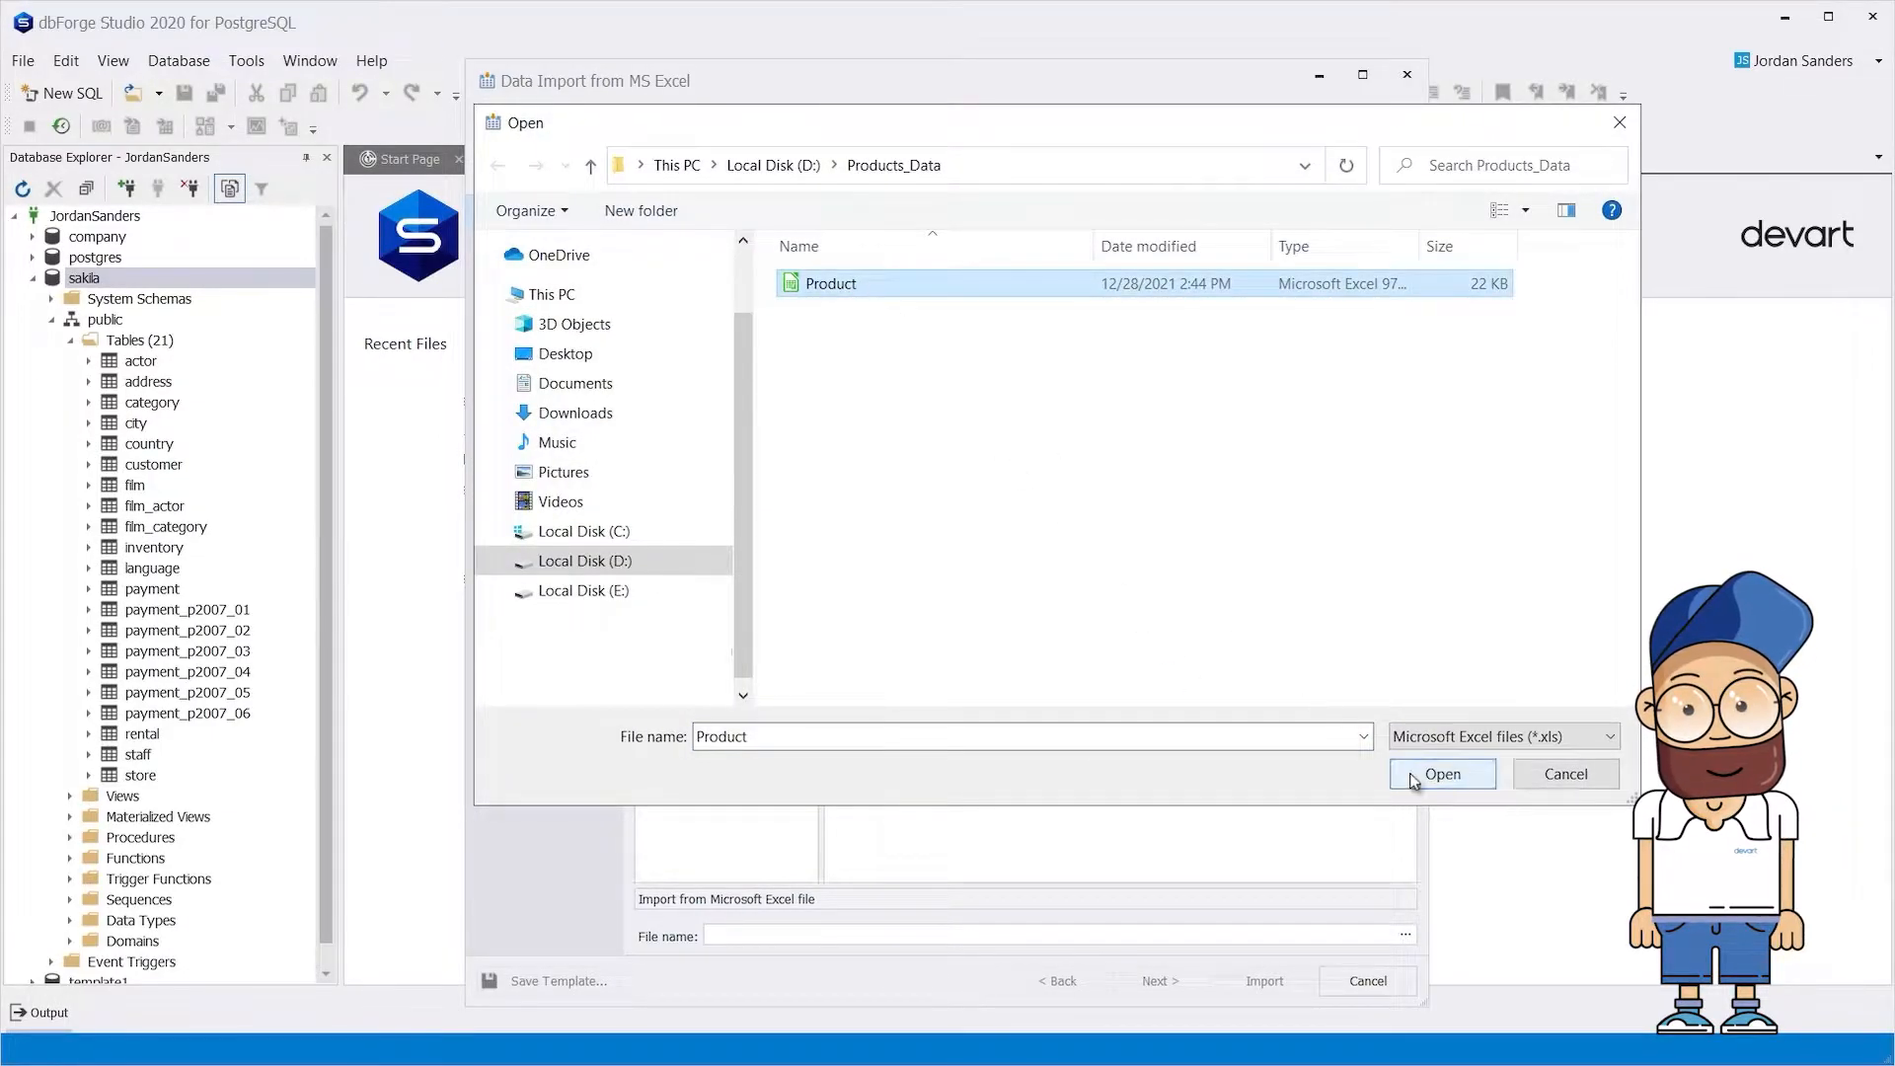
pyautogui.click(1441, 774)
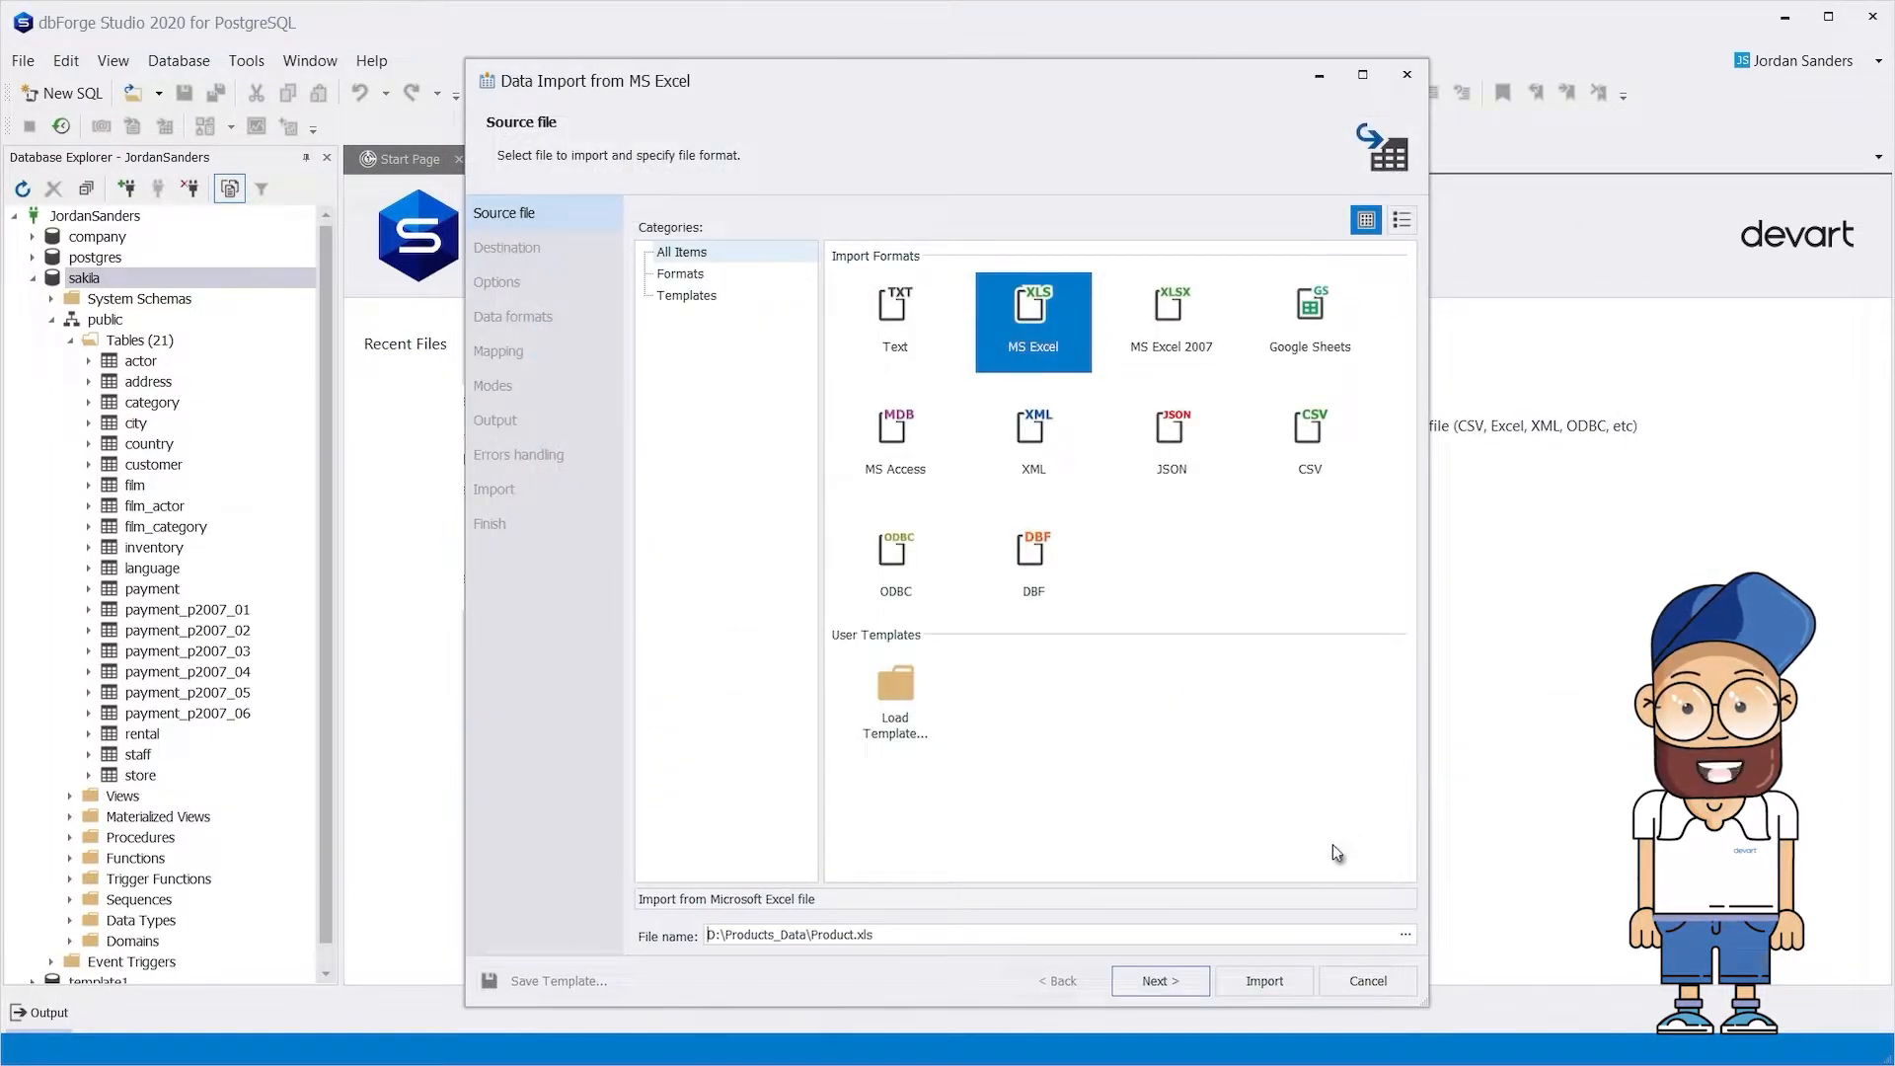
pyautogui.click(1157, 980)
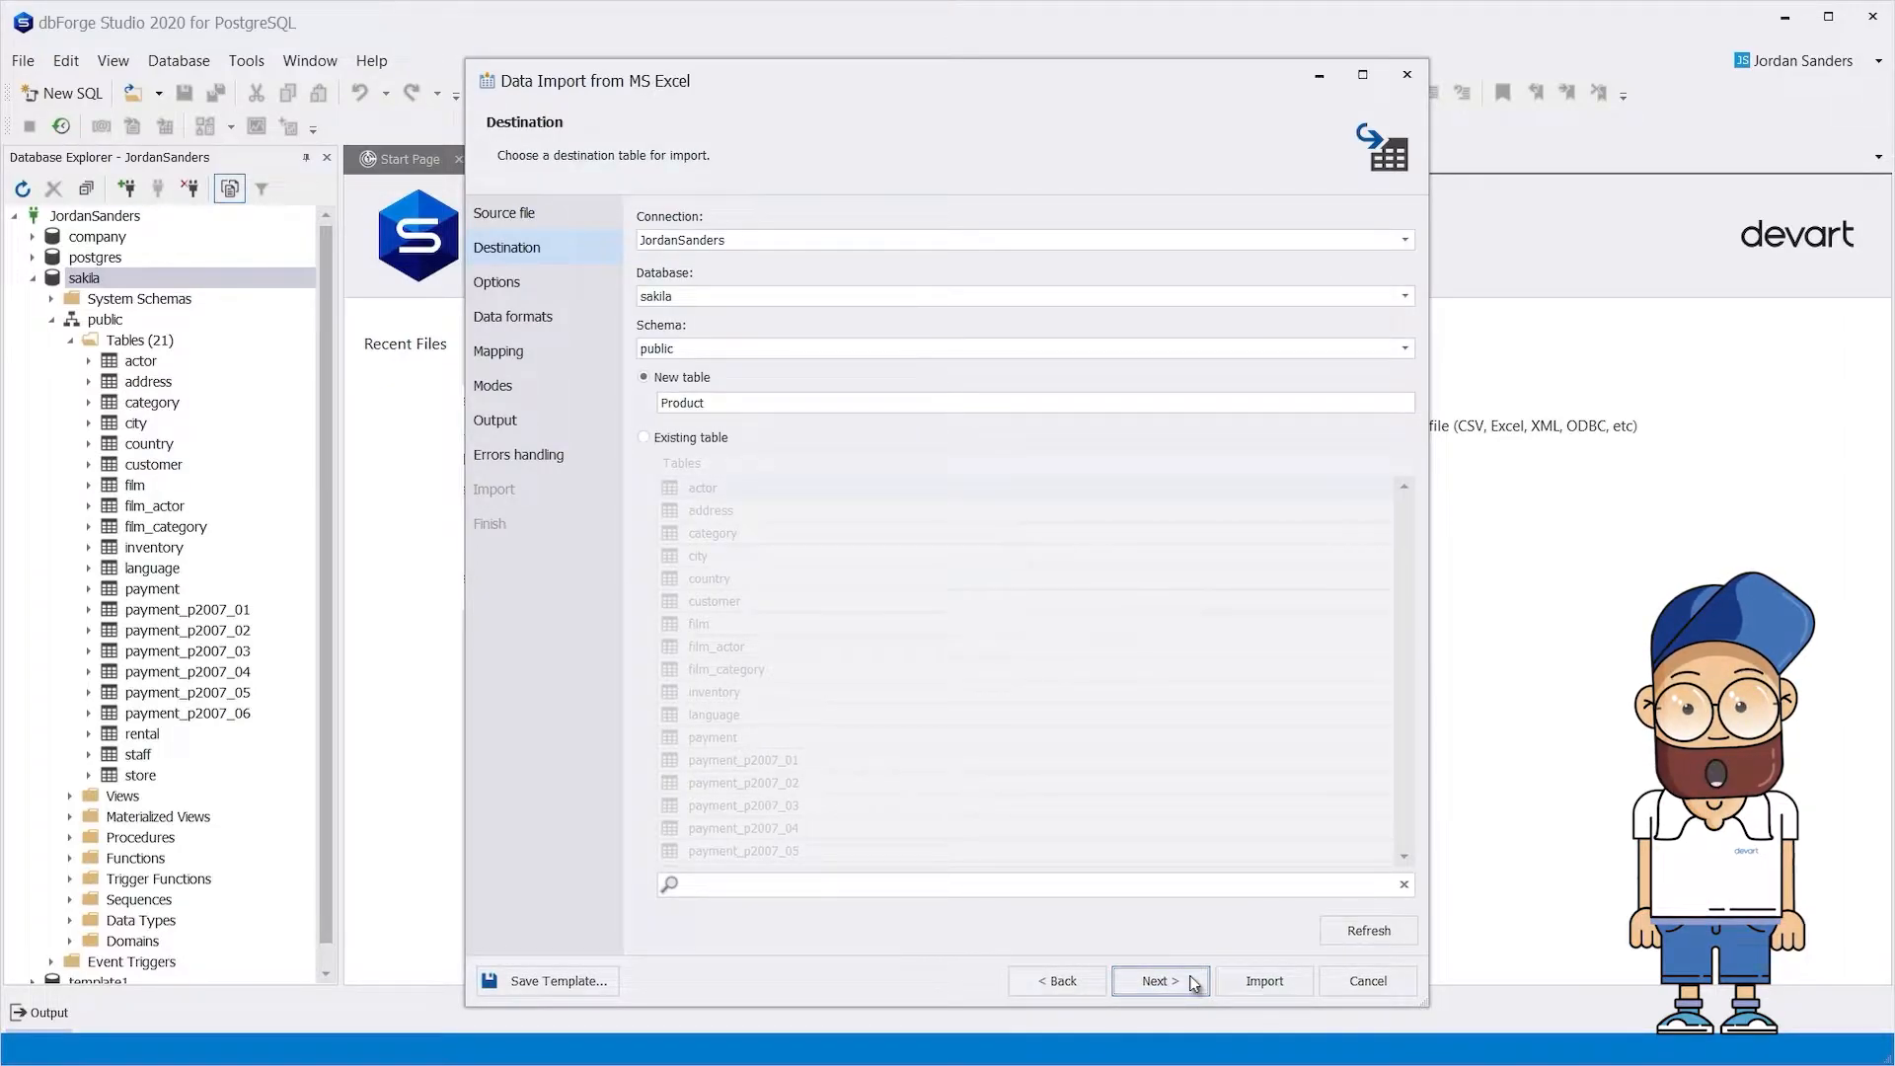
pyautogui.click(1031, 402)
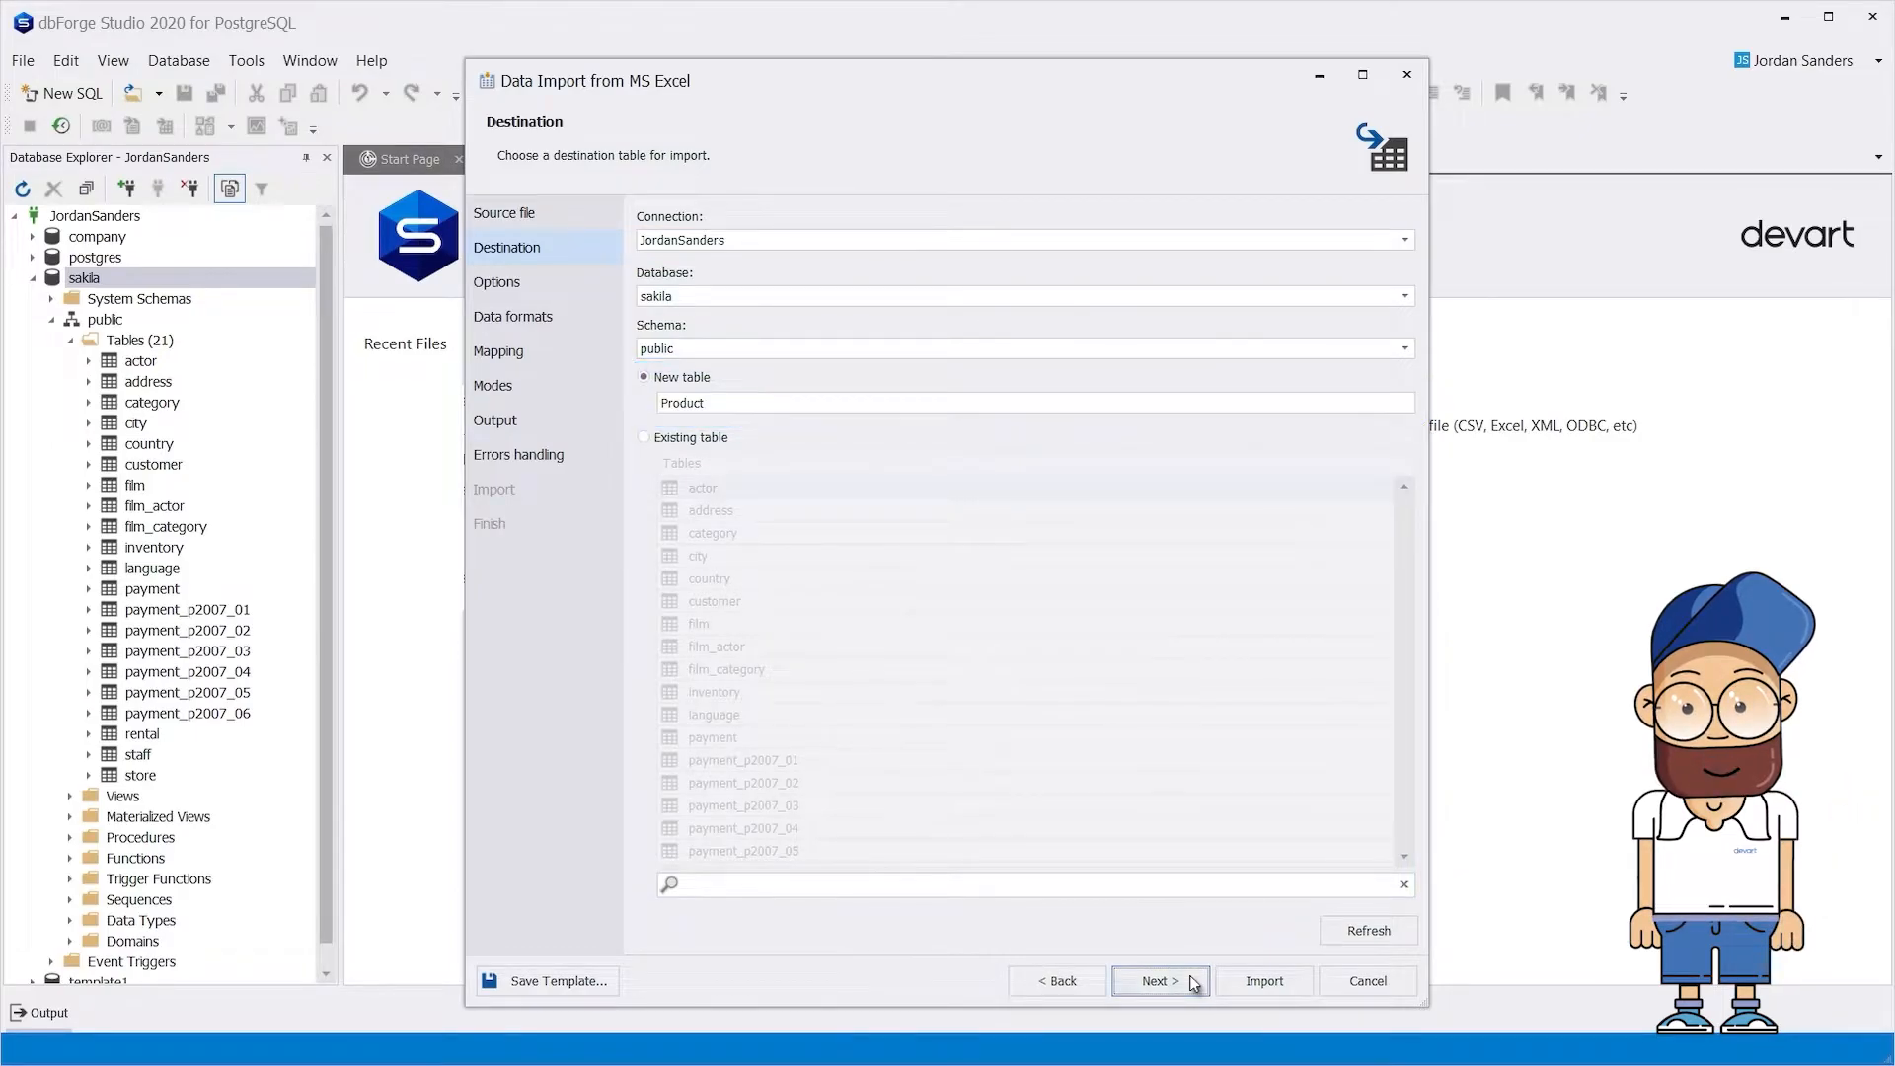
pyautogui.click(1157, 980)
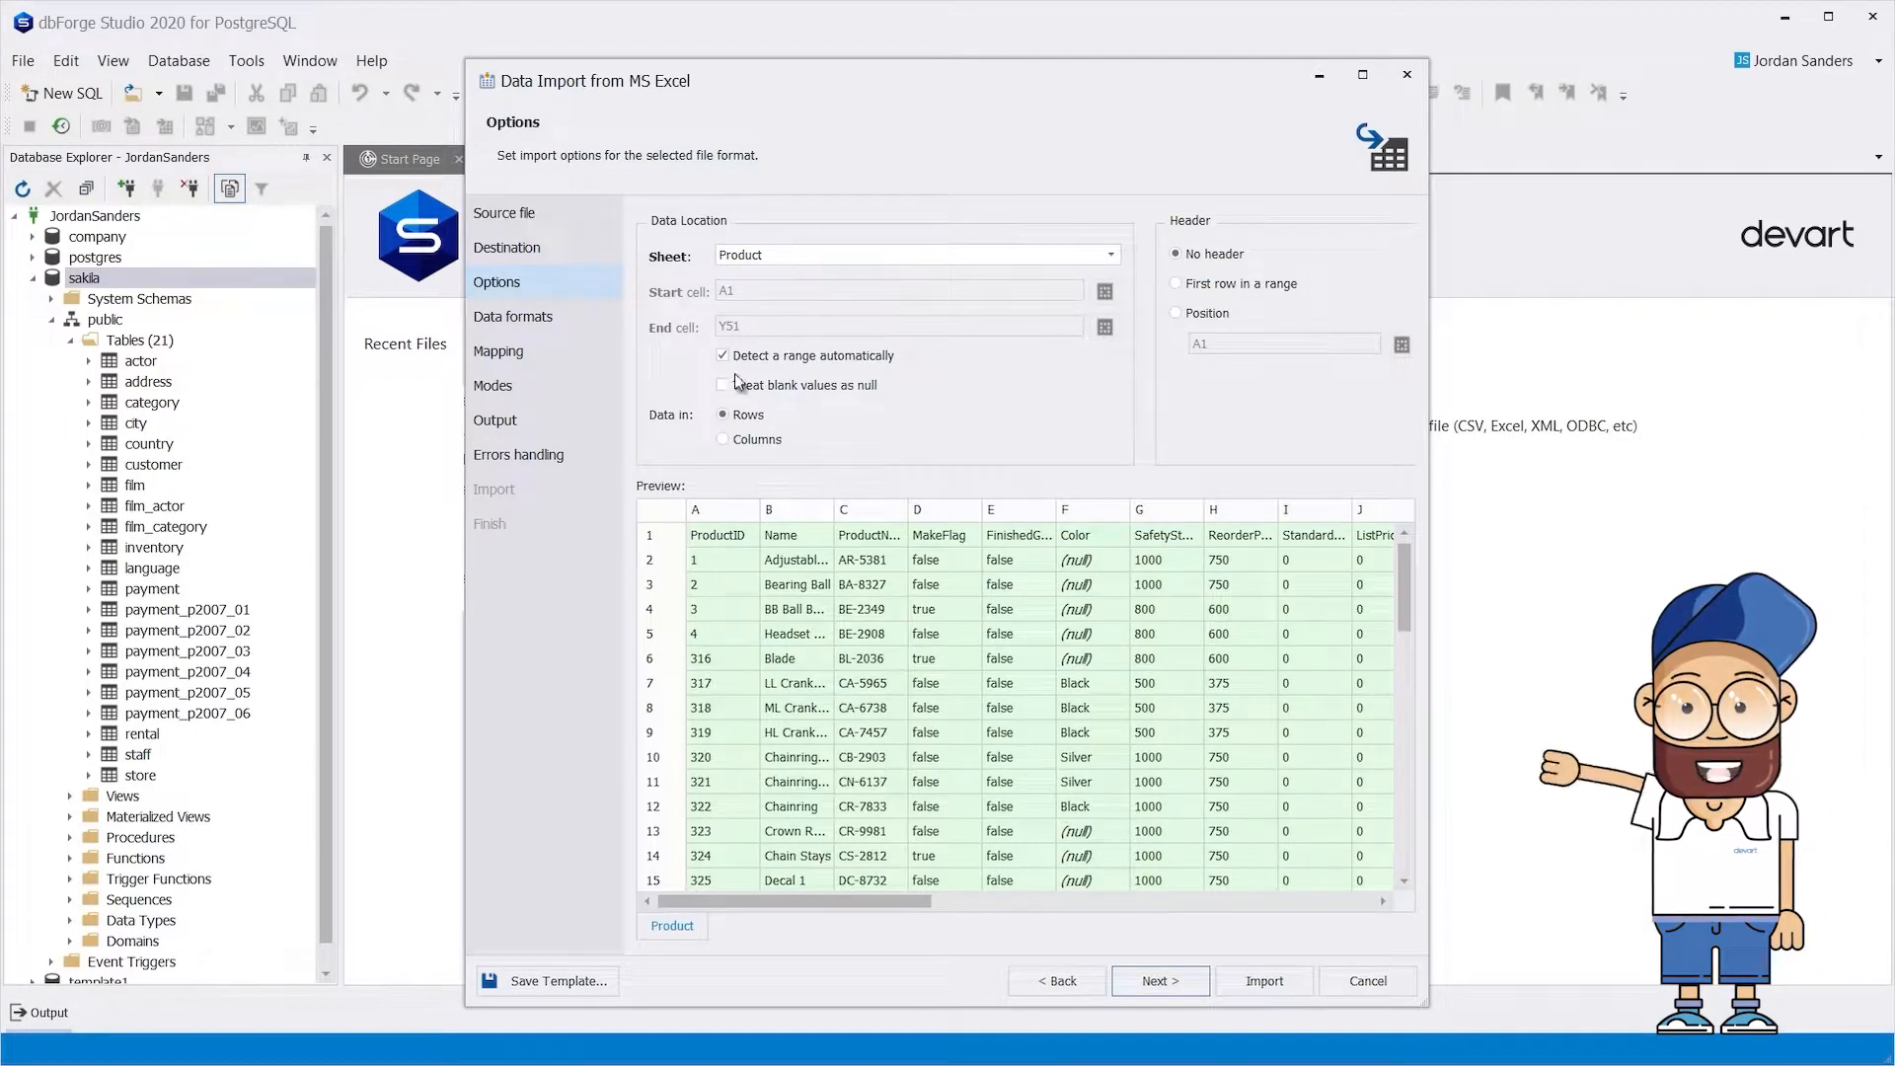
# Turn off range auto-detection, end the range at Y12, and use the first row as headers
pyautogui.click(723, 356)
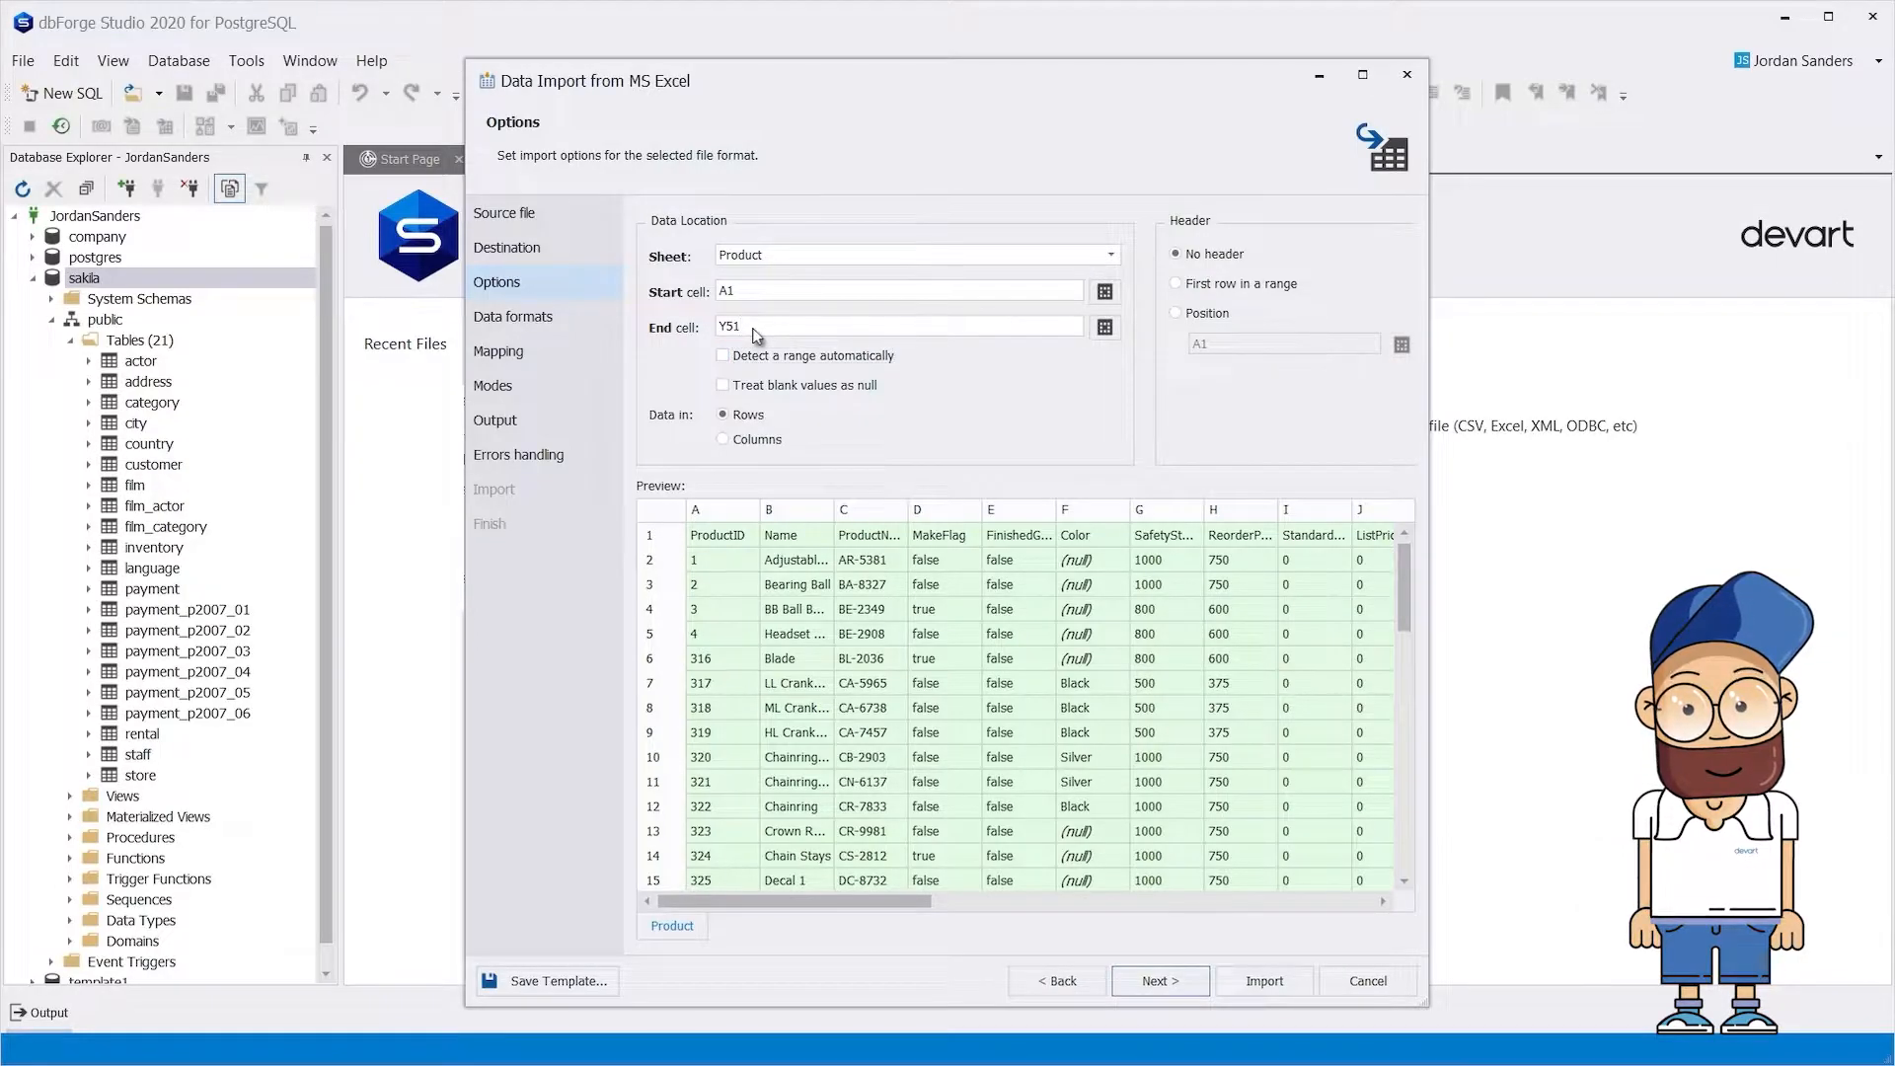
pyautogui.write('Y12')
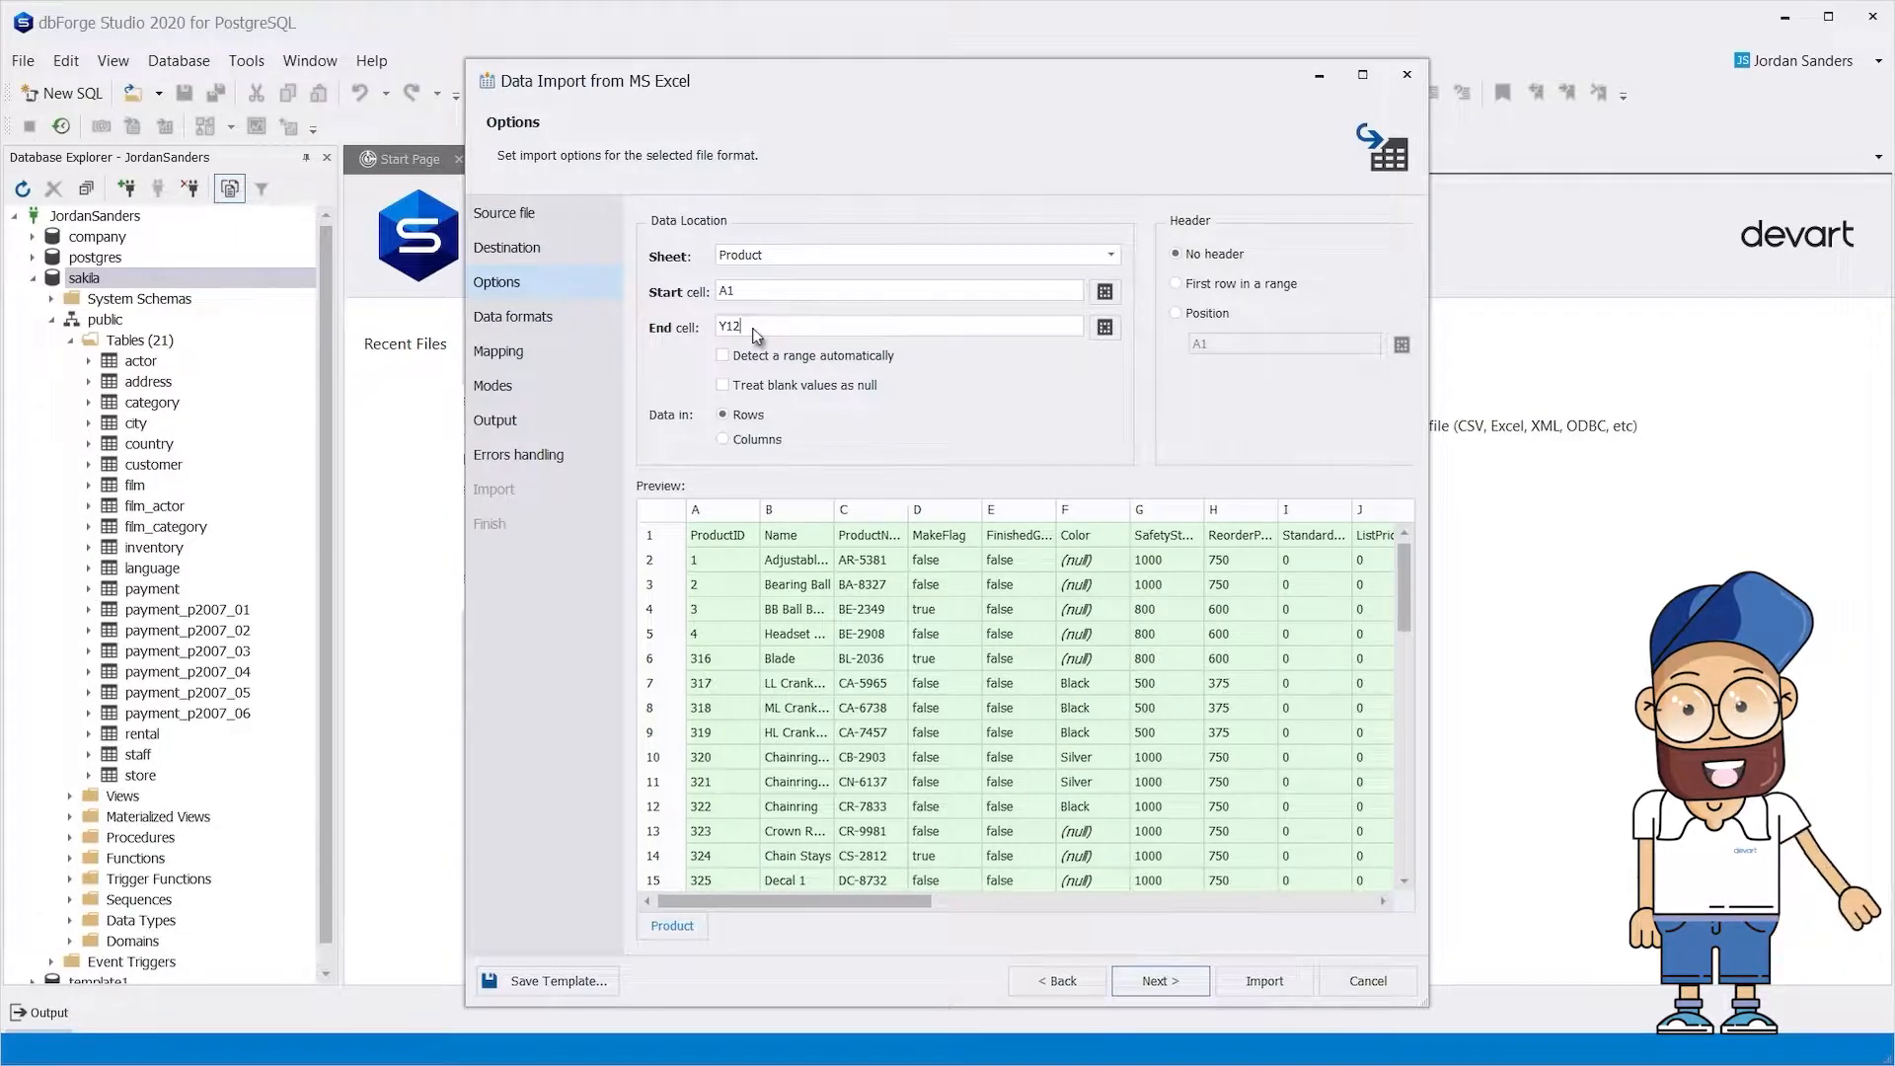
pyautogui.click(723, 438)
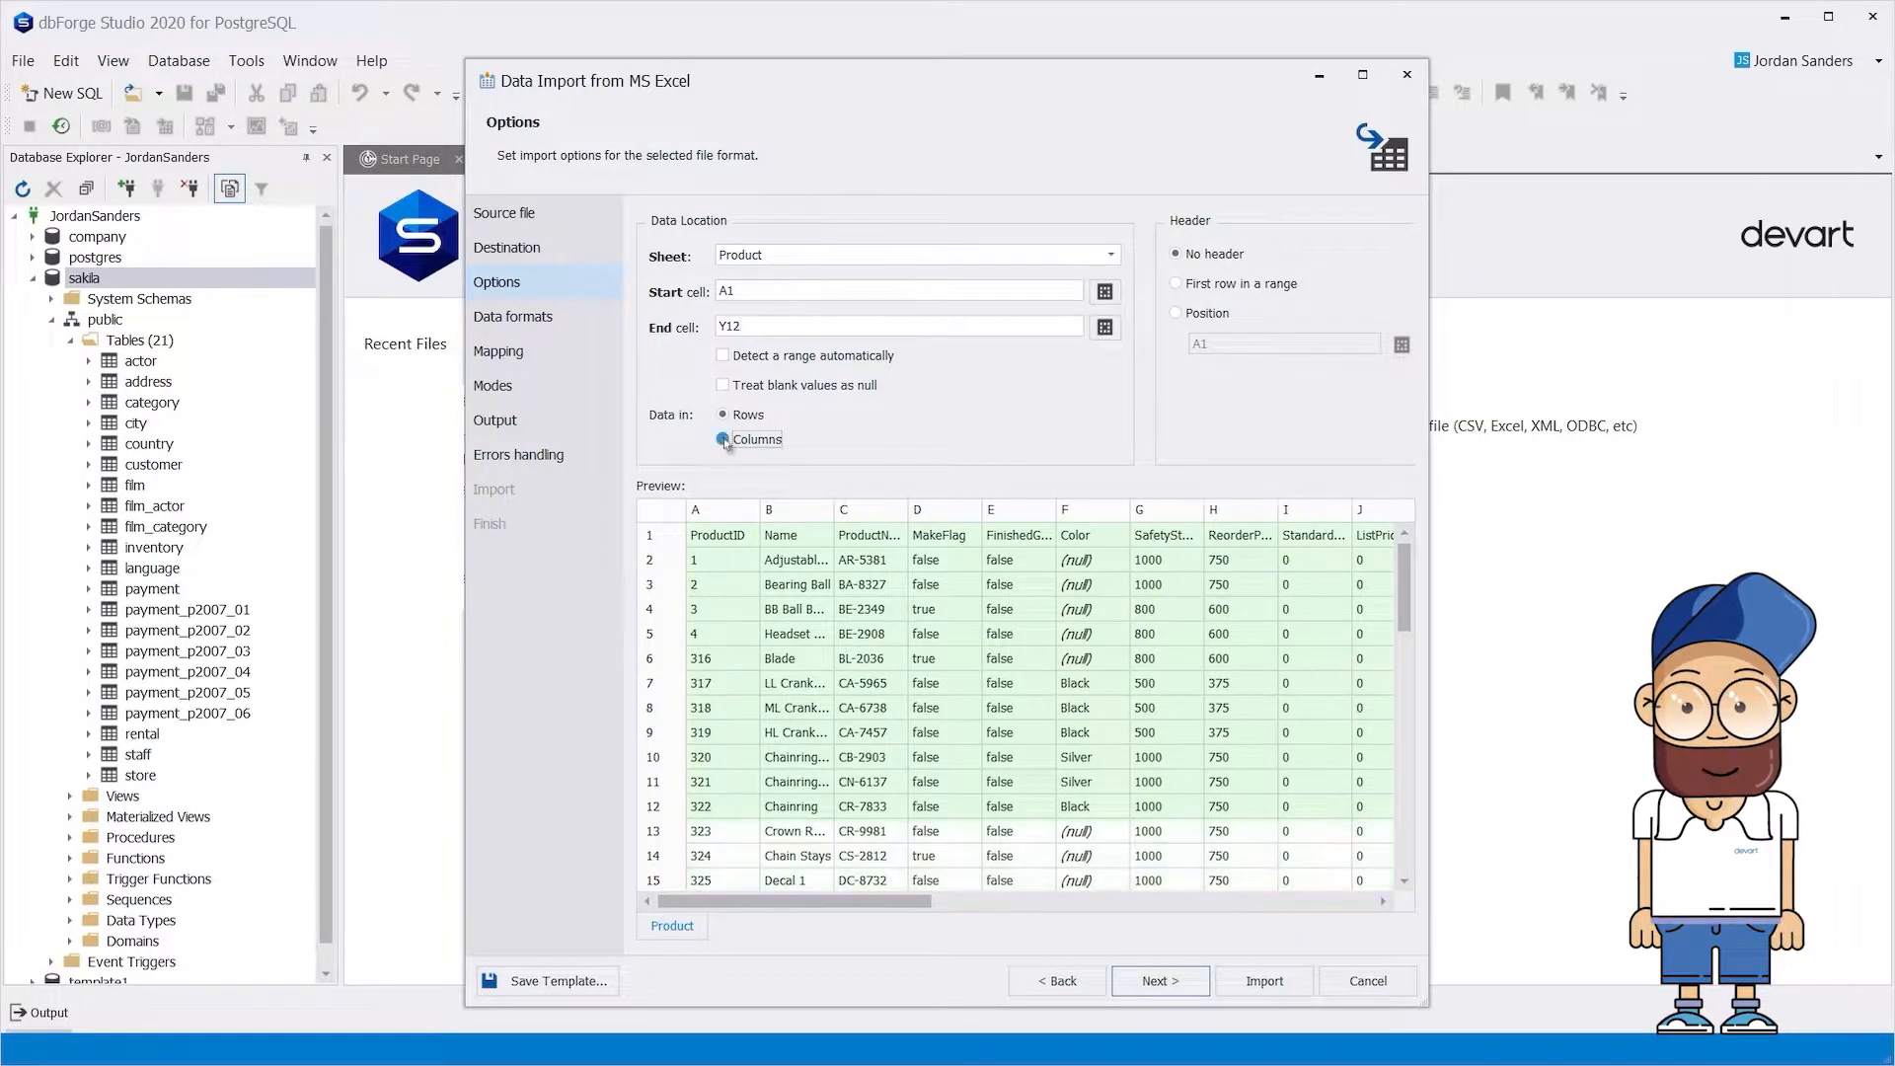
pyautogui.click(722, 415)
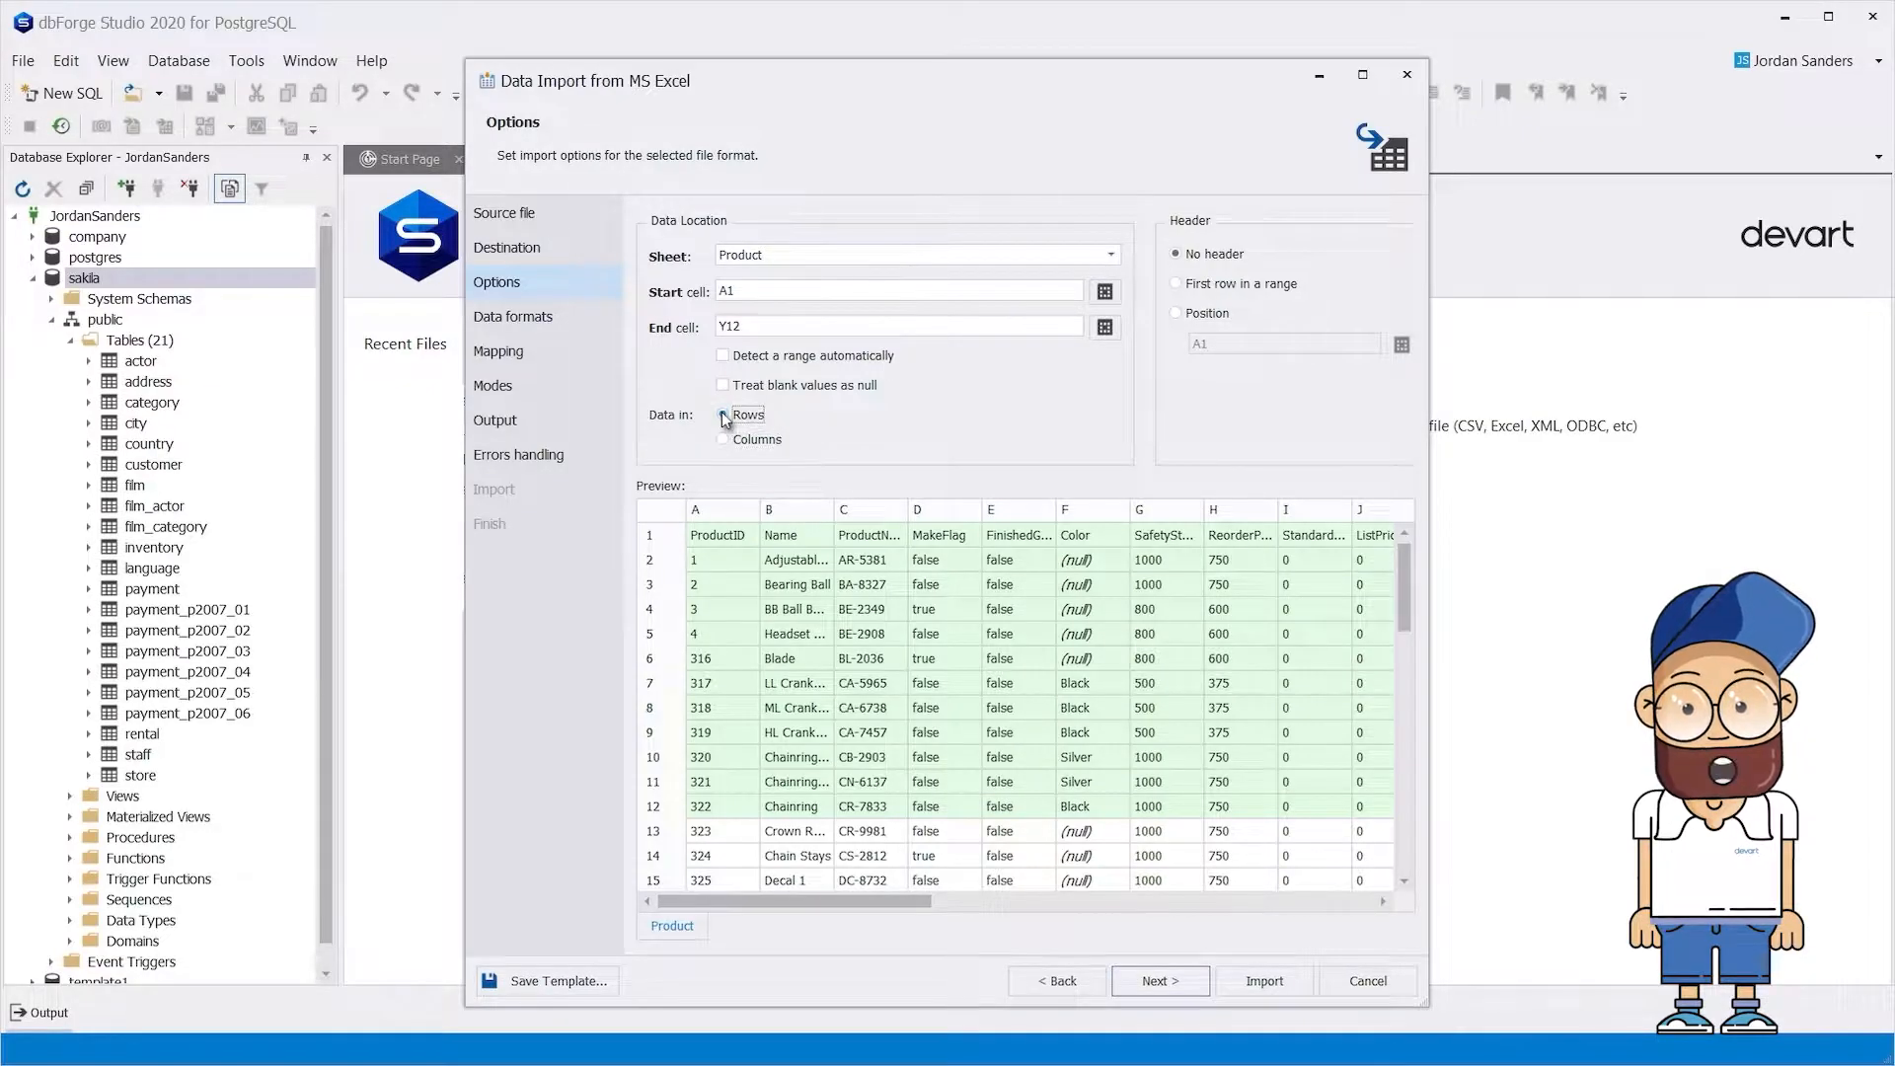
pyautogui.click(723, 415)
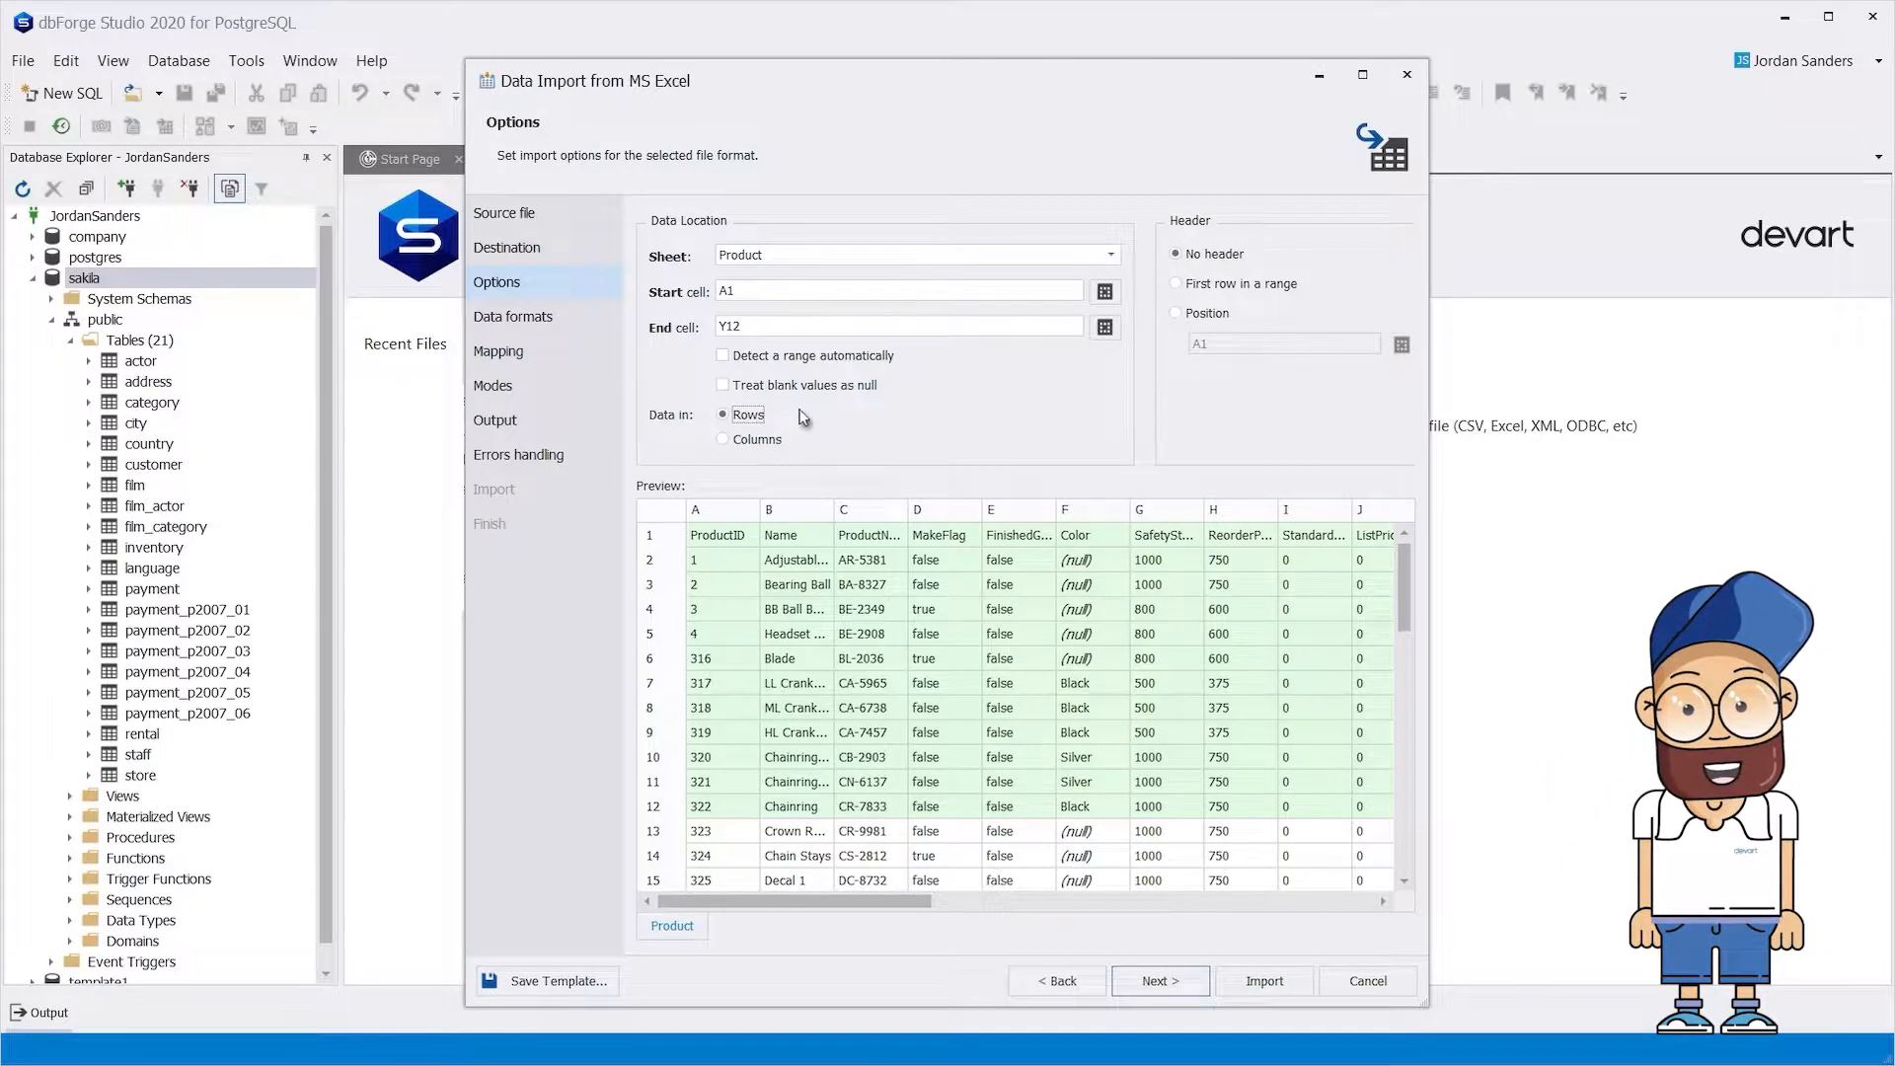
pyautogui.click(1174, 283)
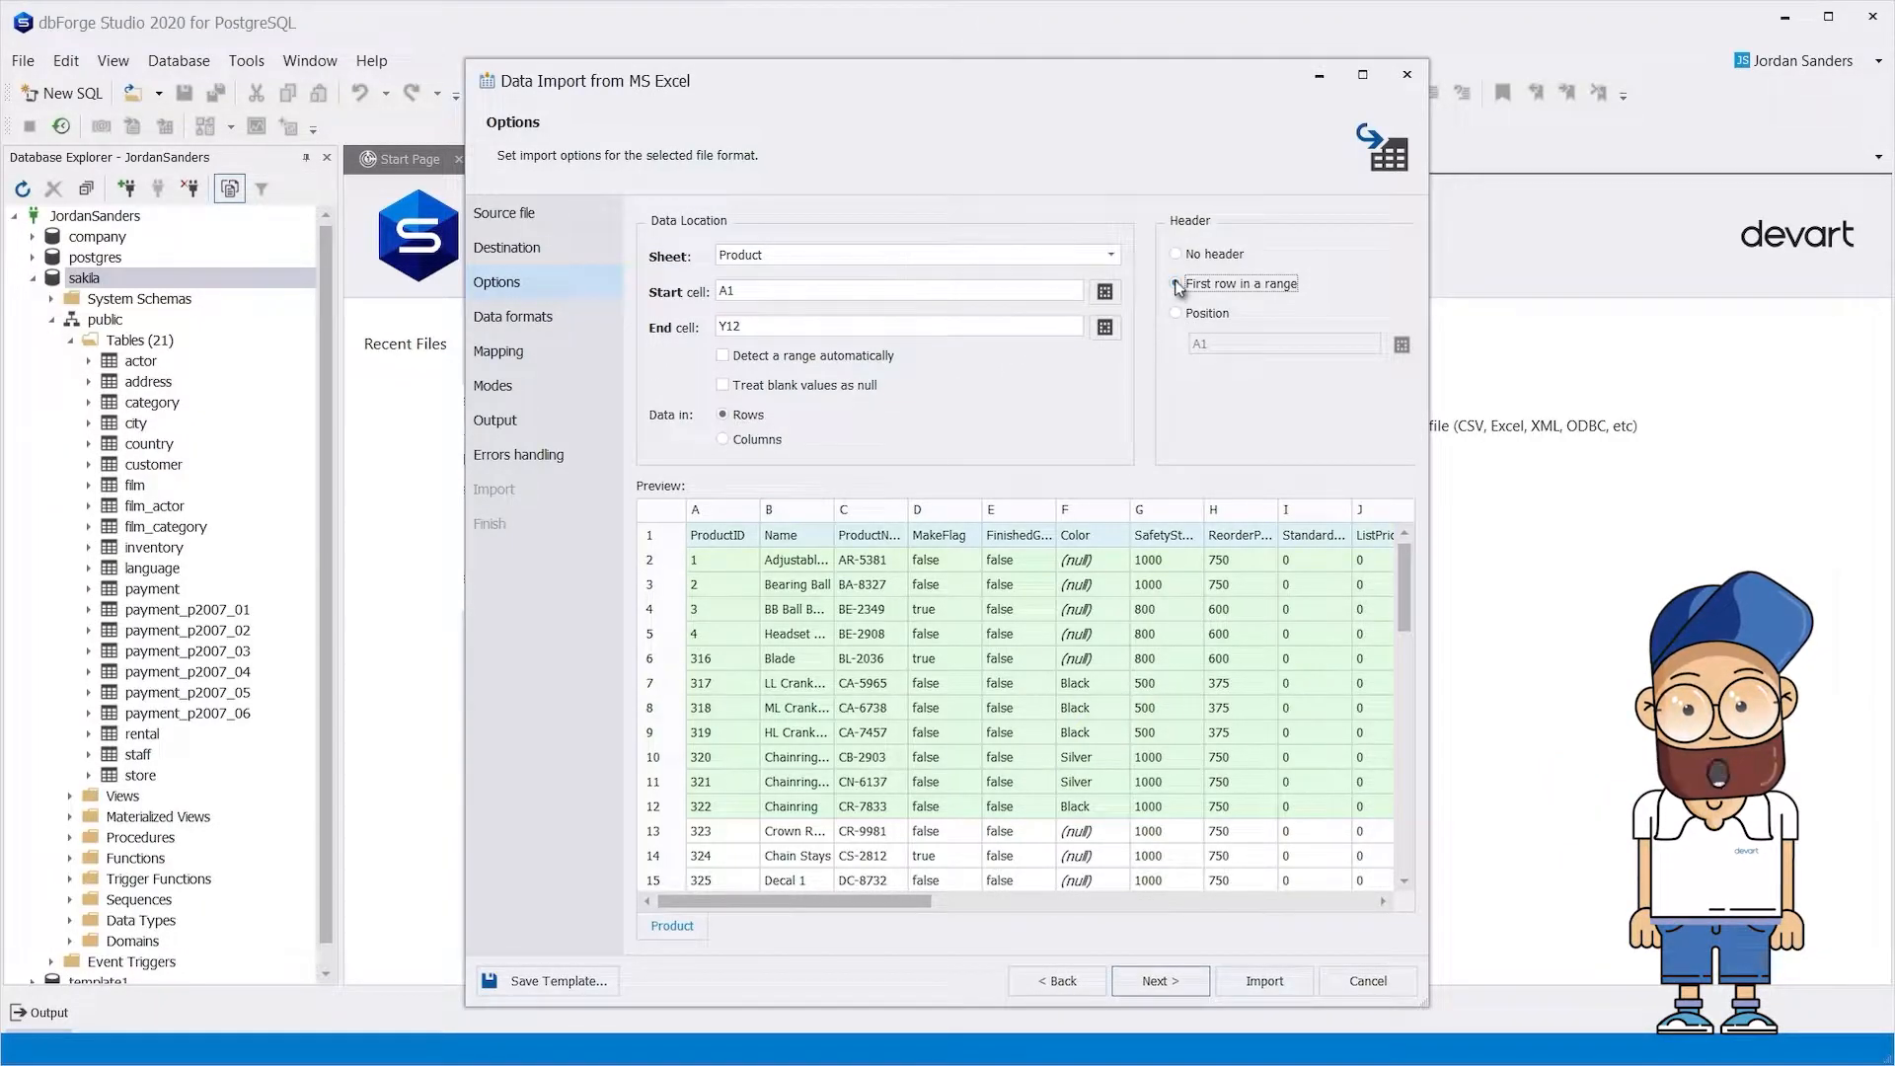
pyautogui.click(1175, 313)
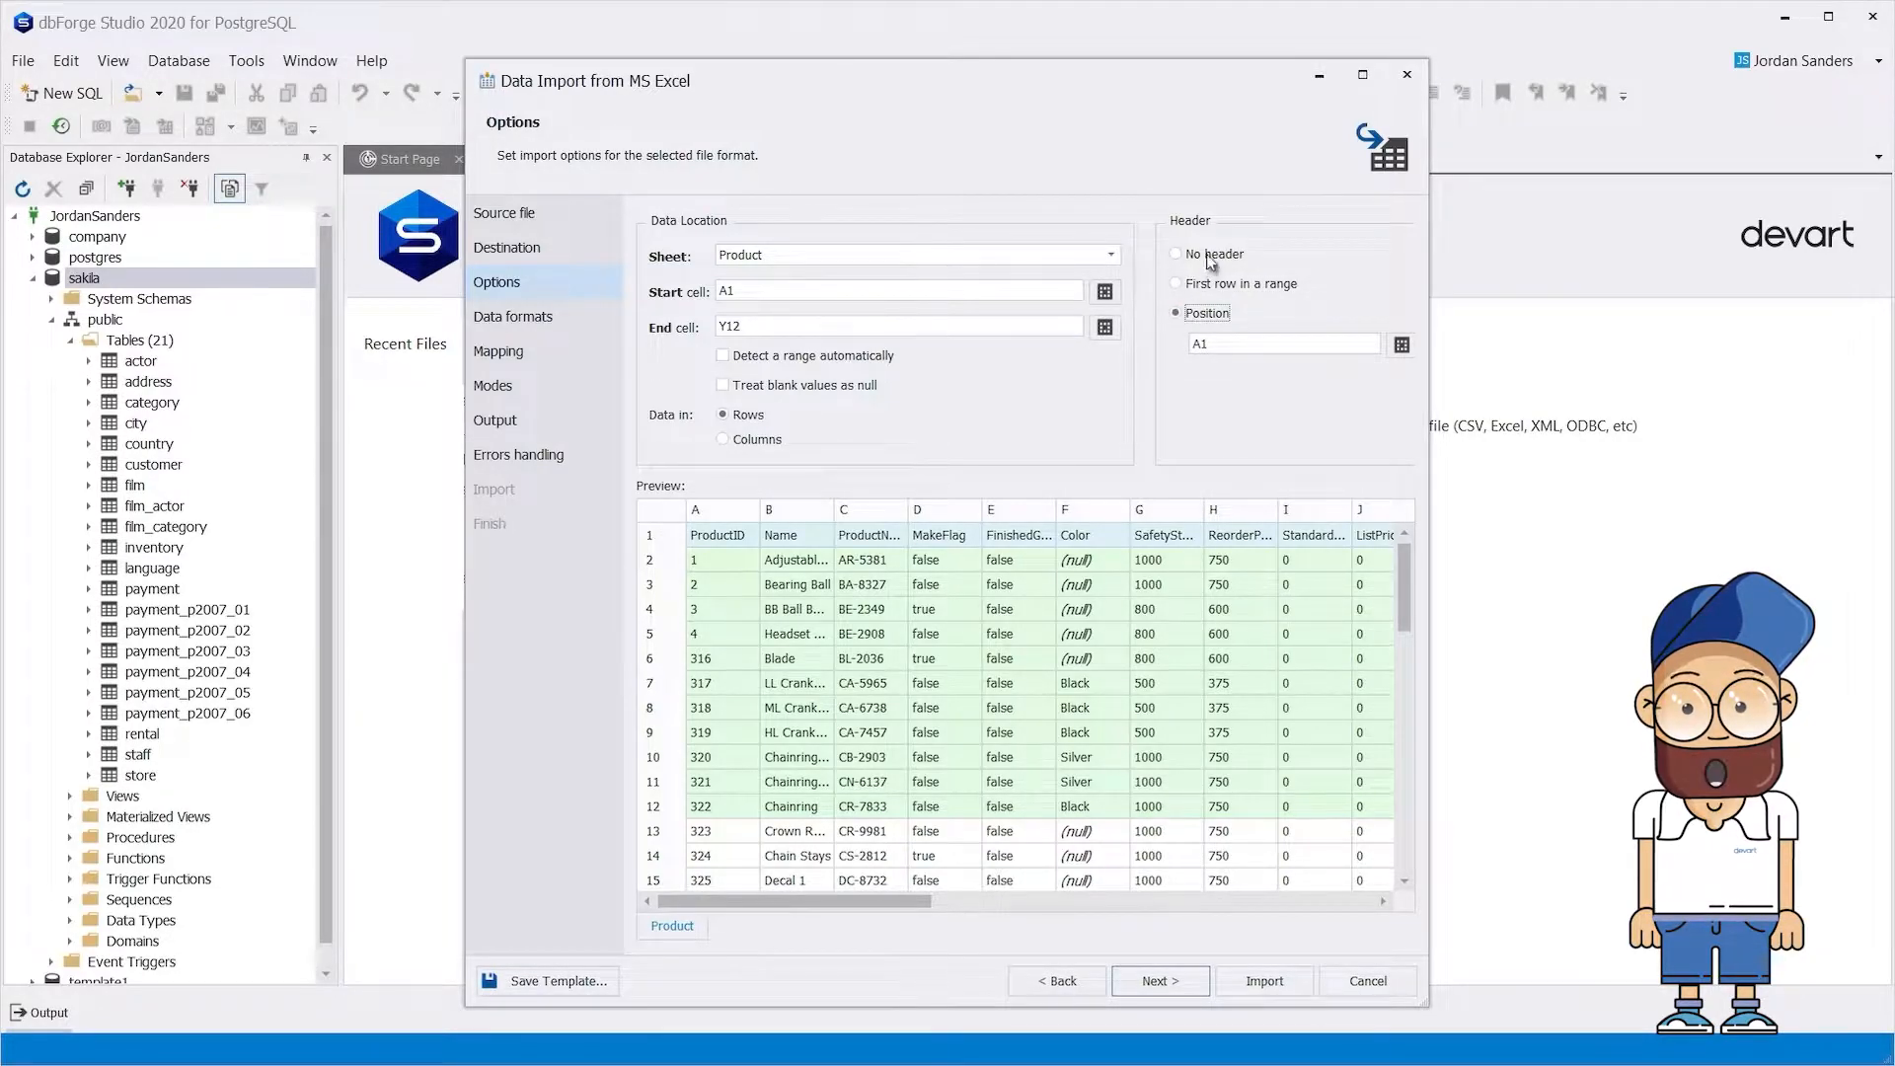
pyautogui.click(1174, 283)
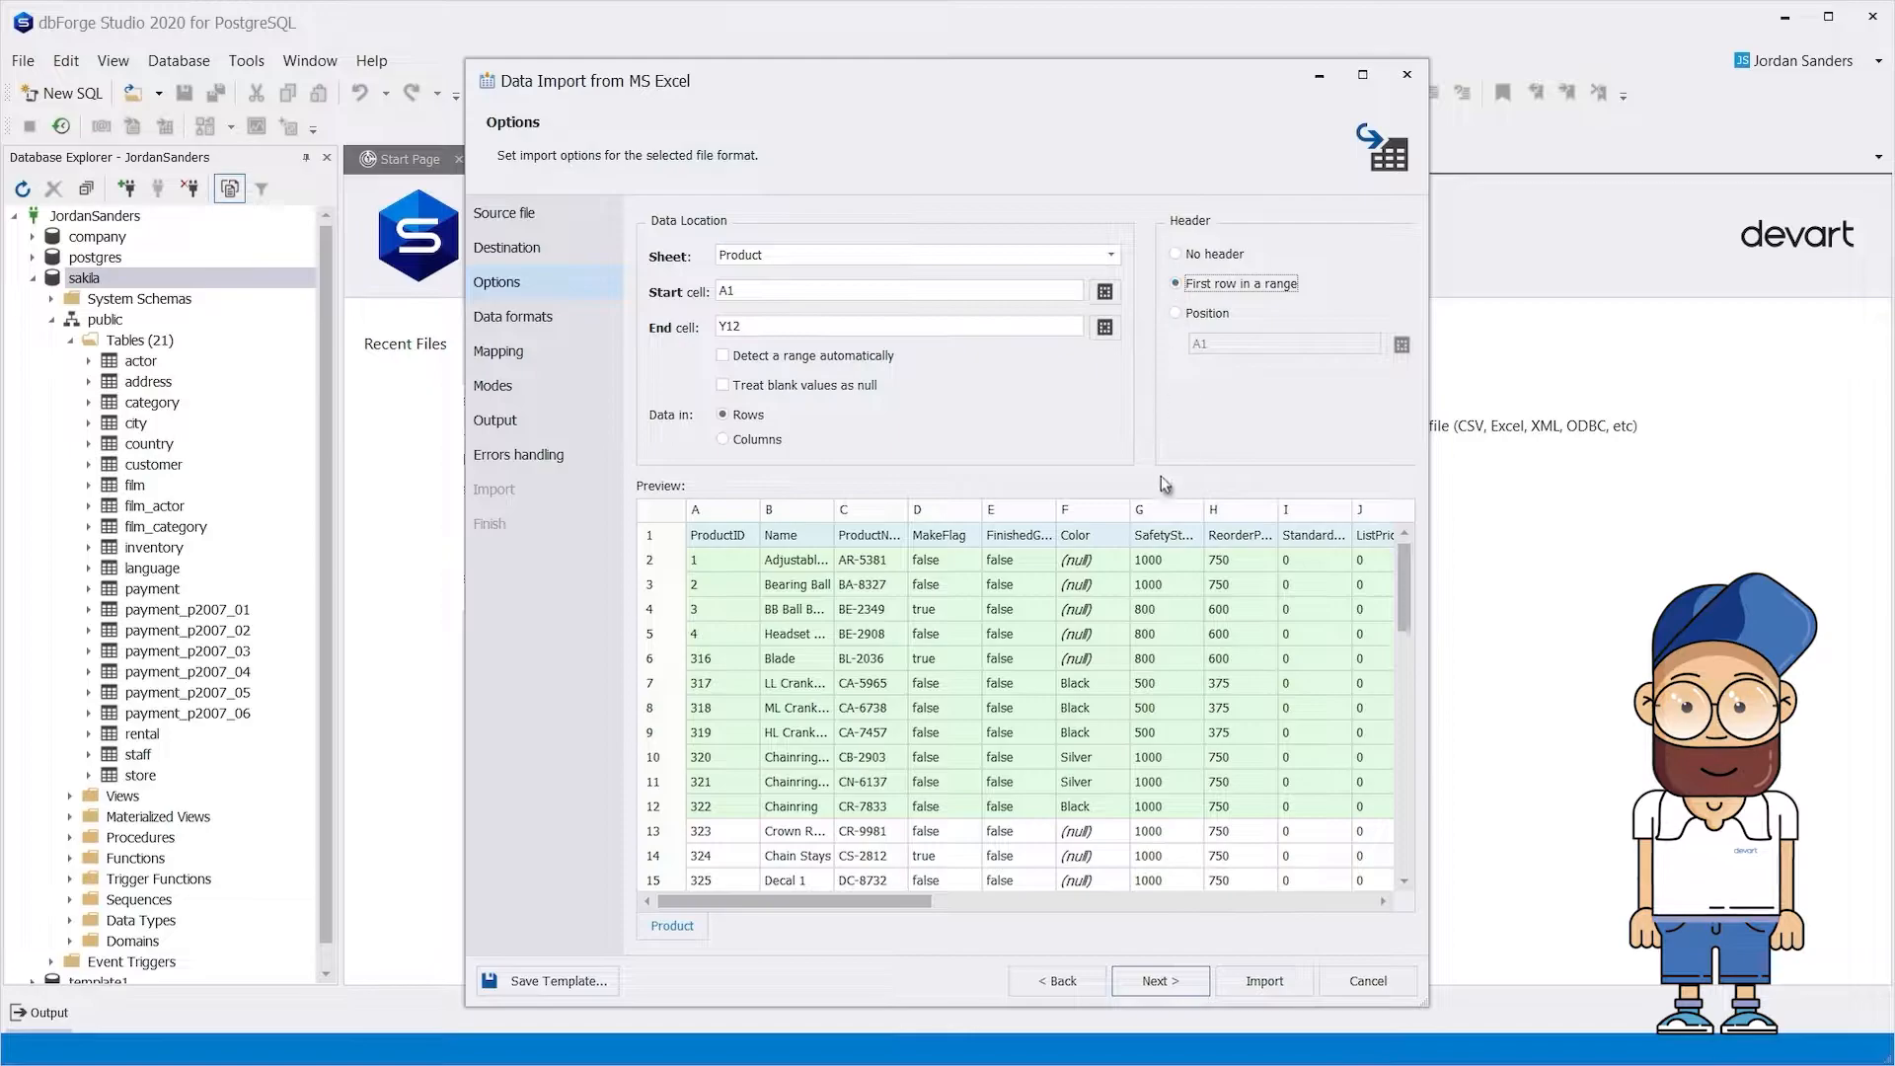
pyautogui.click(1157, 980)
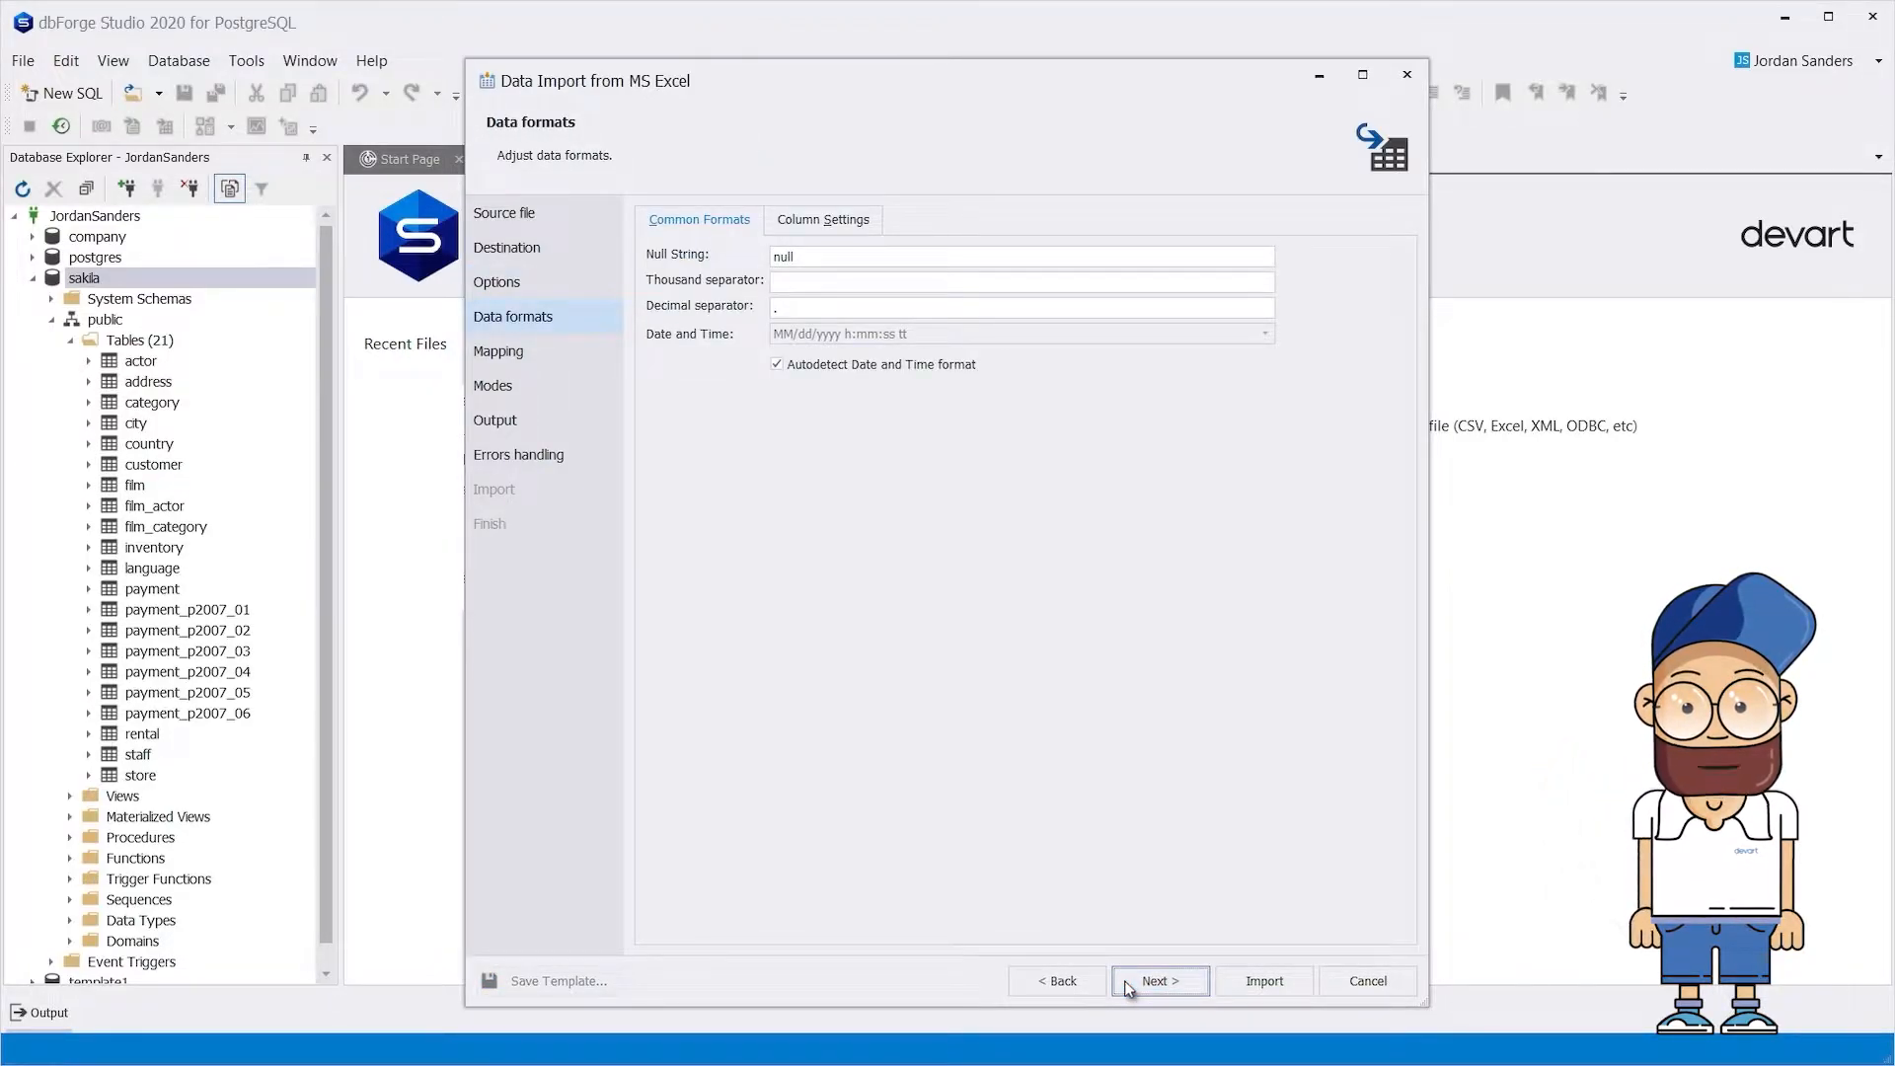
# Review the common and per-column data formats and the ProductNumber column mapping
pyautogui.click(823, 219)
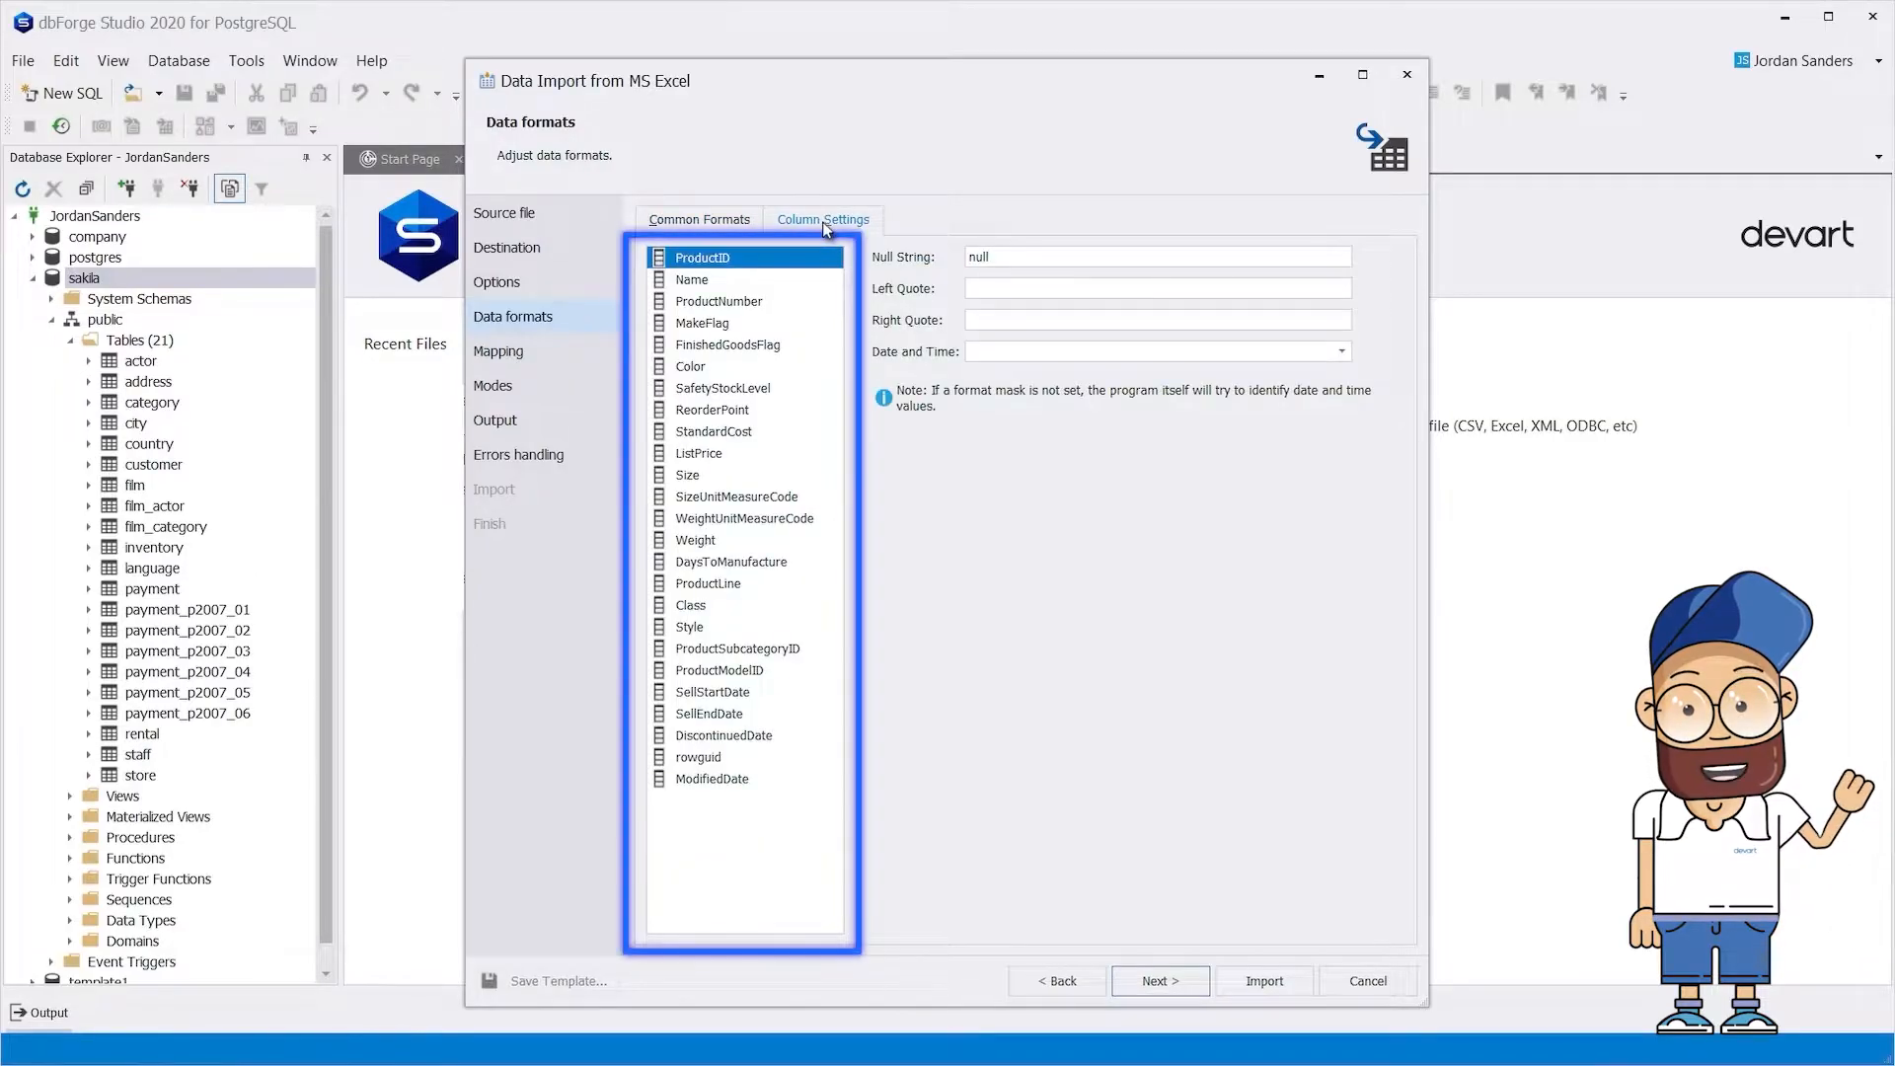
pyautogui.click(698, 219)
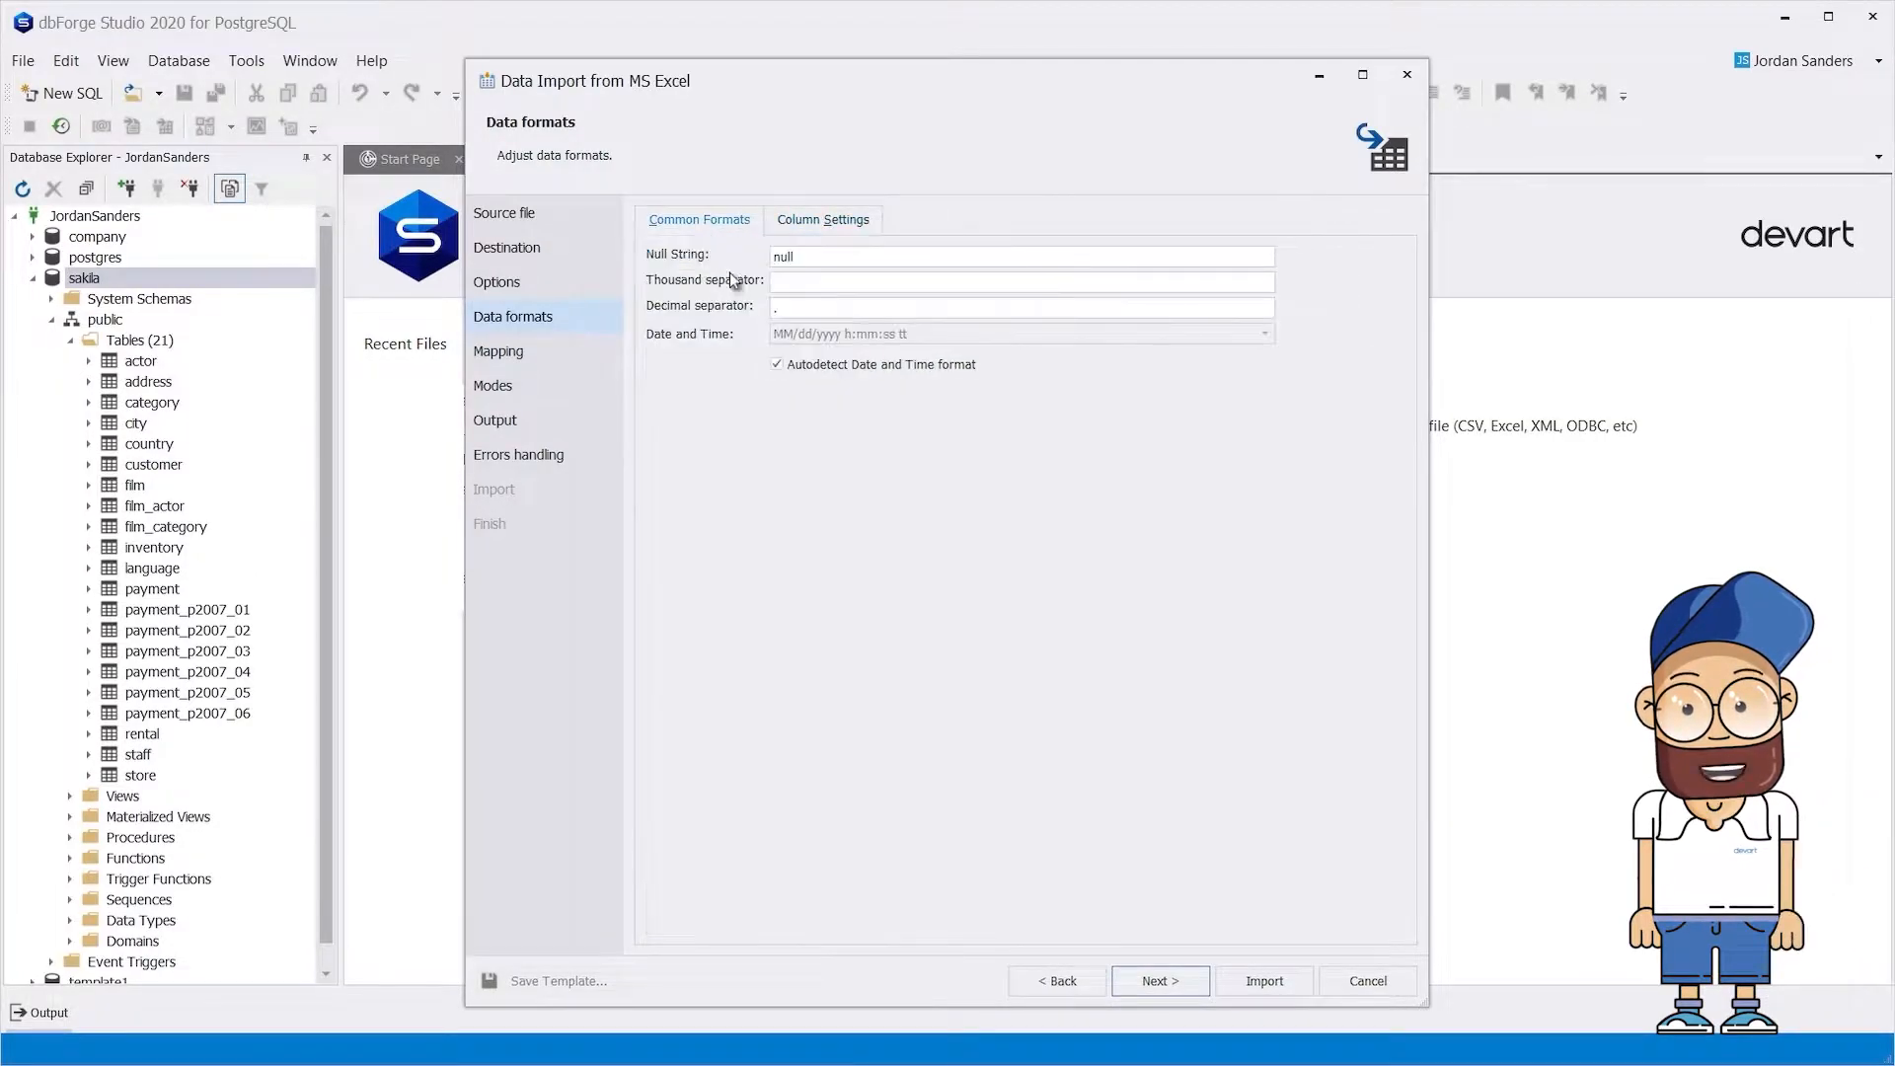
pyautogui.click(1157, 980)
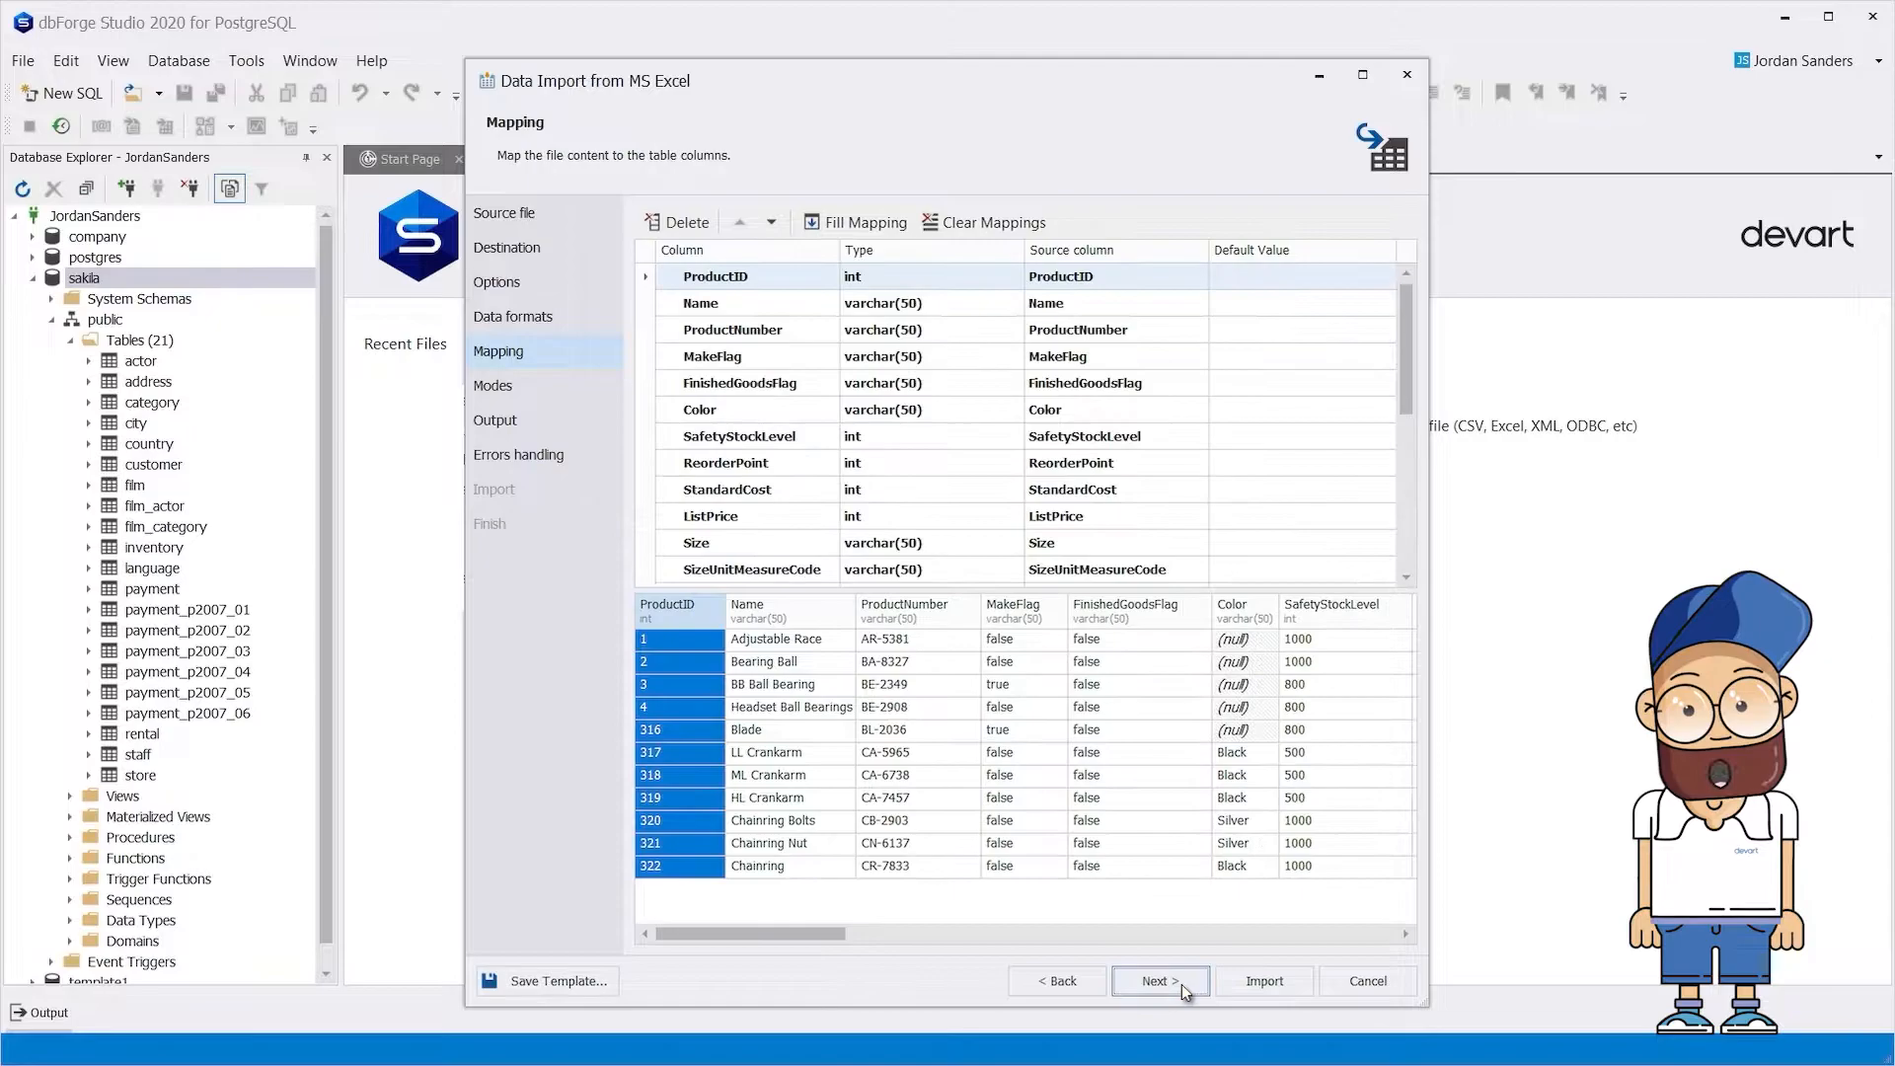
pyautogui.click(905, 610)
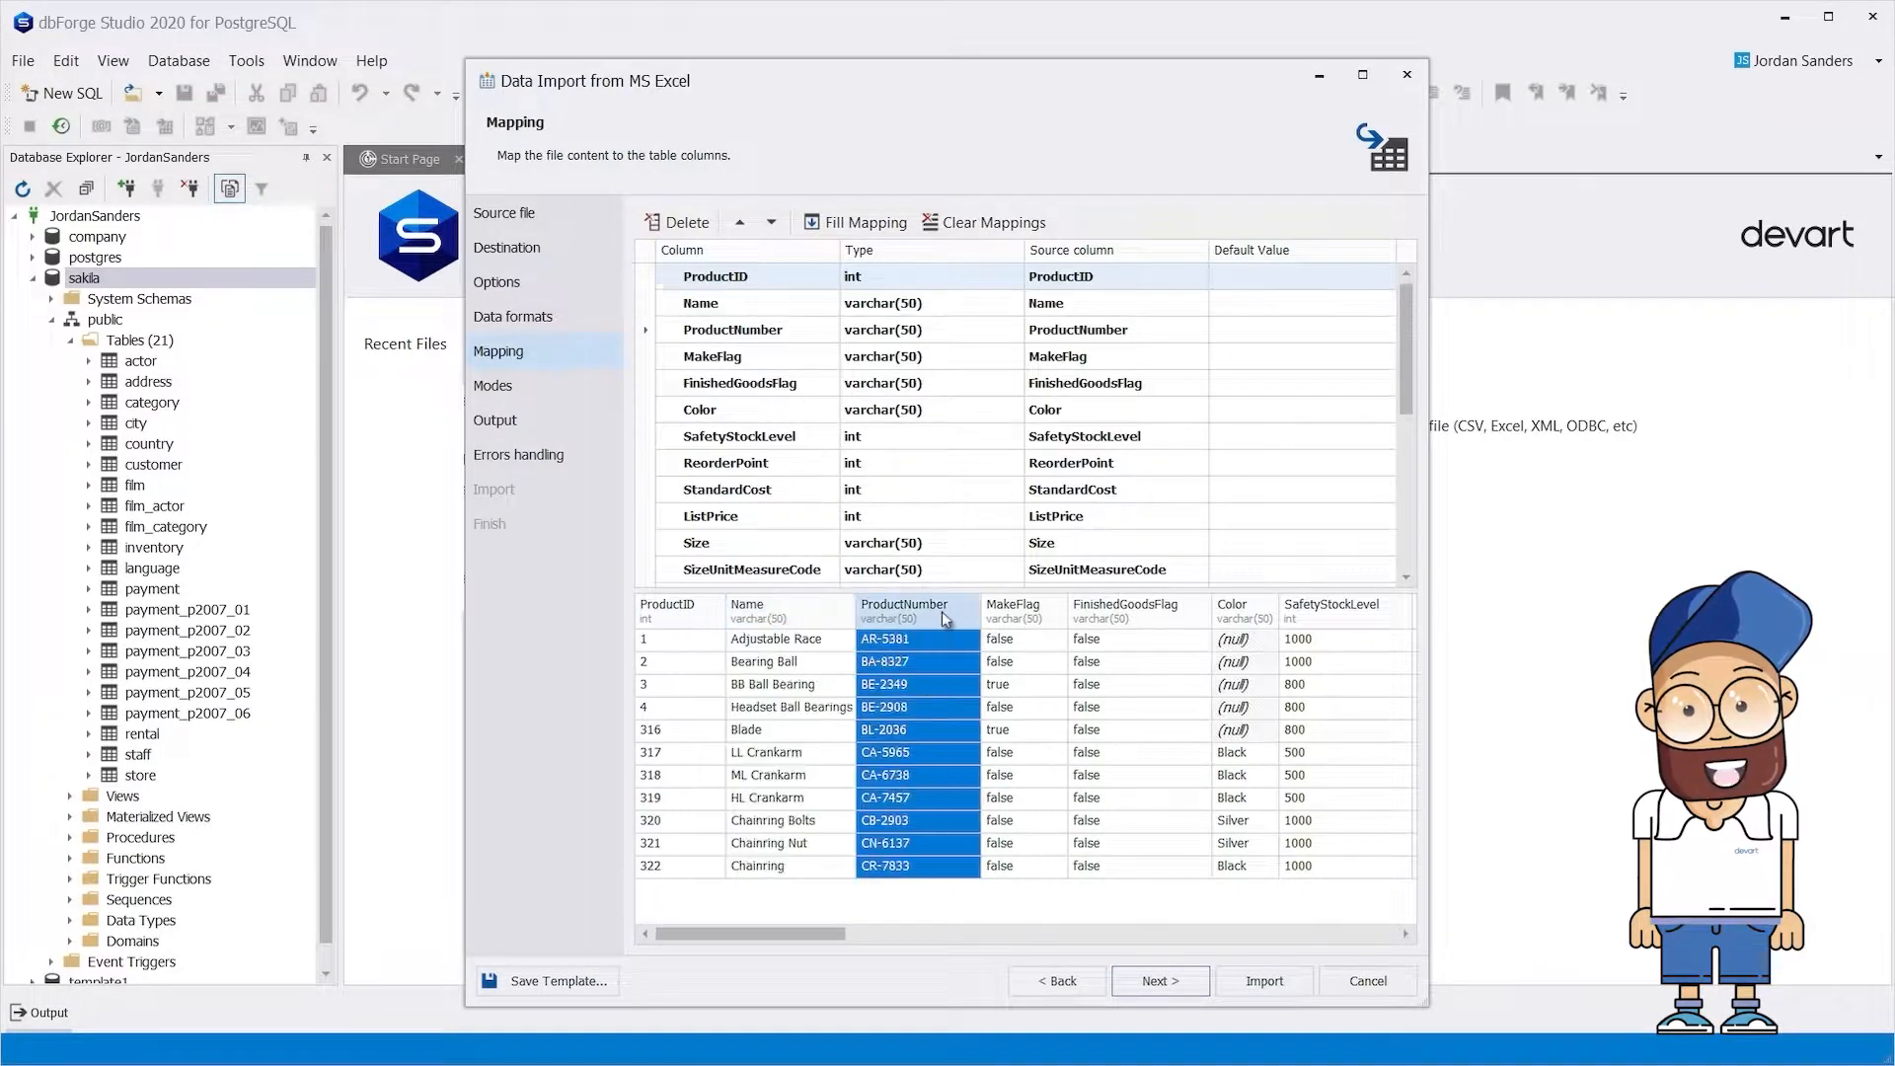
pyautogui.click(1124, 604)
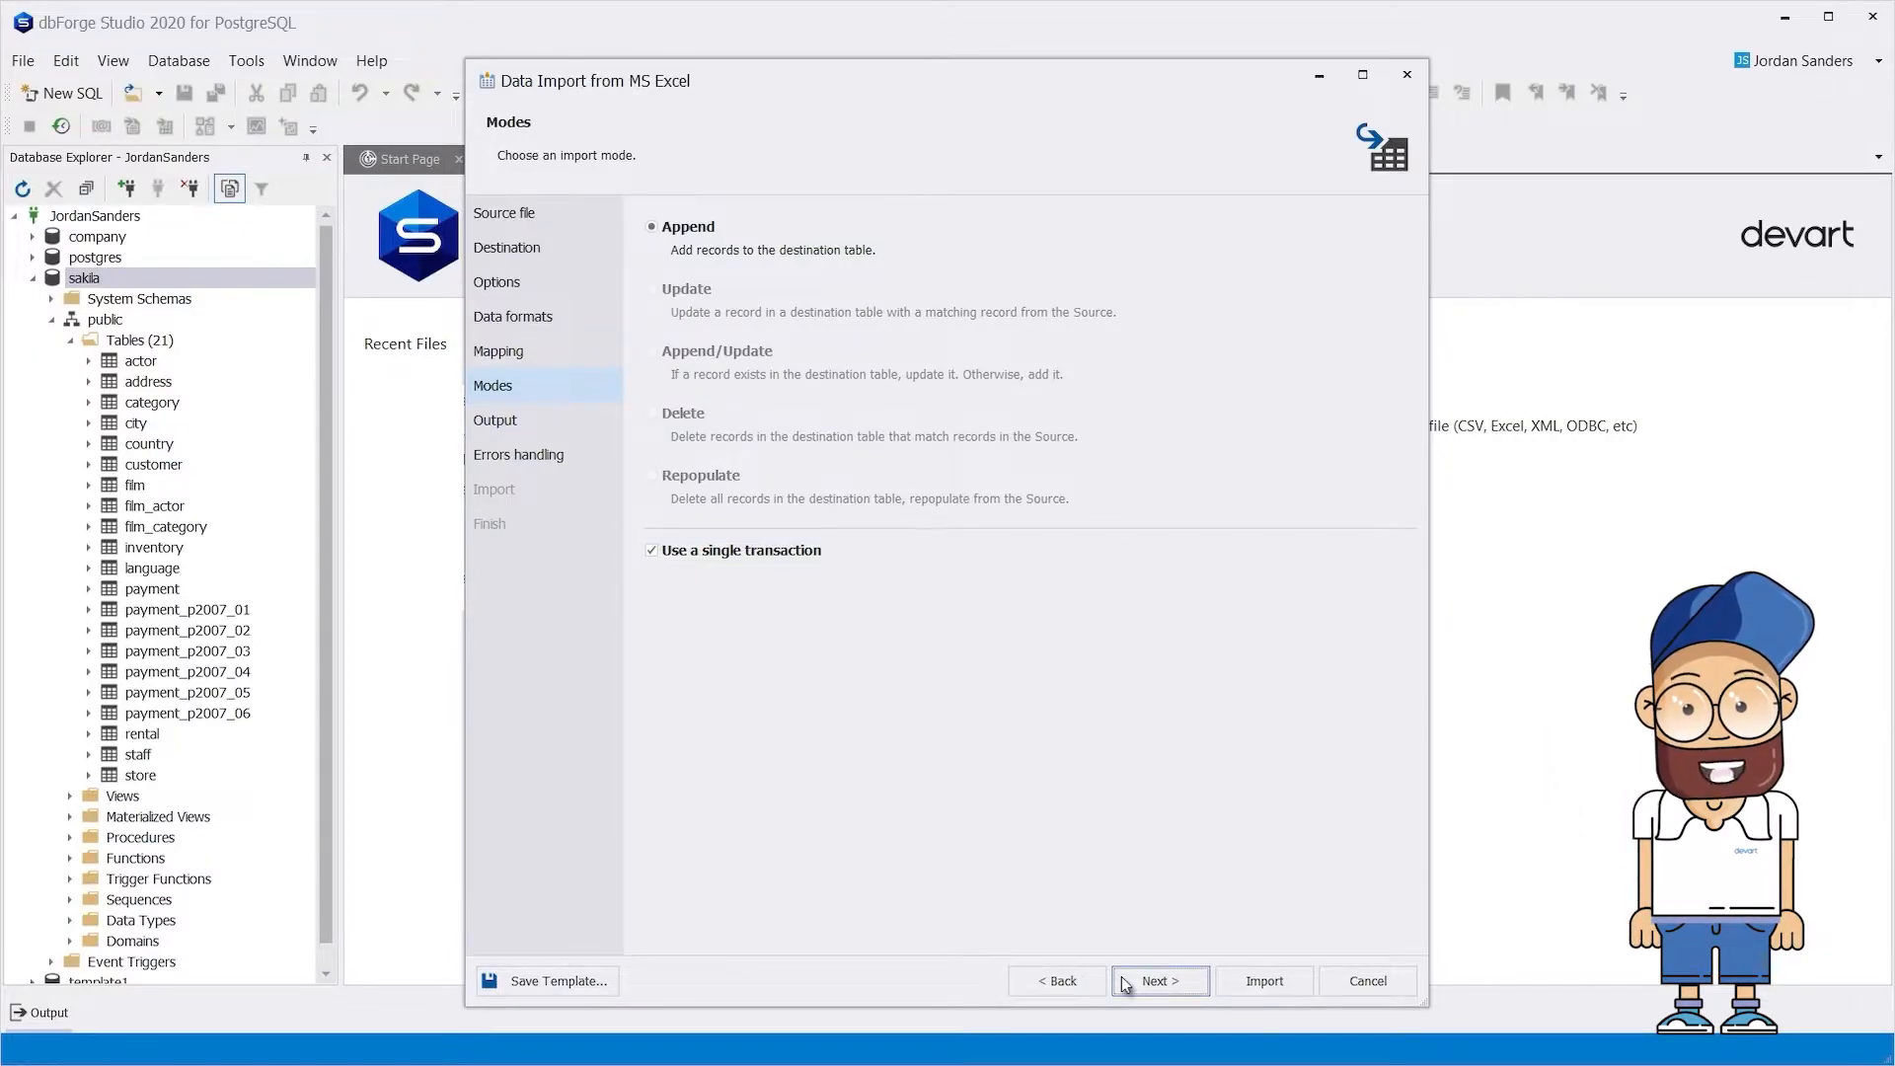
# Run the import of 11 rows and refresh Database Explorer to list Product
pyautogui.click(1156, 980)
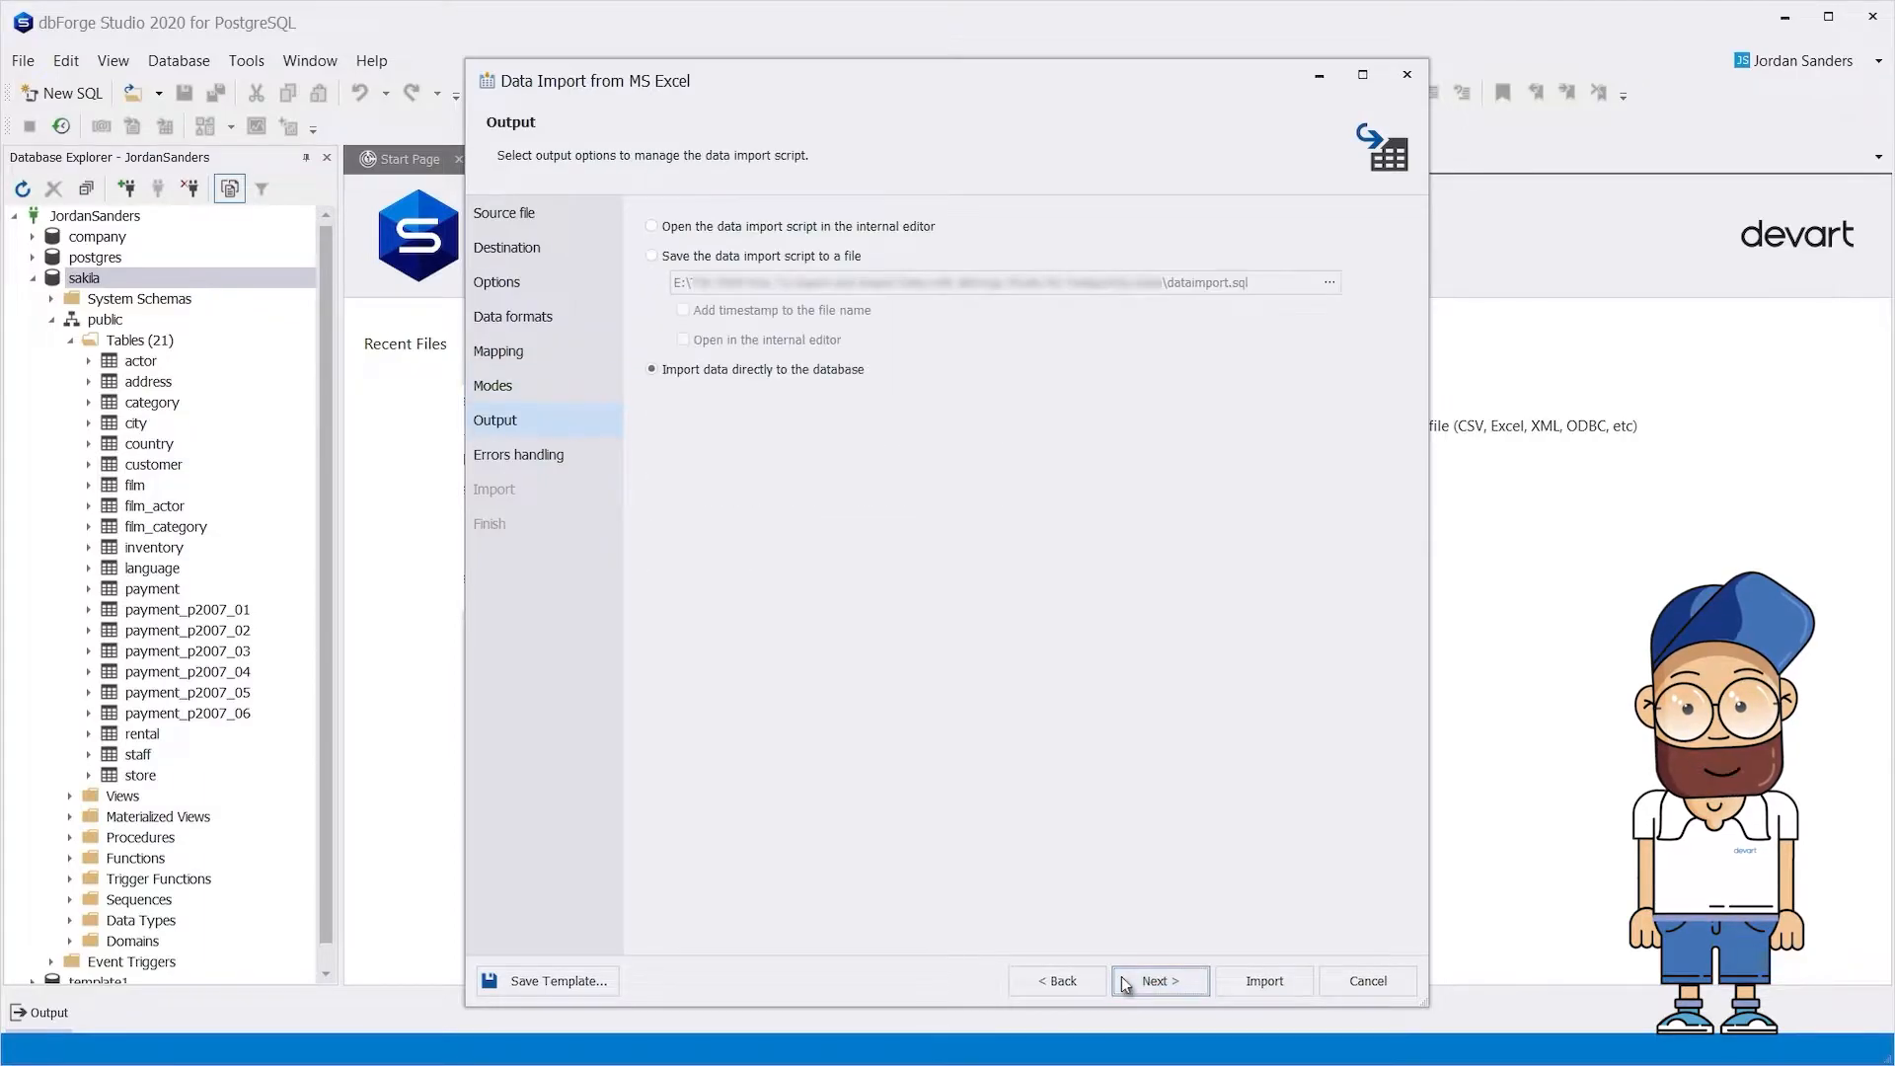
pyautogui.click(1157, 980)
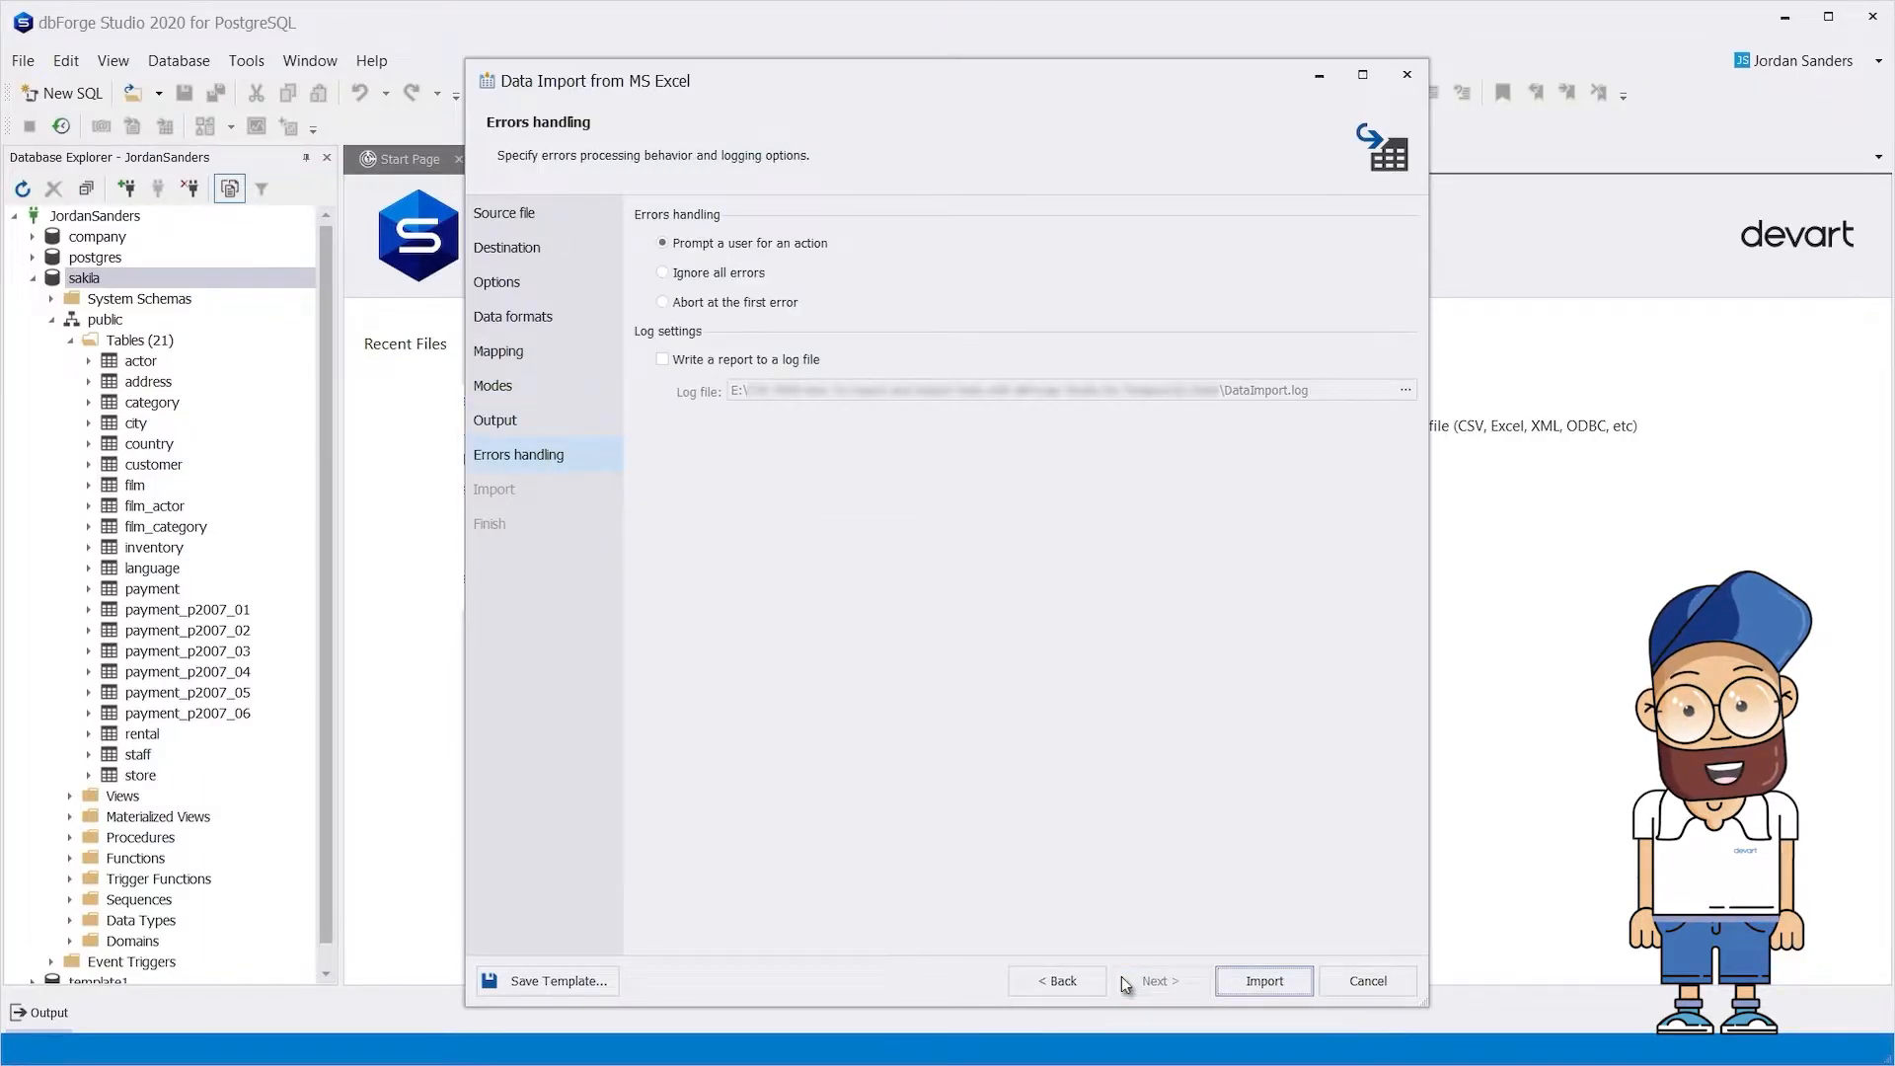
pyautogui.click(1263, 980)
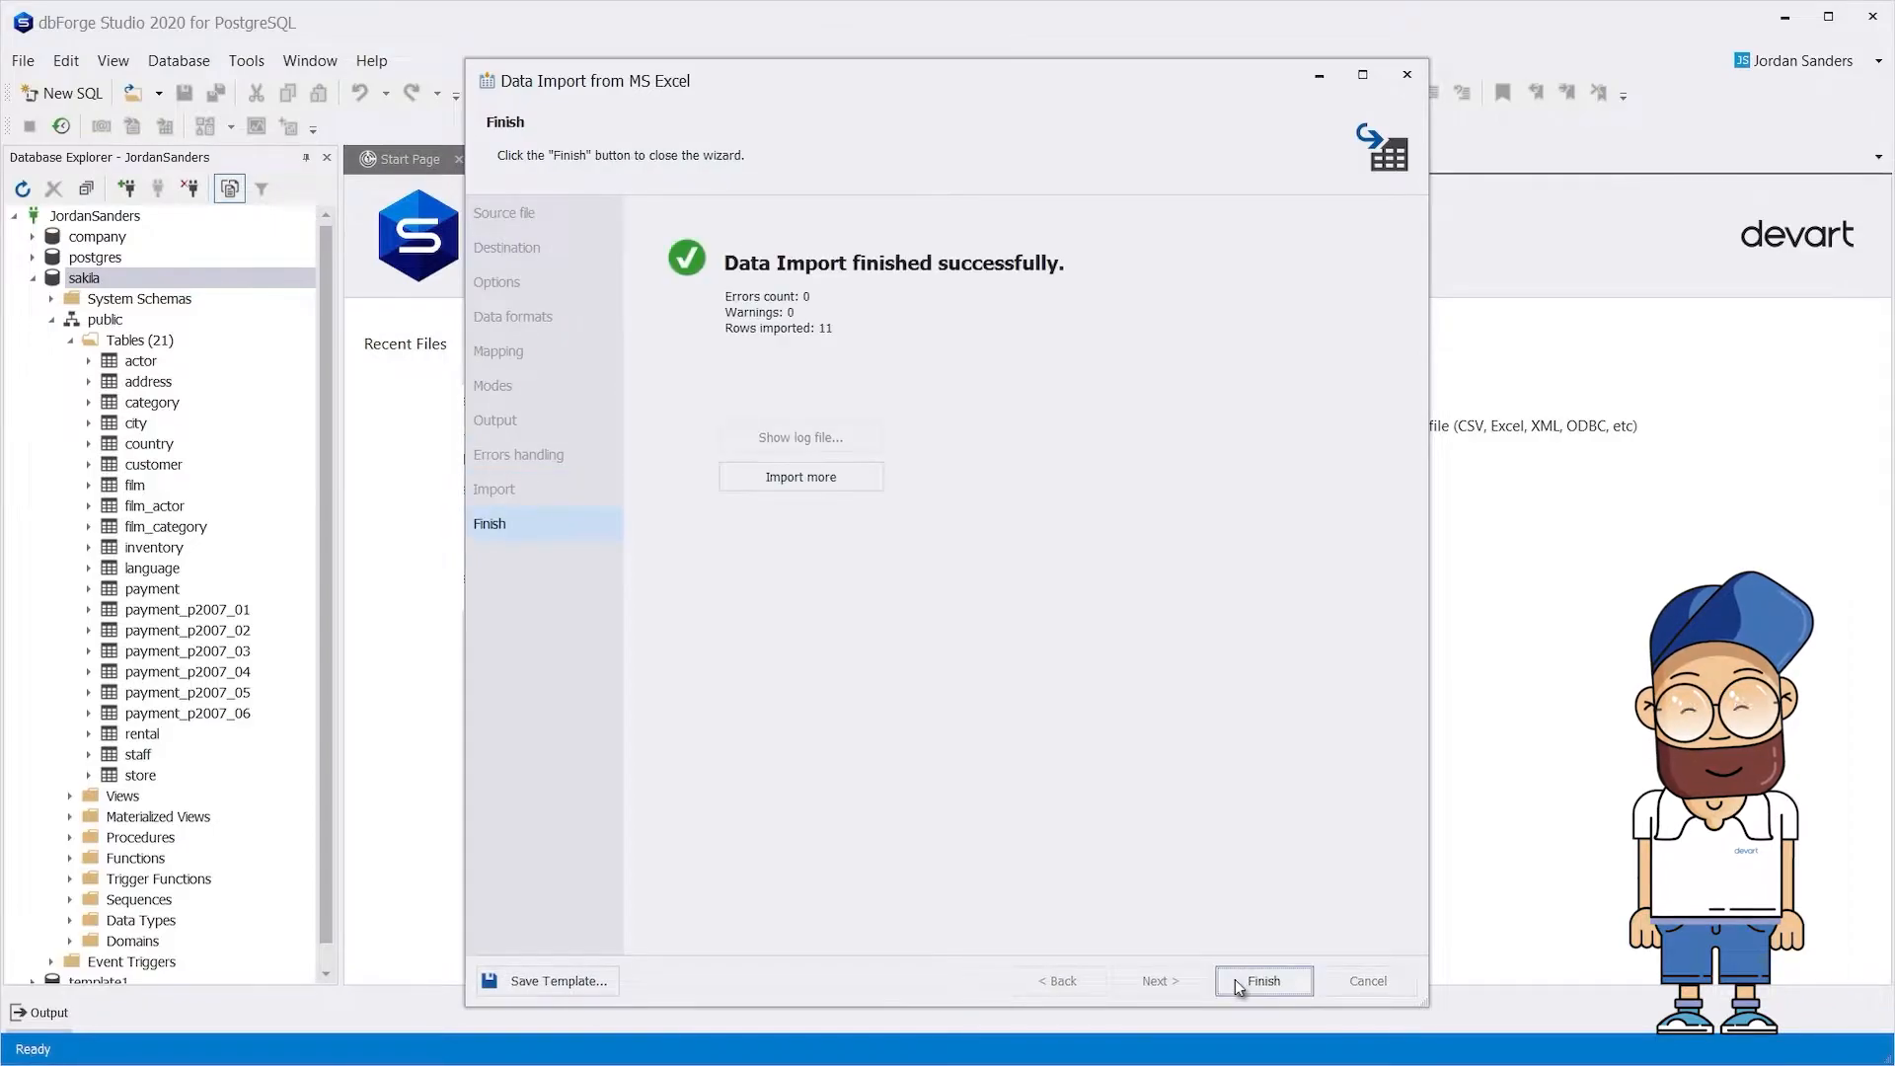
pyautogui.click(1261, 980)
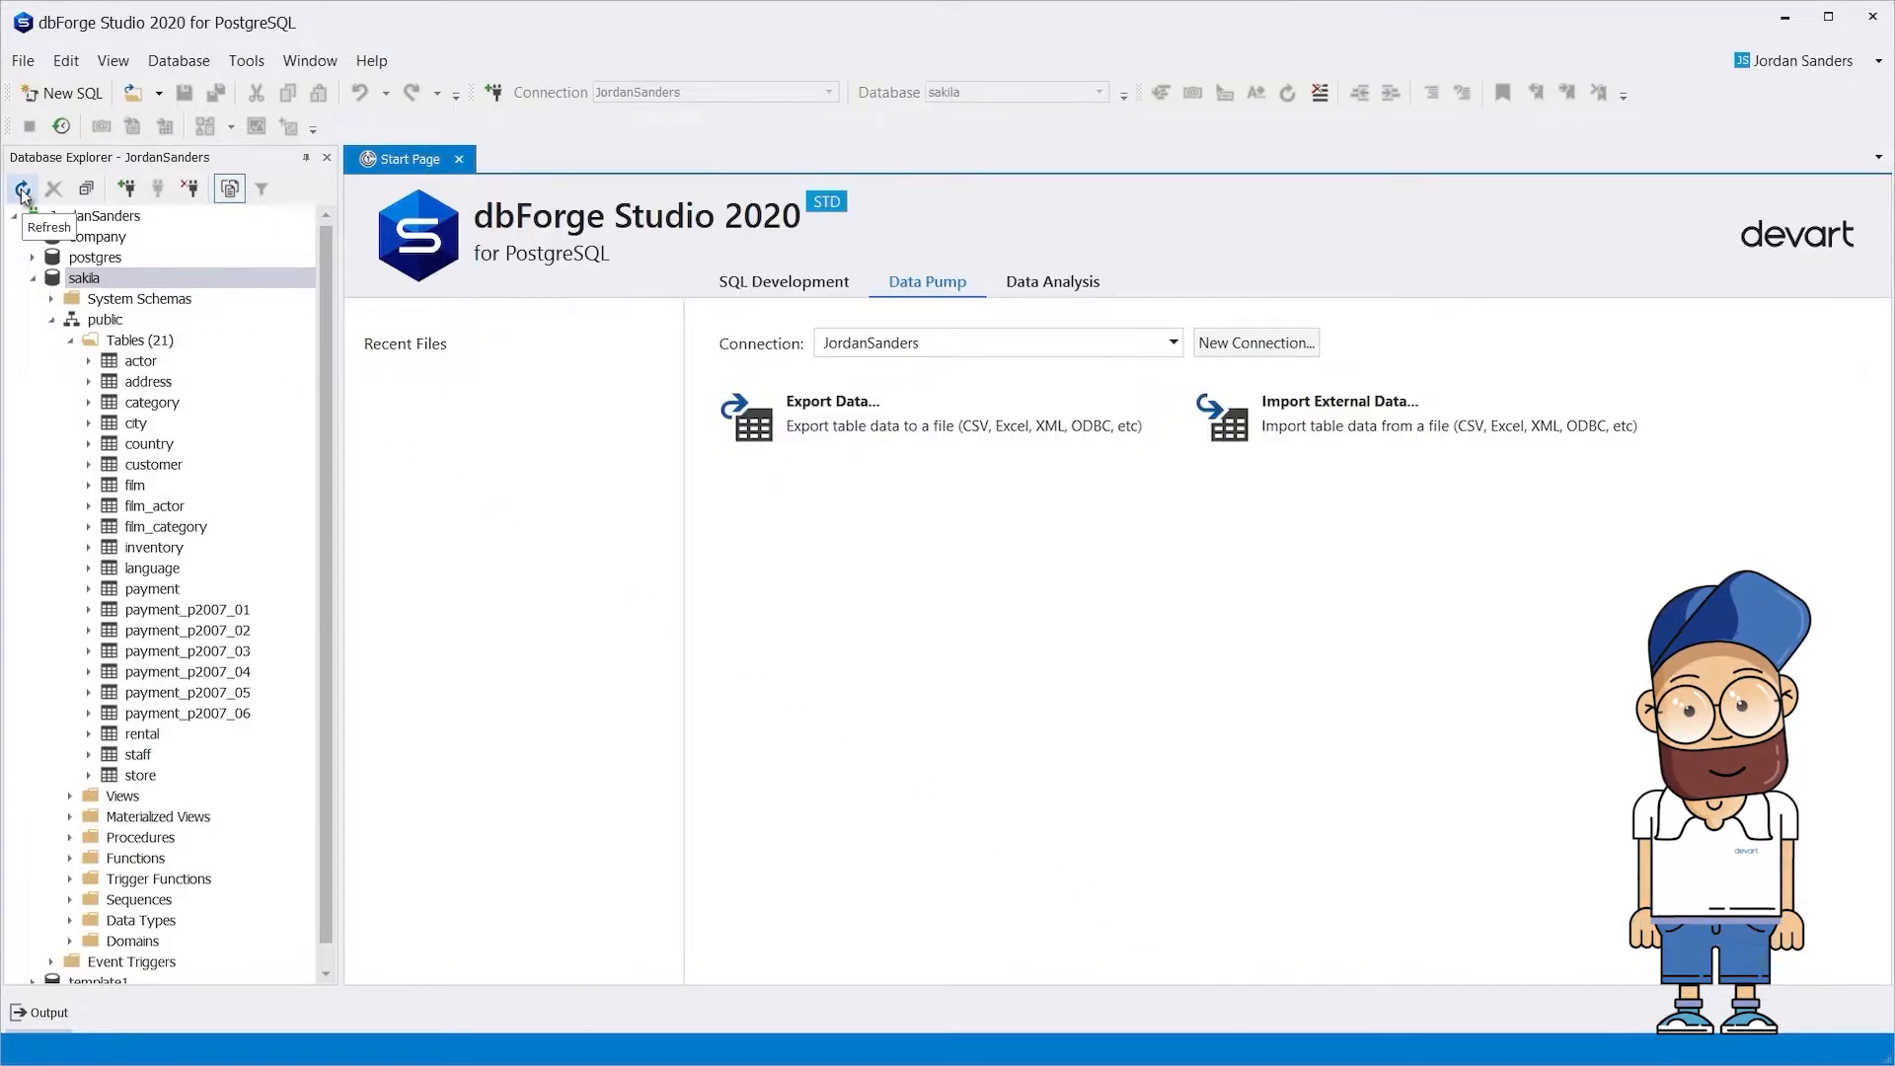
pyautogui.click(22, 189)
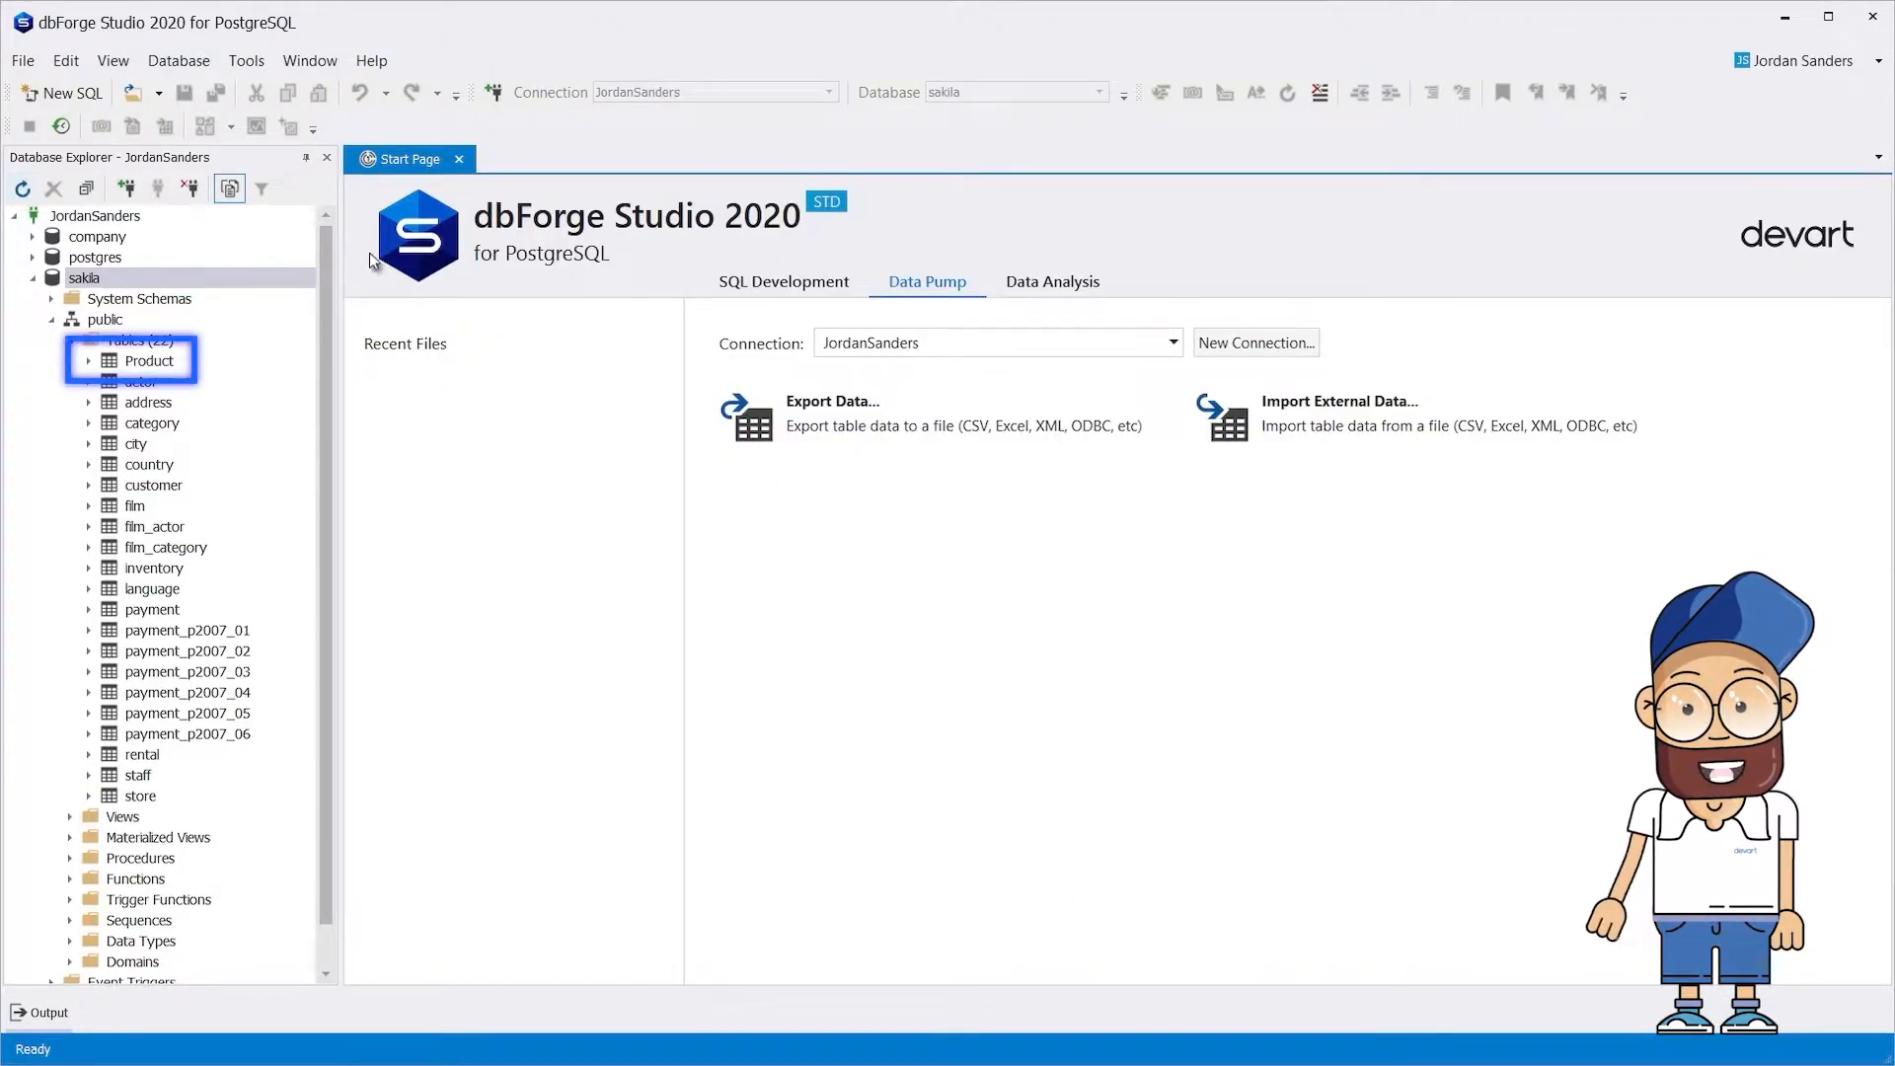
# Load Product.xls again, targeting the existing Product table found by searching 'Pro'
pyautogui.click(1339, 402)
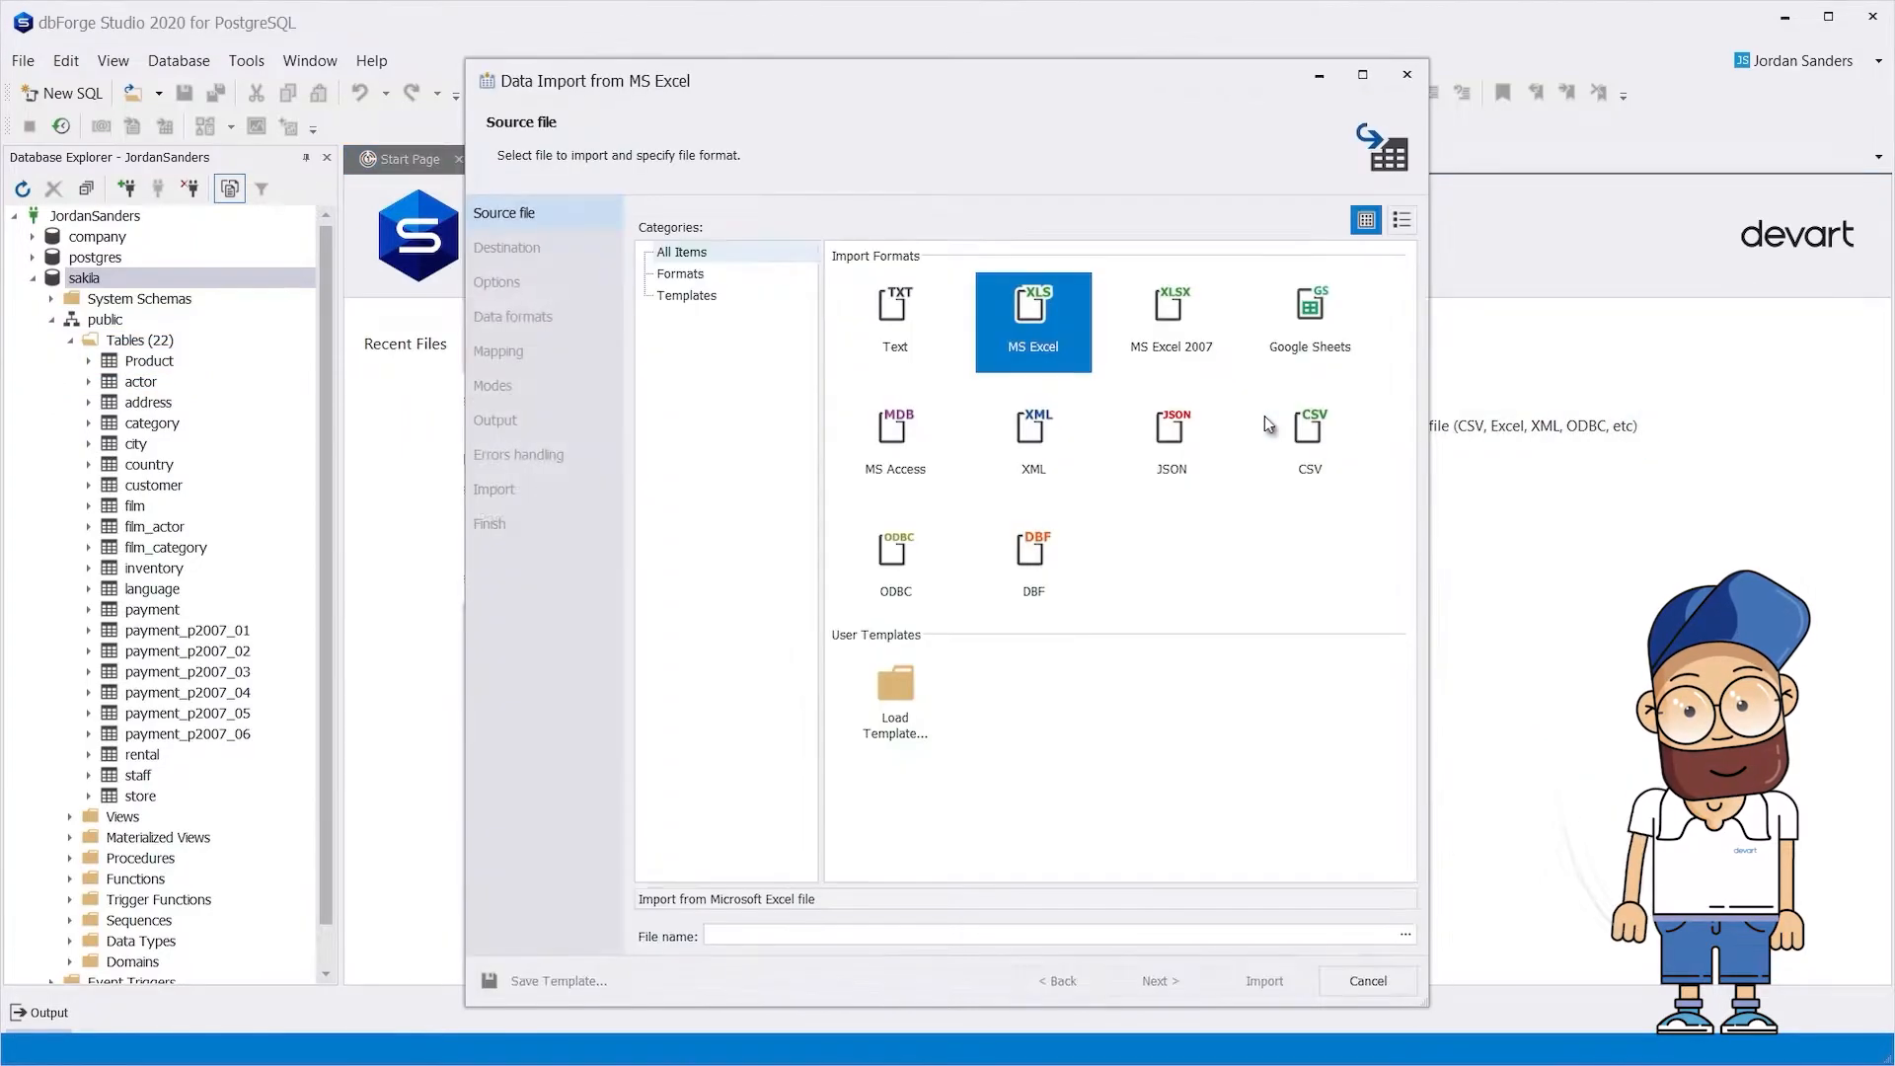
pyautogui.click(1405, 933)
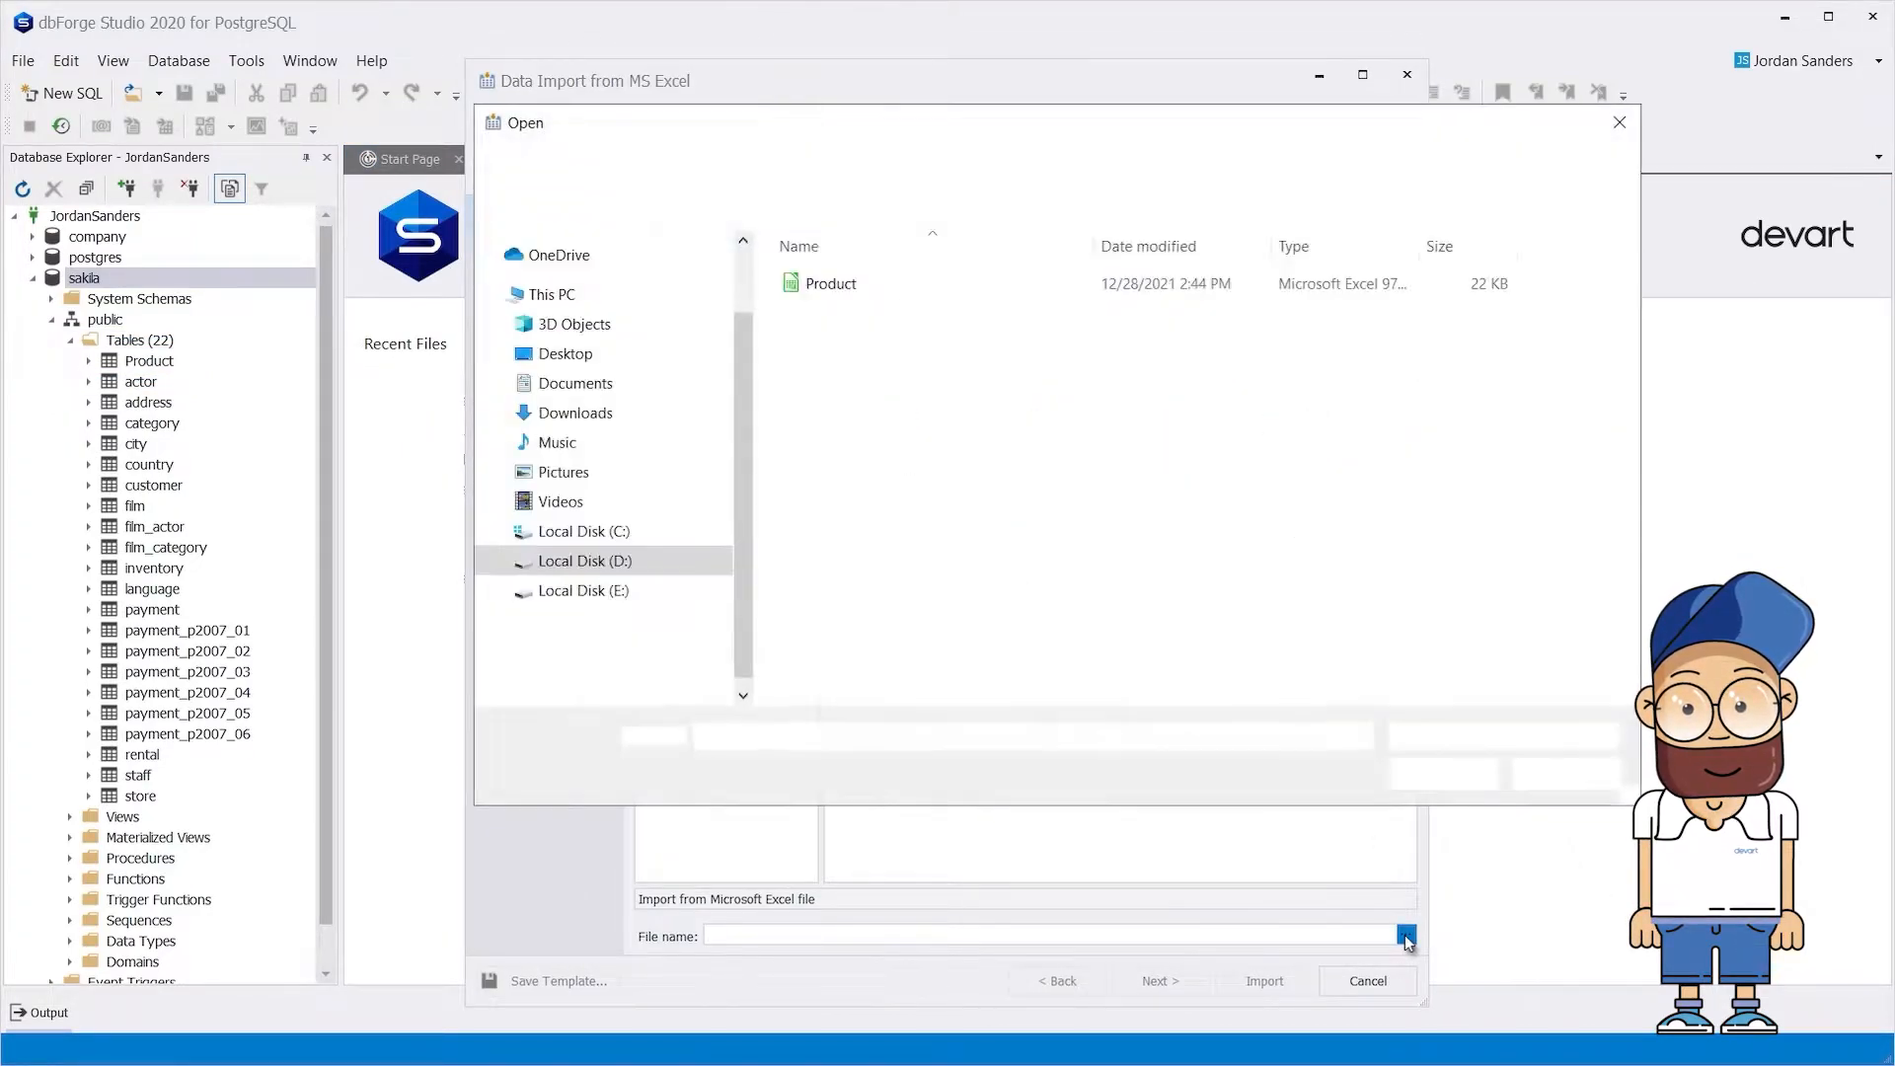
pyautogui.click(830, 284)
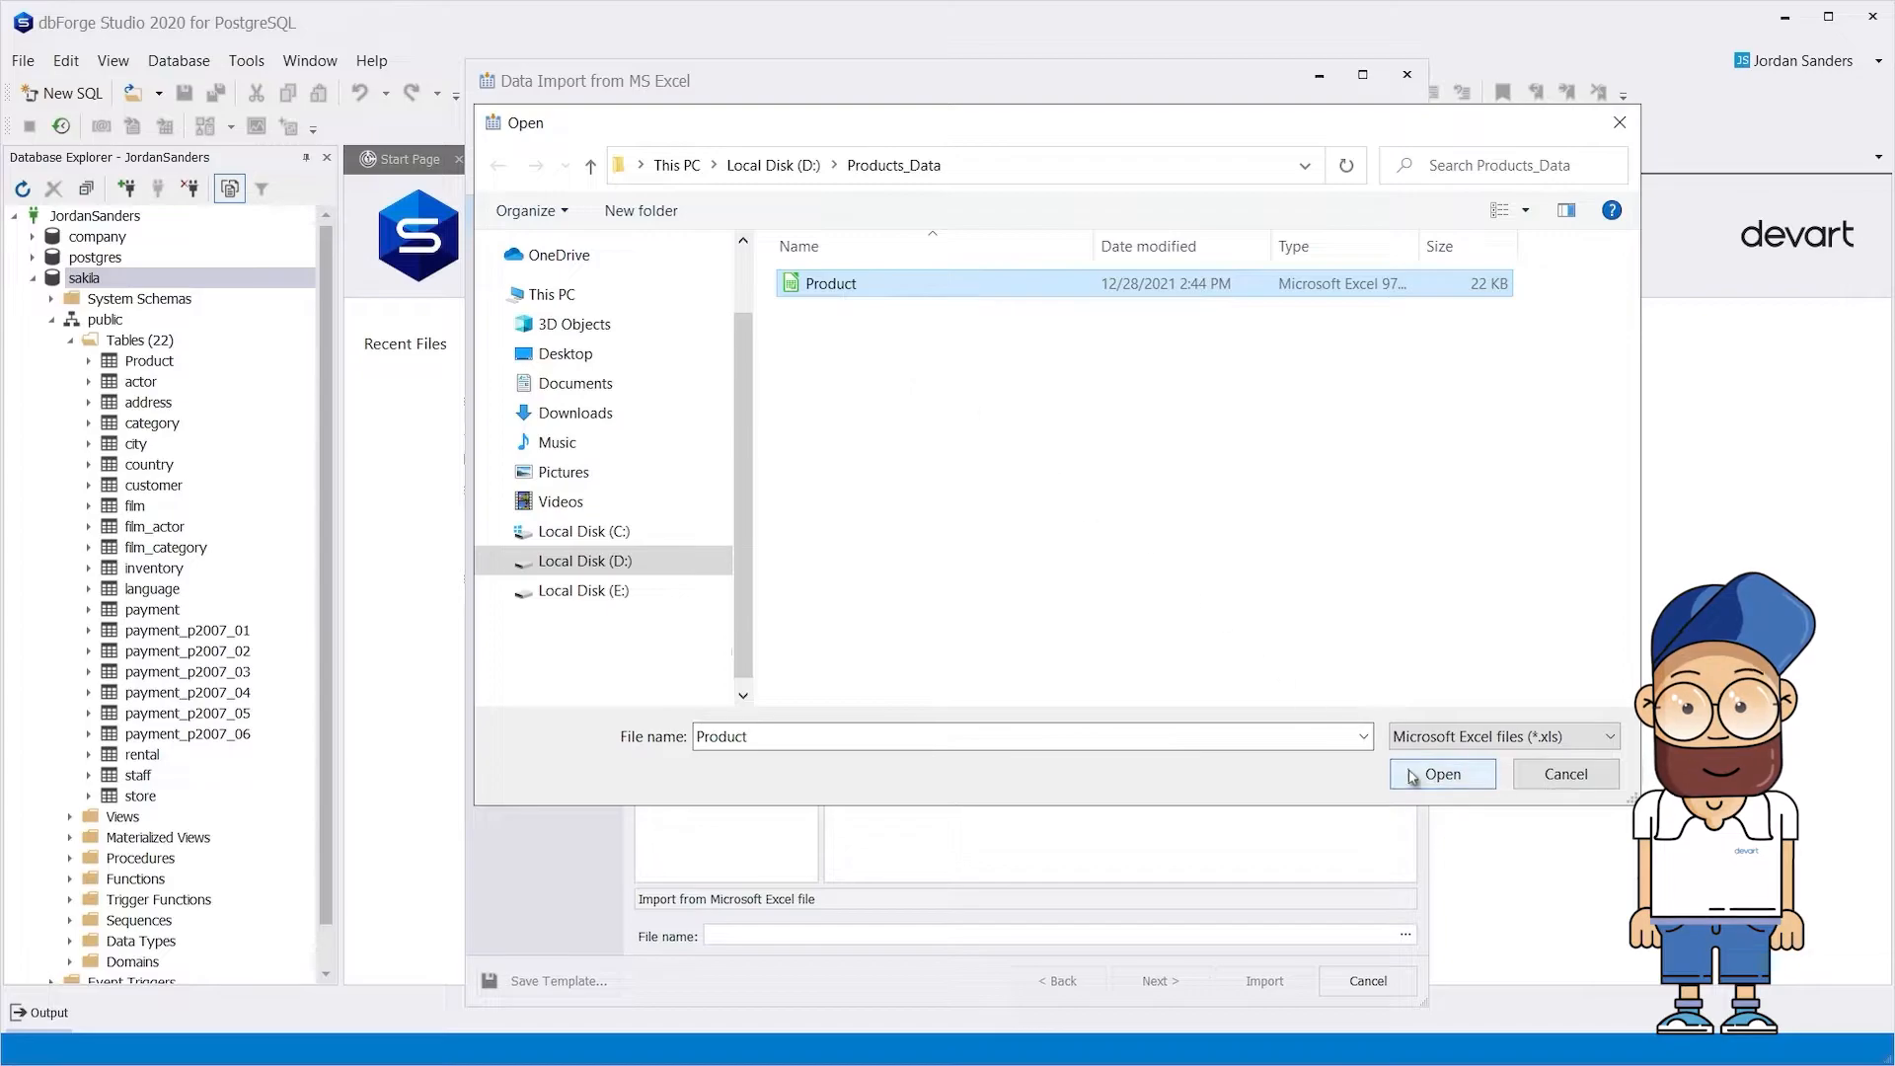
pyautogui.click(1441, 773)
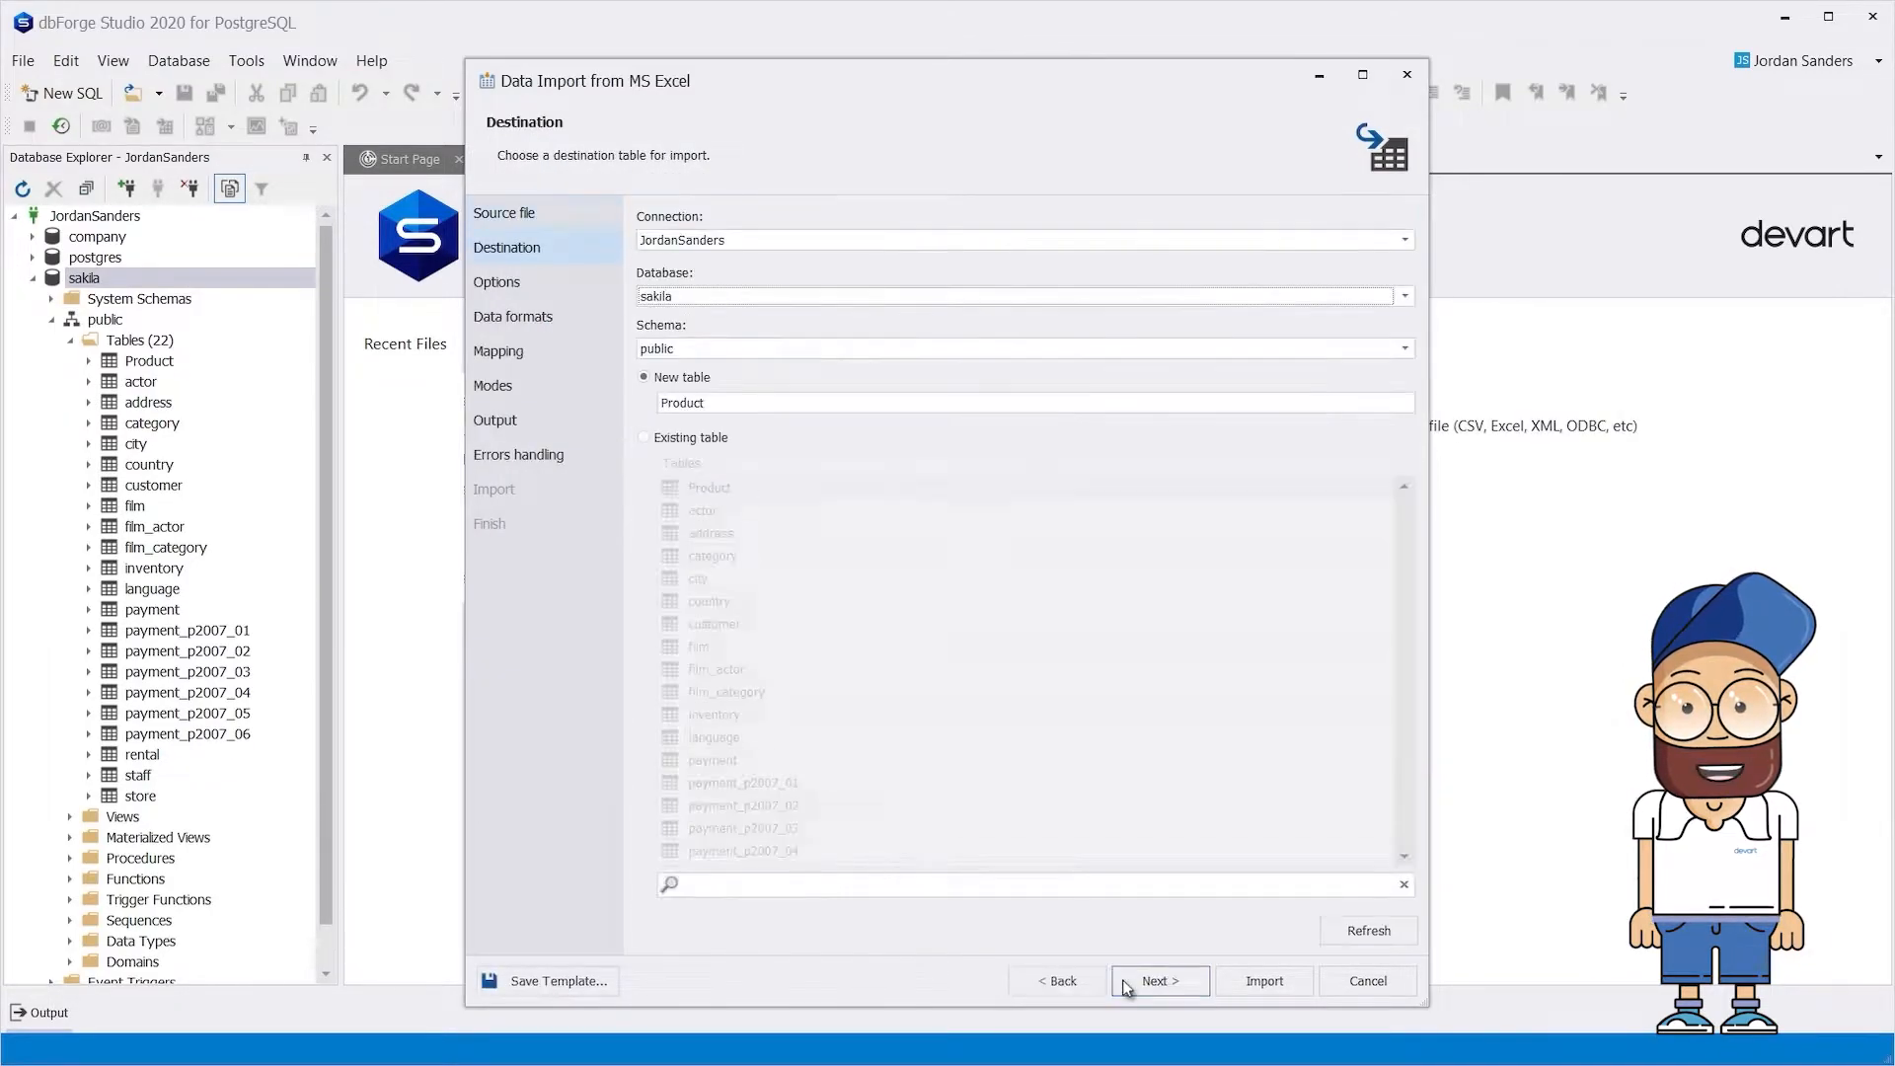
pyautogui.click(644, 437)
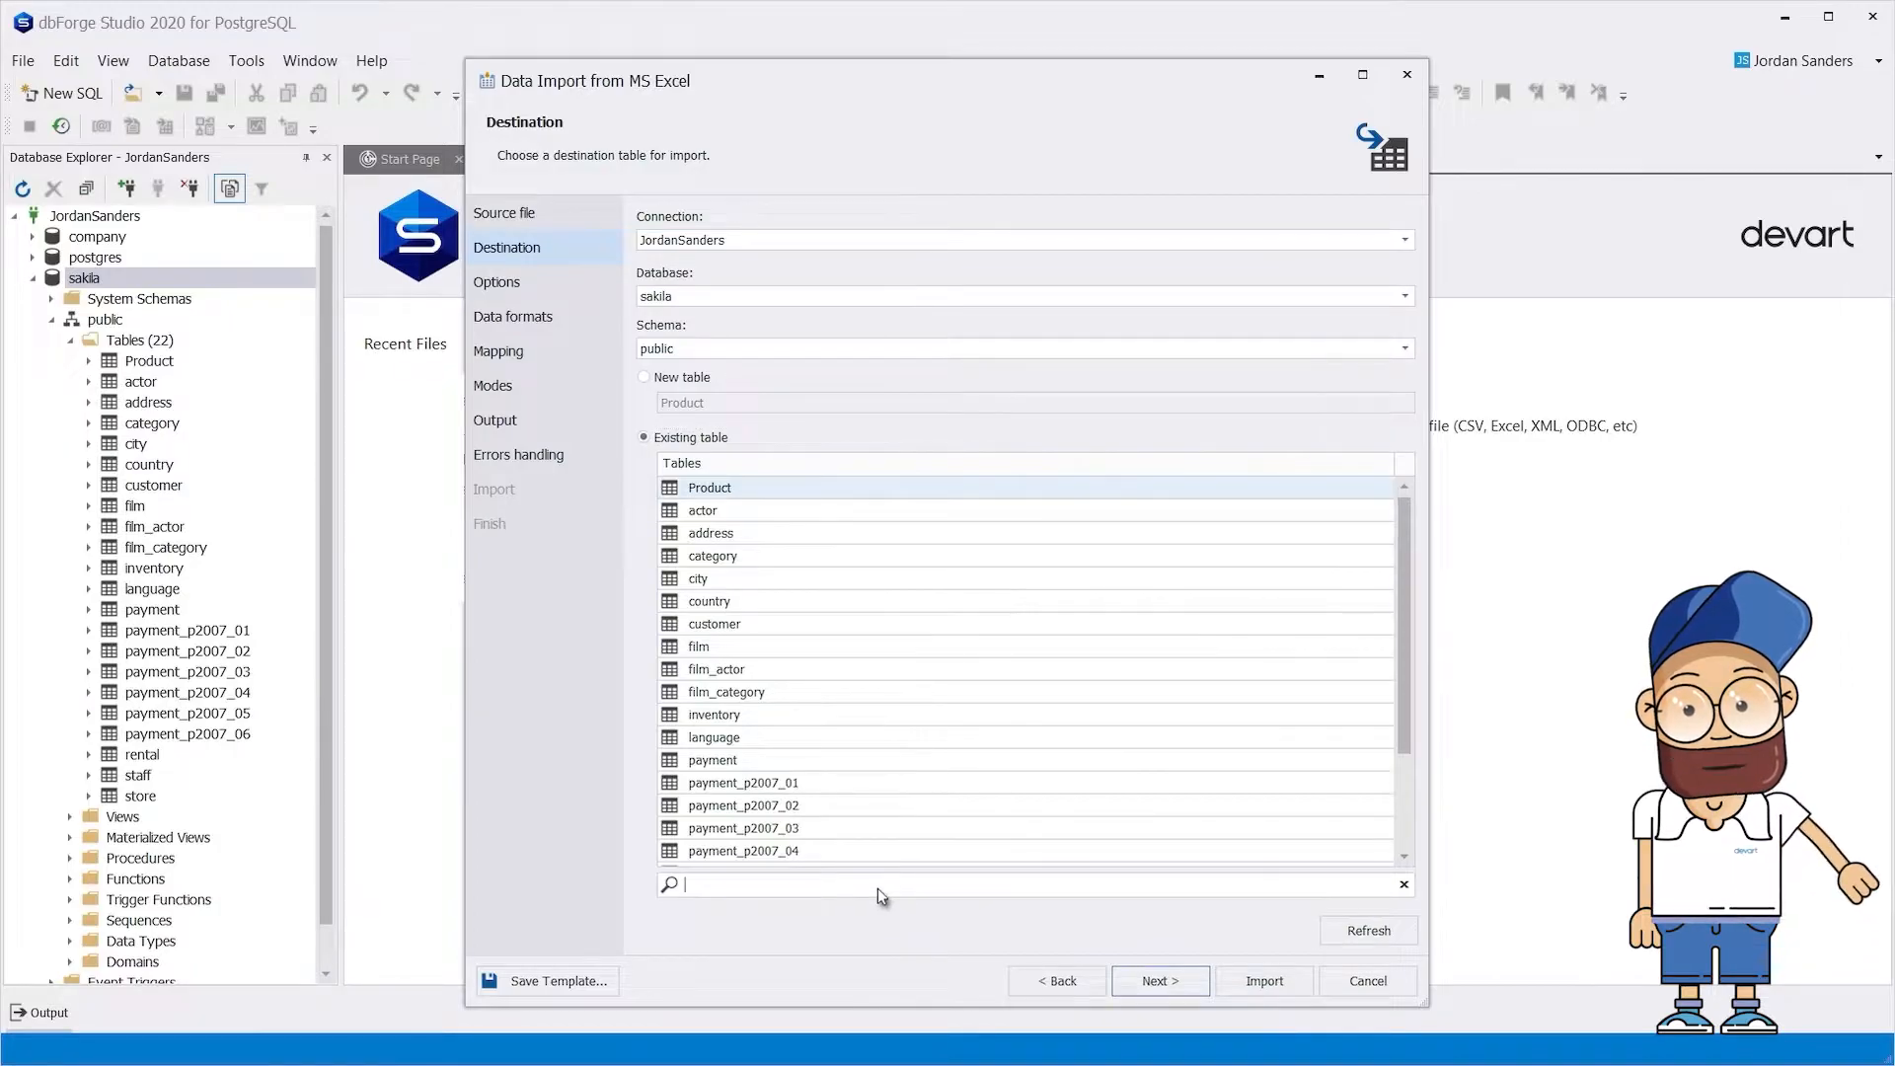
pyautogui.write('Pro')
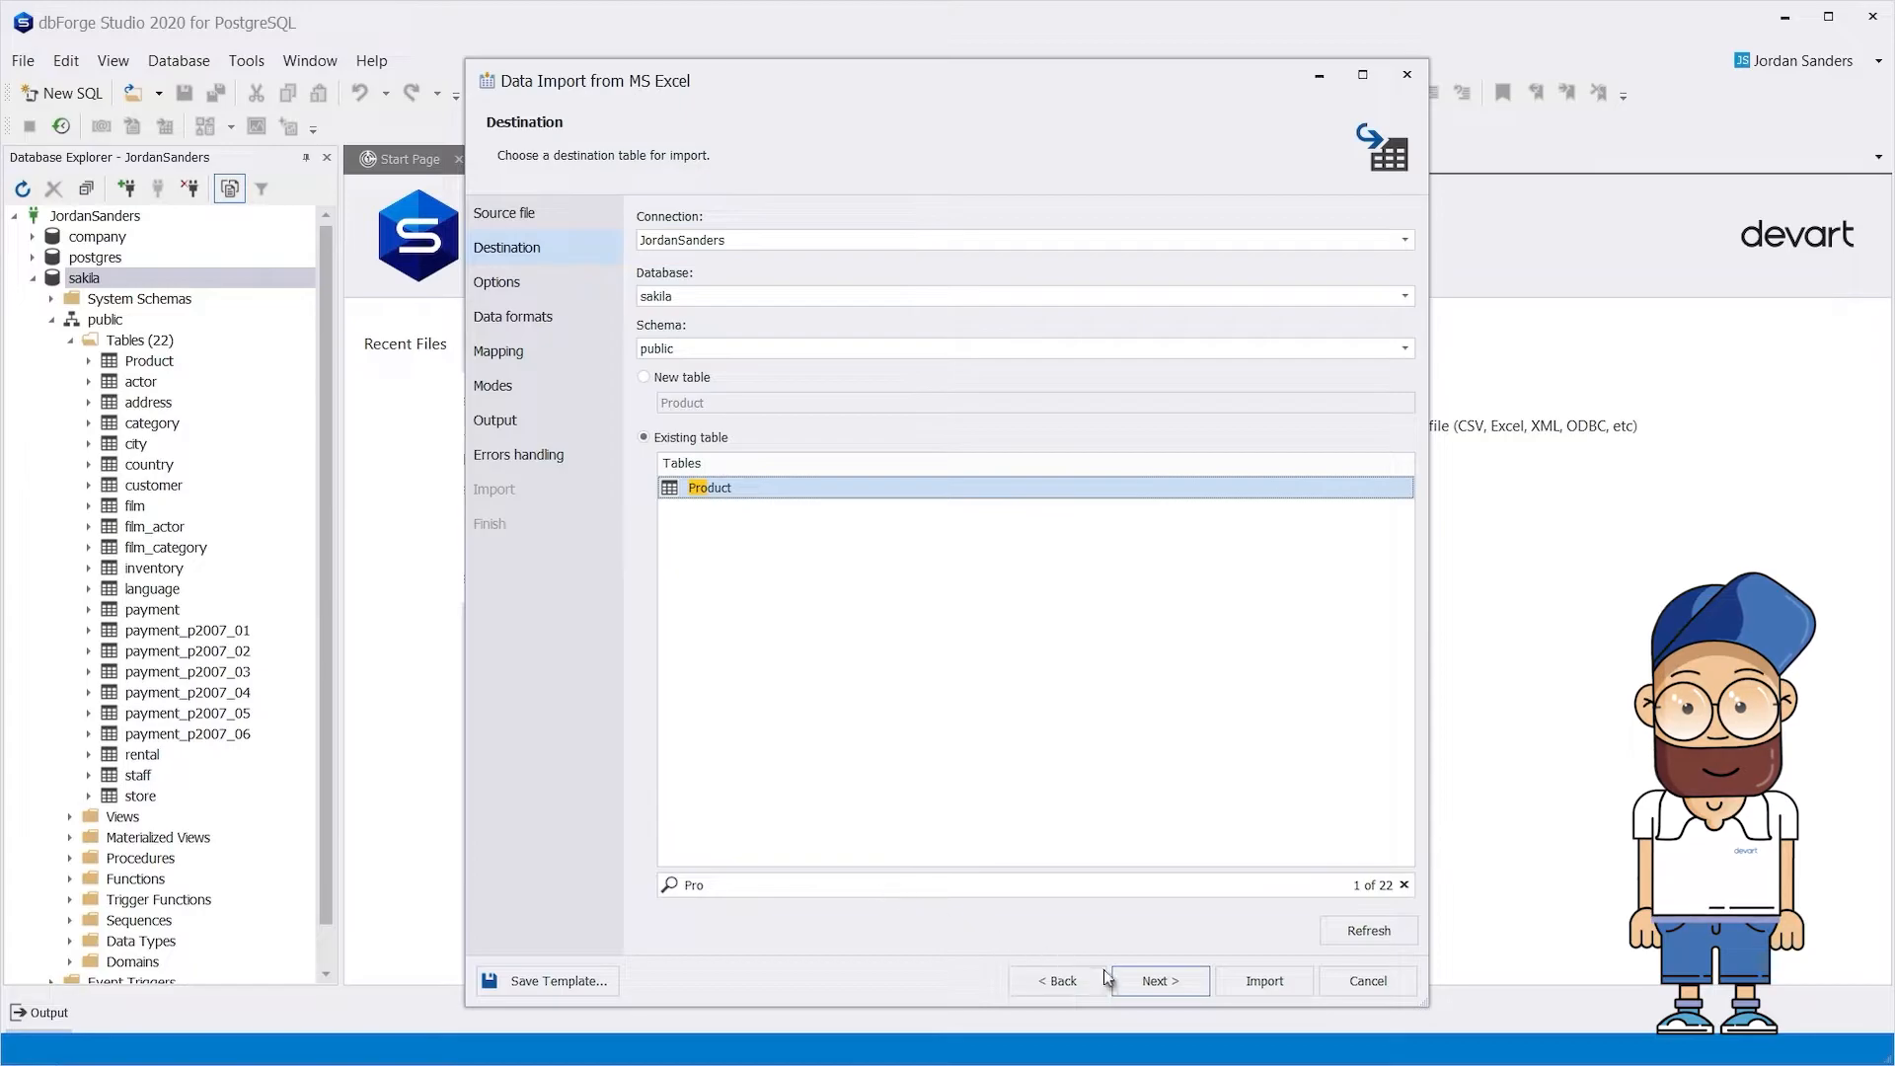
pyautogui.click(1157, 980)
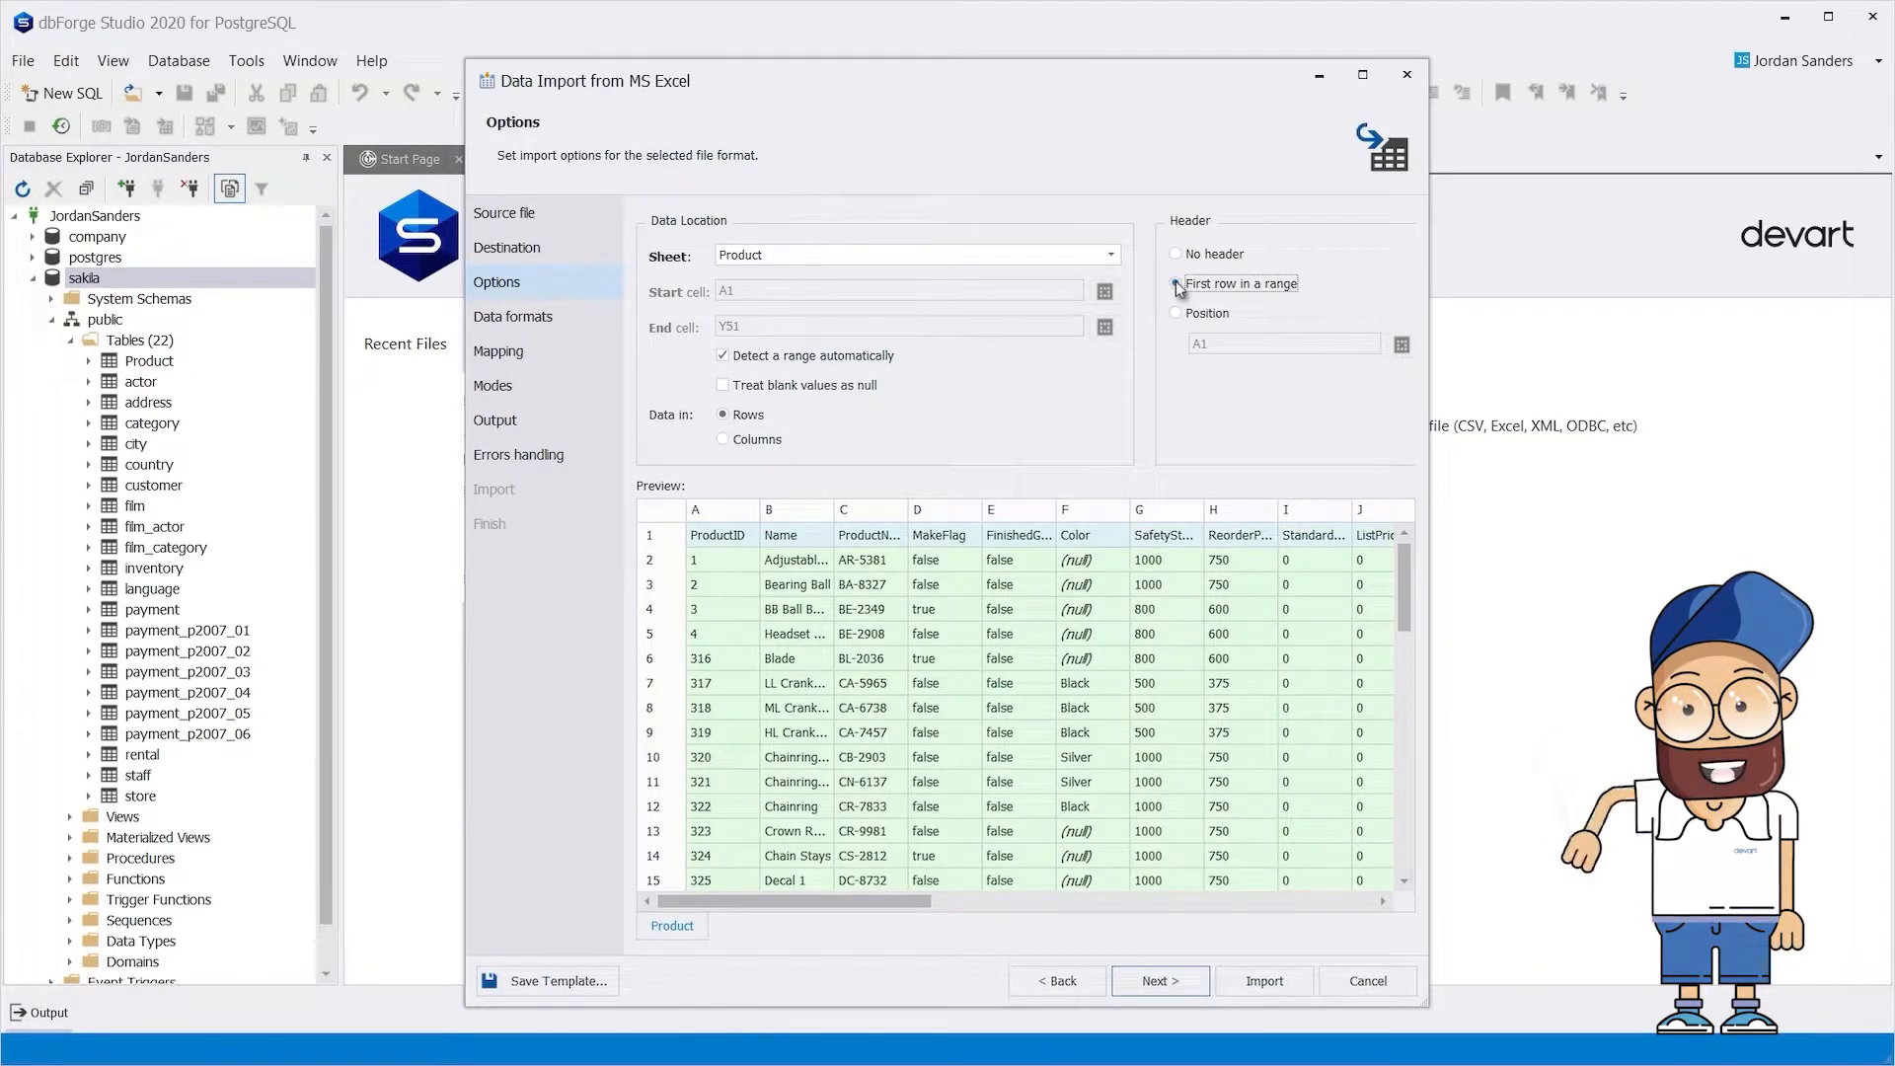
# Pass the data formats and mark ProductID as the key column in mapping
pyautogui.click(512, 316)
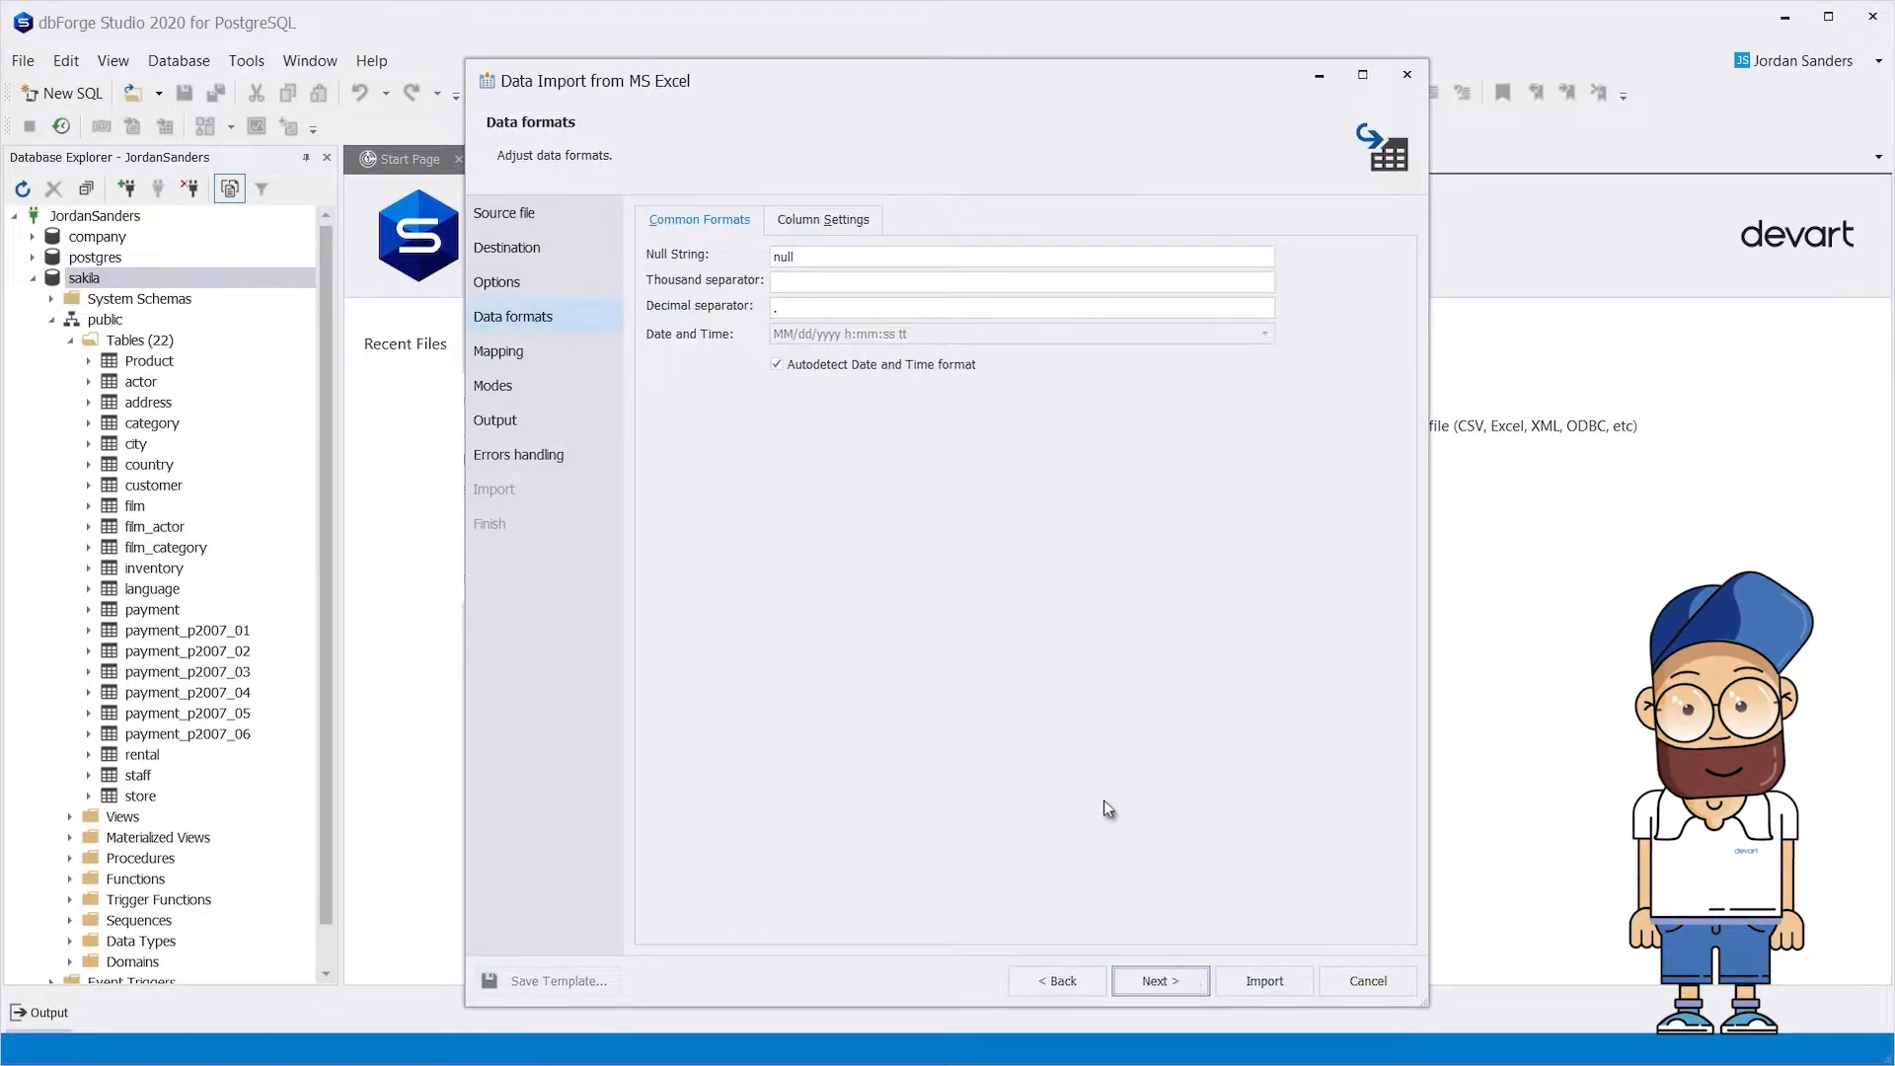
pyautogui.click(823, 219)
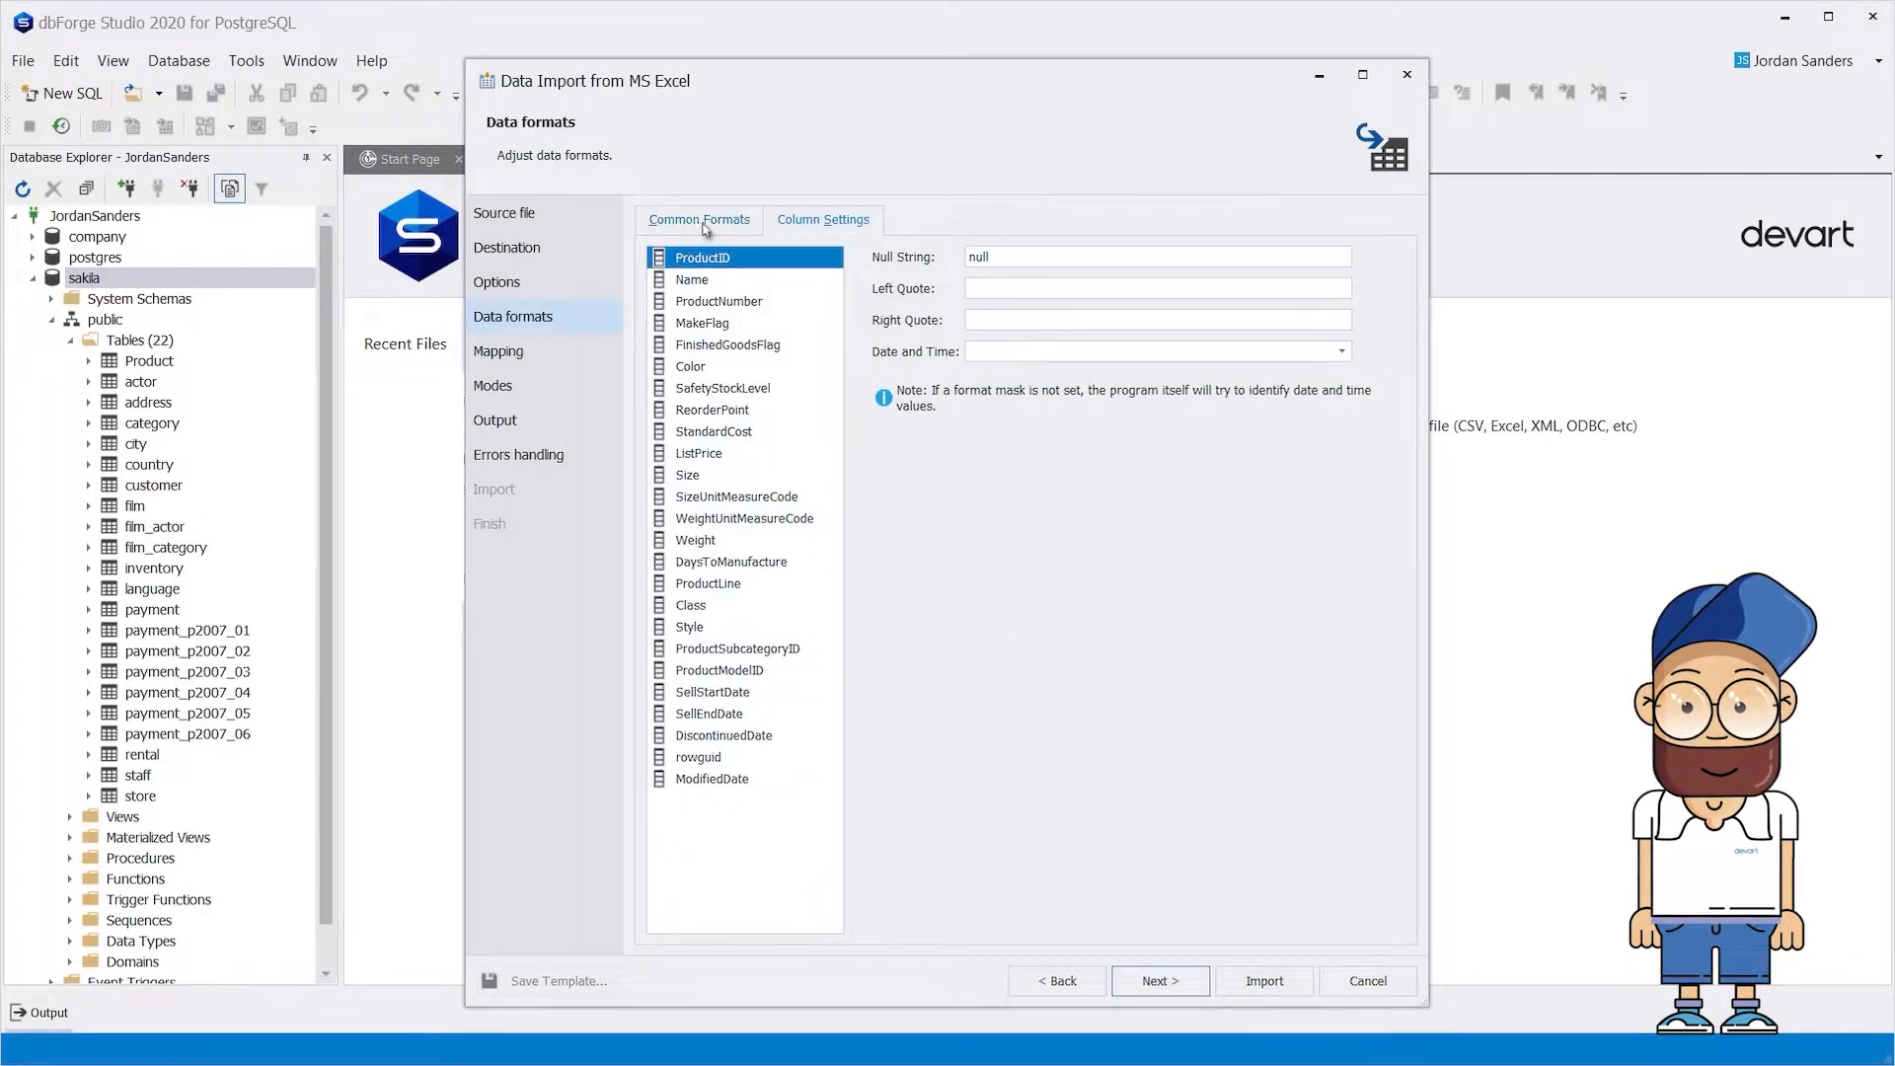
pyautogui.click(1157, 980)
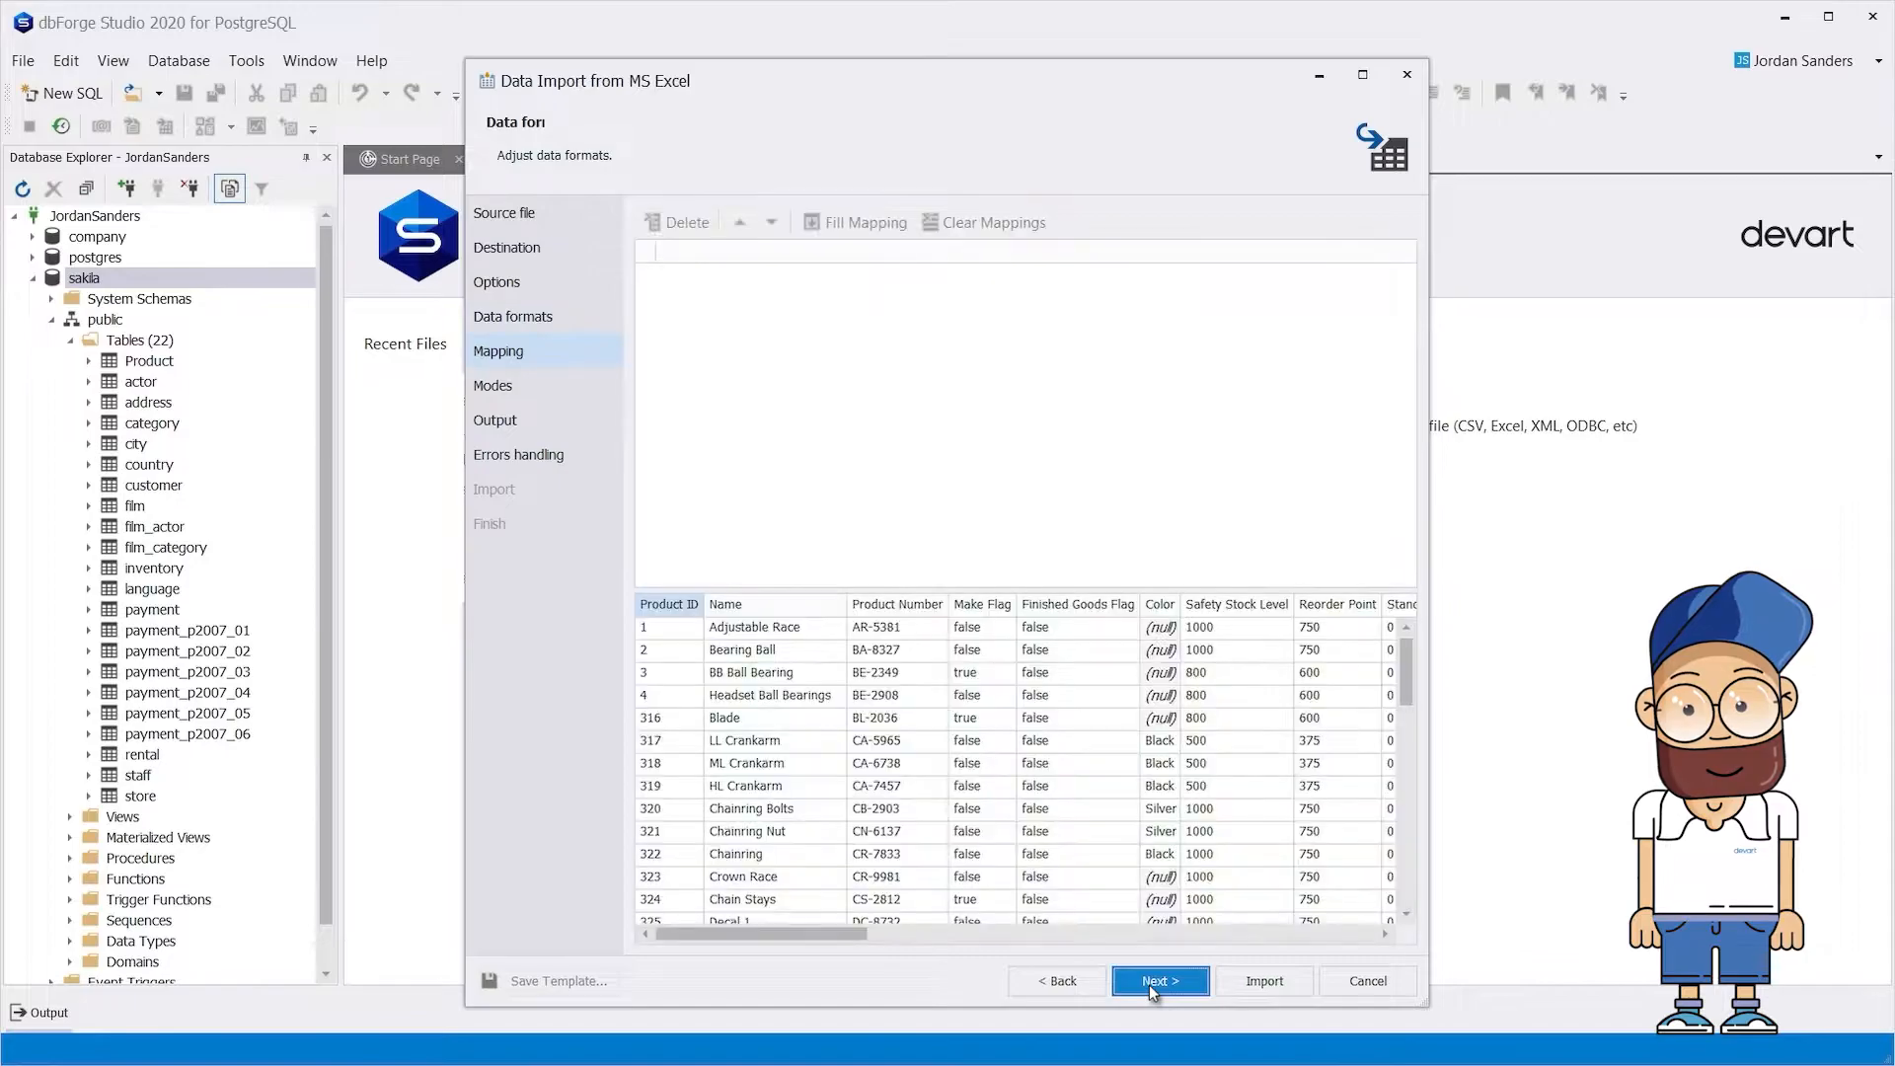
pyautogui.click(1157, 980)
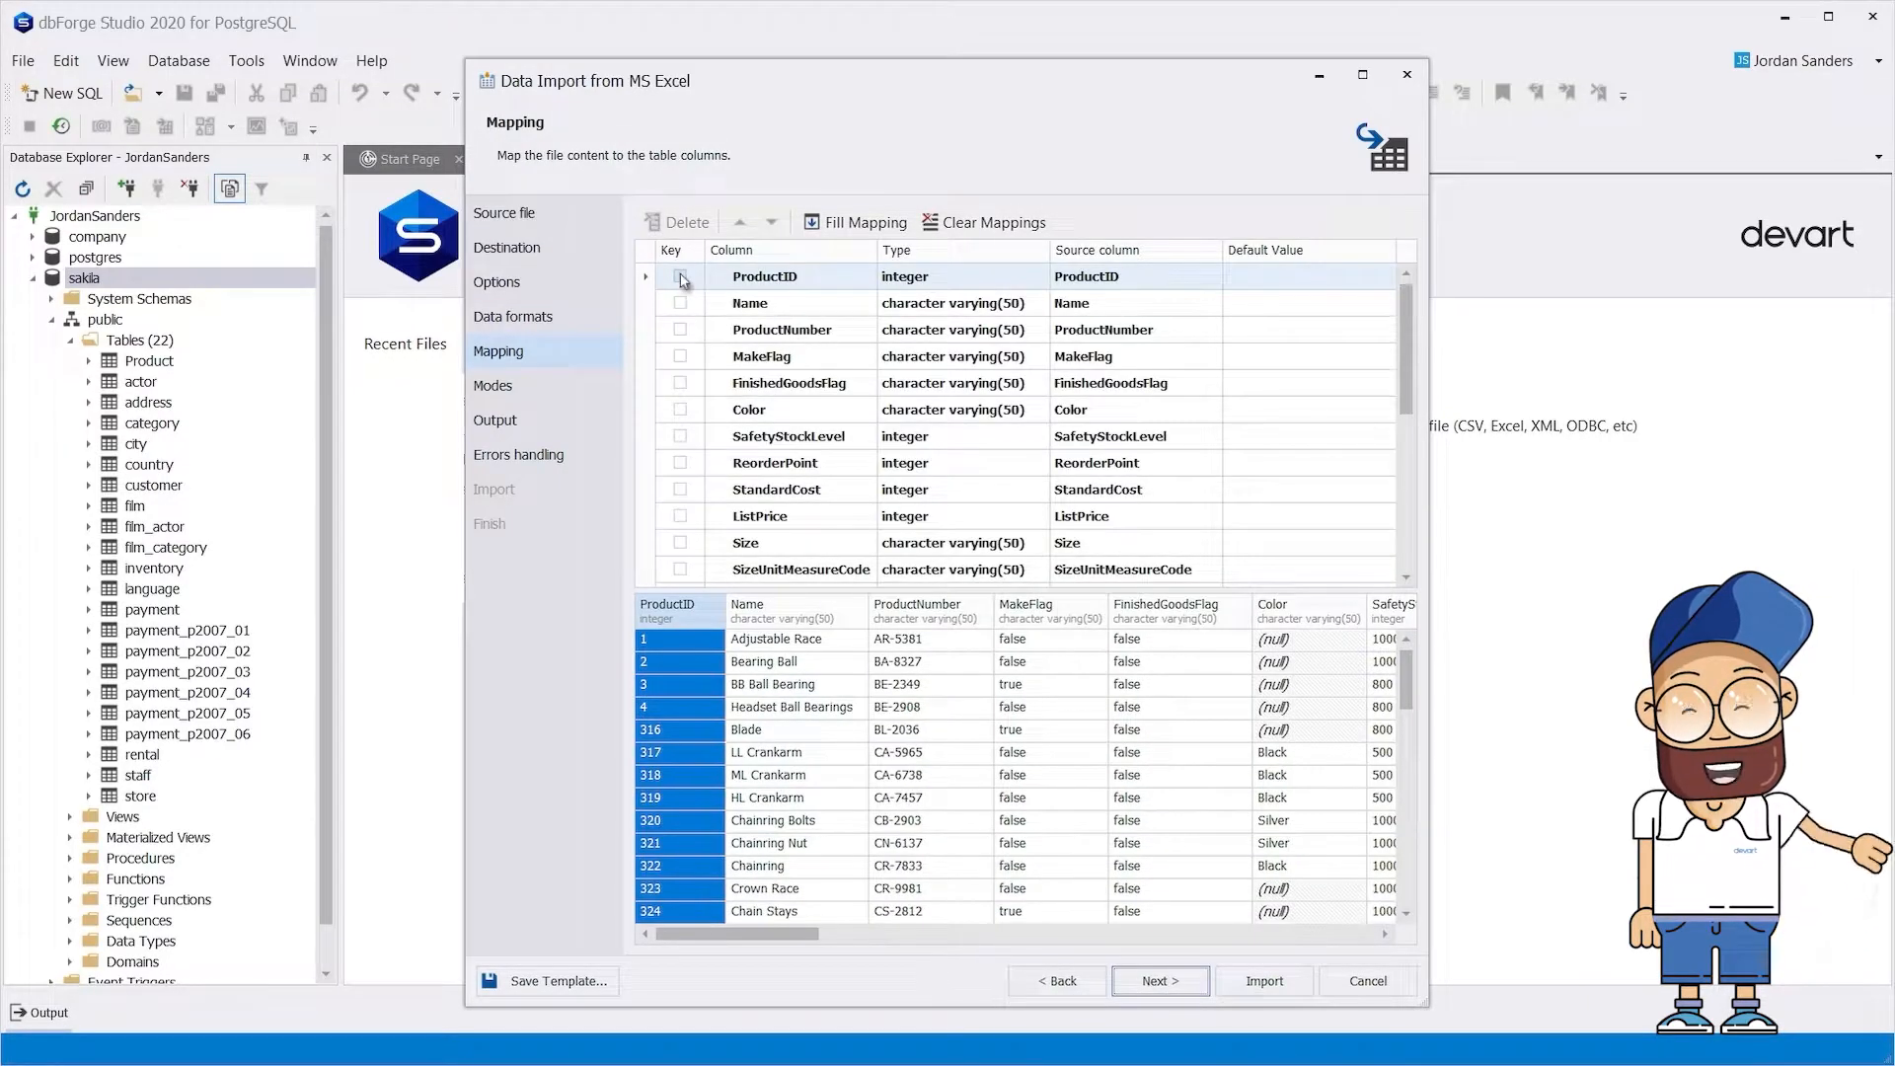
pyautogui.click(1157, 980)
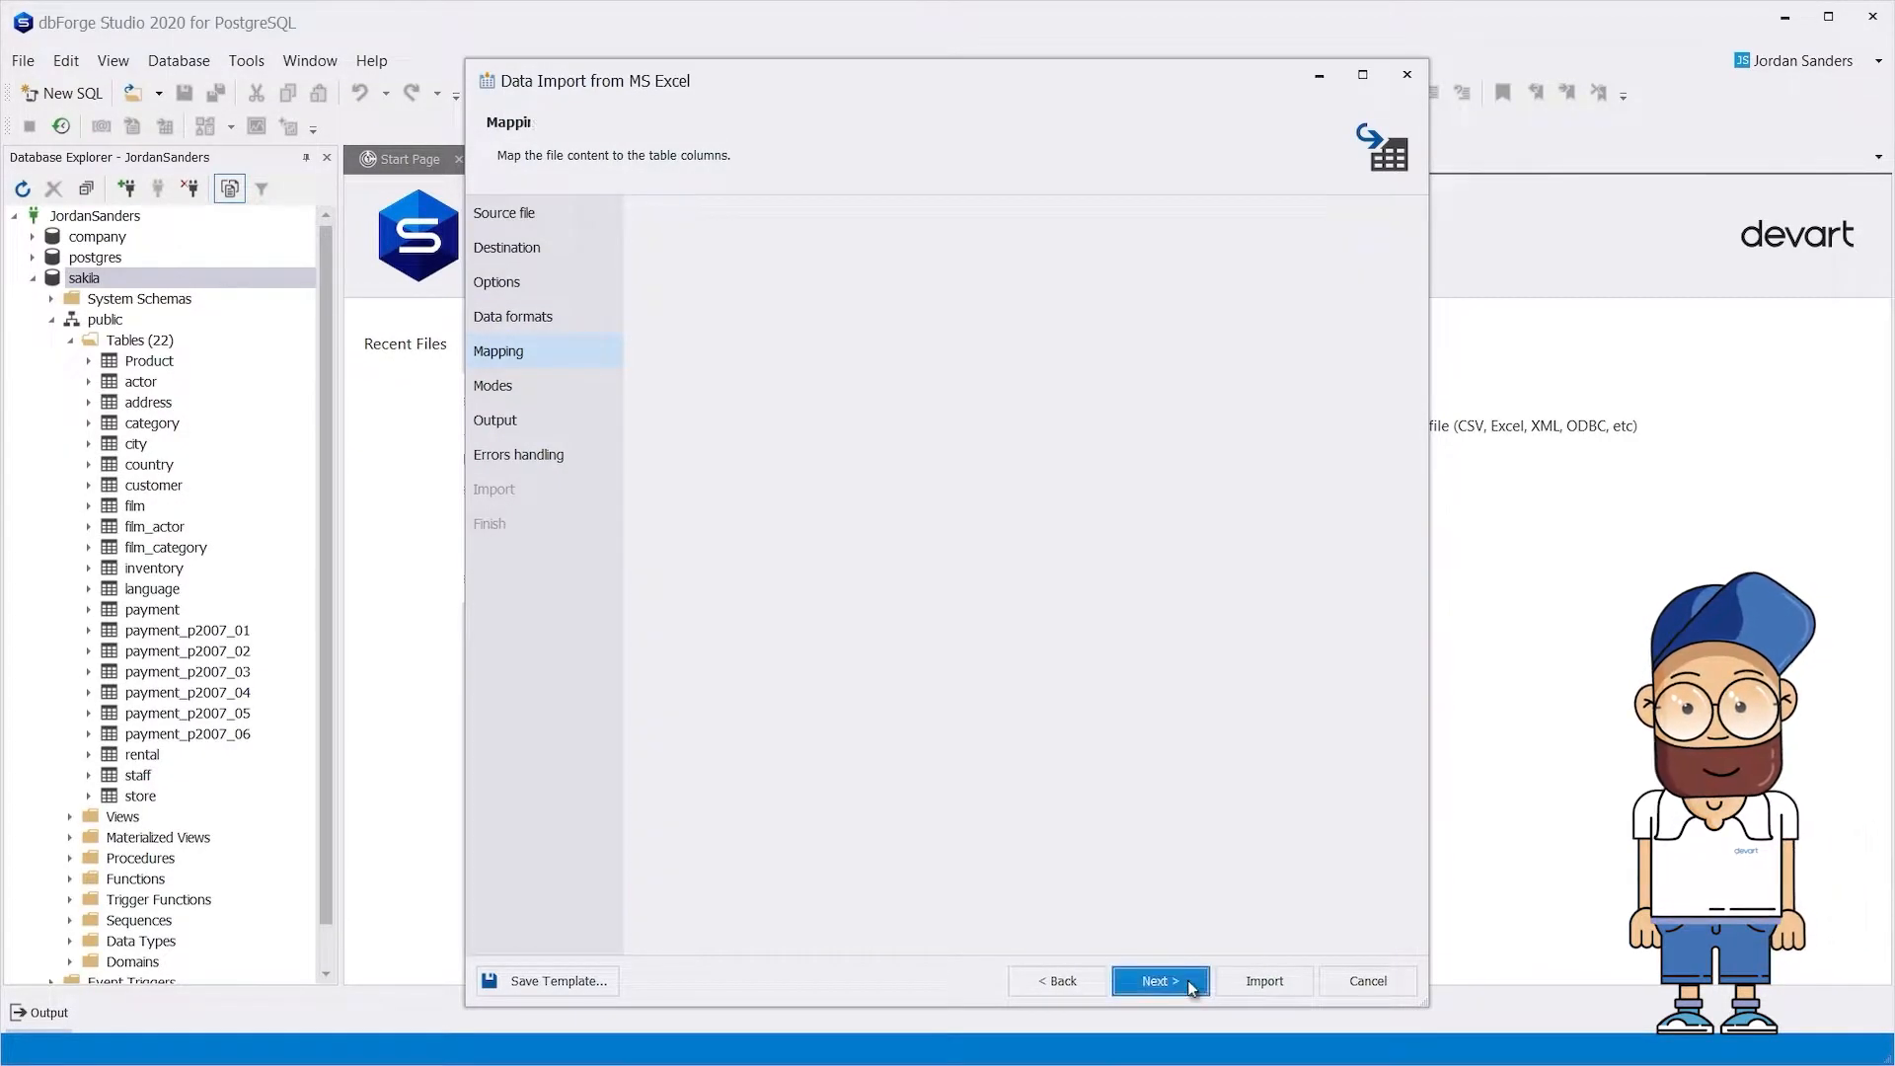
# Choose Append/Update mode and run the 50-row import into Product
pyautogui.click(1156, 980)
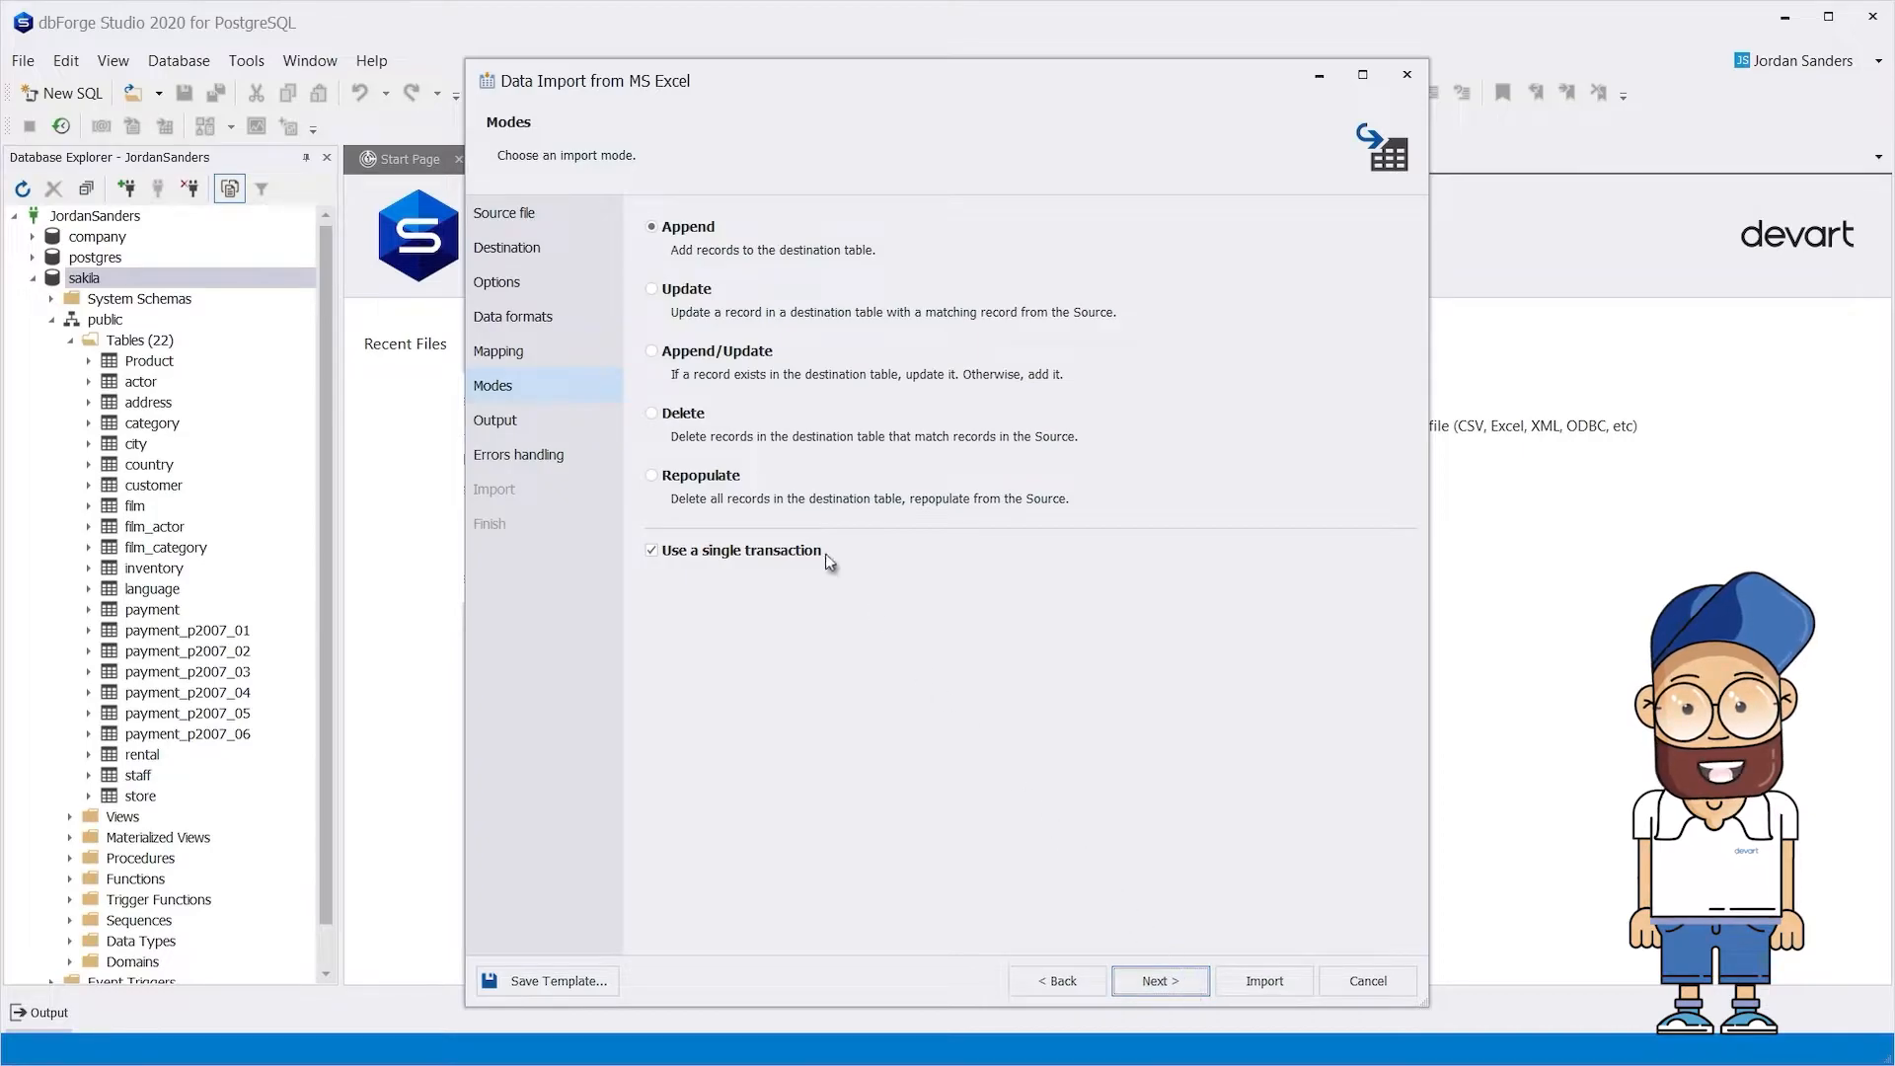
pyautogui.click(651, 352)
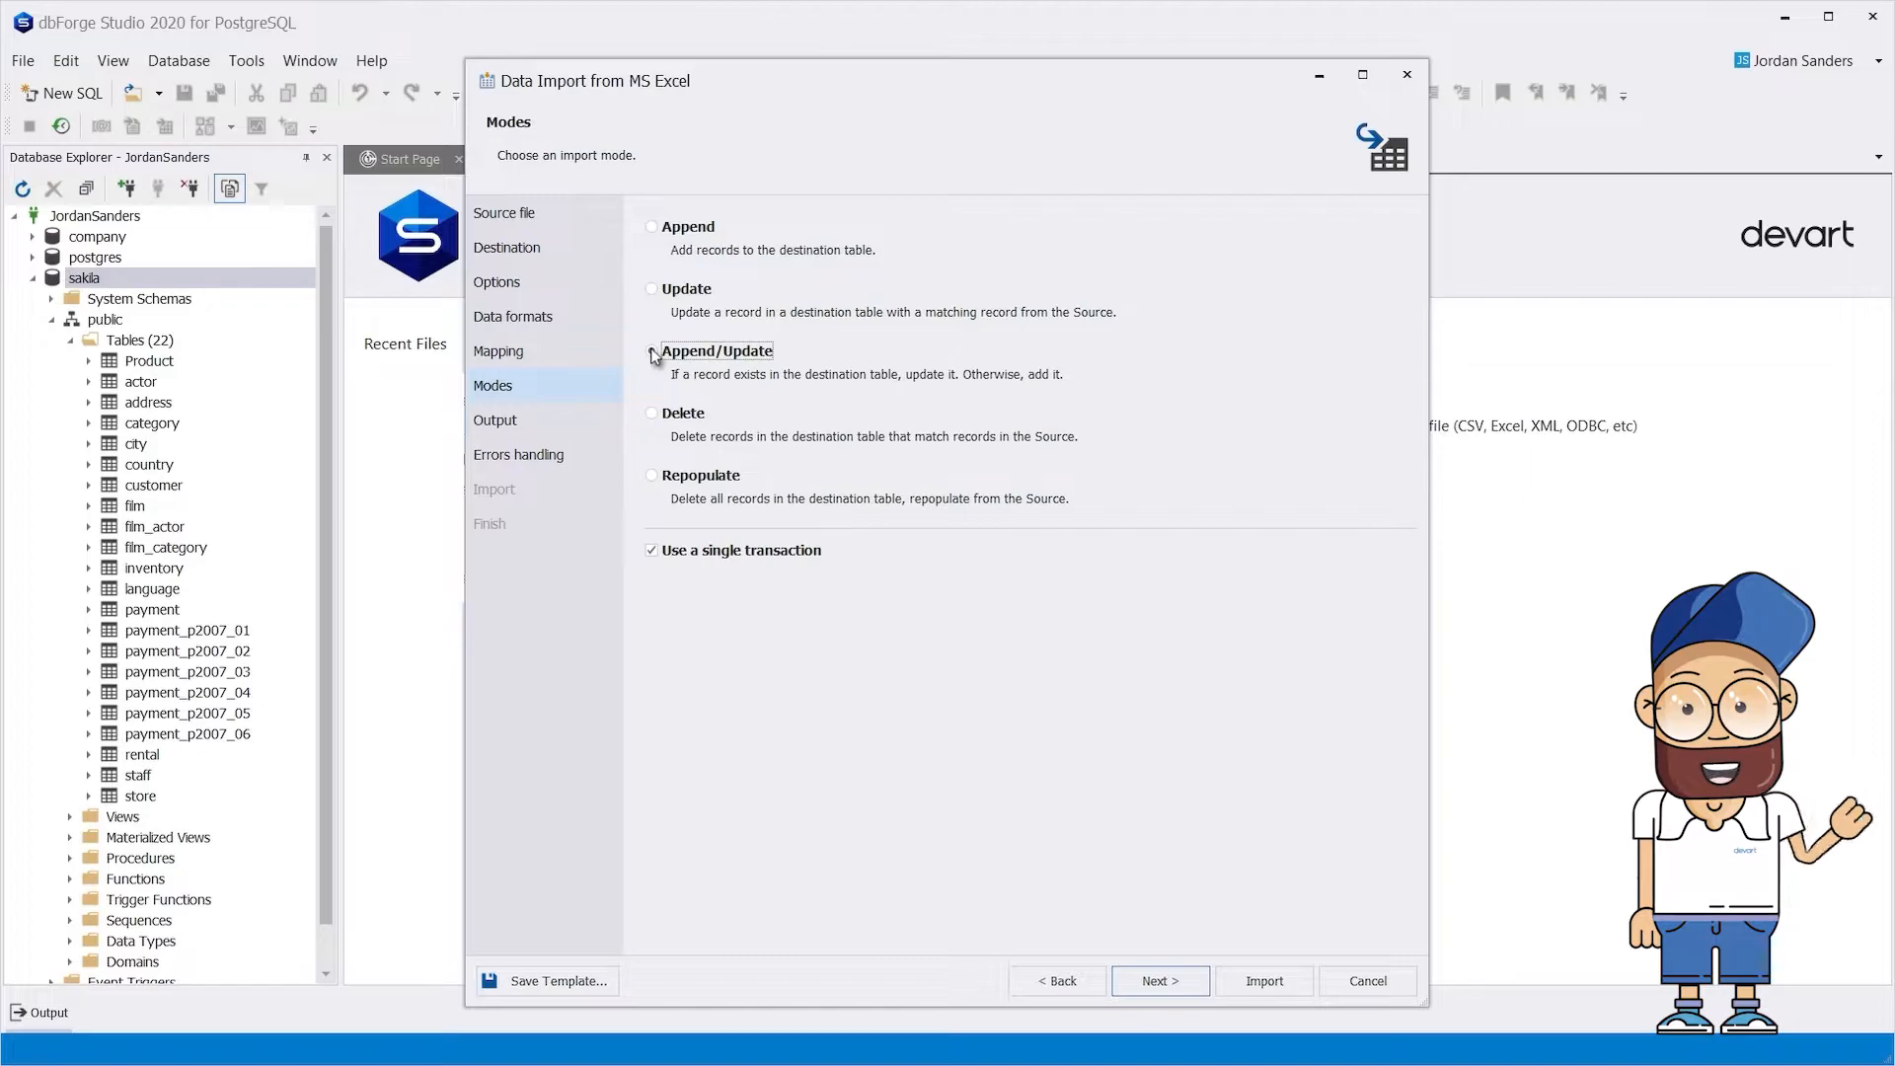
pyautogui.click(1157, 980)
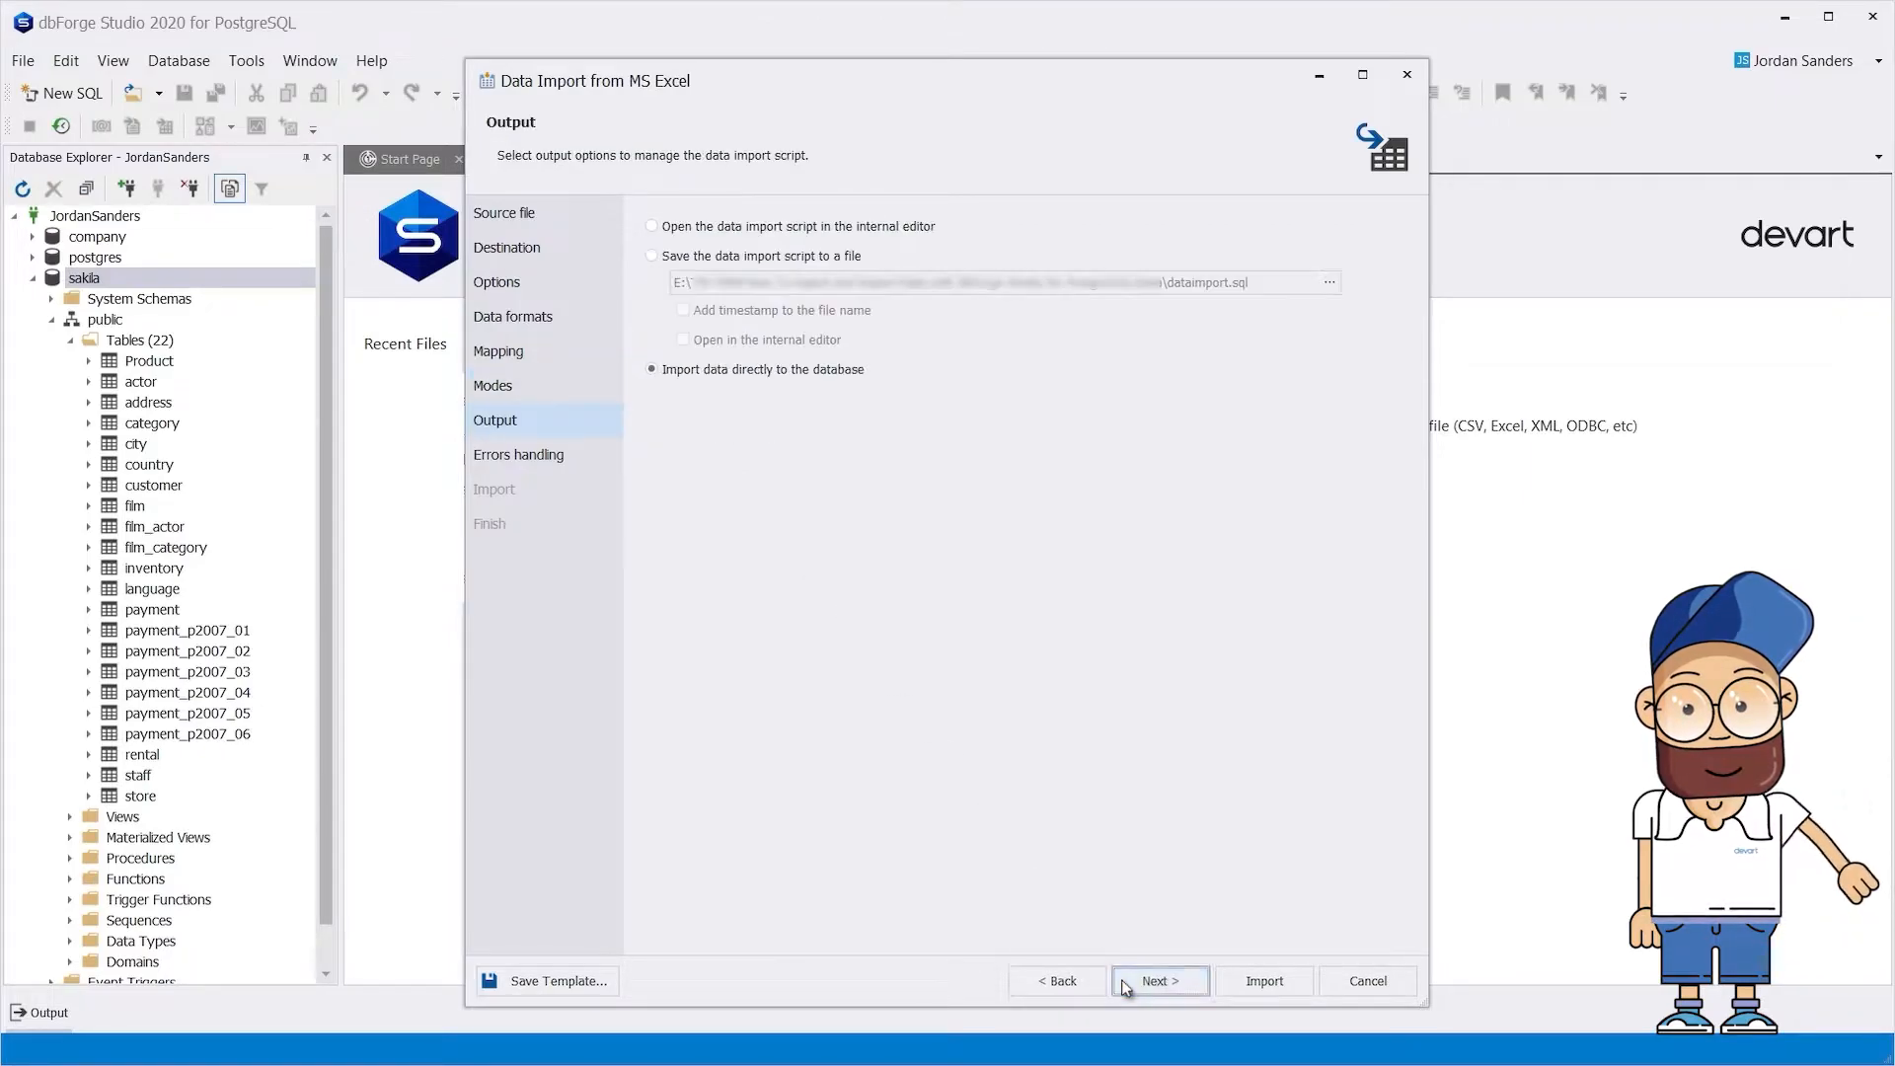
pyautogui.click(1158, 980)
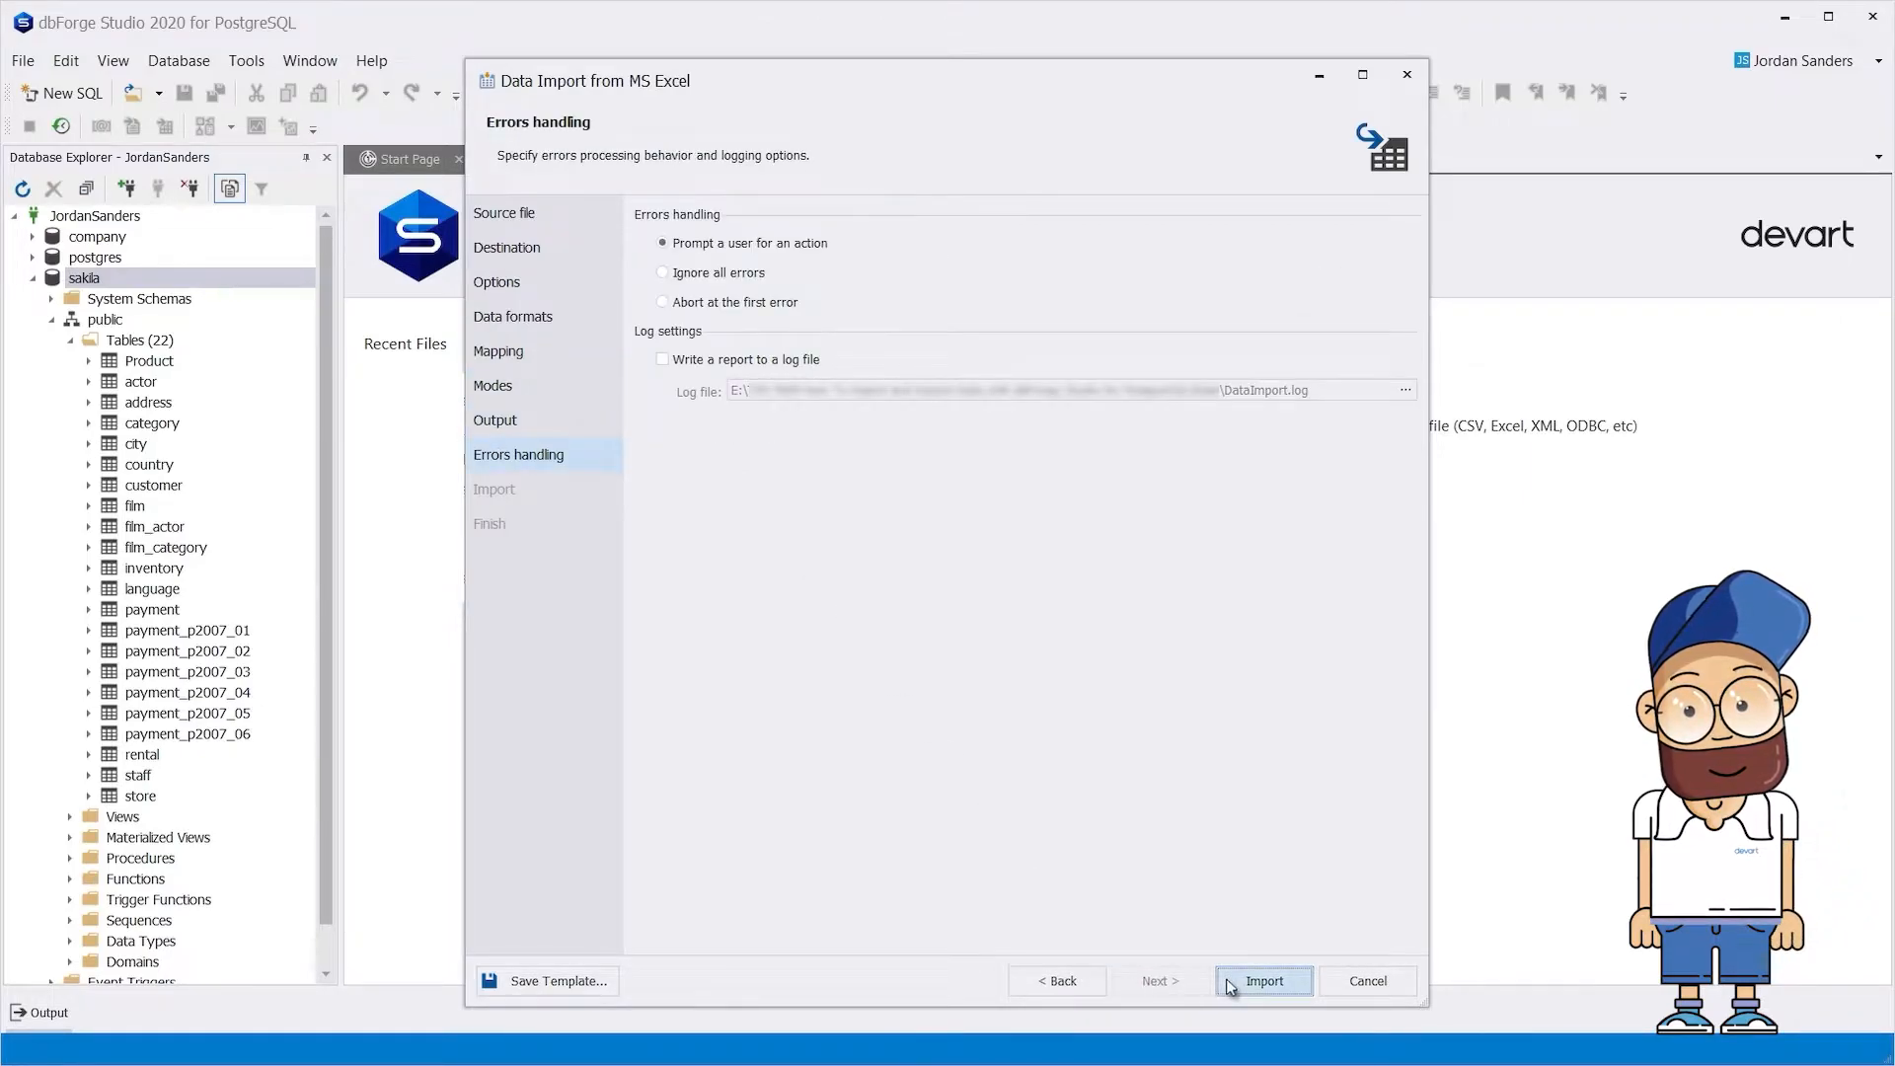
pyautogui.click(1262, 980)
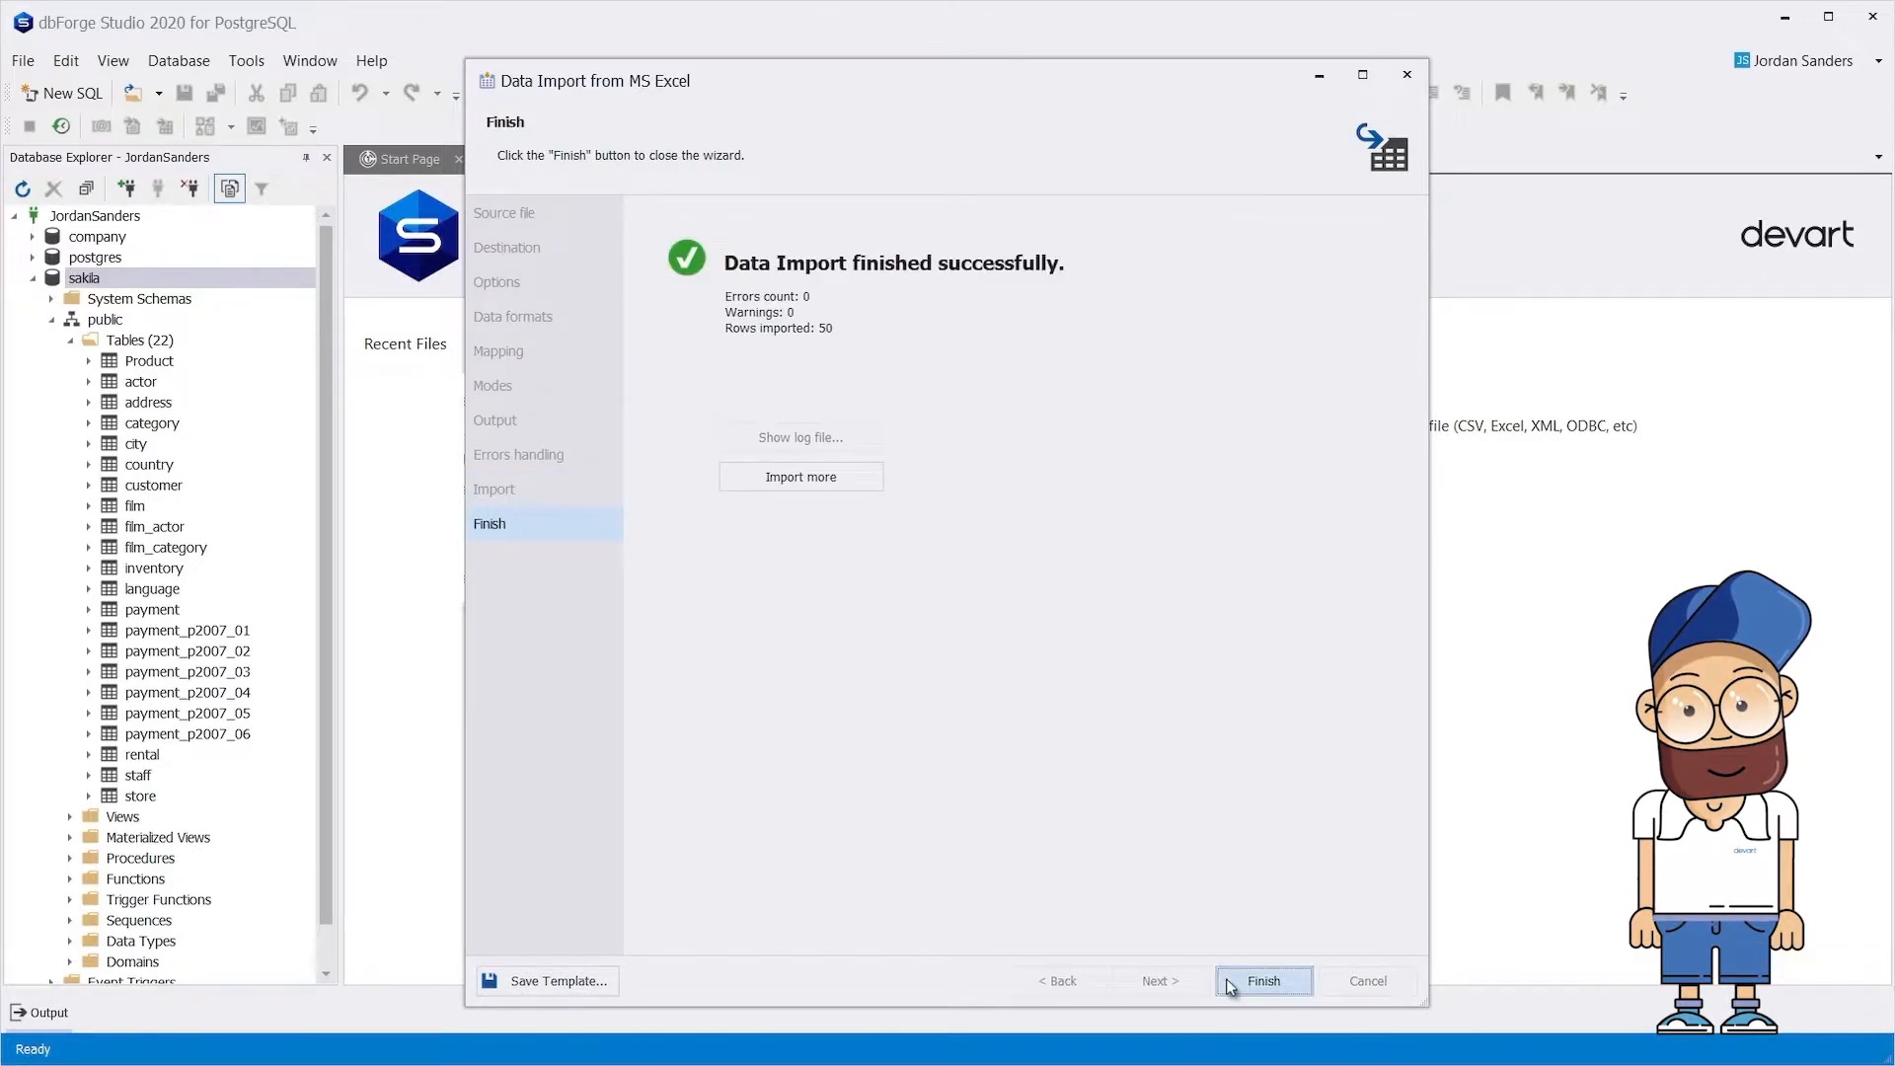
# Close the import wizard and retrieve the Product table's 61 records
pyautogui.click(1263, 980)
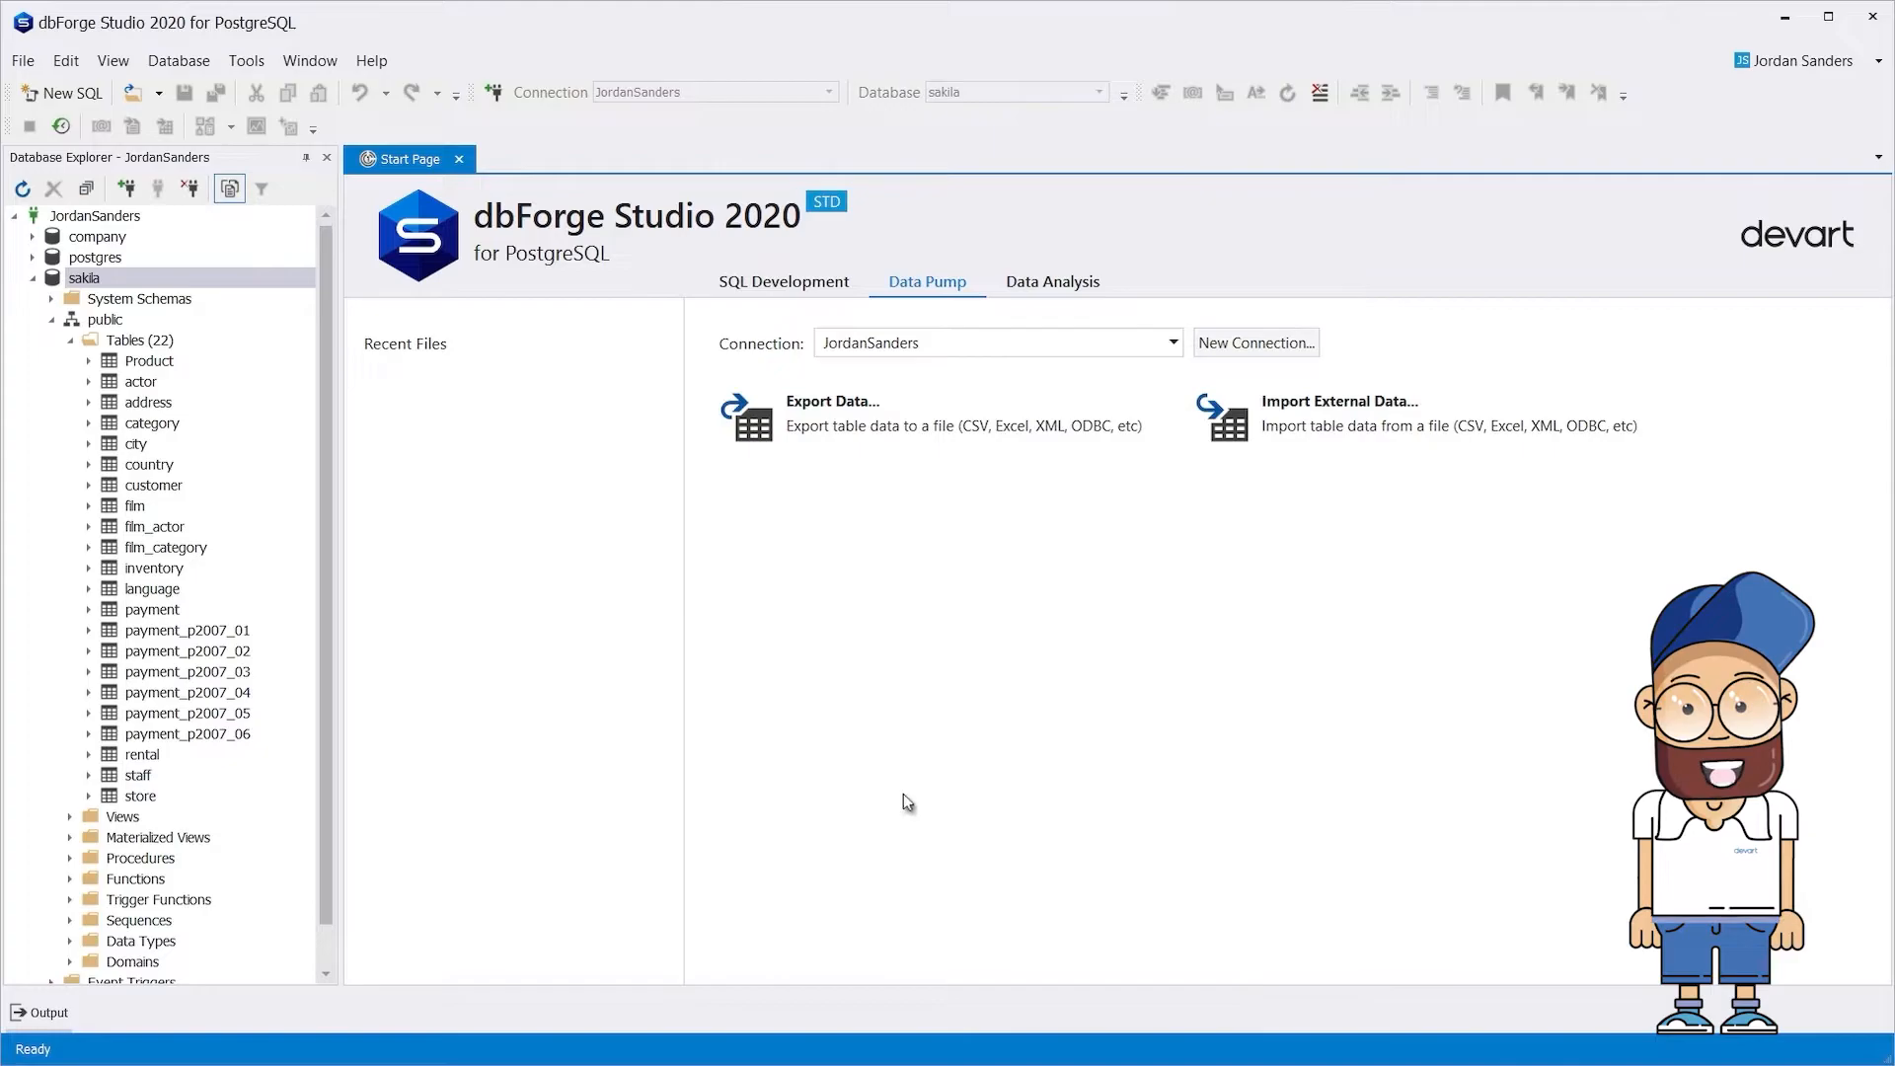
pyautogui.rightClick(149, 360)
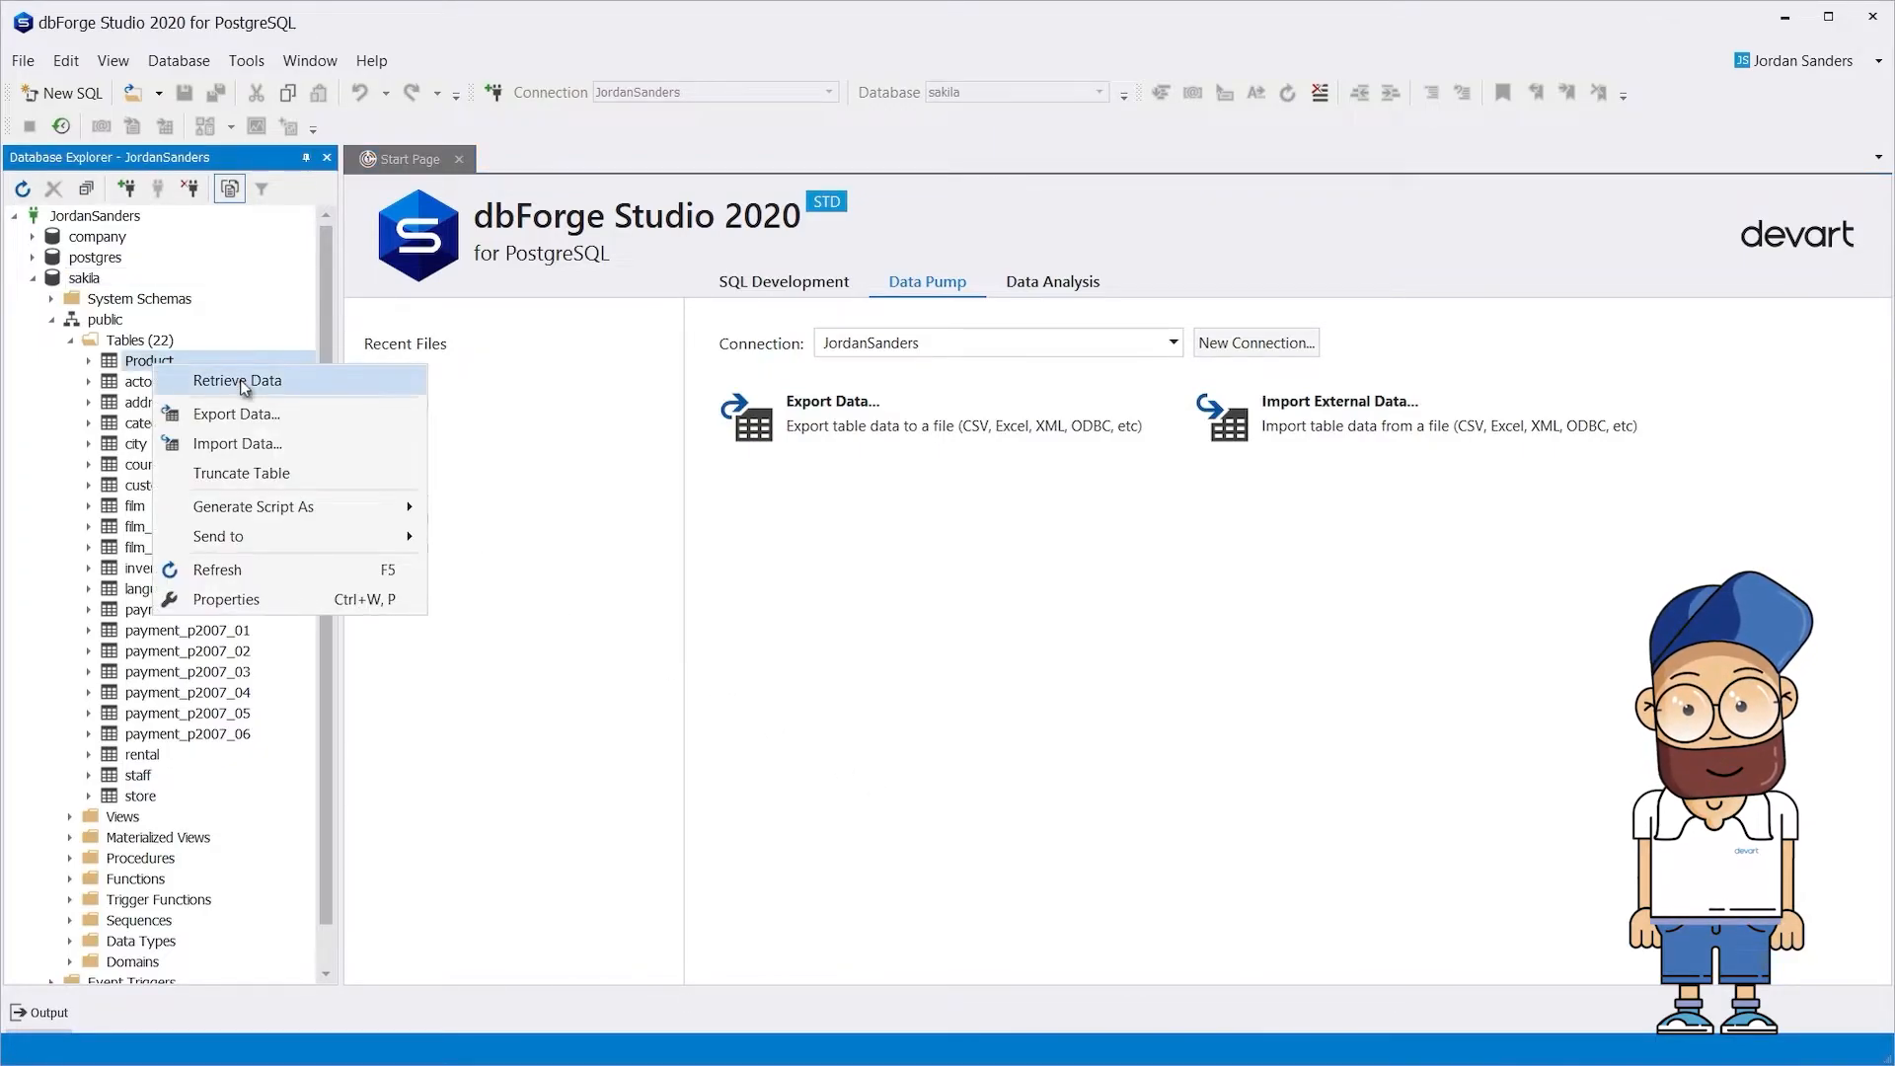
pyautogui.click(237, 379)
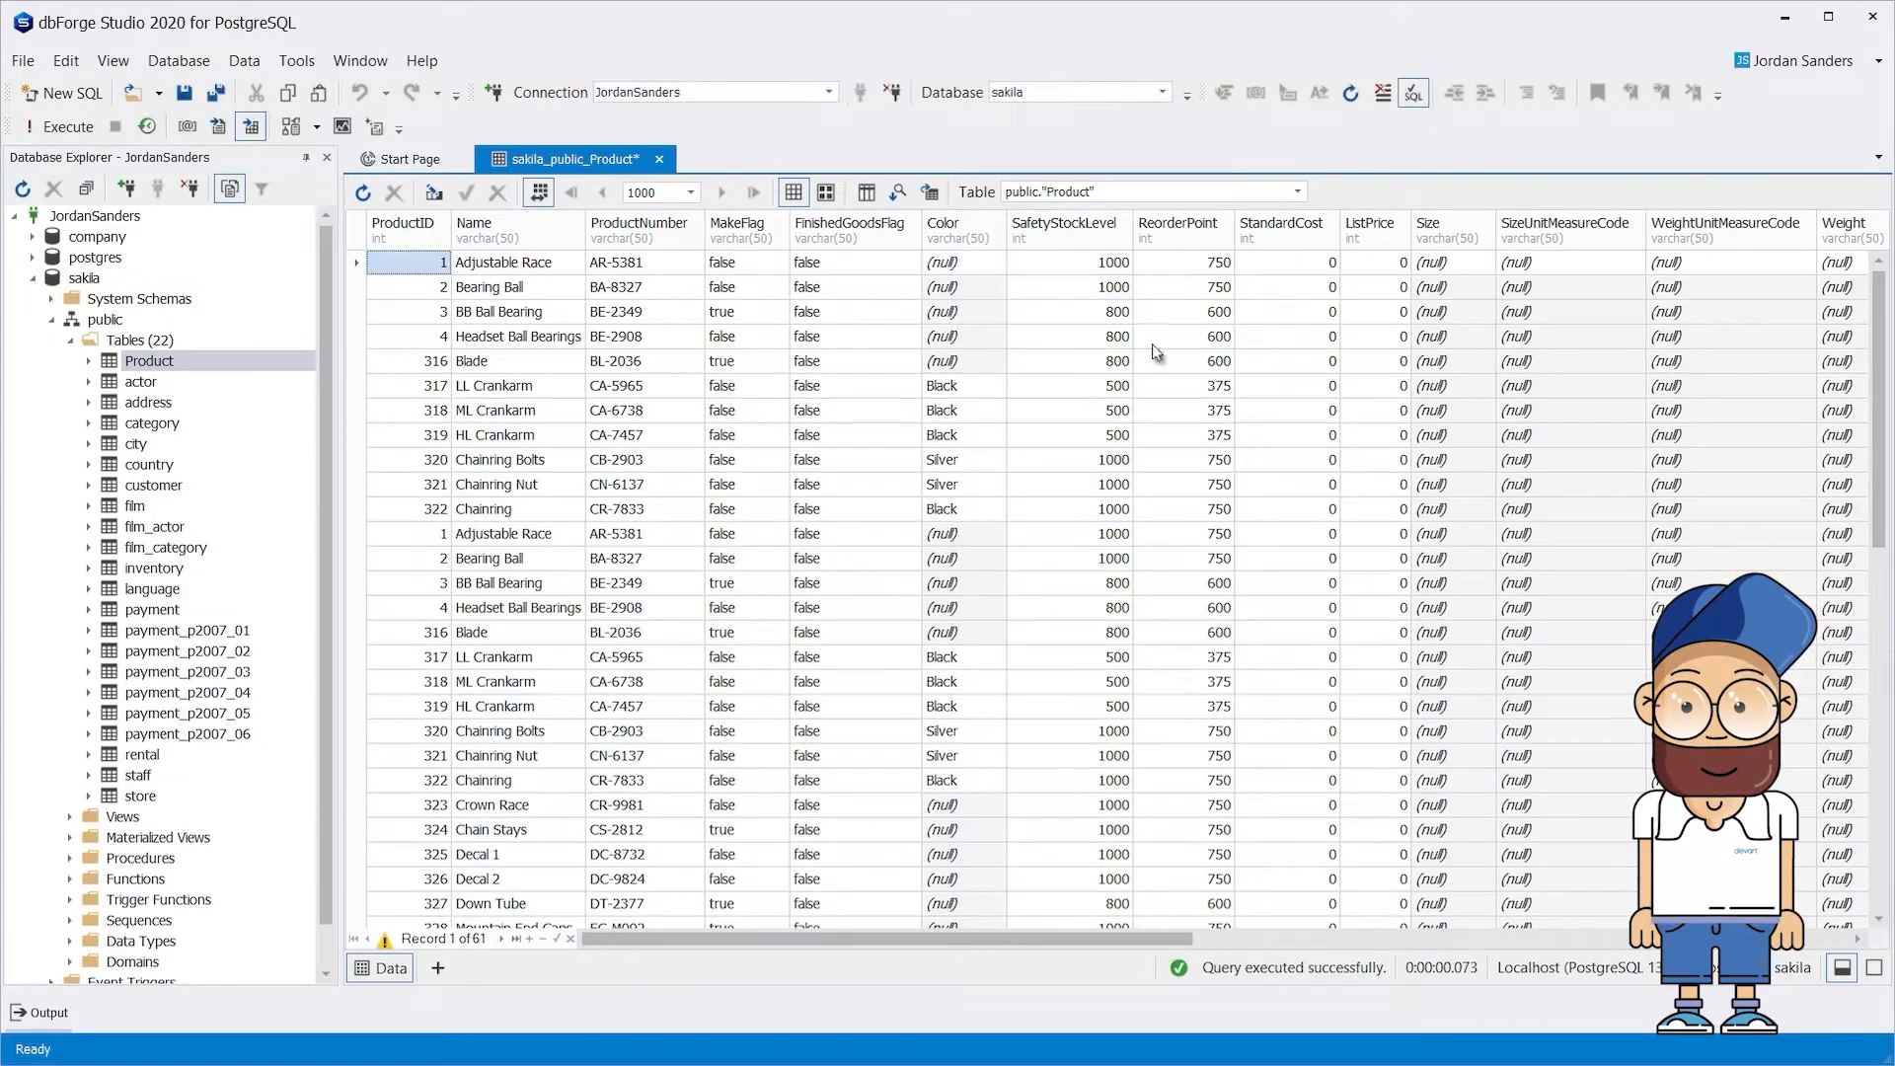
pyautogui.scroll(-3)
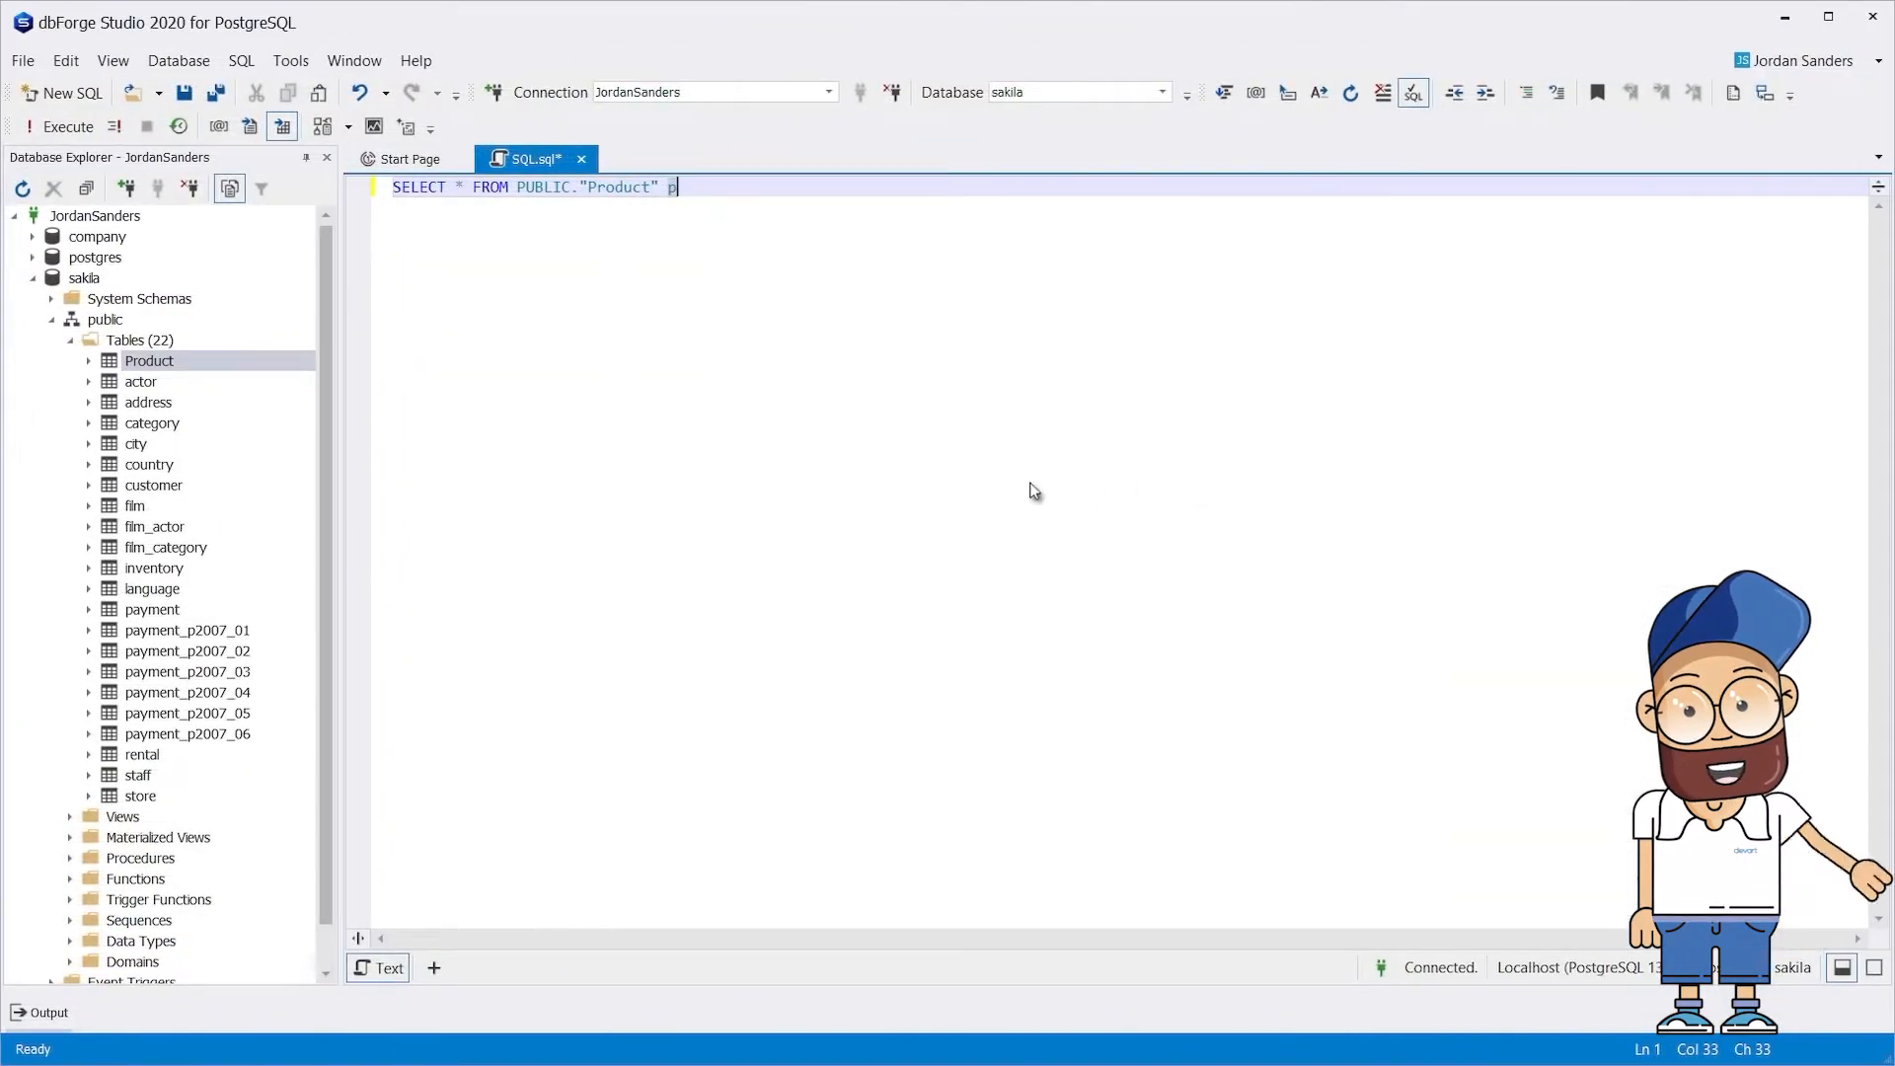
# Execute the Product SELECT query and start a data export in SQL format
pyautogui.press('f5')
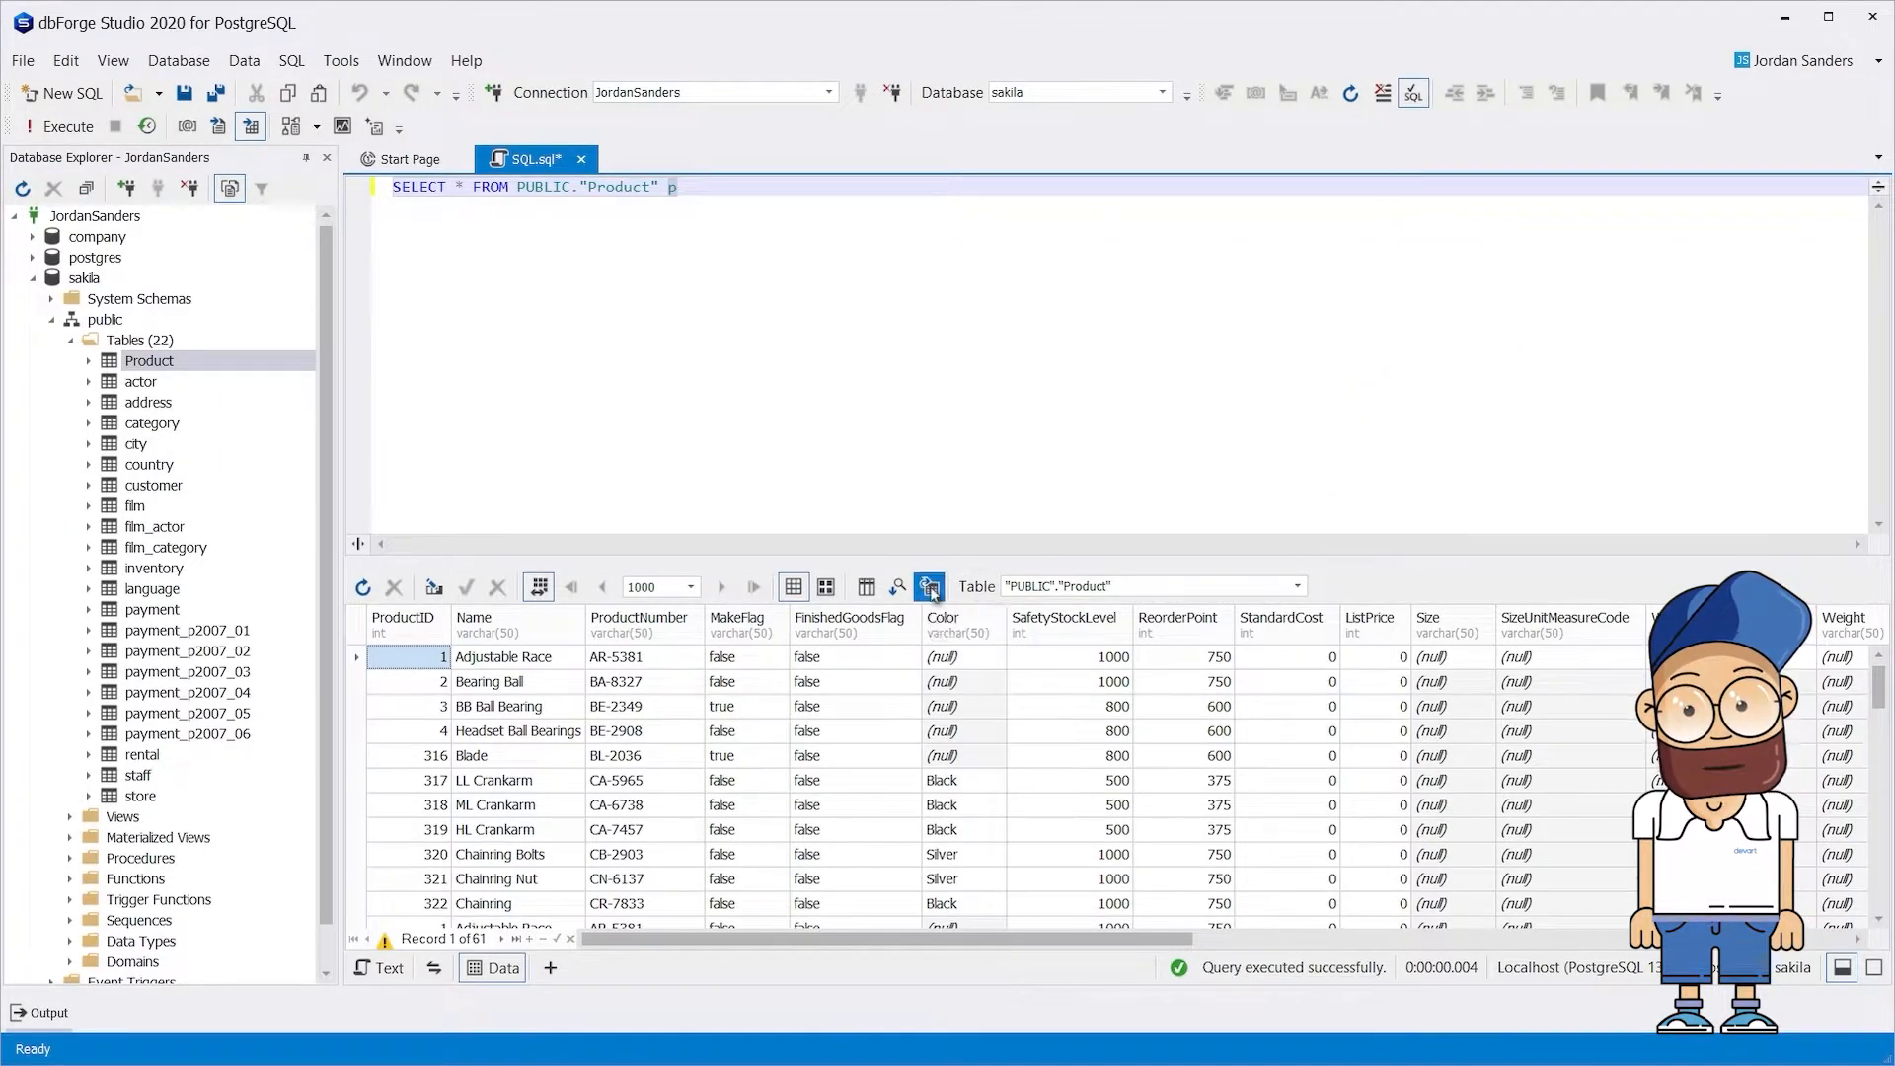
pyautogui.click(931, 588)
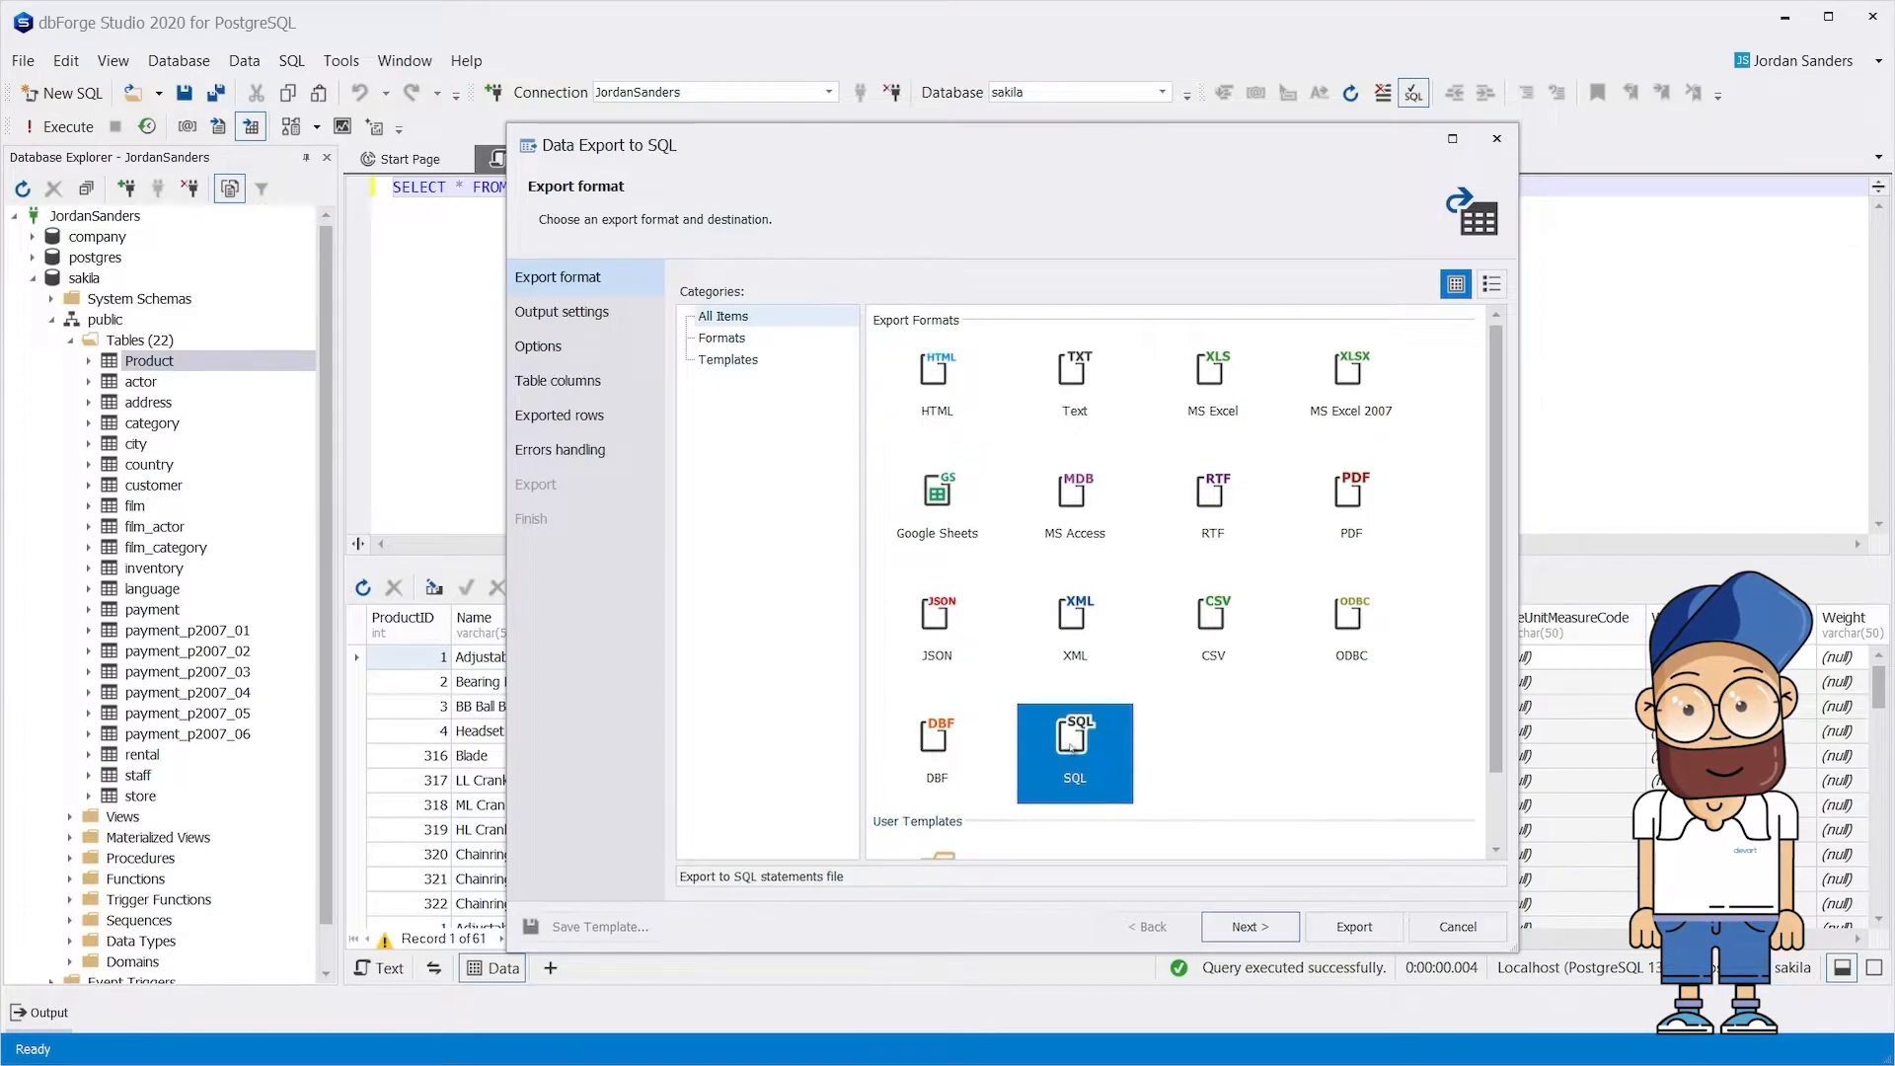
pyautogui.click(1457, 926)
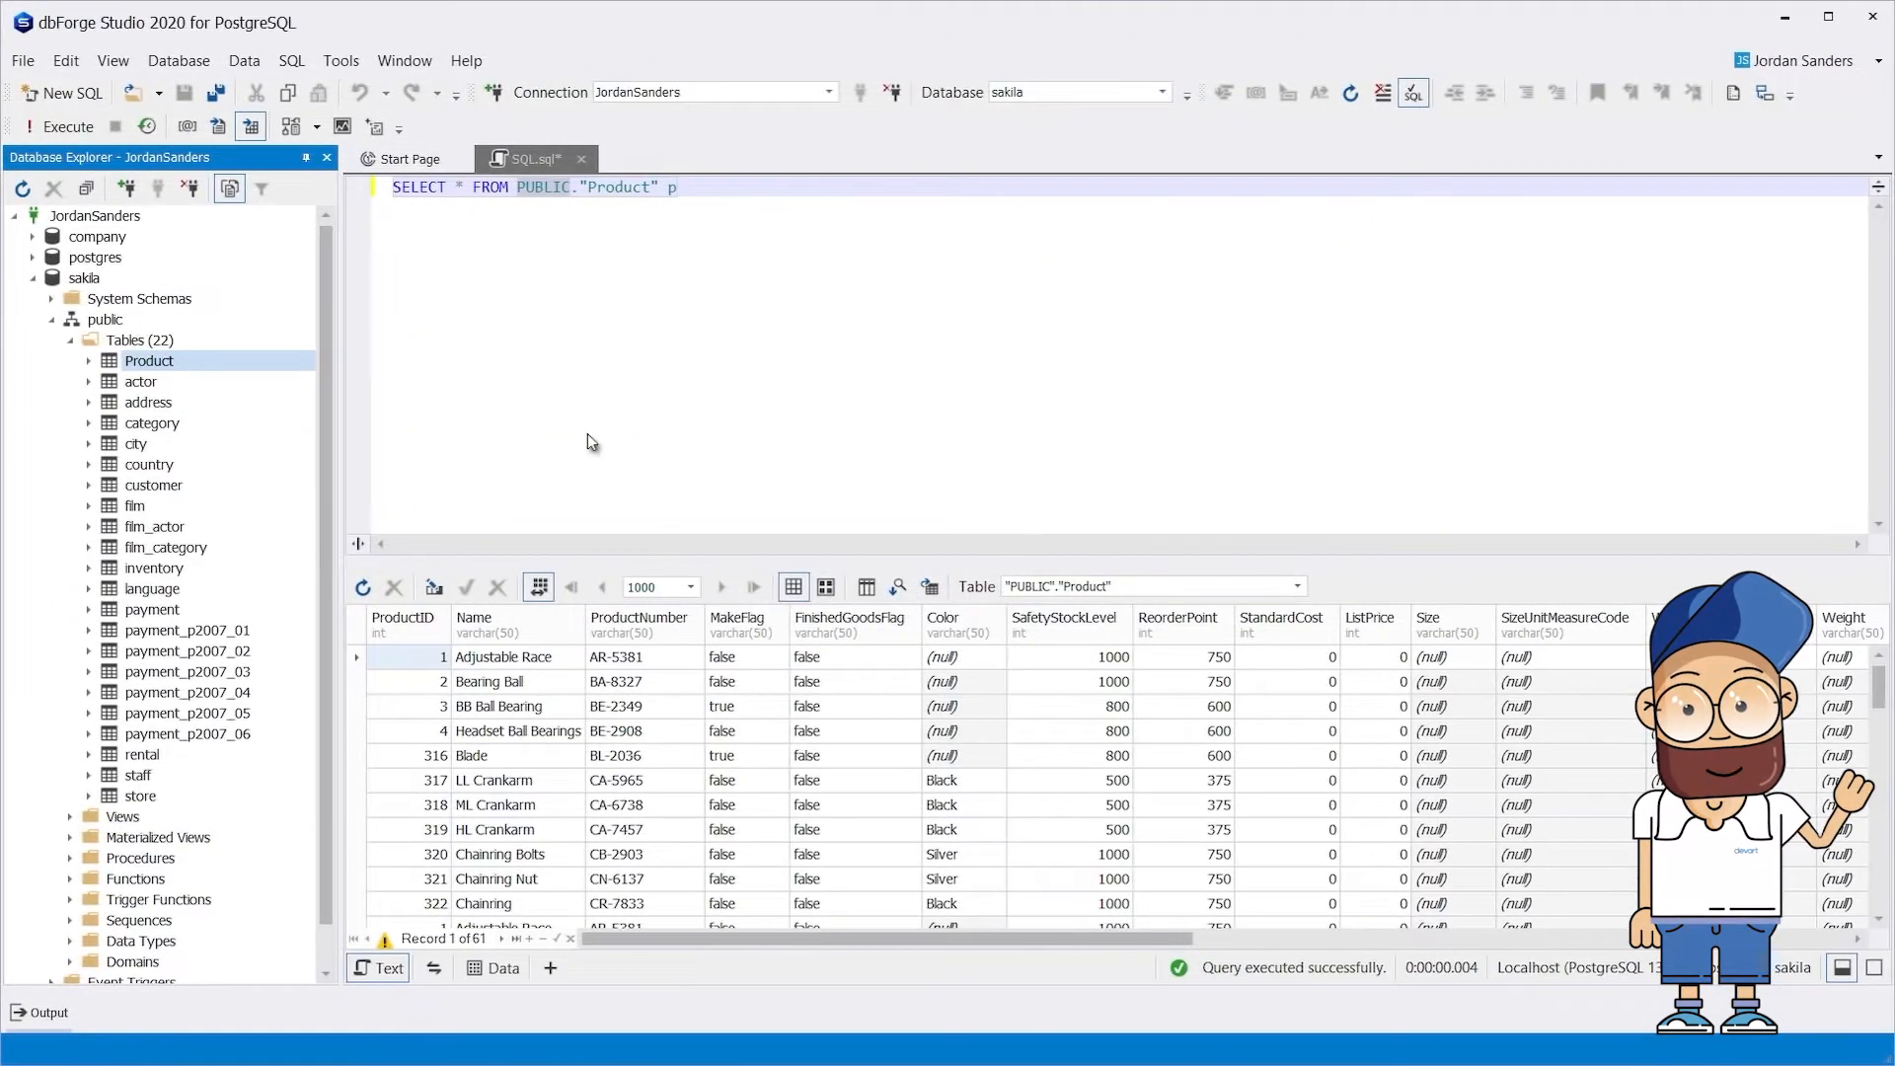
pyautogui.rightClick(149, 360)
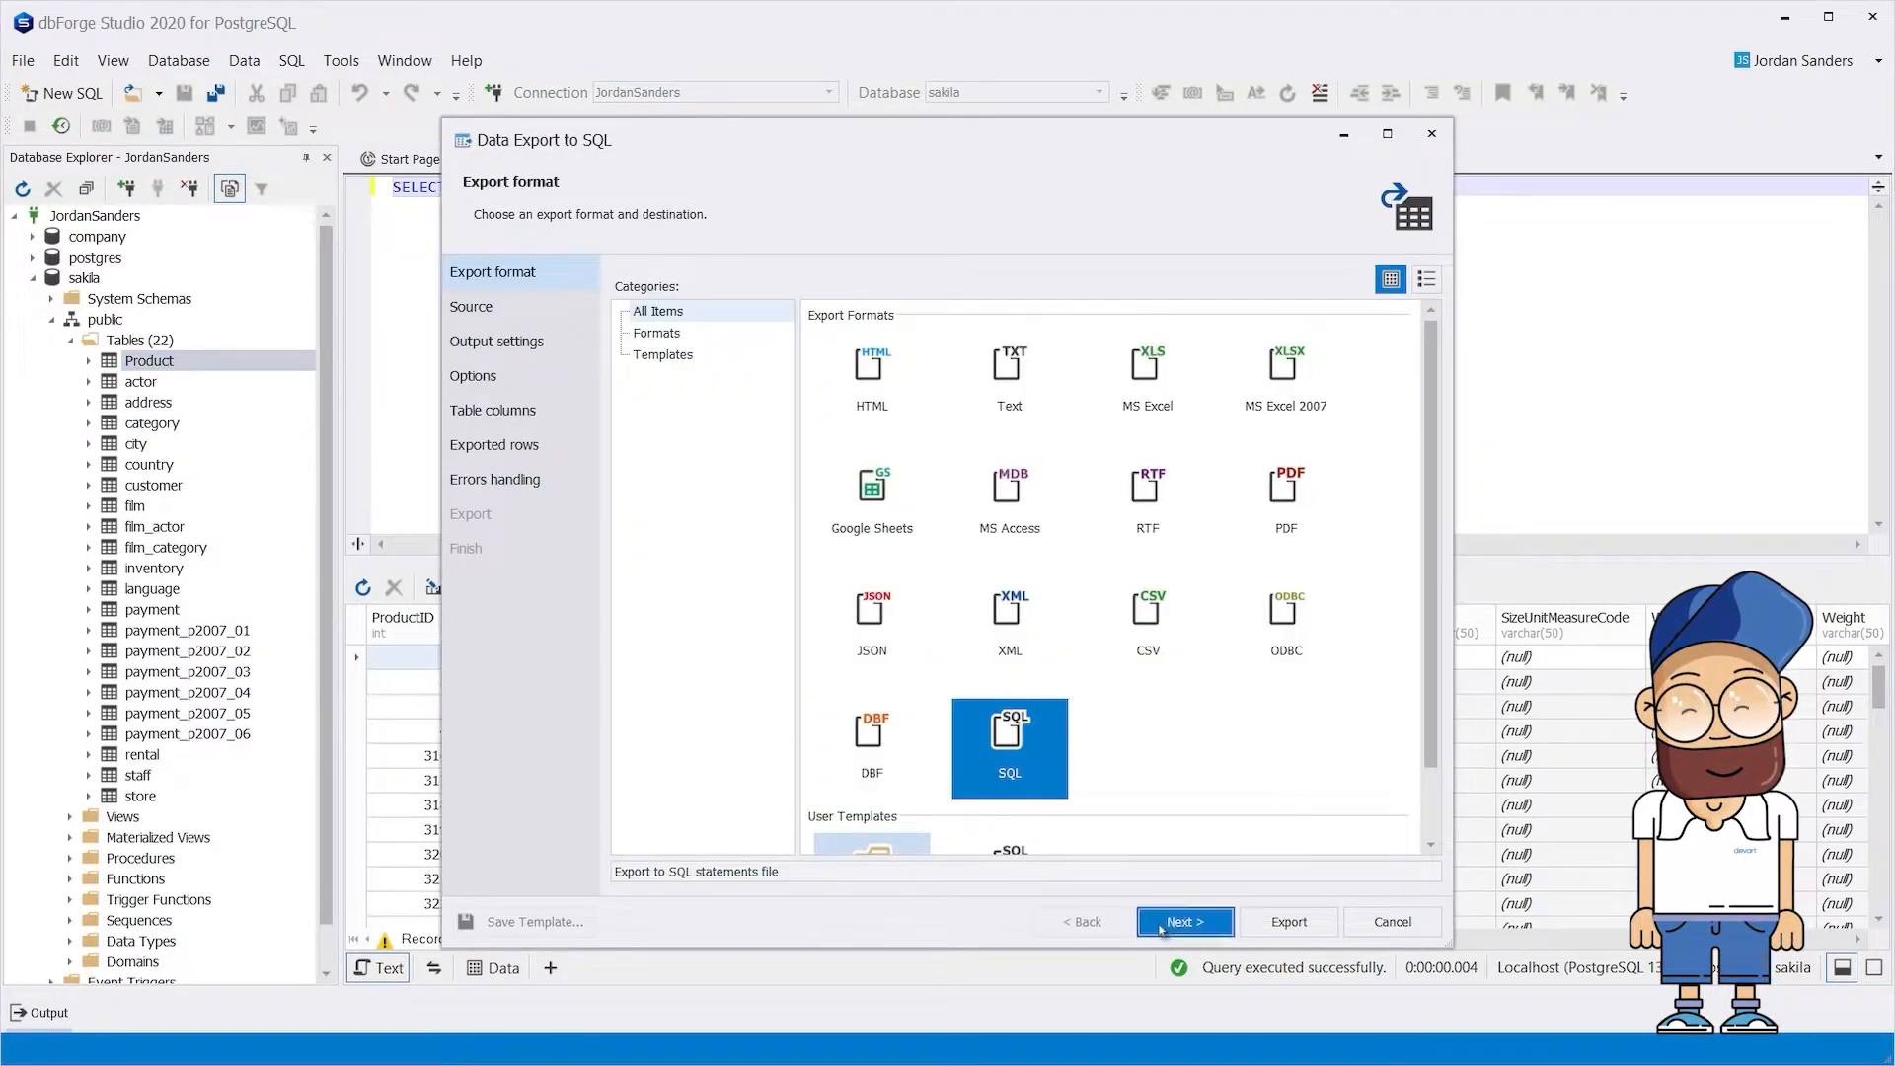
# Add the payment table to the Product export and keep one output file per table
pyautogui.click(1184, 921)
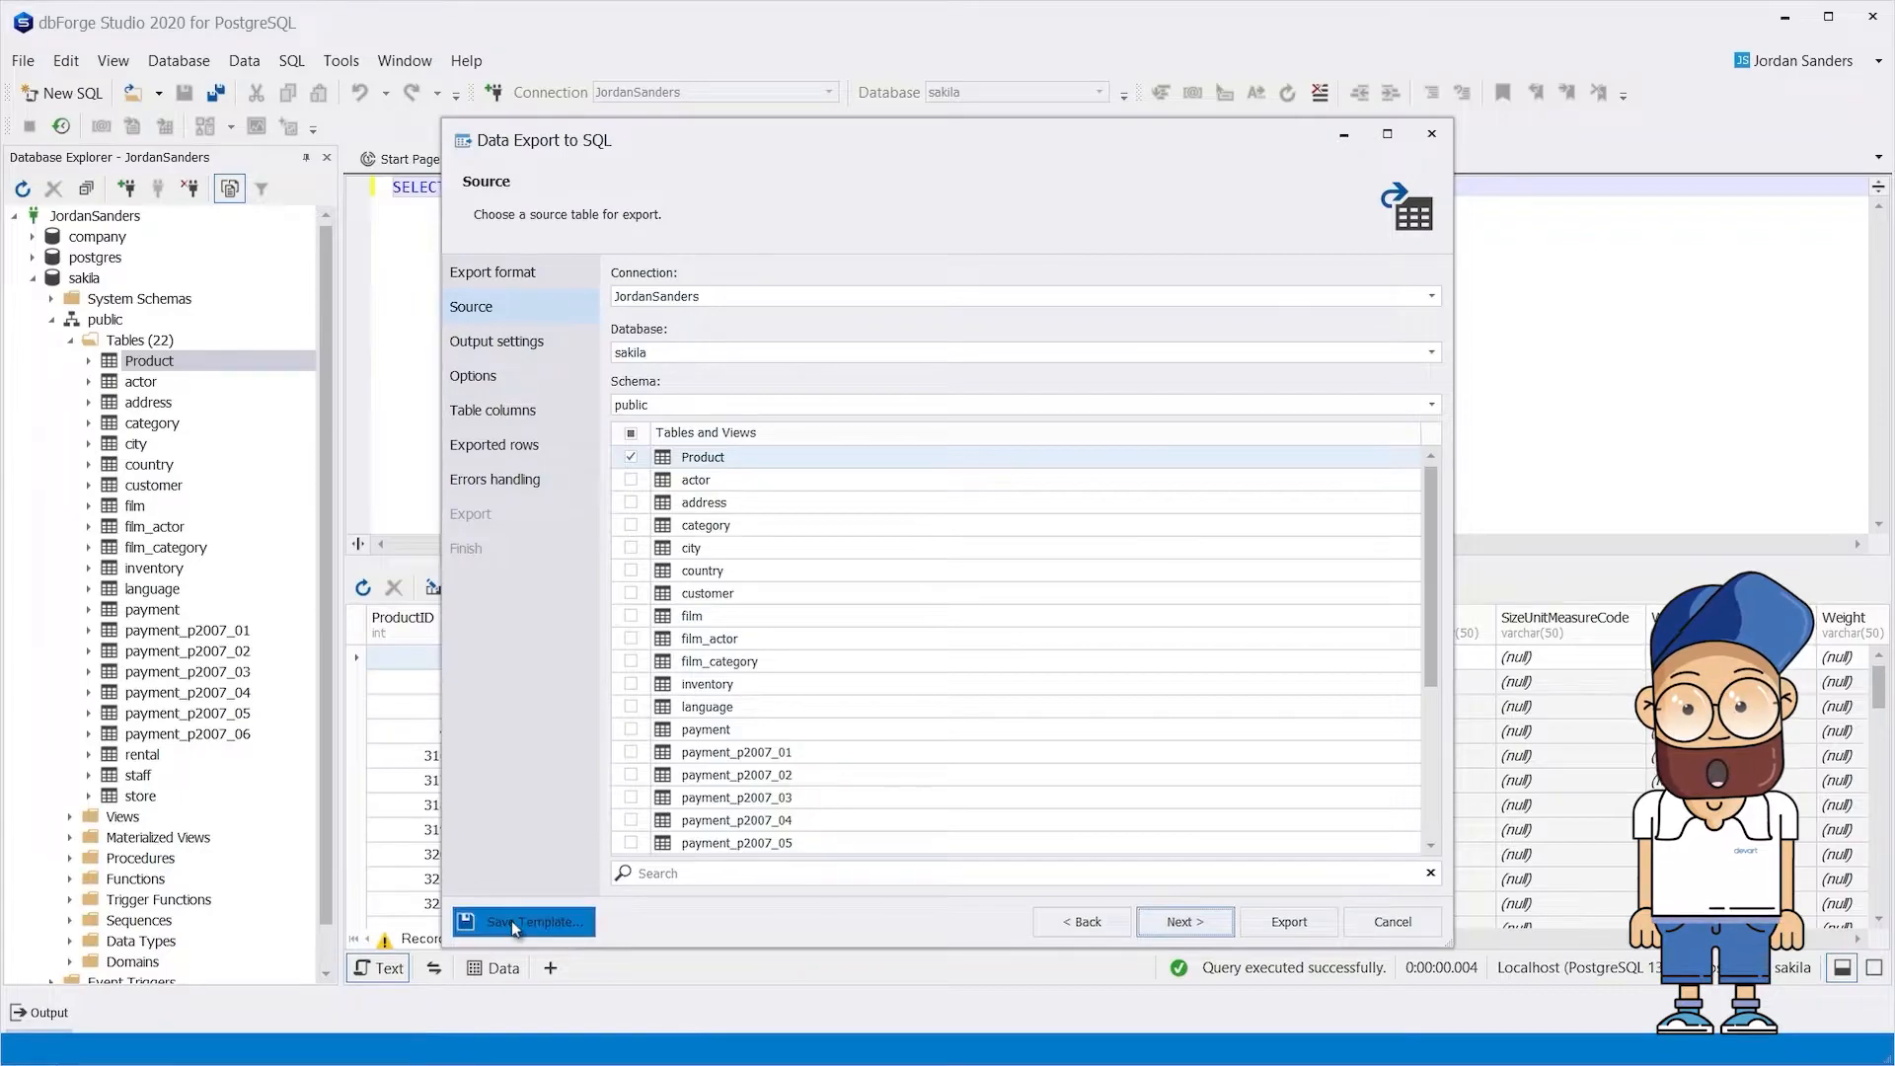
pyautogui.click(522, 921)
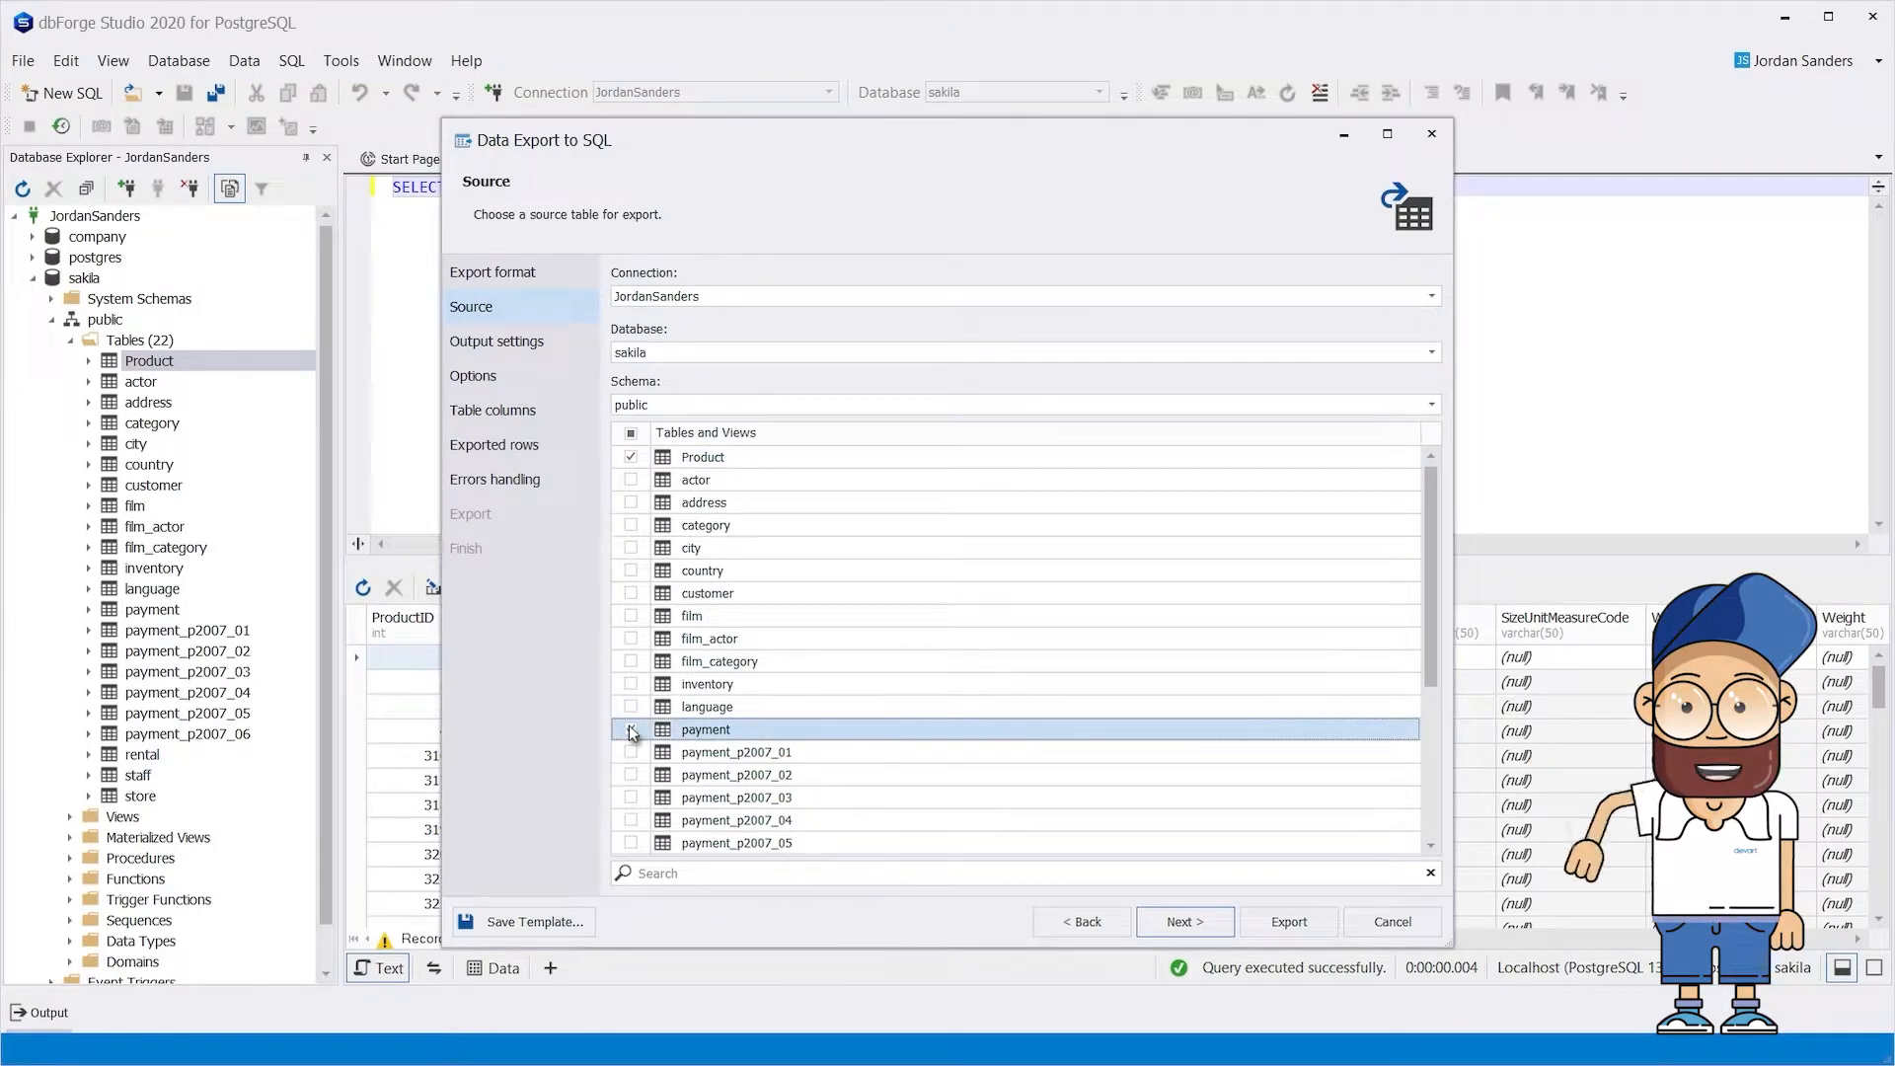
pyautogui.click(630, 729)
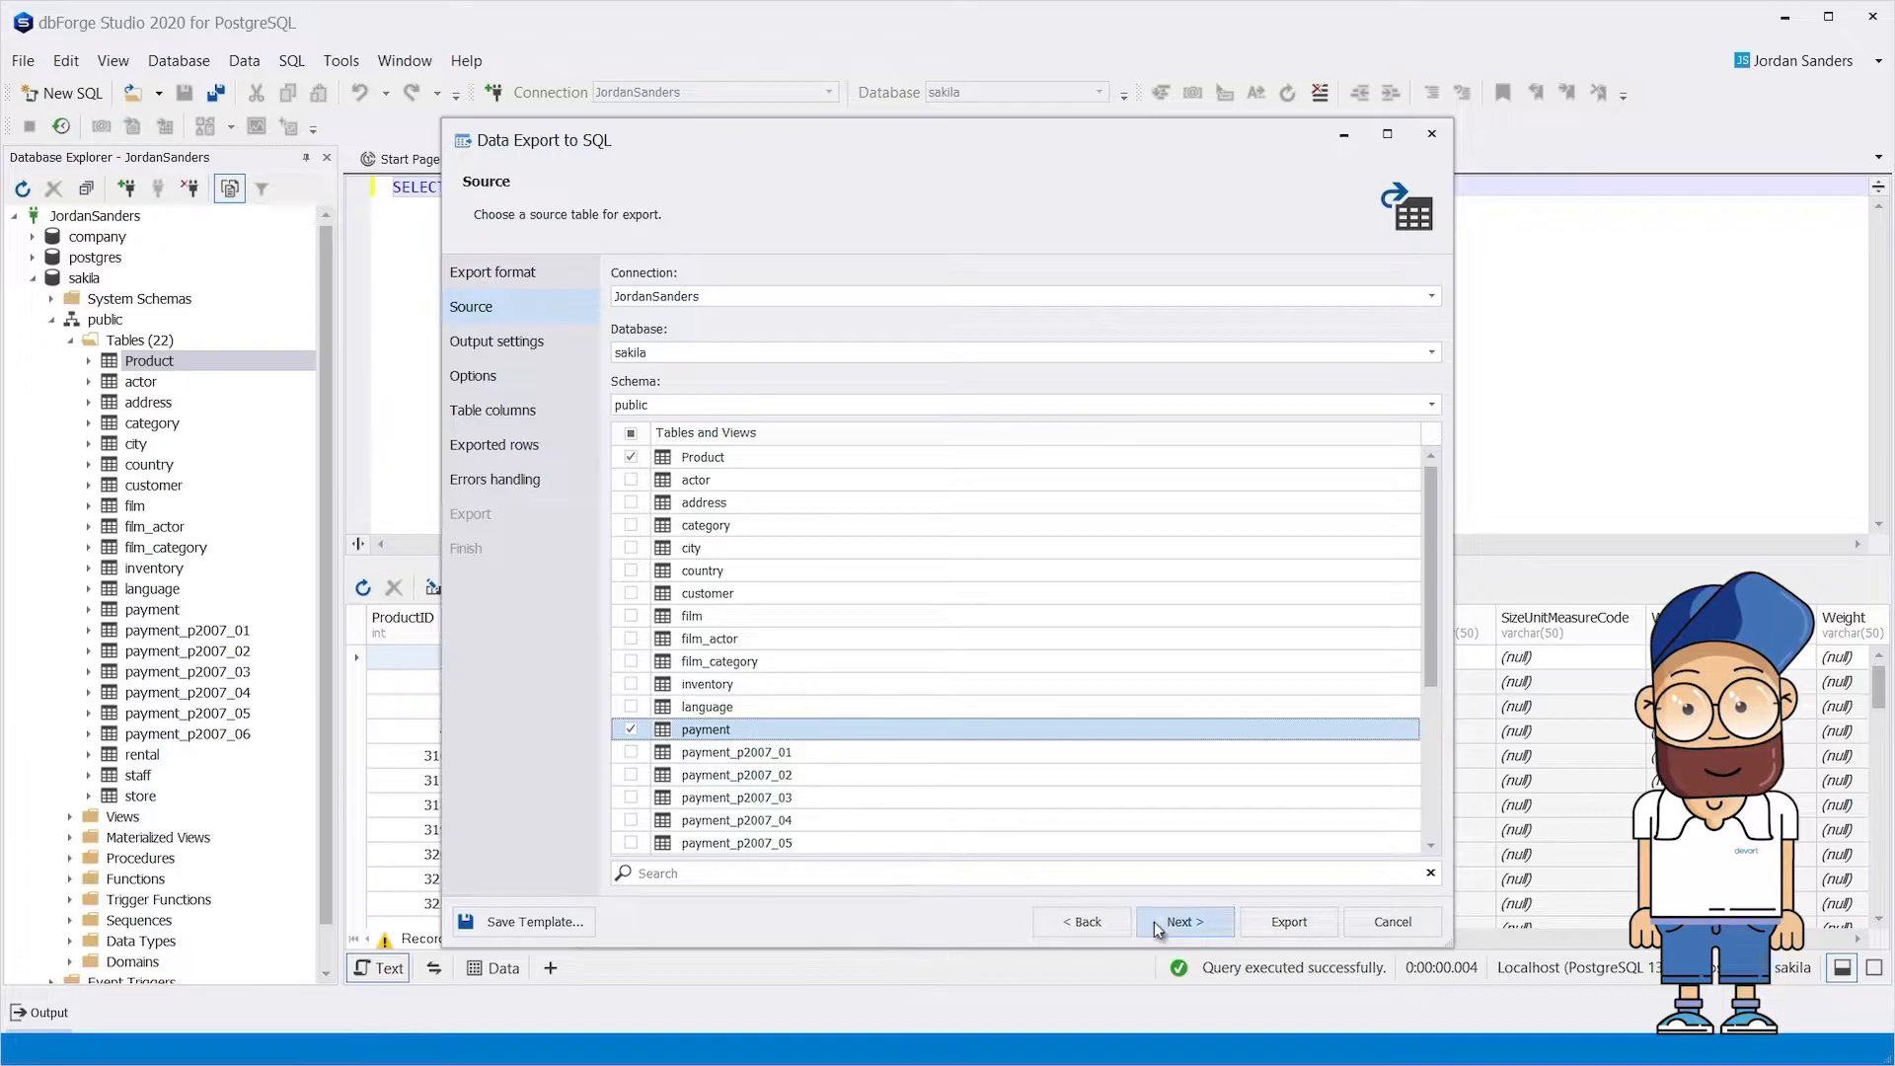
pyautogui.click(1184, 921)
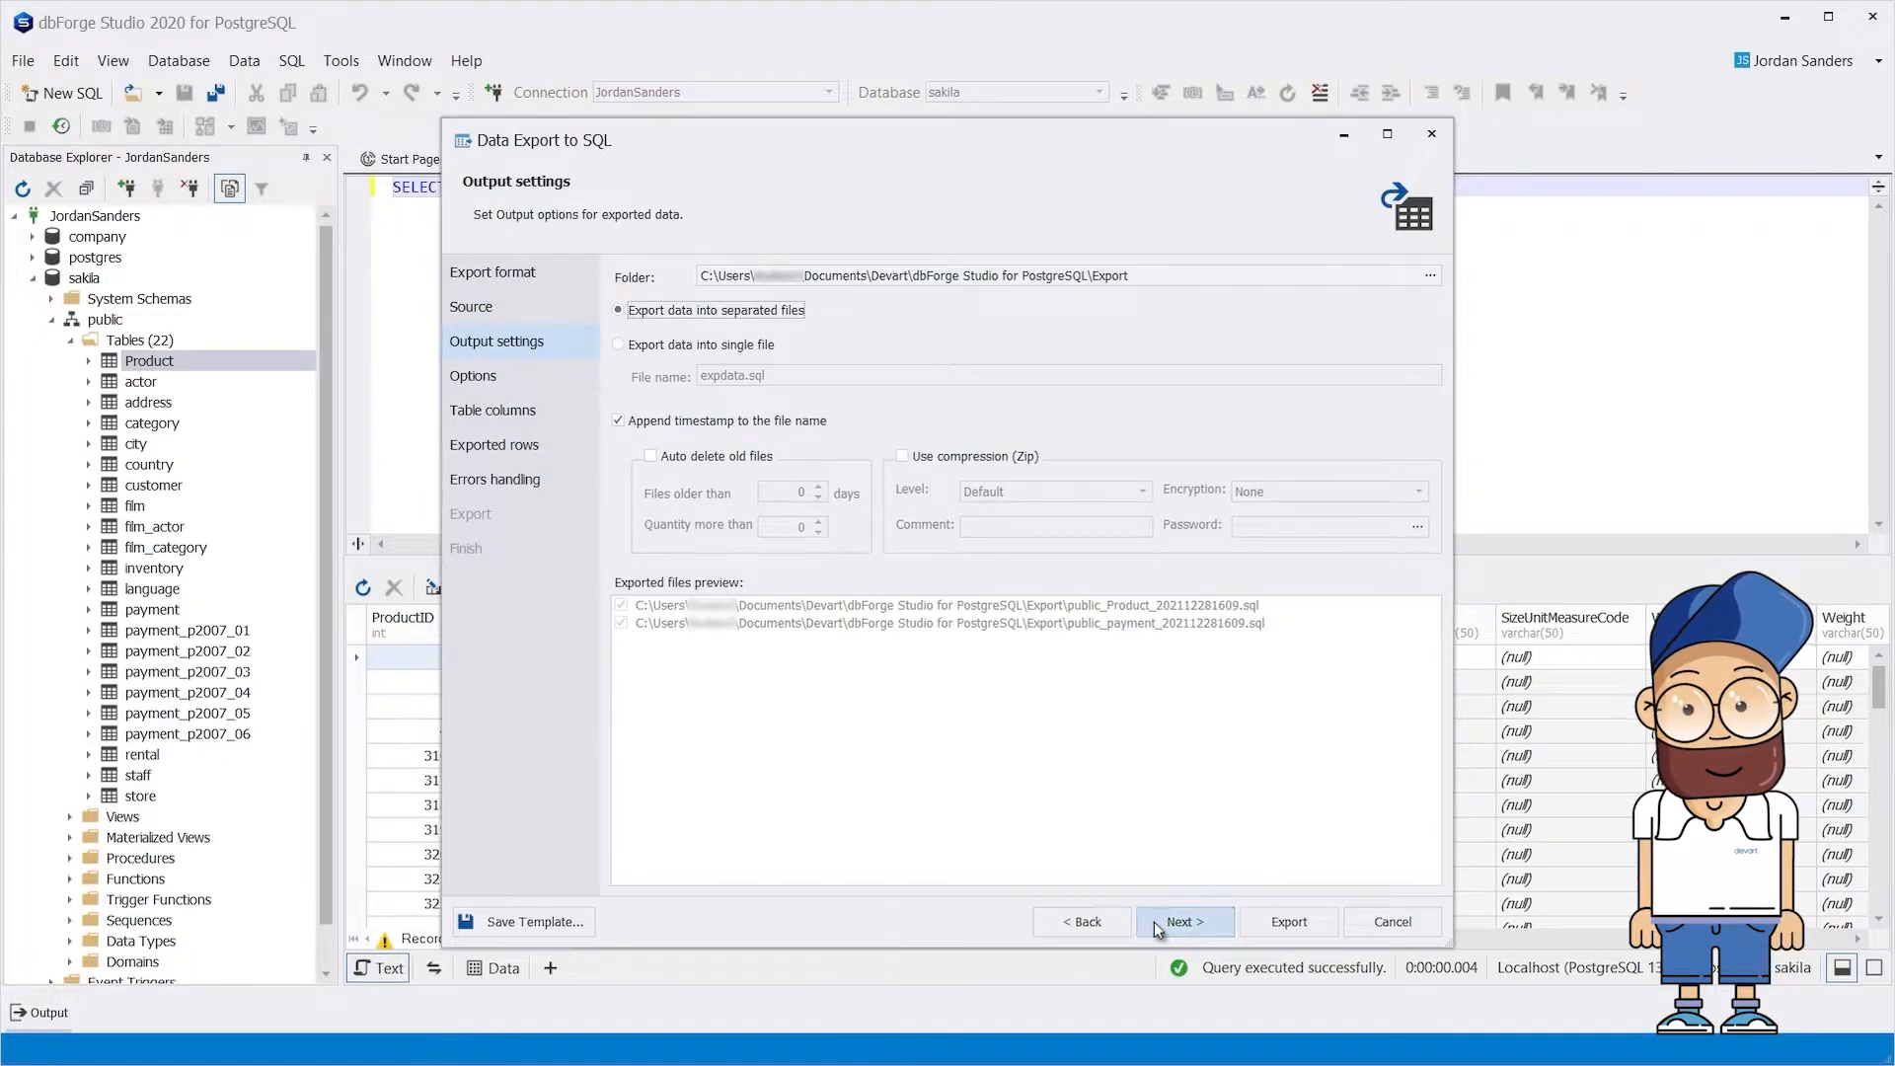
pyautogui.click(1184, 921)
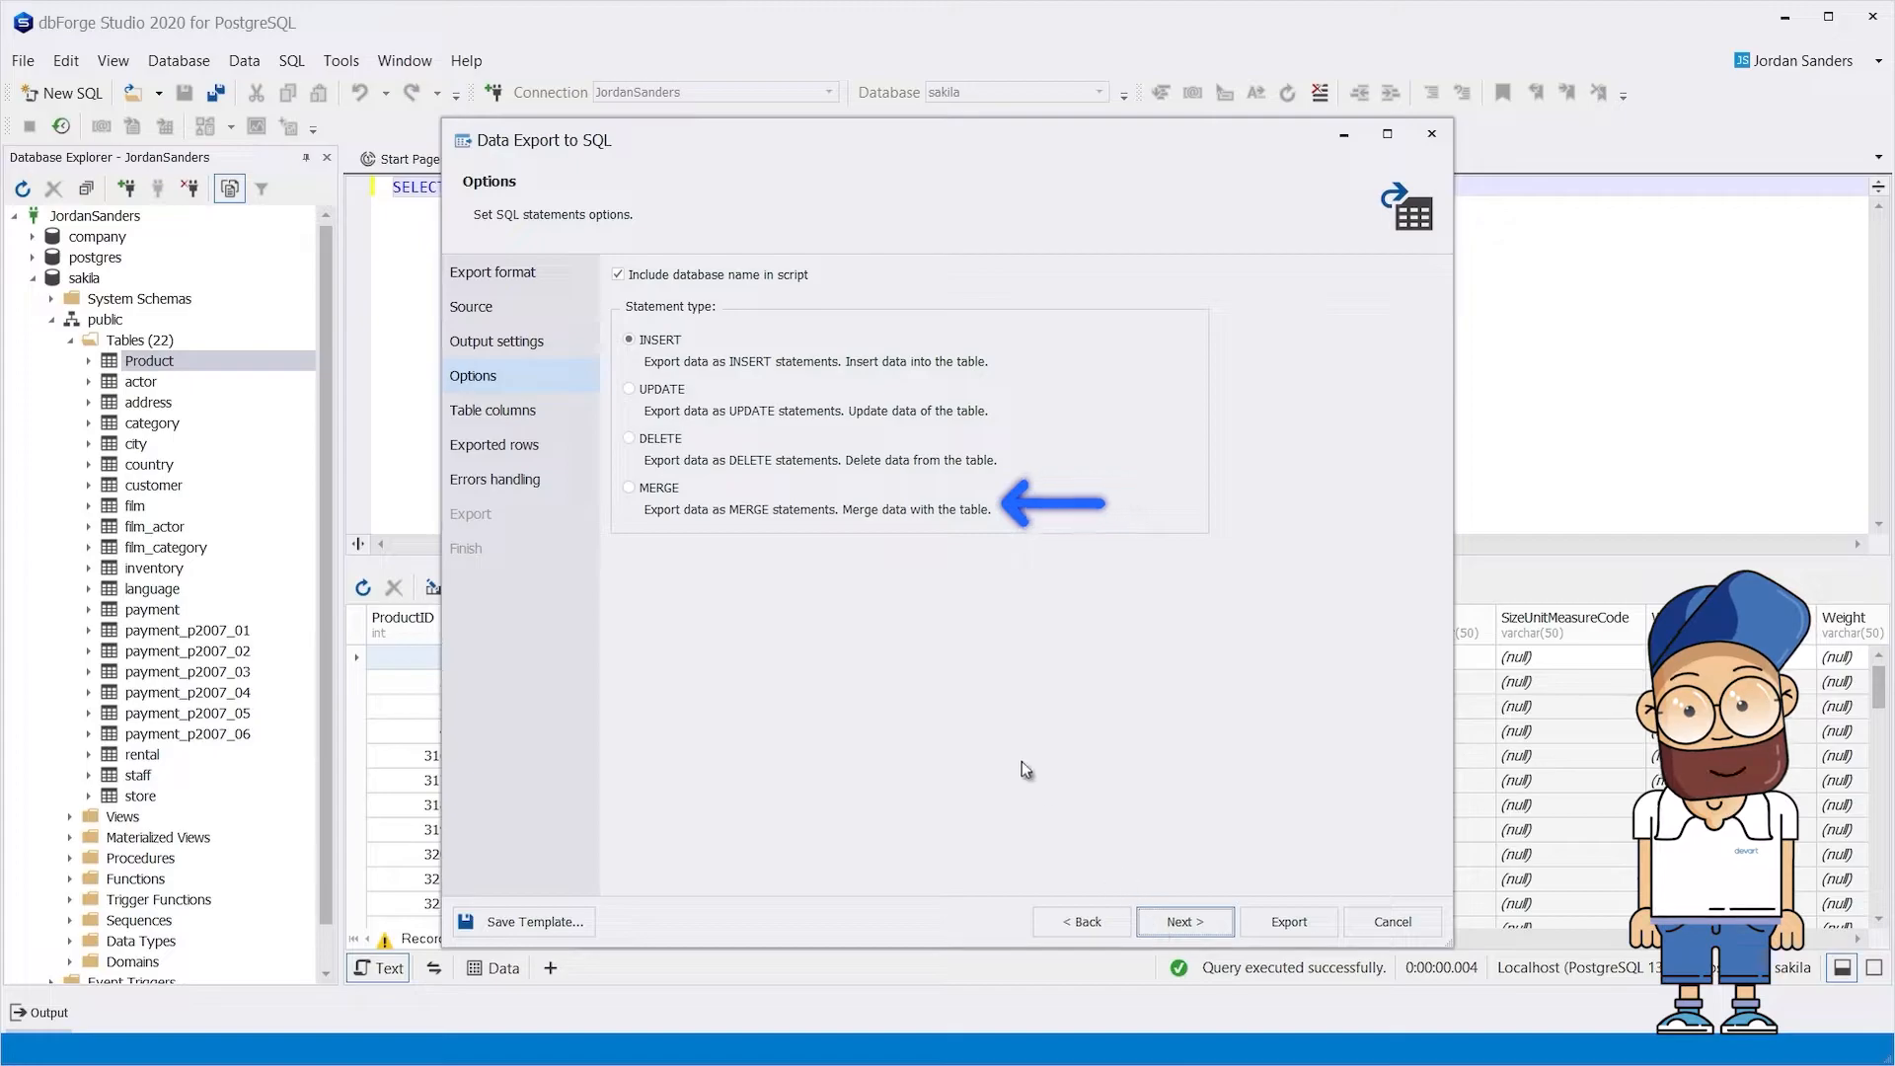
# Omit the database name from the script and export a 100-row range per table
pyautogui.click(618, 275)
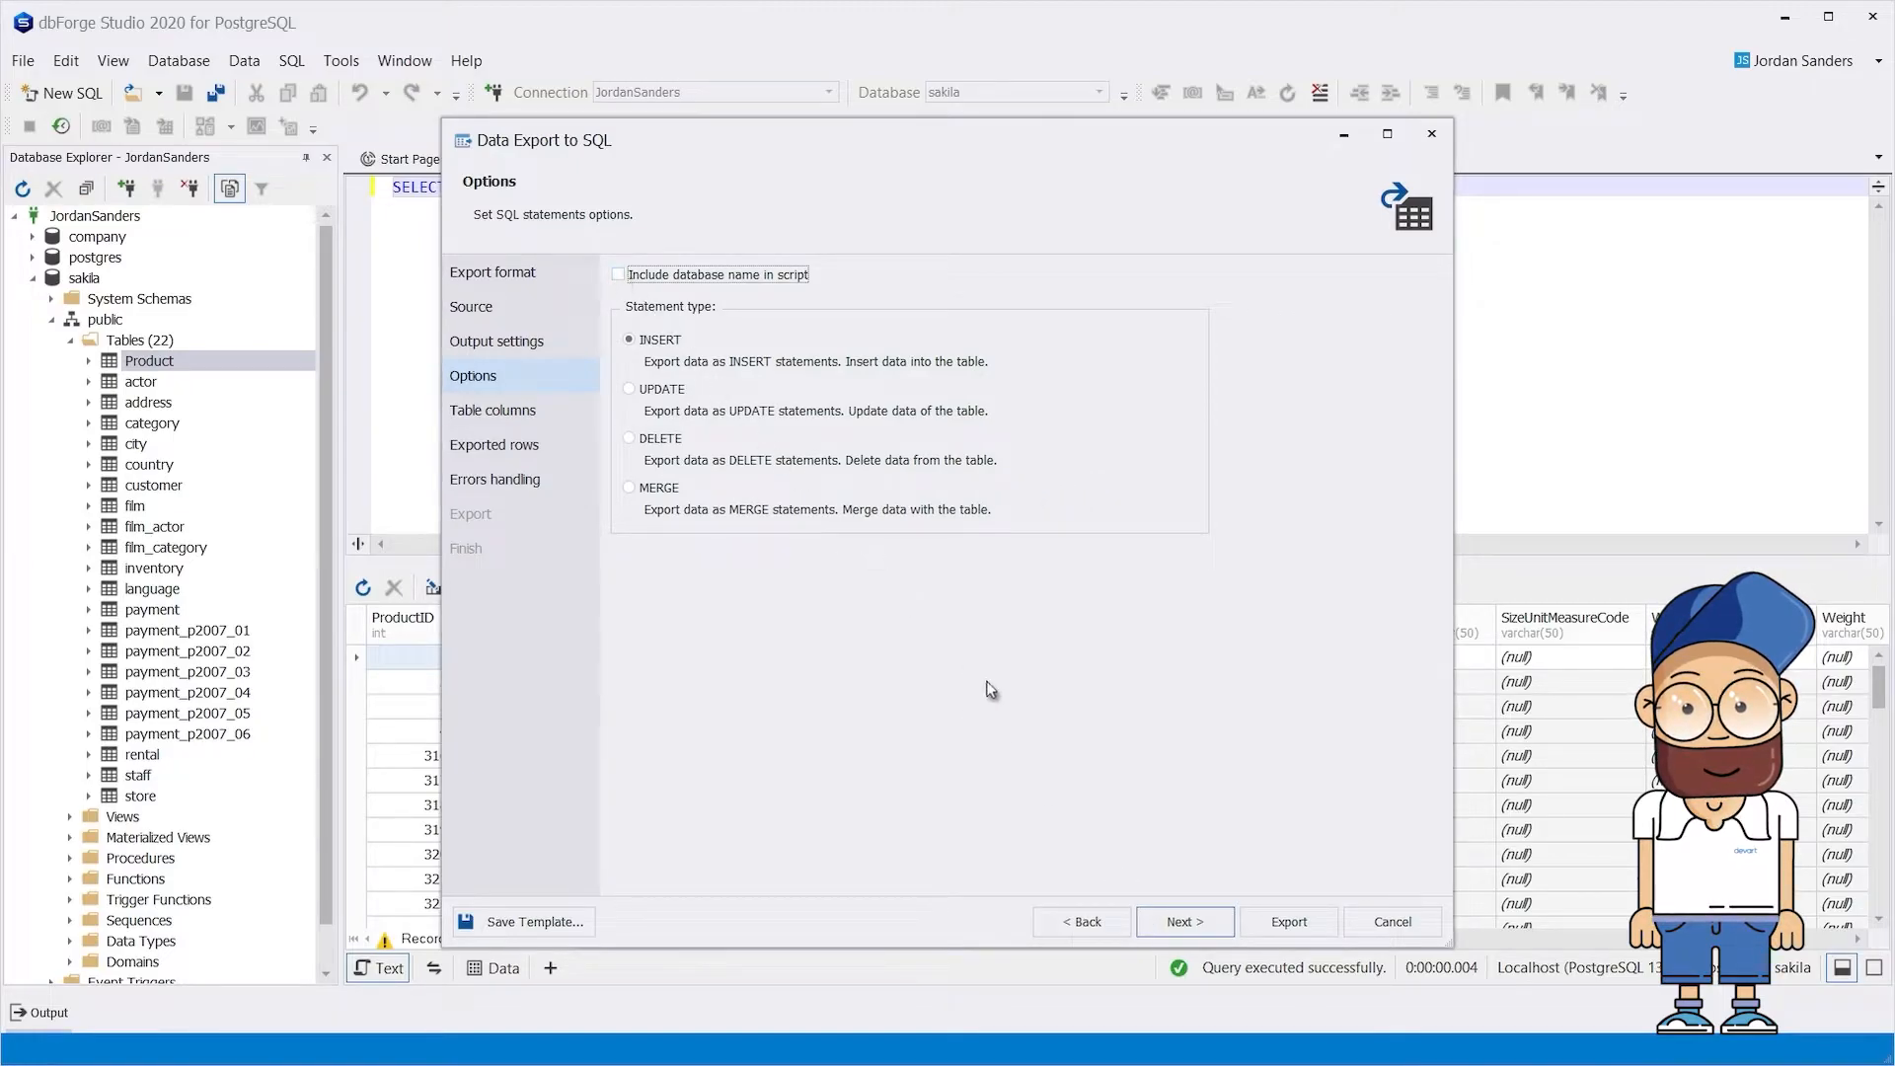
pyautogui.click(1184, 921)
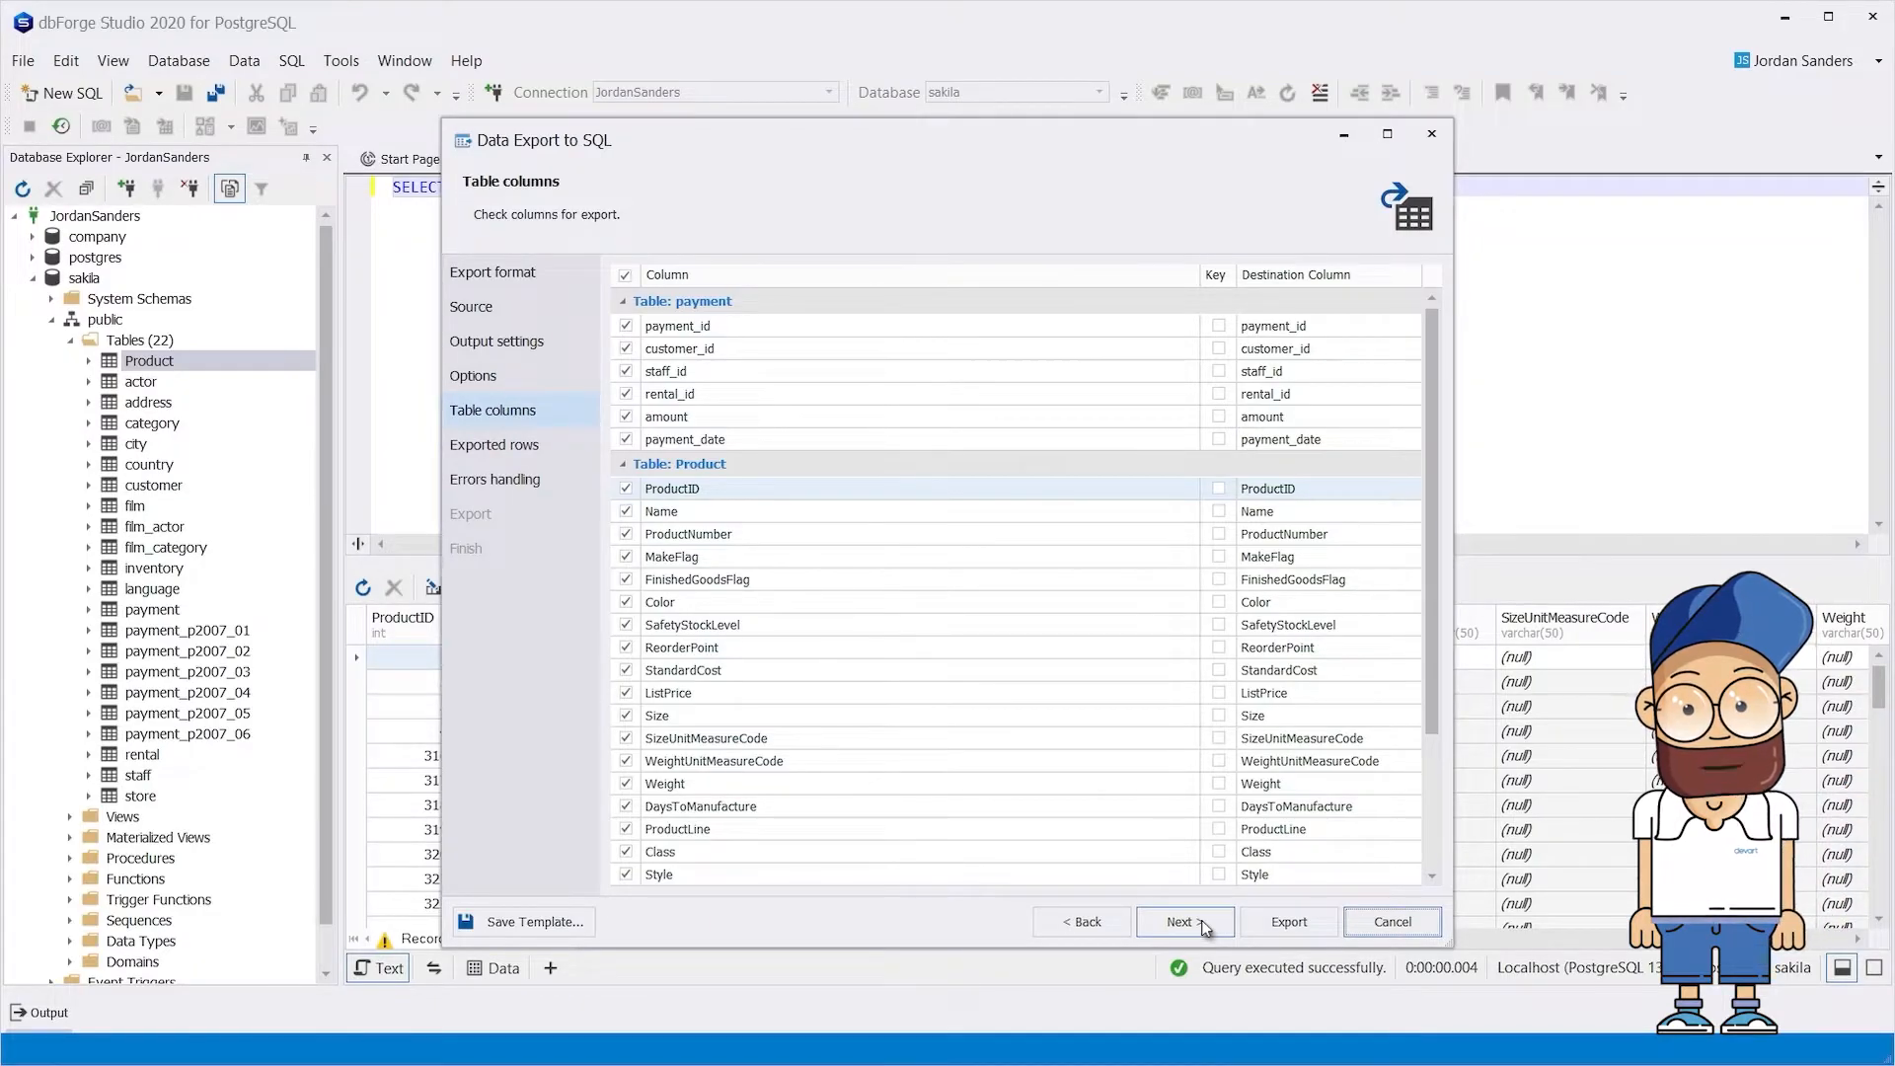
pyautogui.scroll(-3)
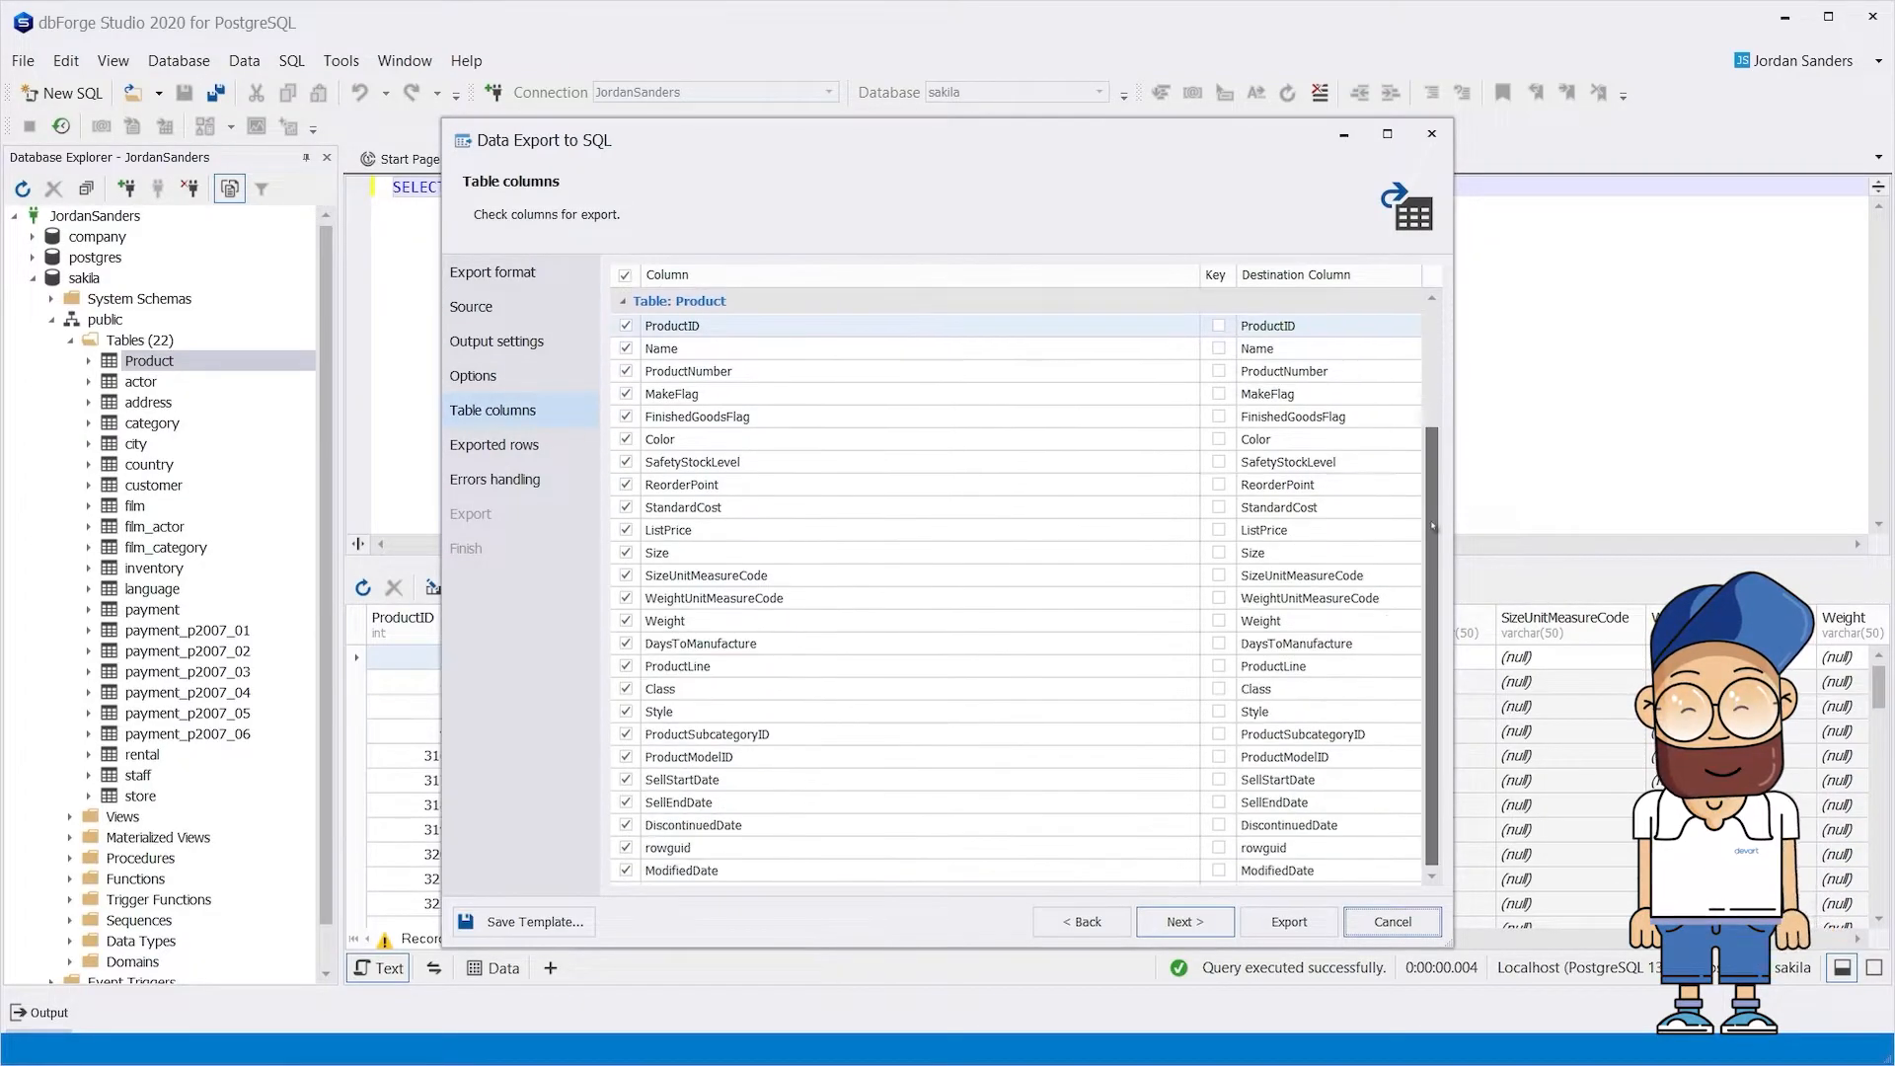
pyautogui.scroll(3)
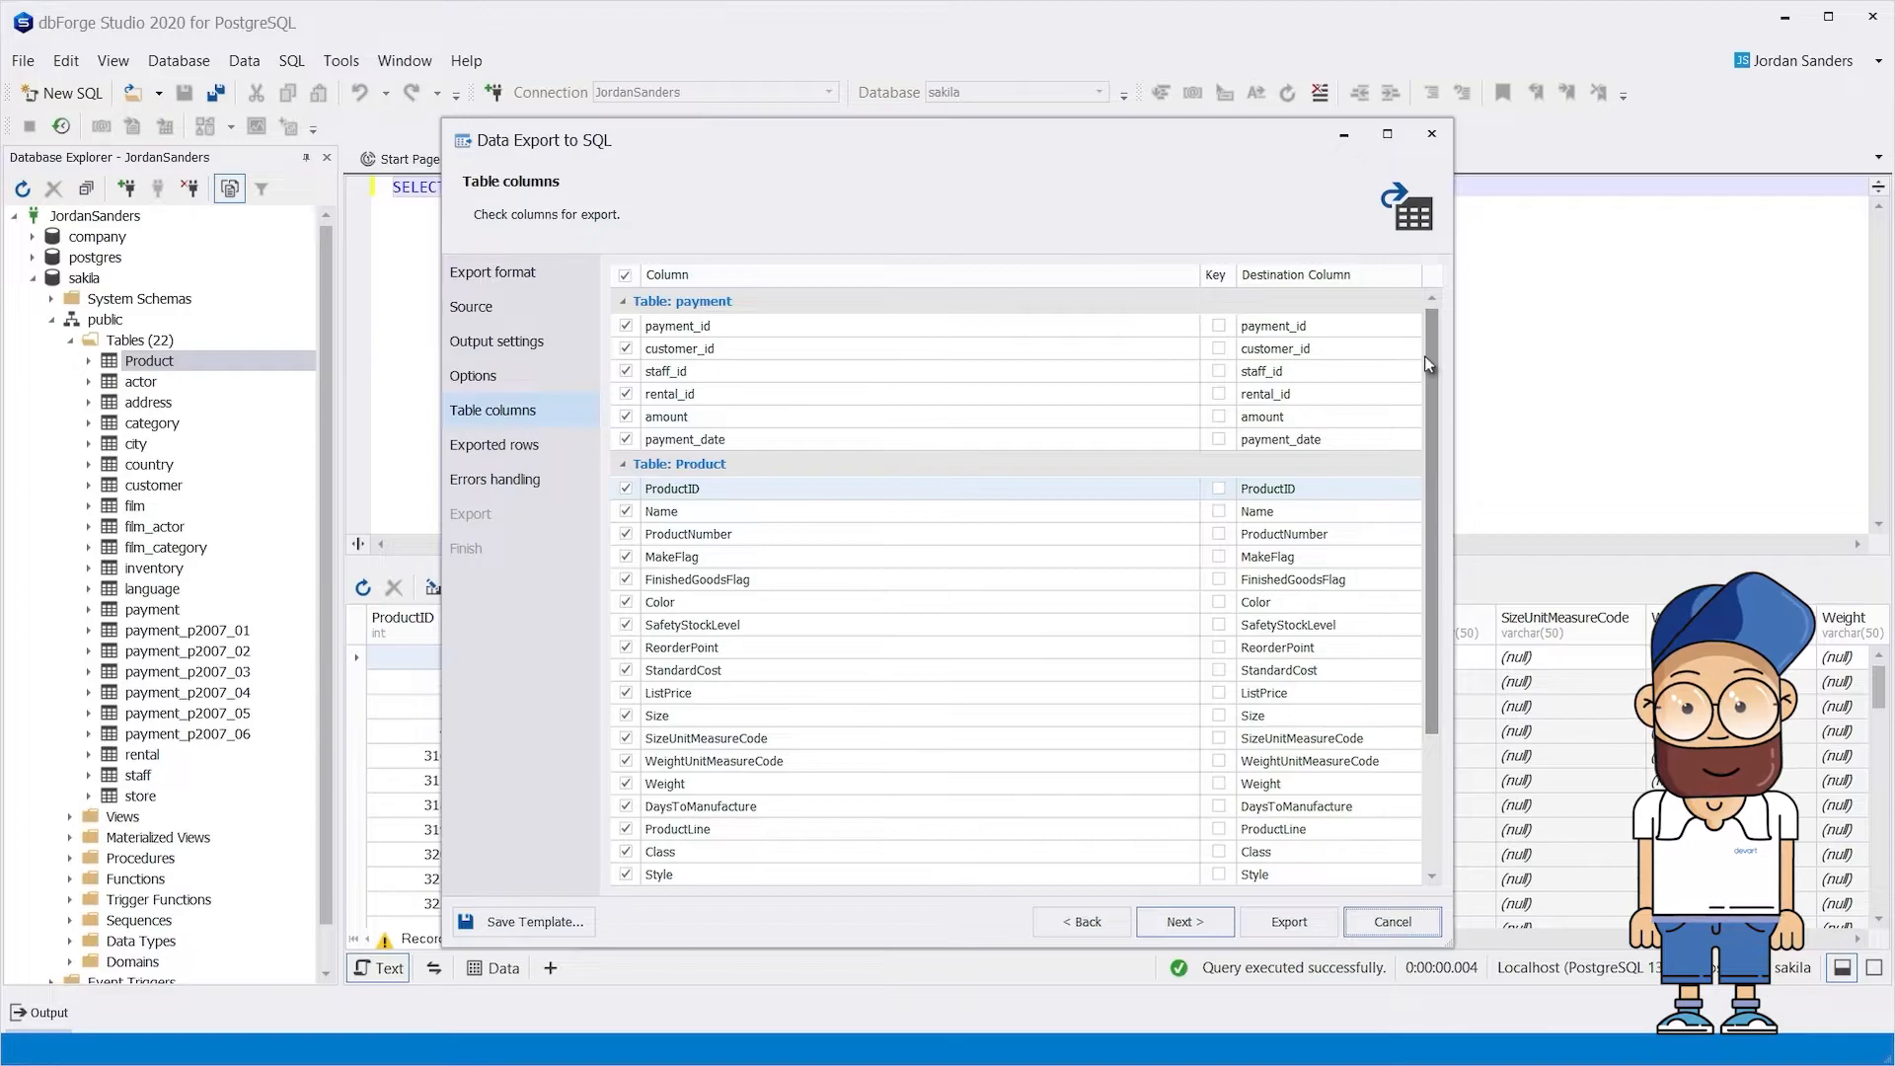
pyautogui.click(1184, 920)
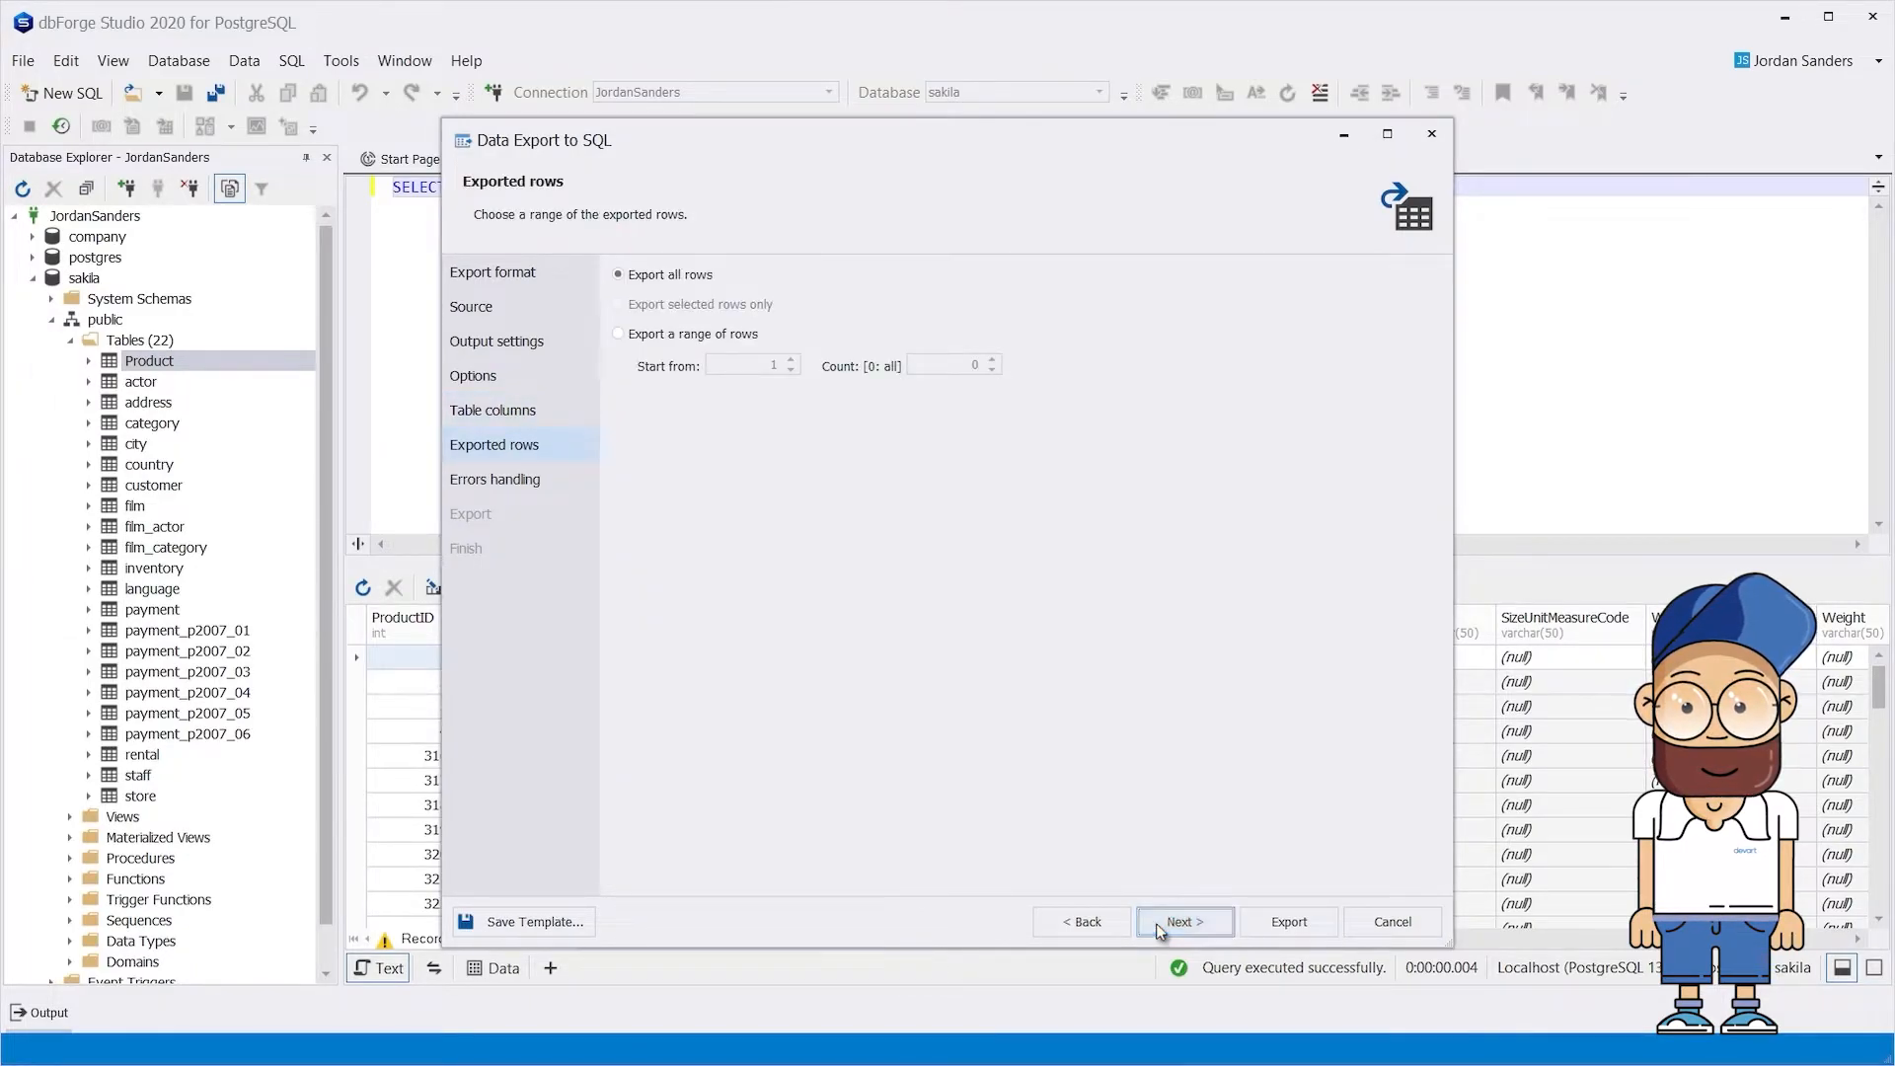
pyautogui.click(618, 335)
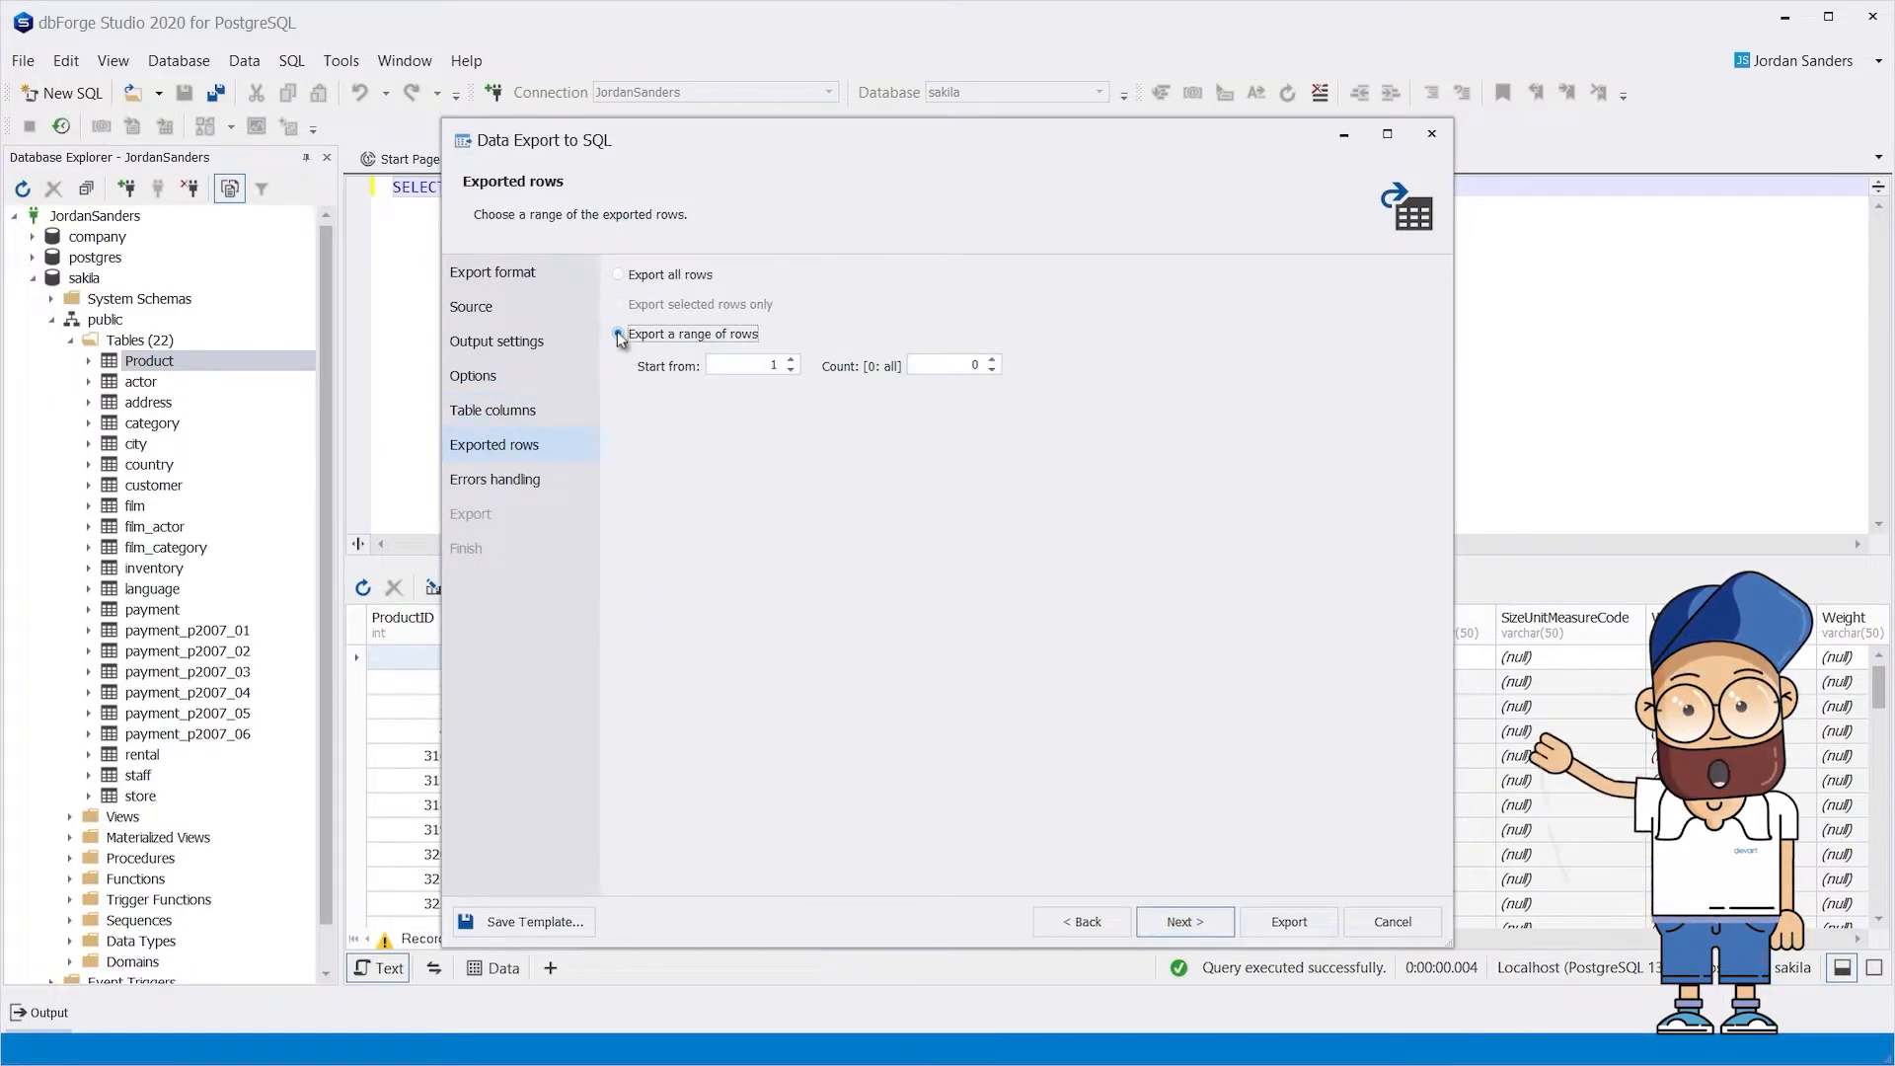
pyautogui.click(618, 334)
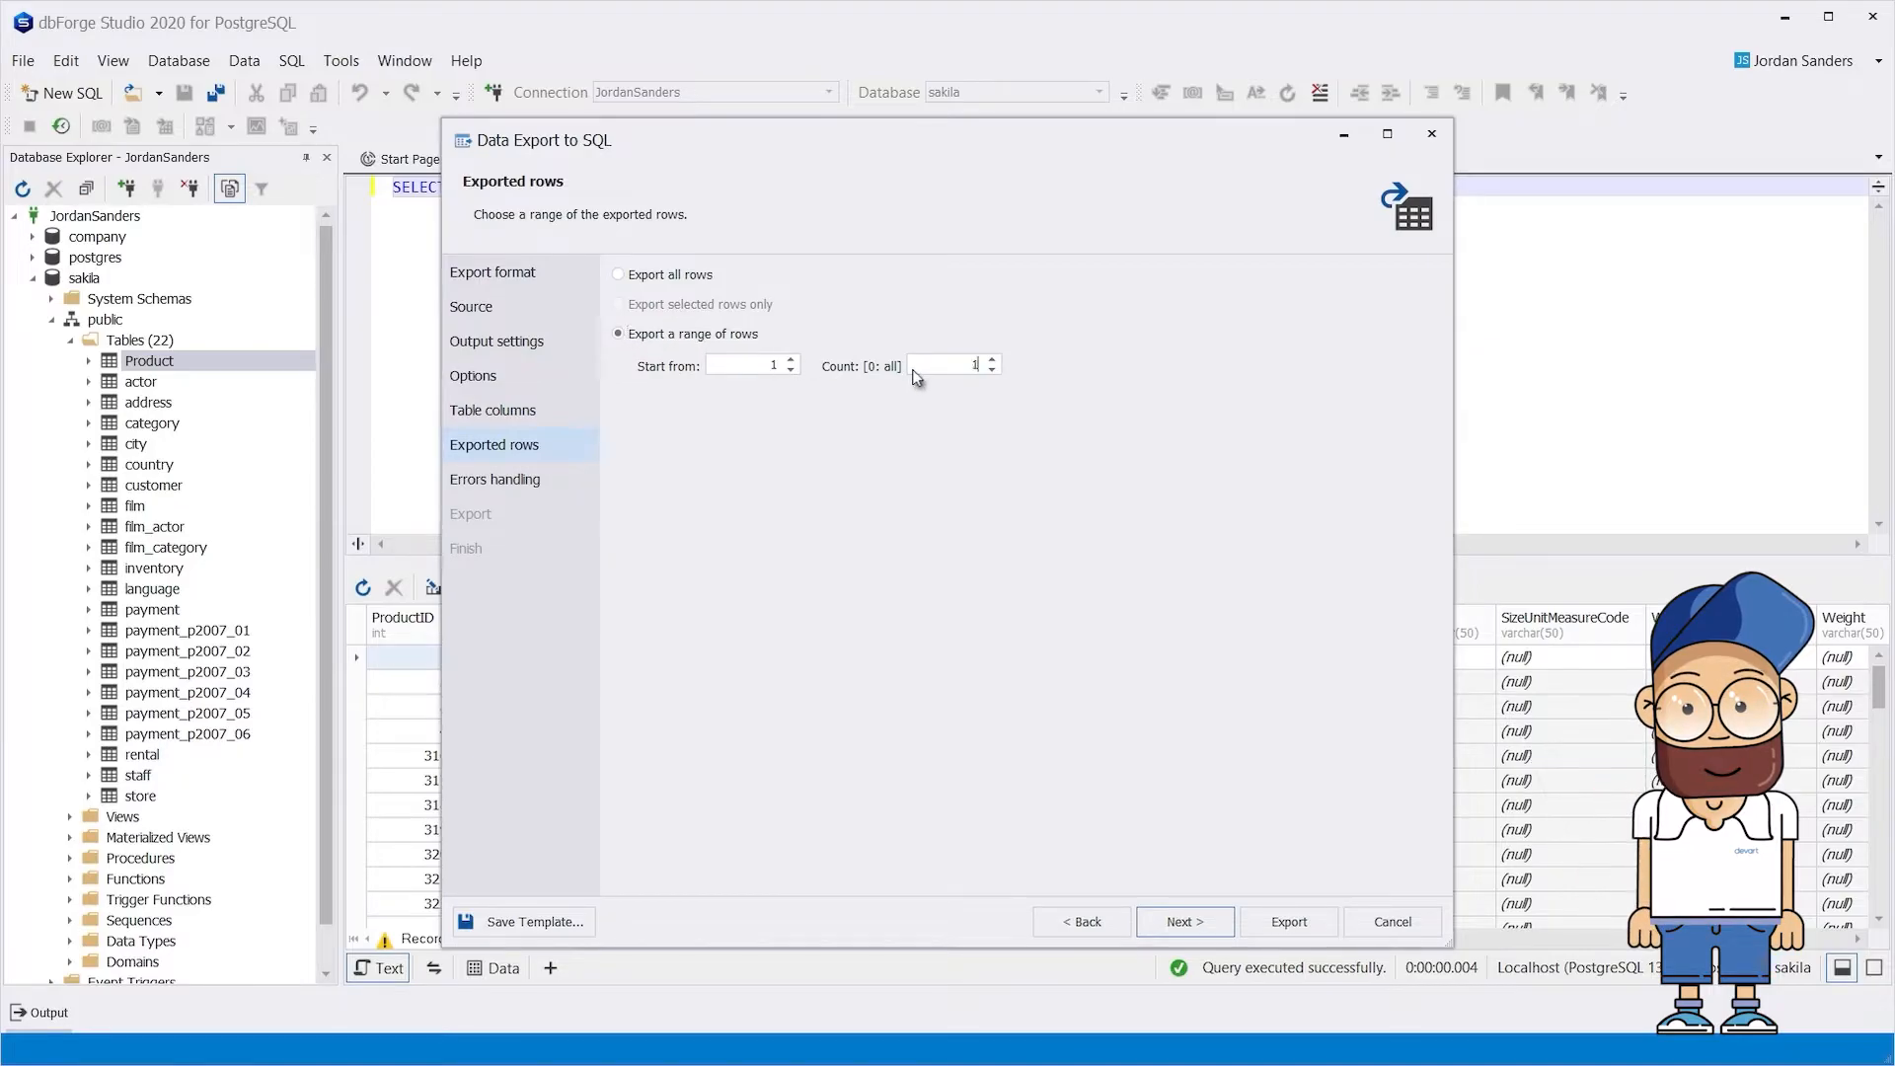
pyautogui.write('100')
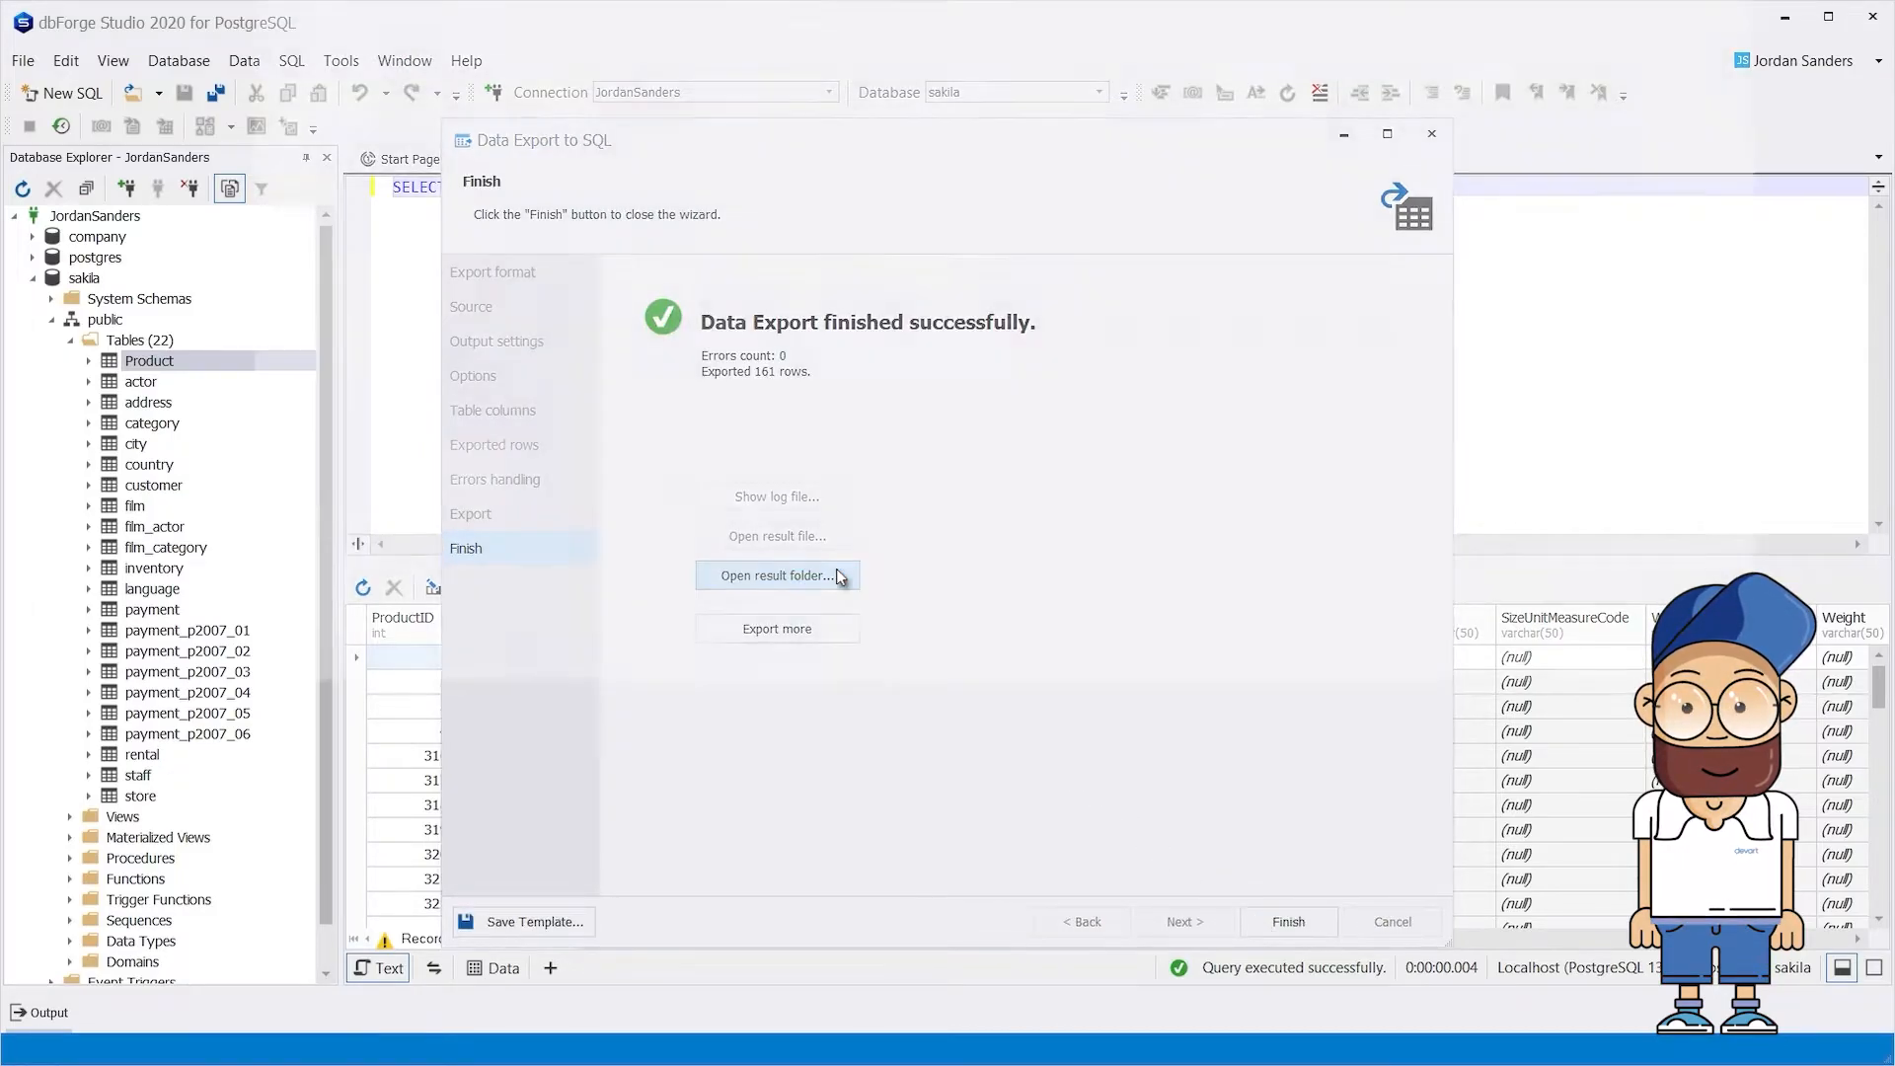
# Open the result folder and view the exported Product and payment INSERT scripts
pyautogui.click(775, 574)
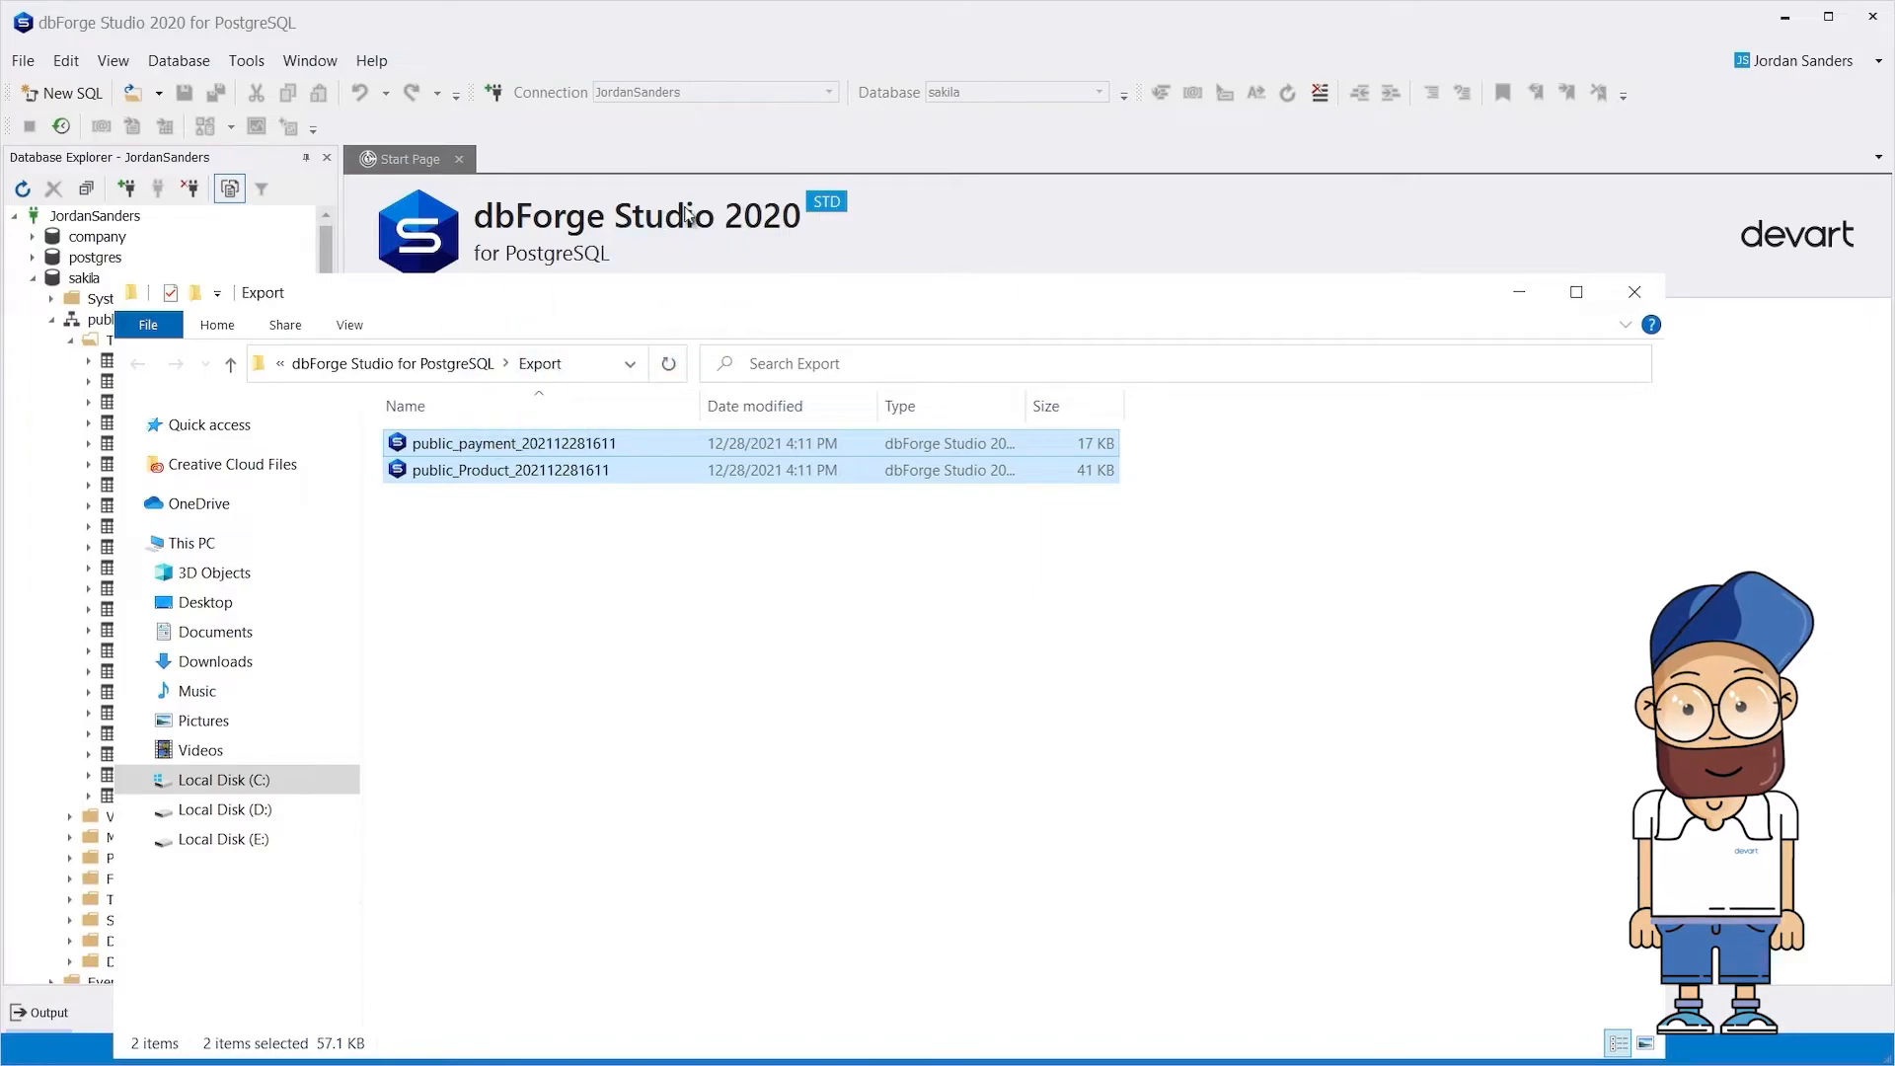
pyautogui.doubleClick(511, 469)
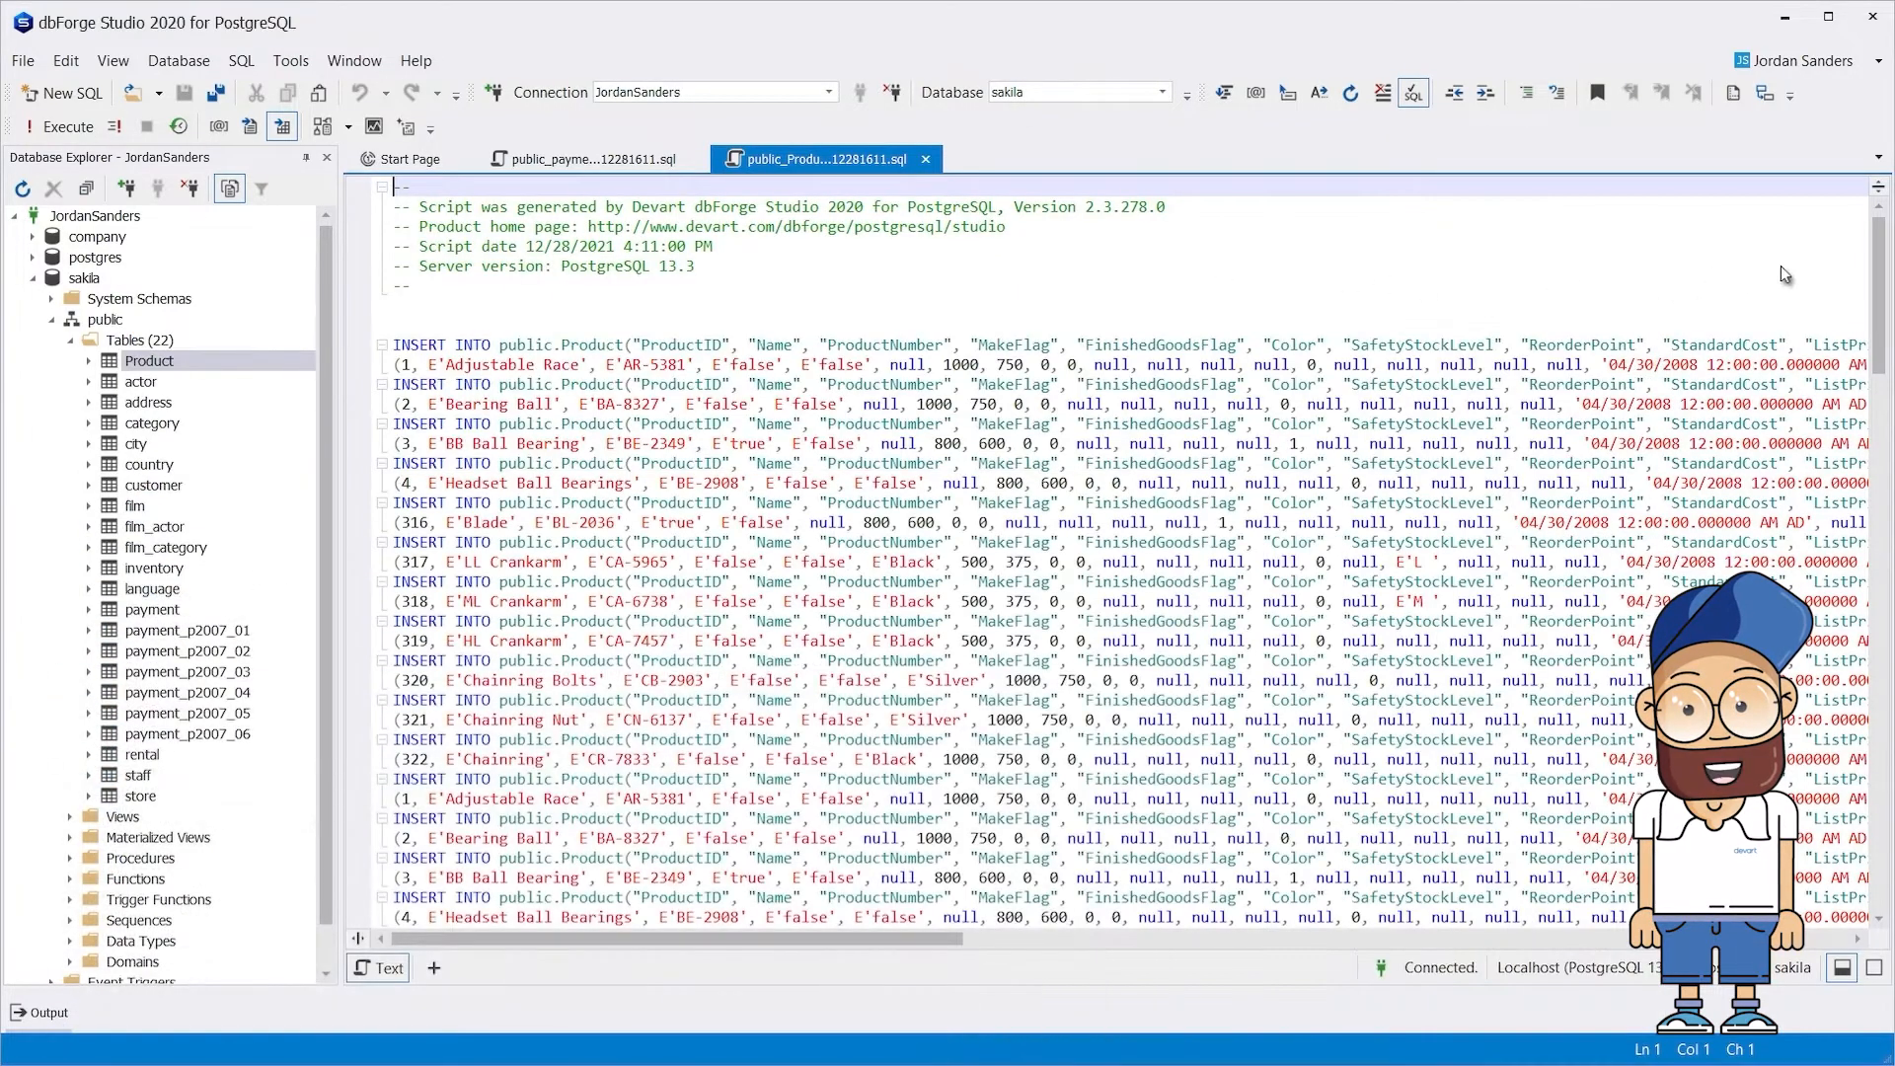
pyautogui.scroll(-3)
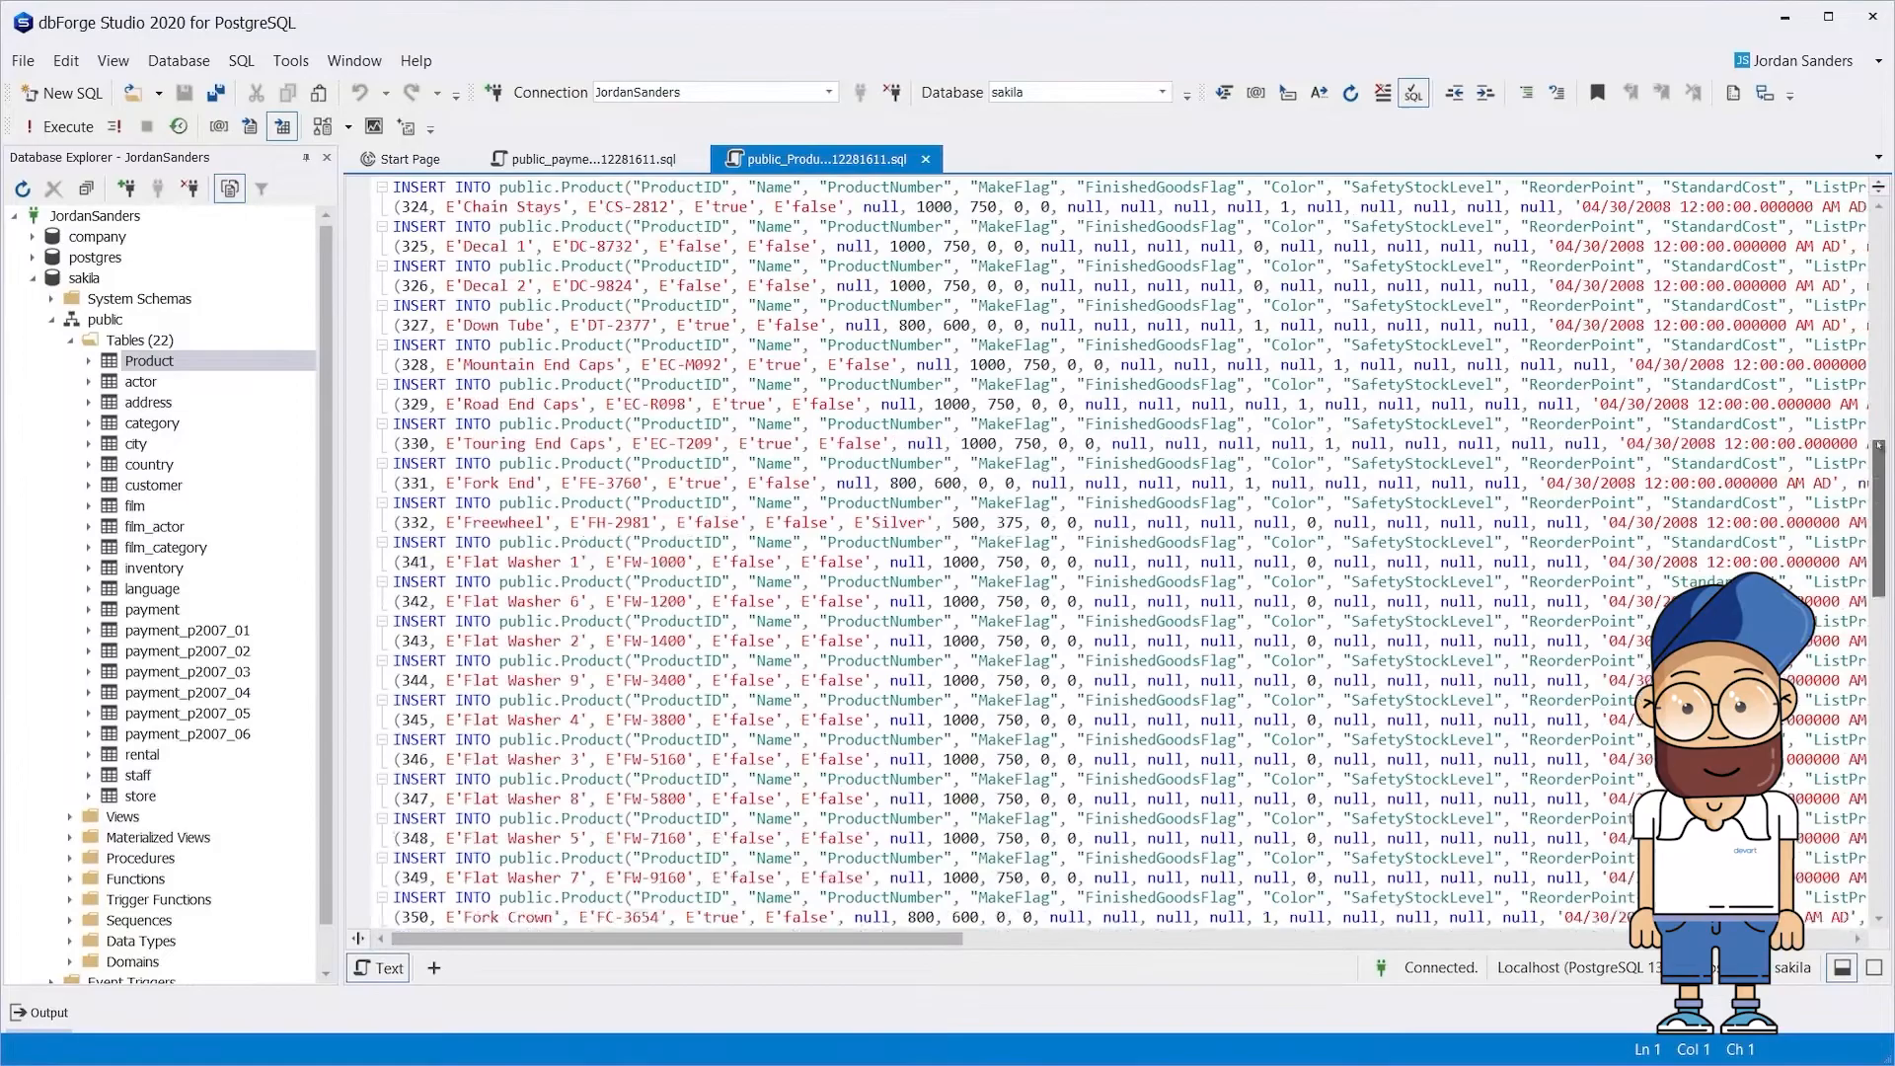
pyautogui.click(580, 157)
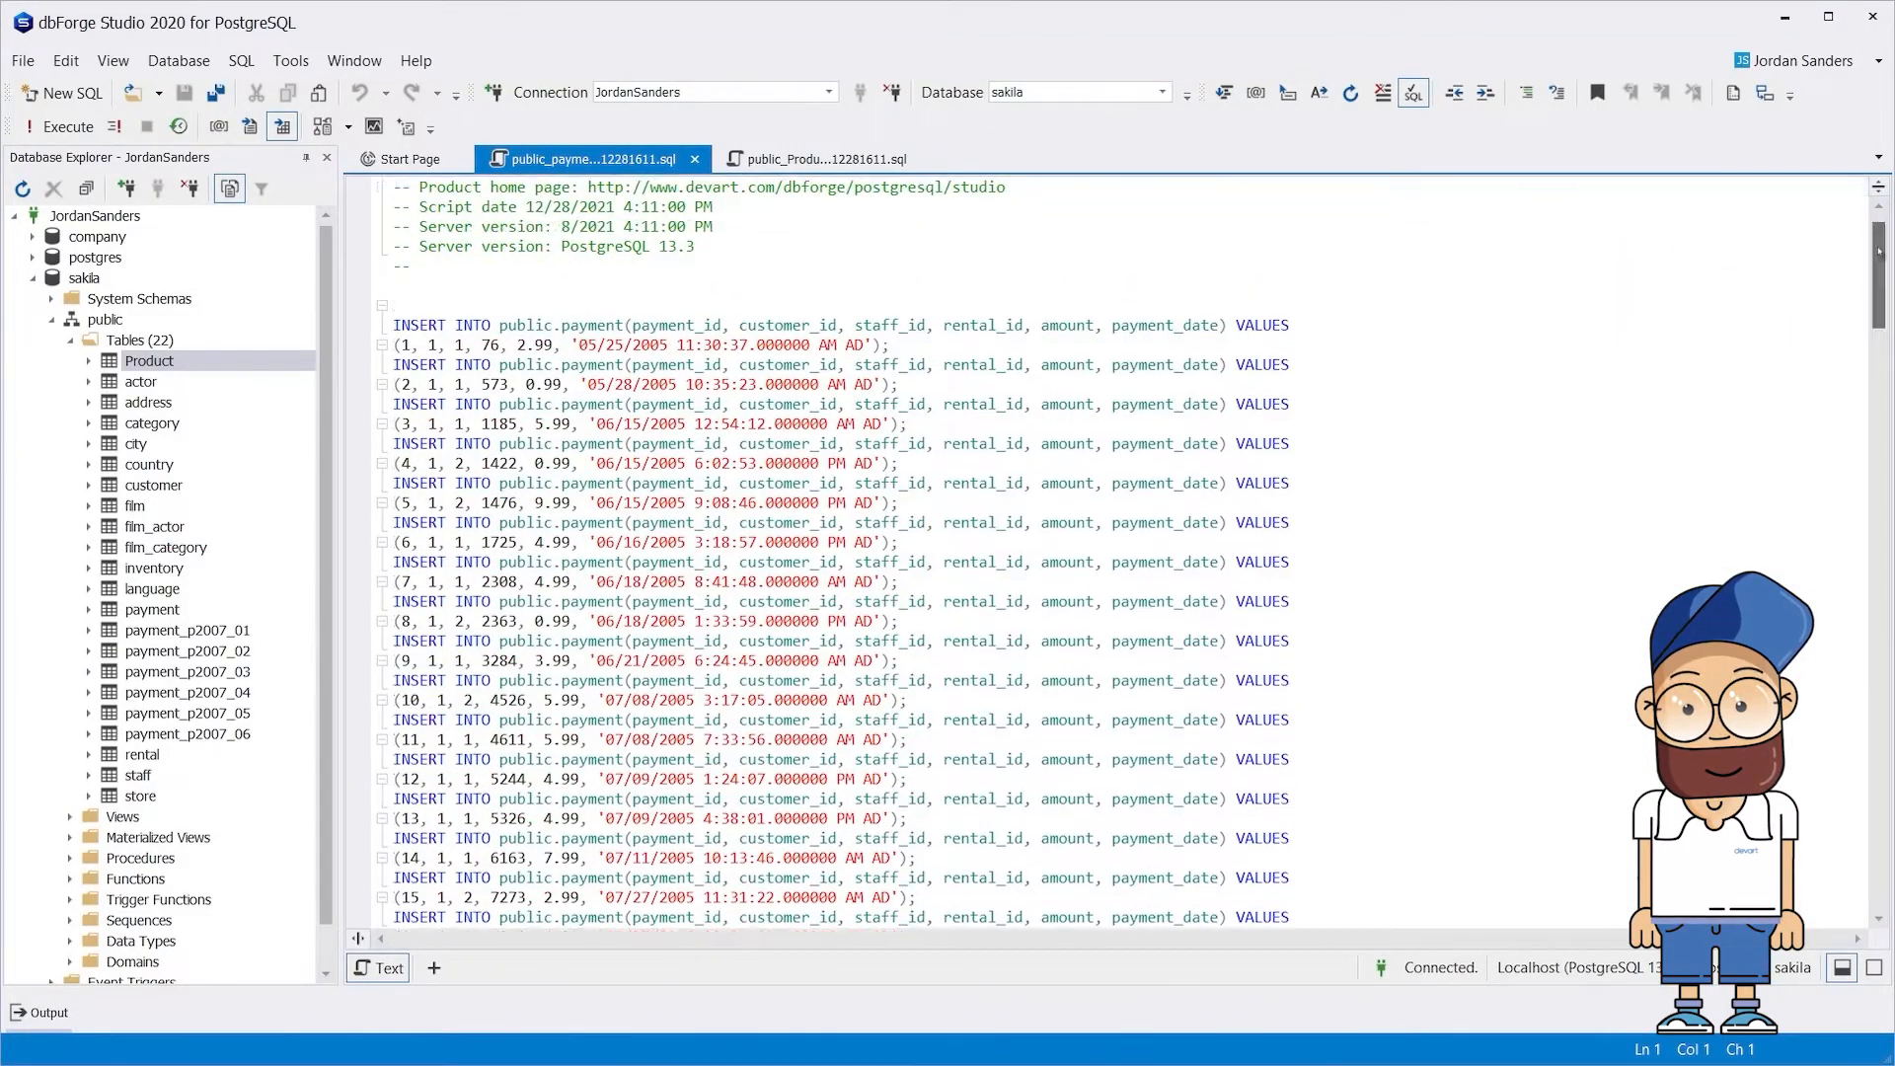
pyautogui.scroll(-3)
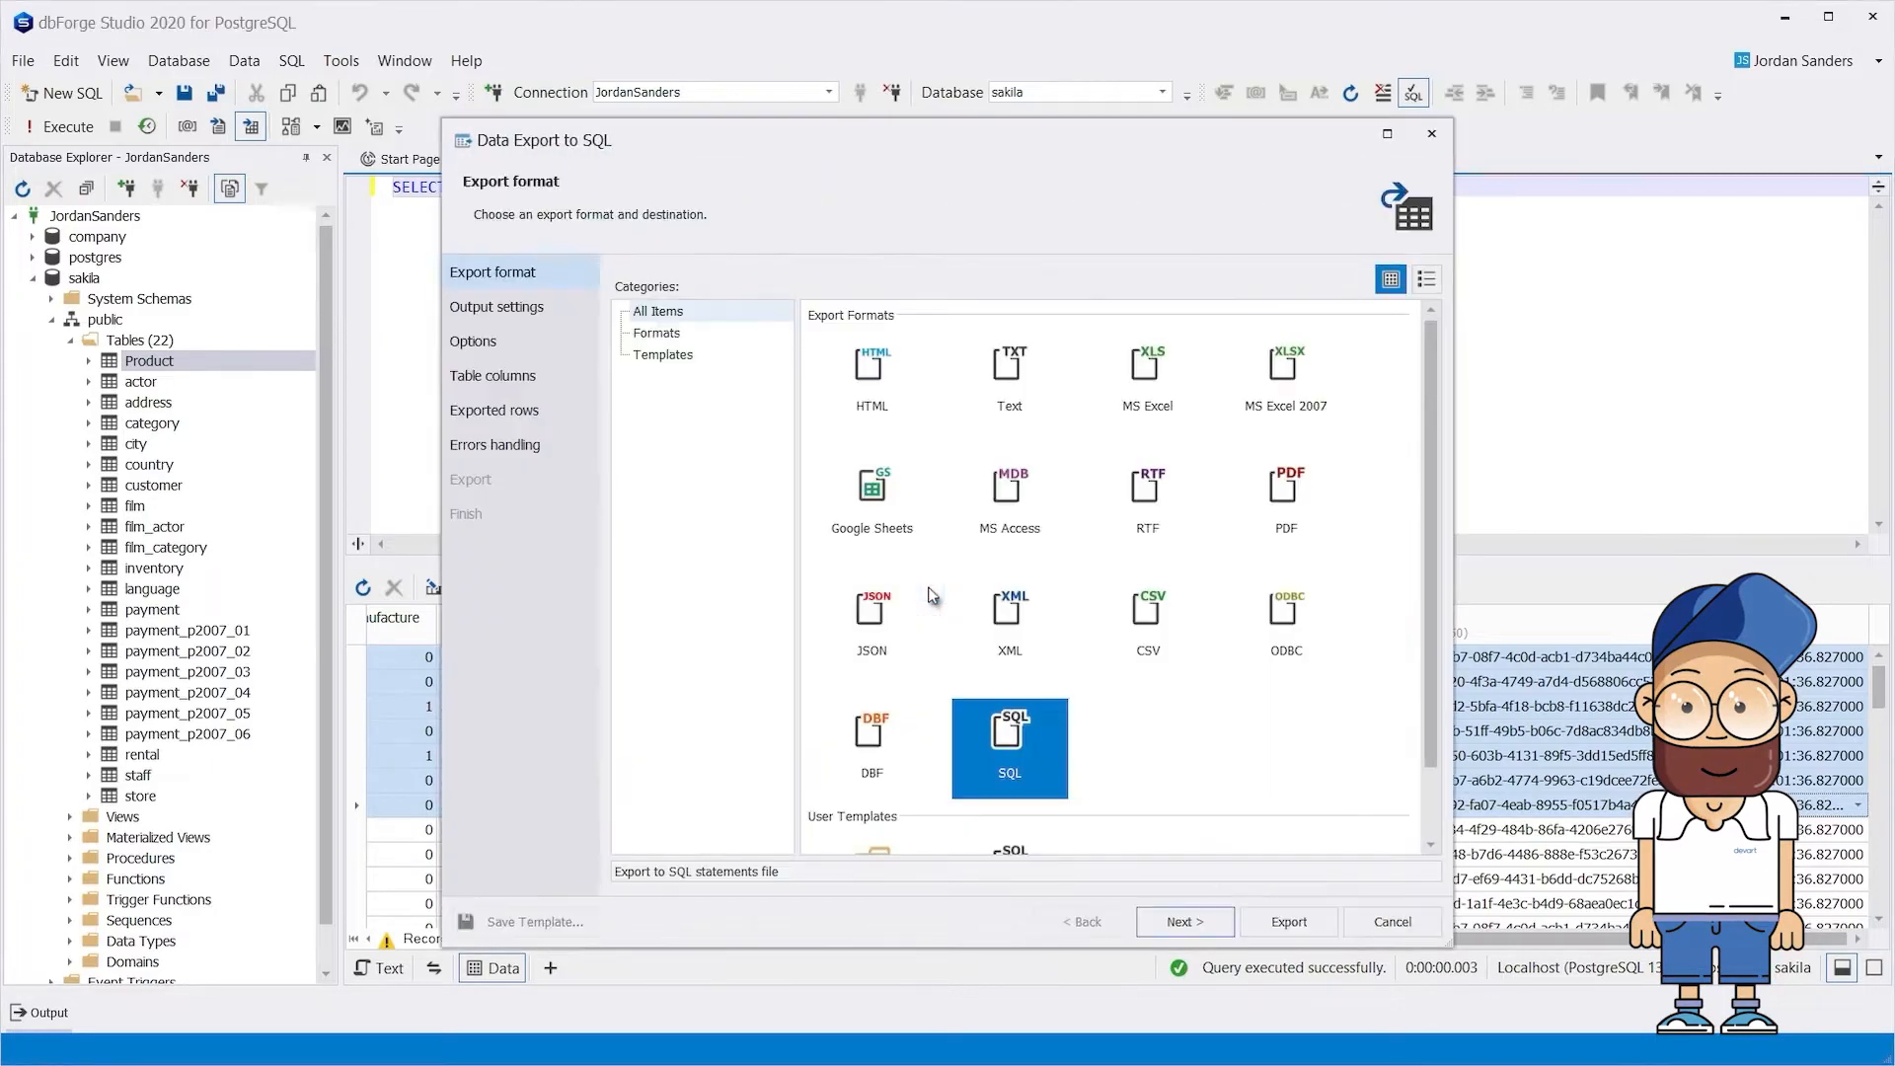
# Name the export file 'Product' and choose MERGE statements as the output type
pyautogui.click(1183, 921)
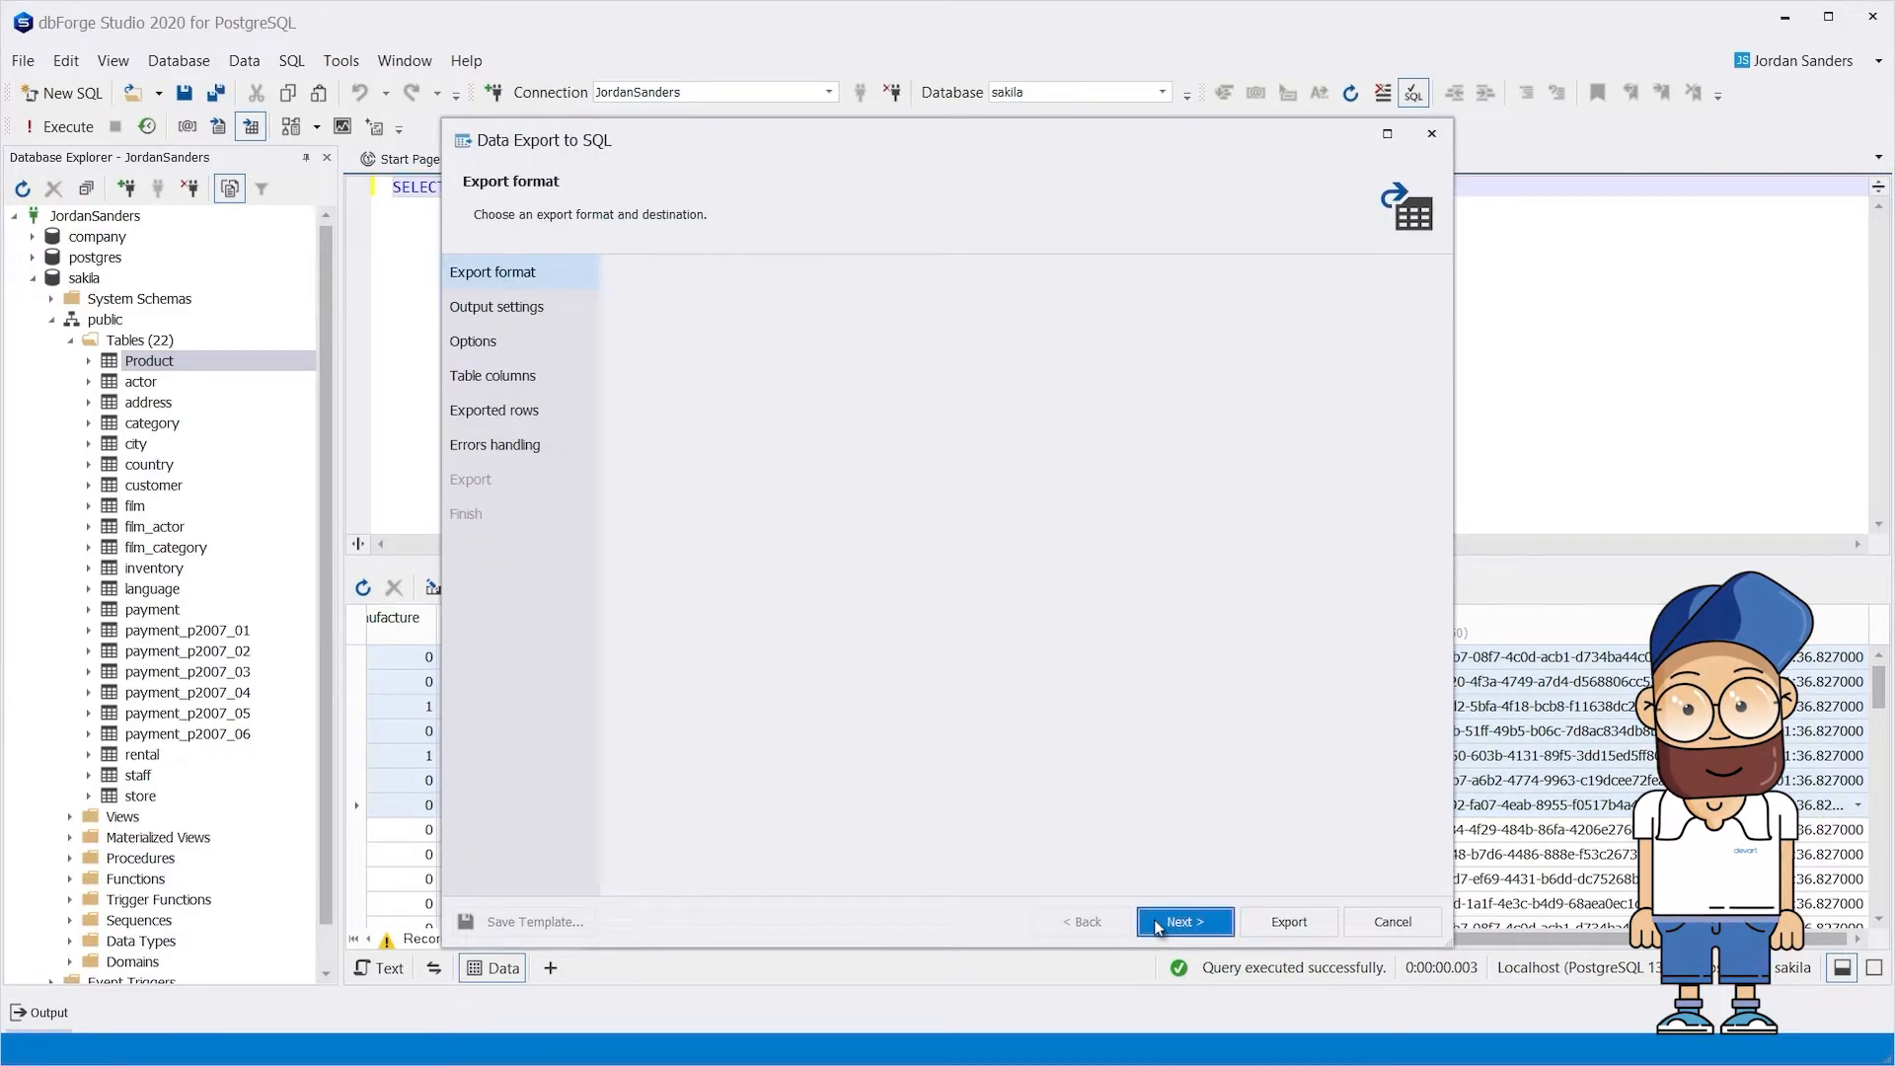
pyautogui.click(1184, 921)
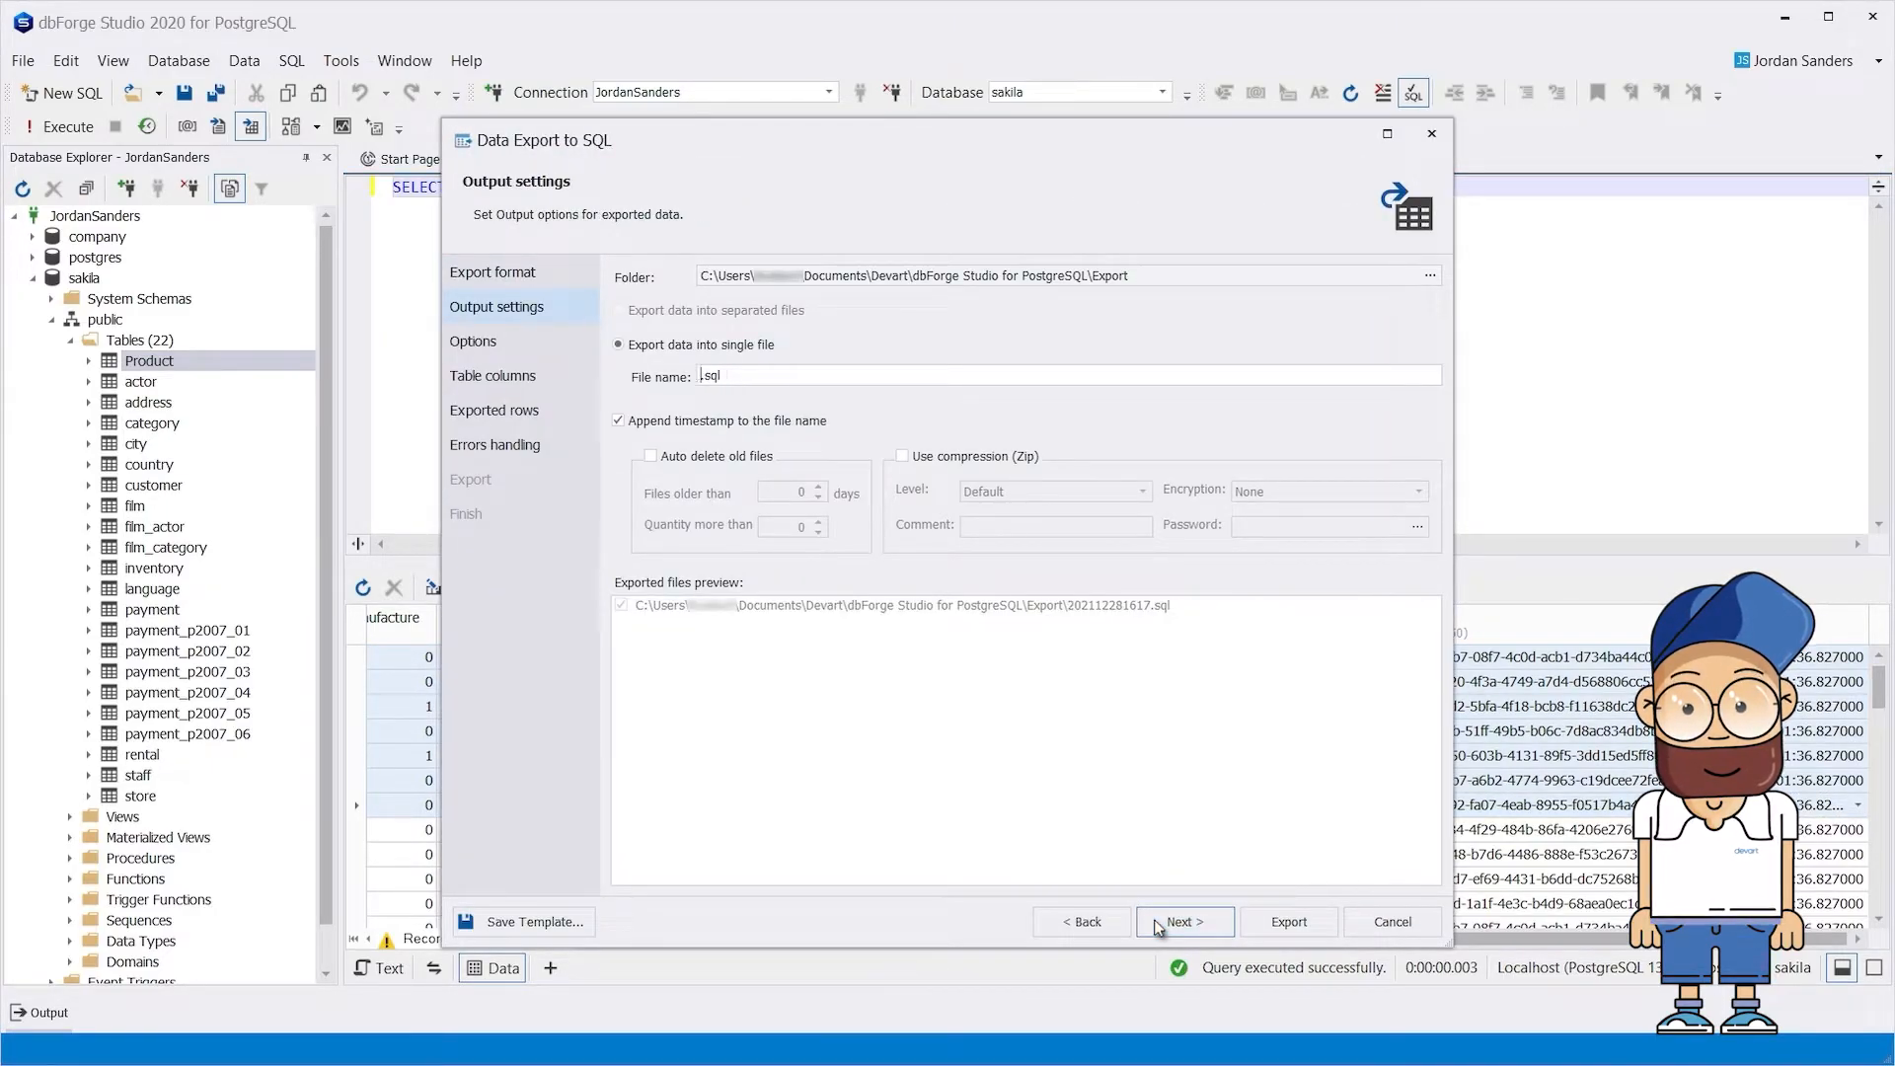
pyautogui.write('Product')
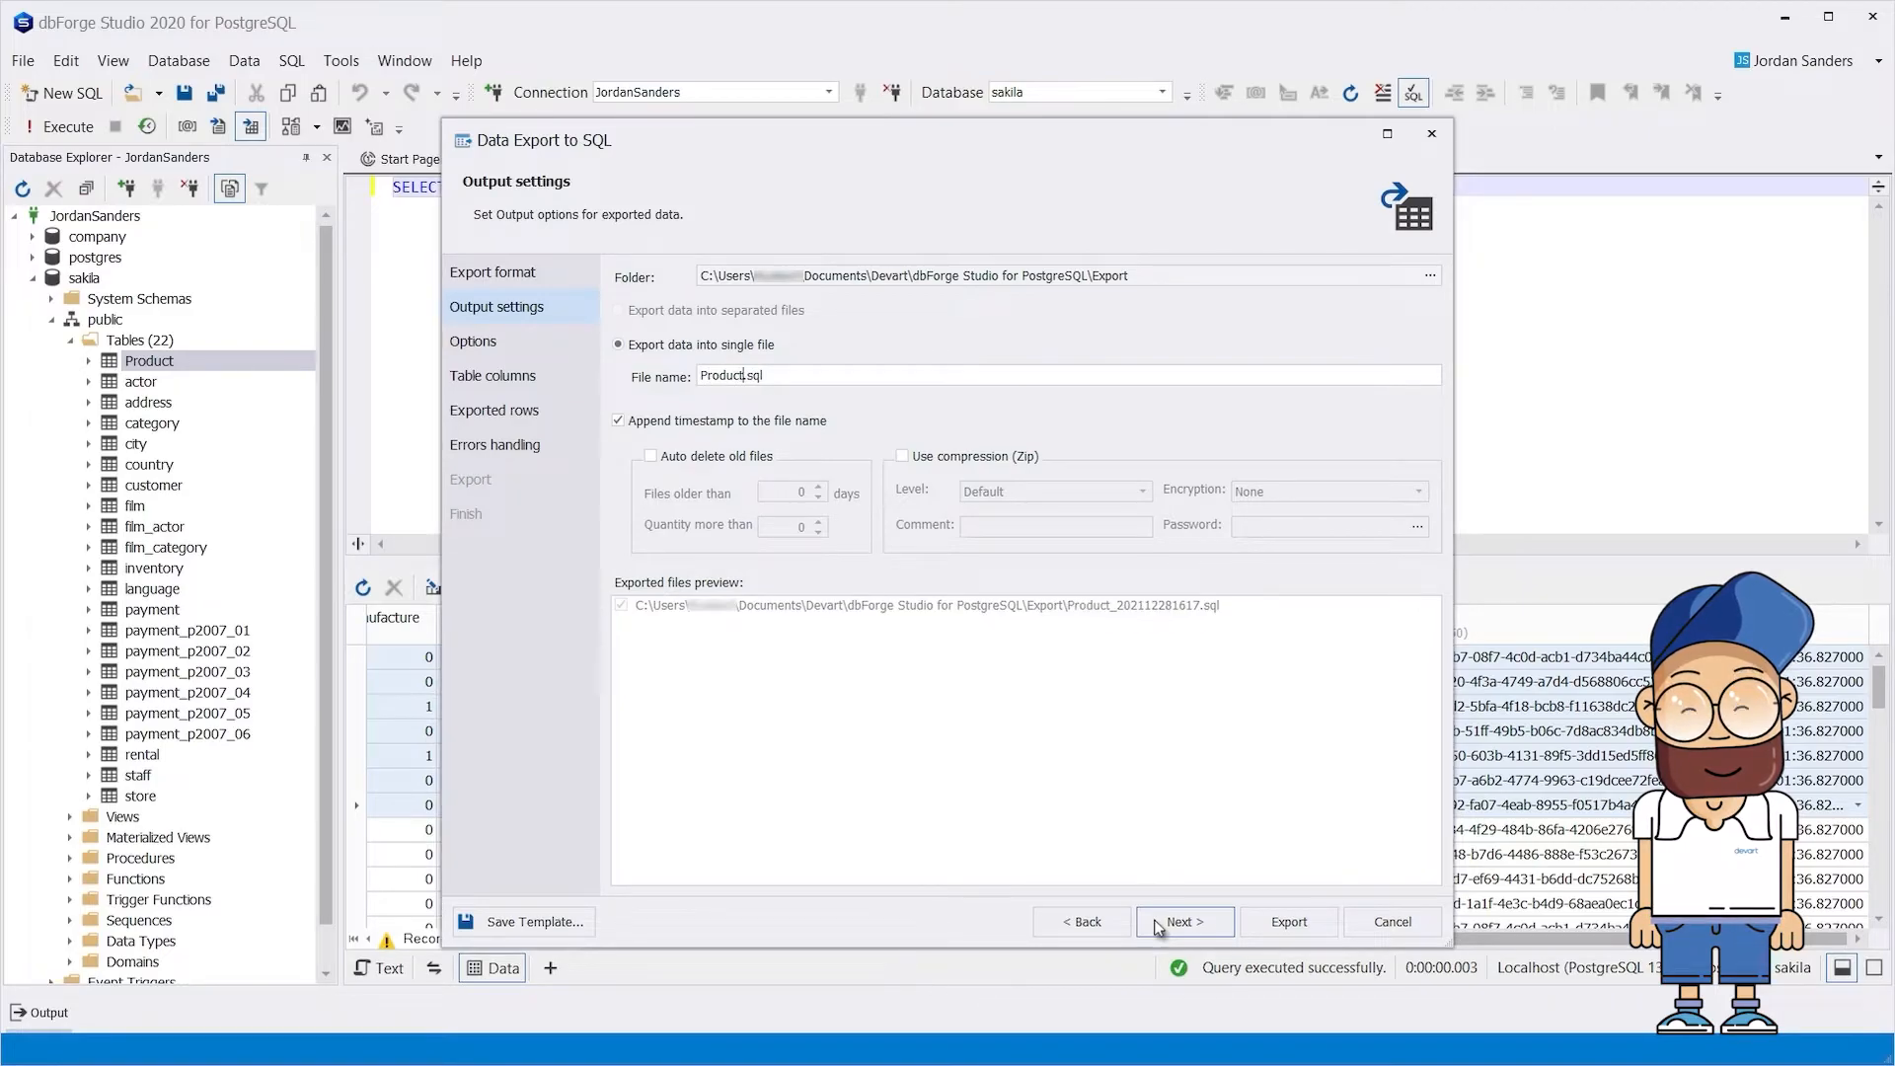
pyautogui.click(1183, 921)
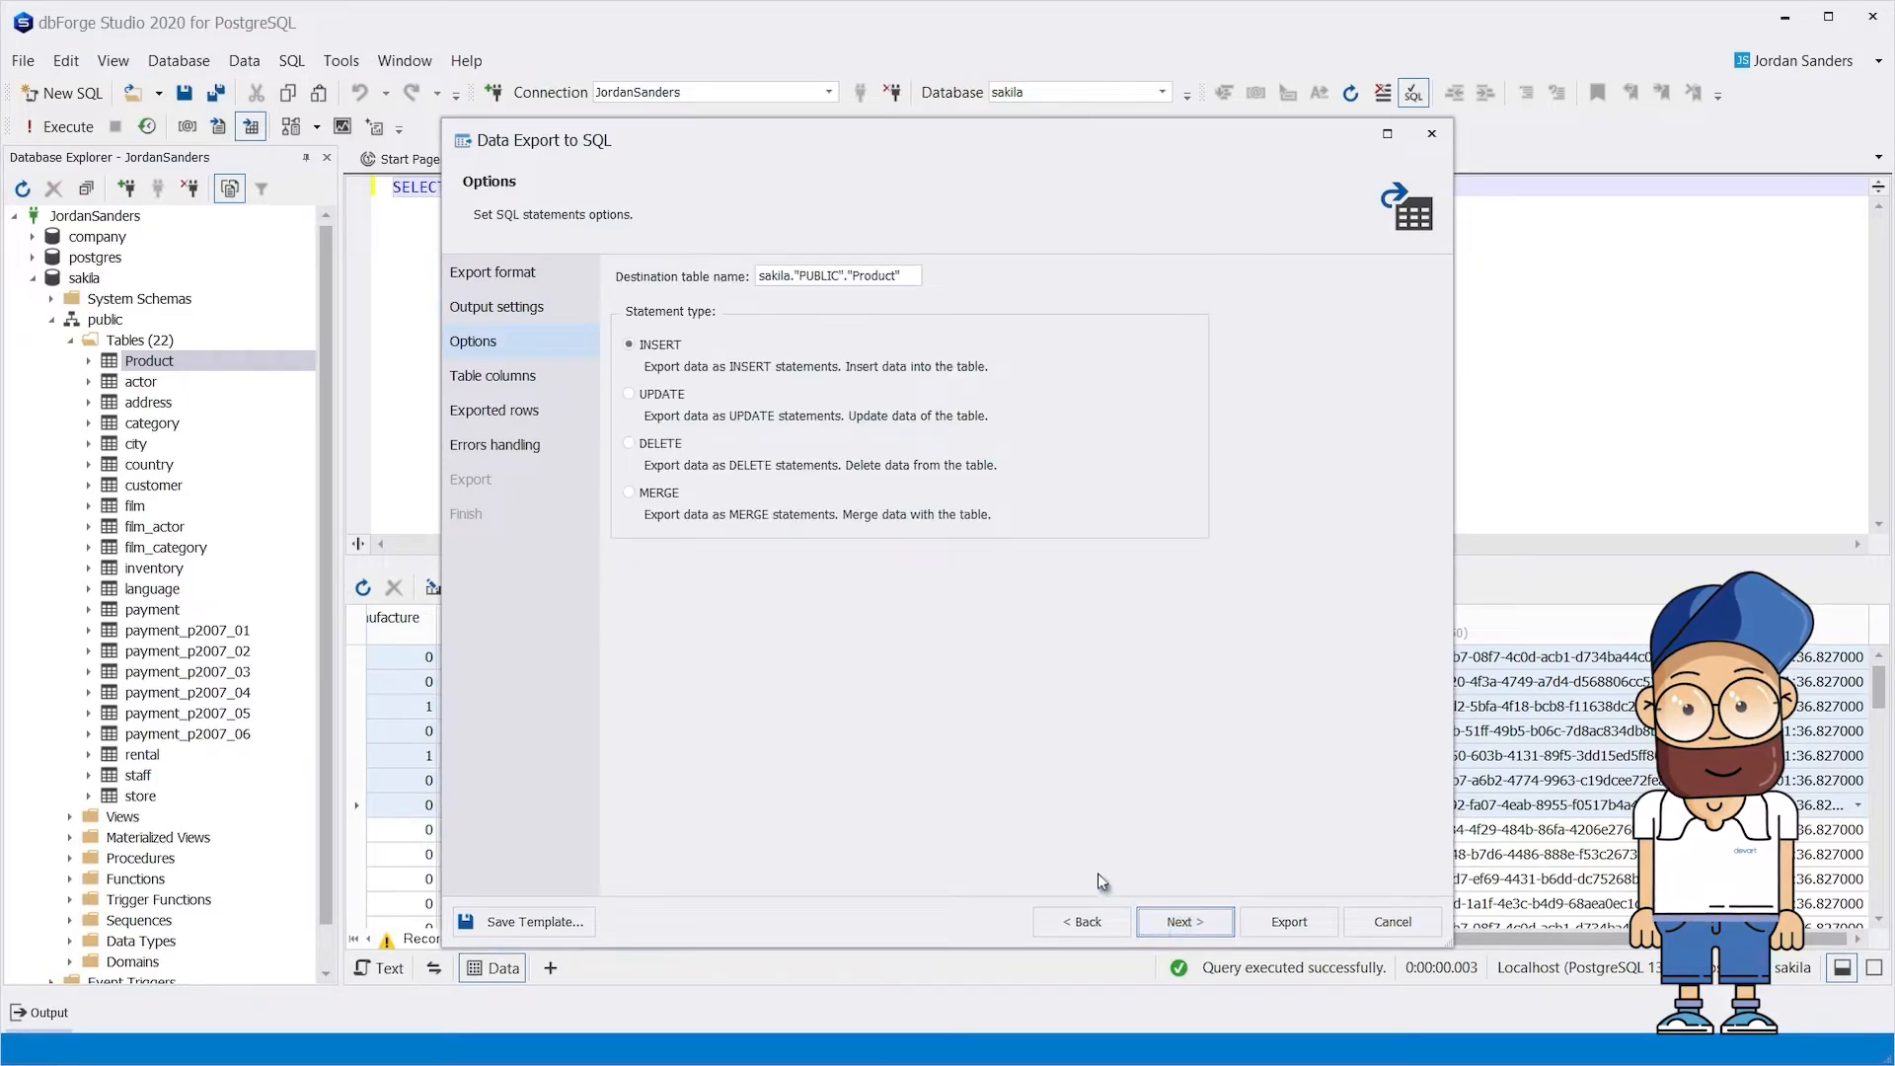
pyautogui.click(629, 493)
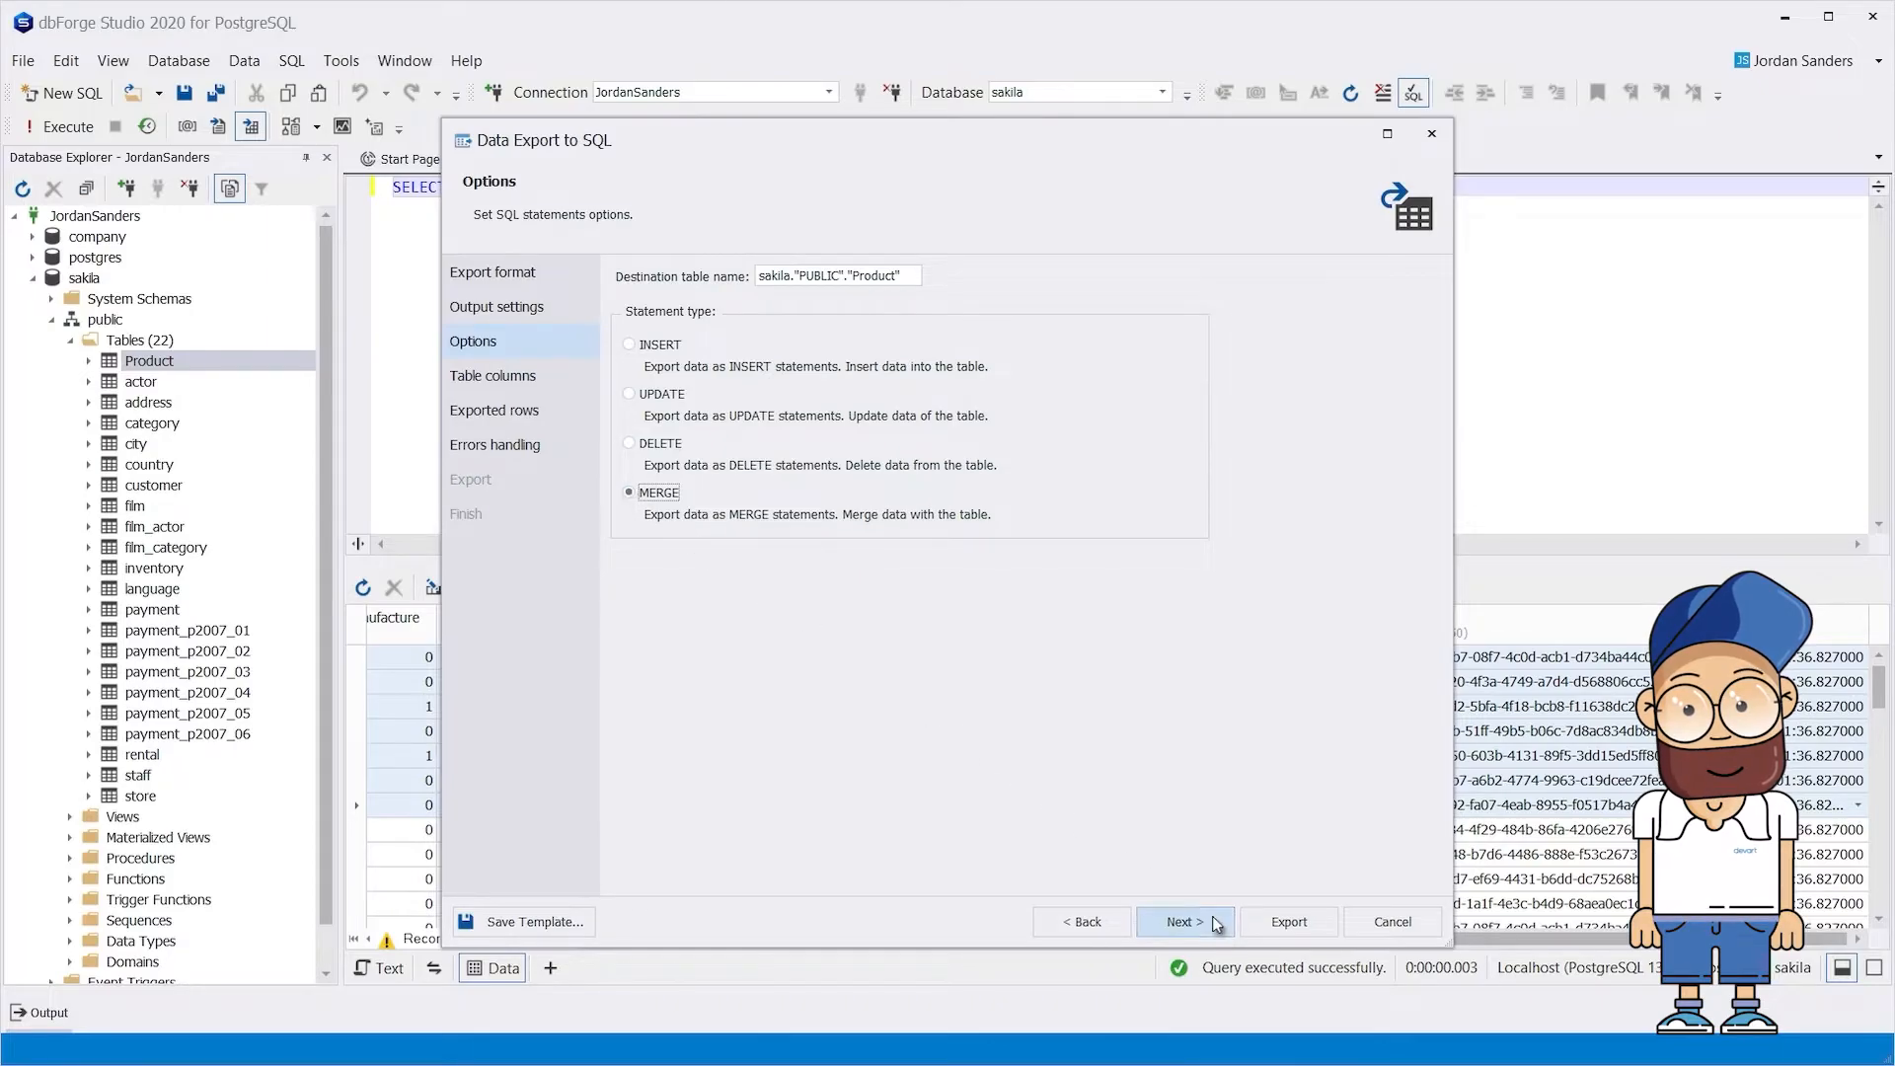
# Export columns ProductID through Color for selected rows, with ProductID as key
pyautogui.click(1185, 921)
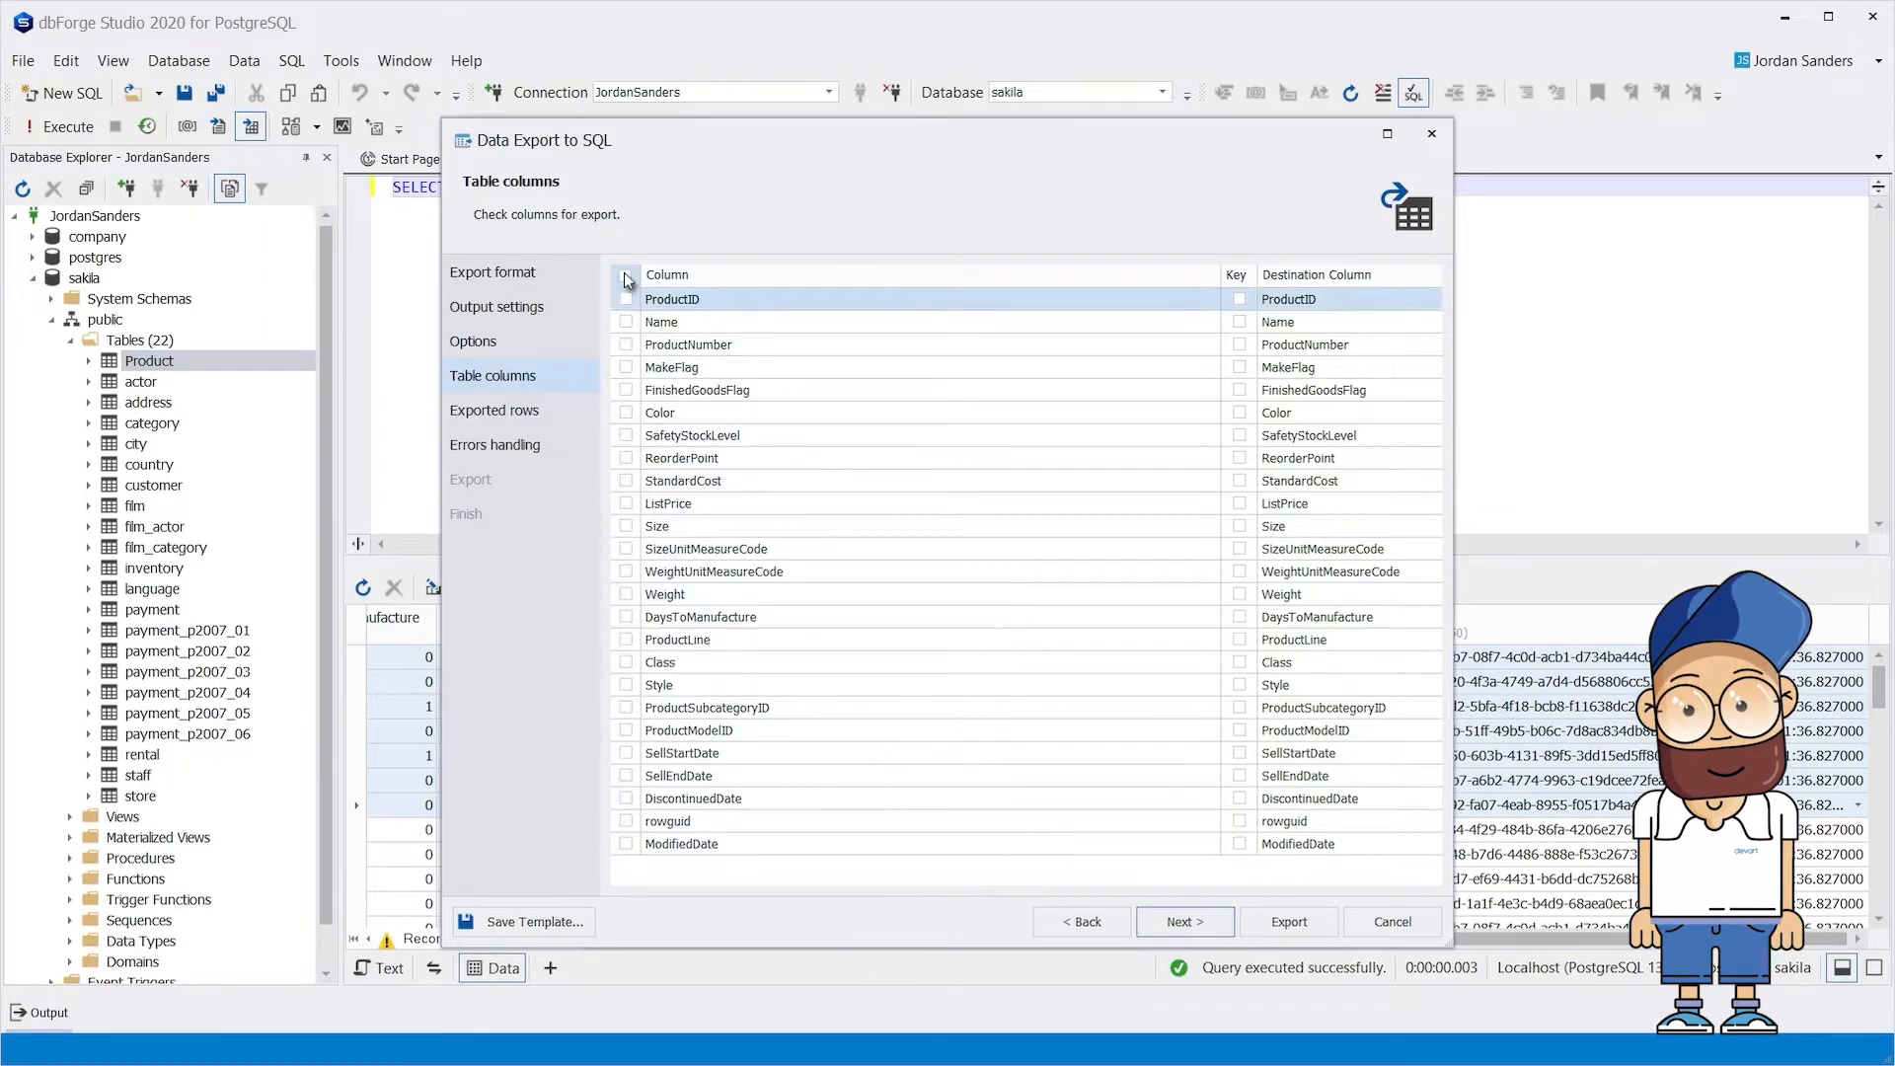
pyautogui.click(626, 274)
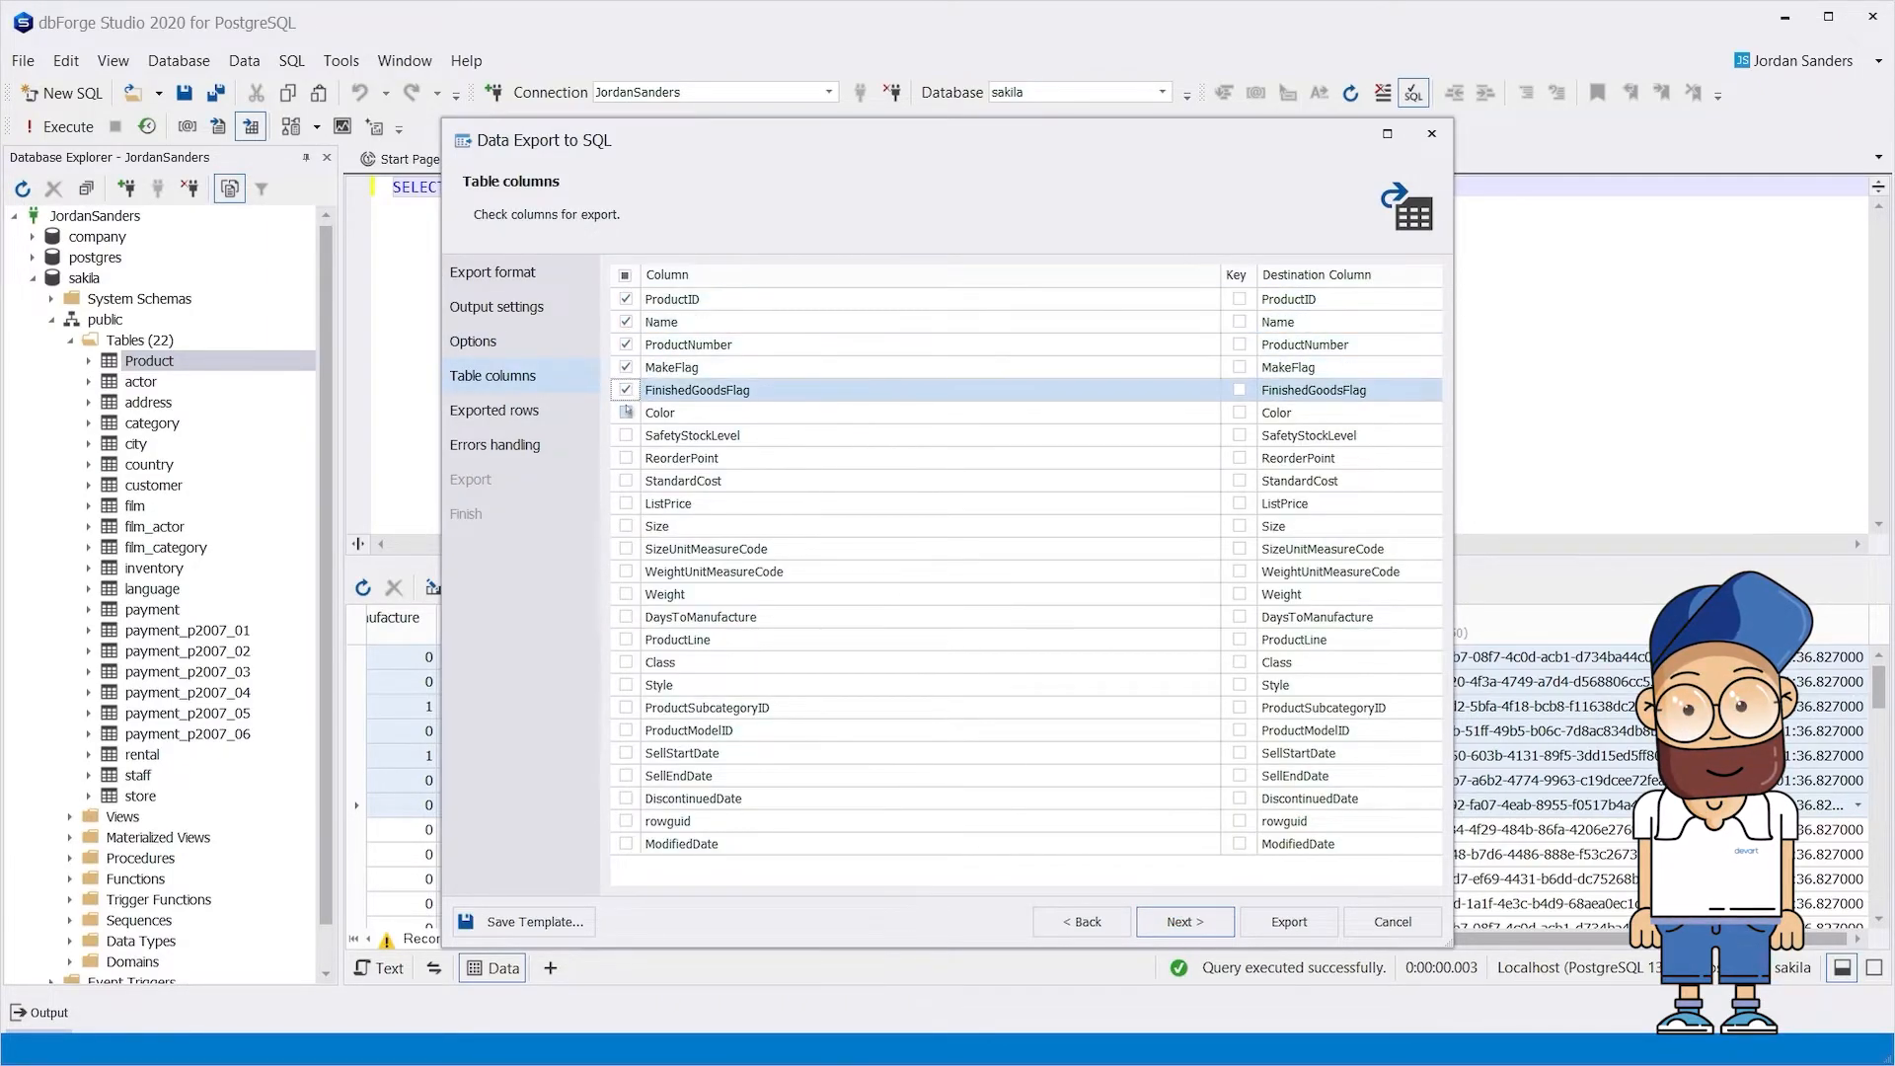
pyautogui.click(625, 413)
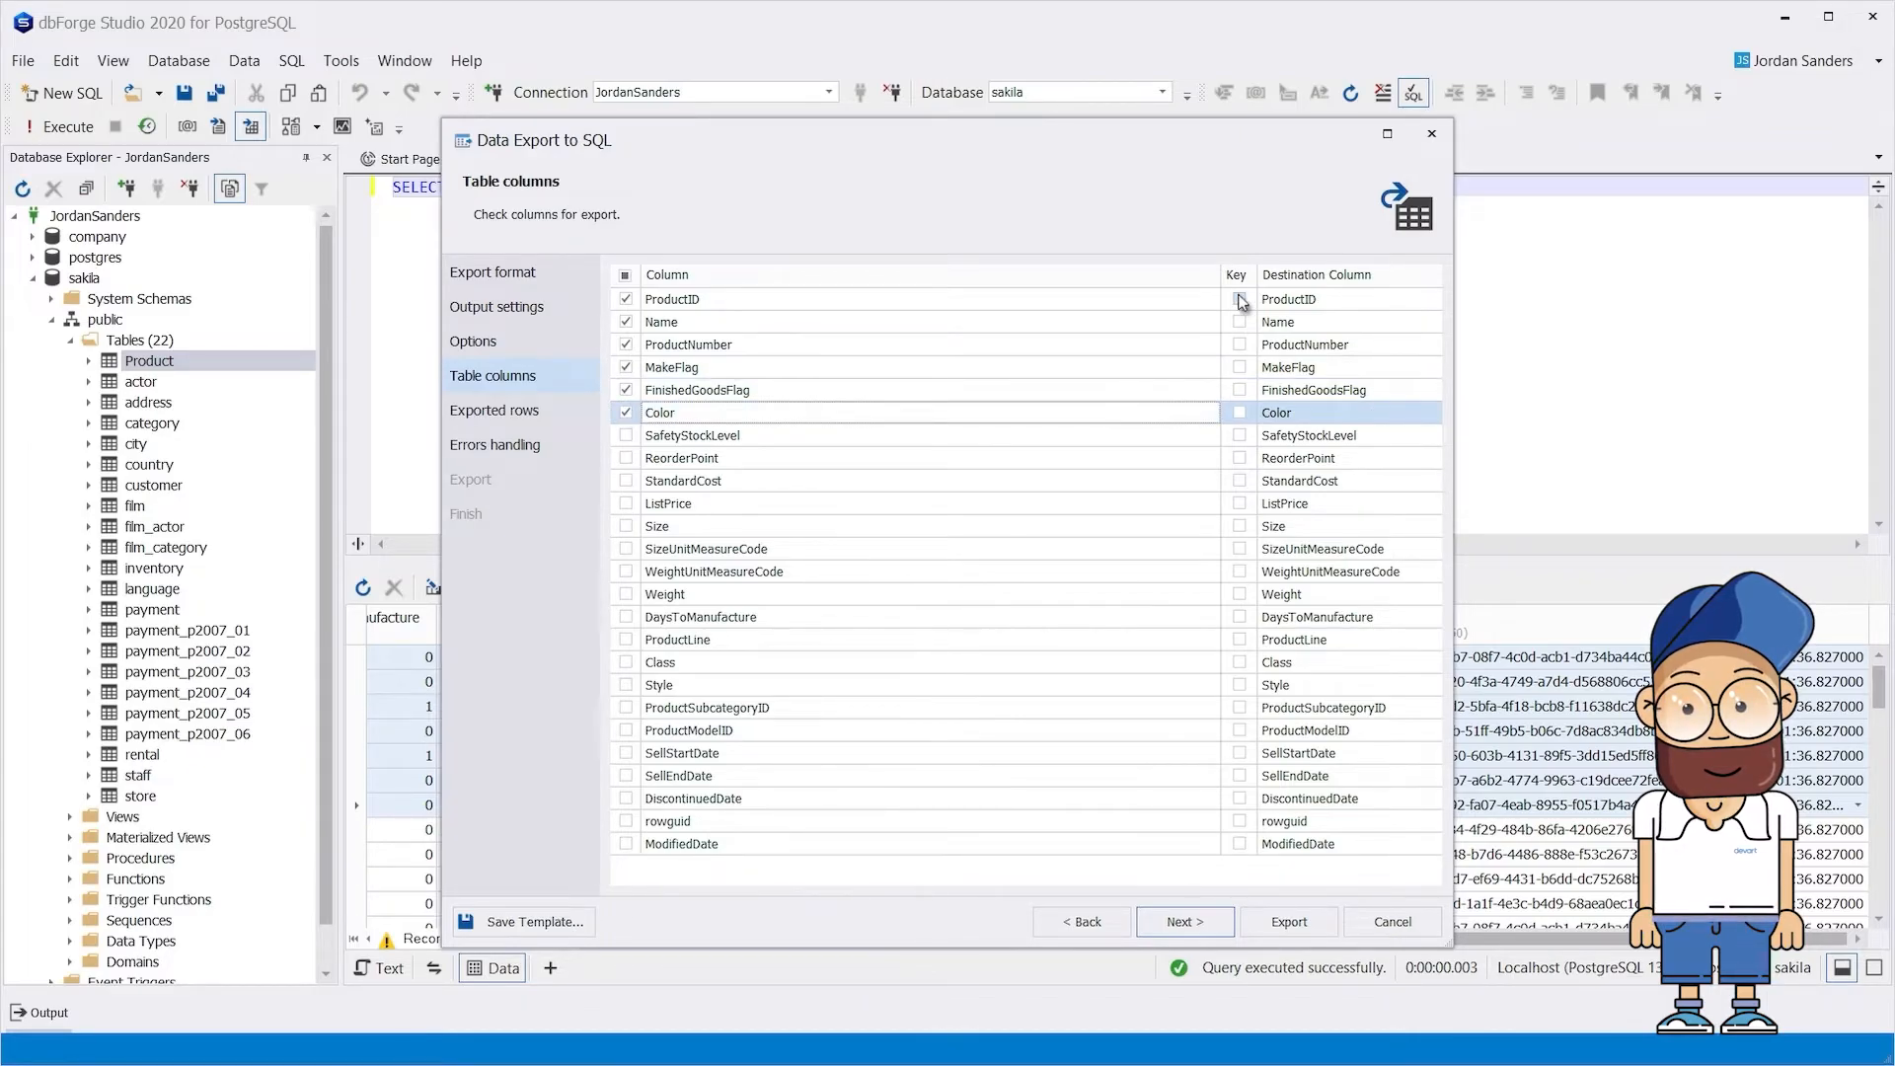
pyautogui.click(1184, 921)
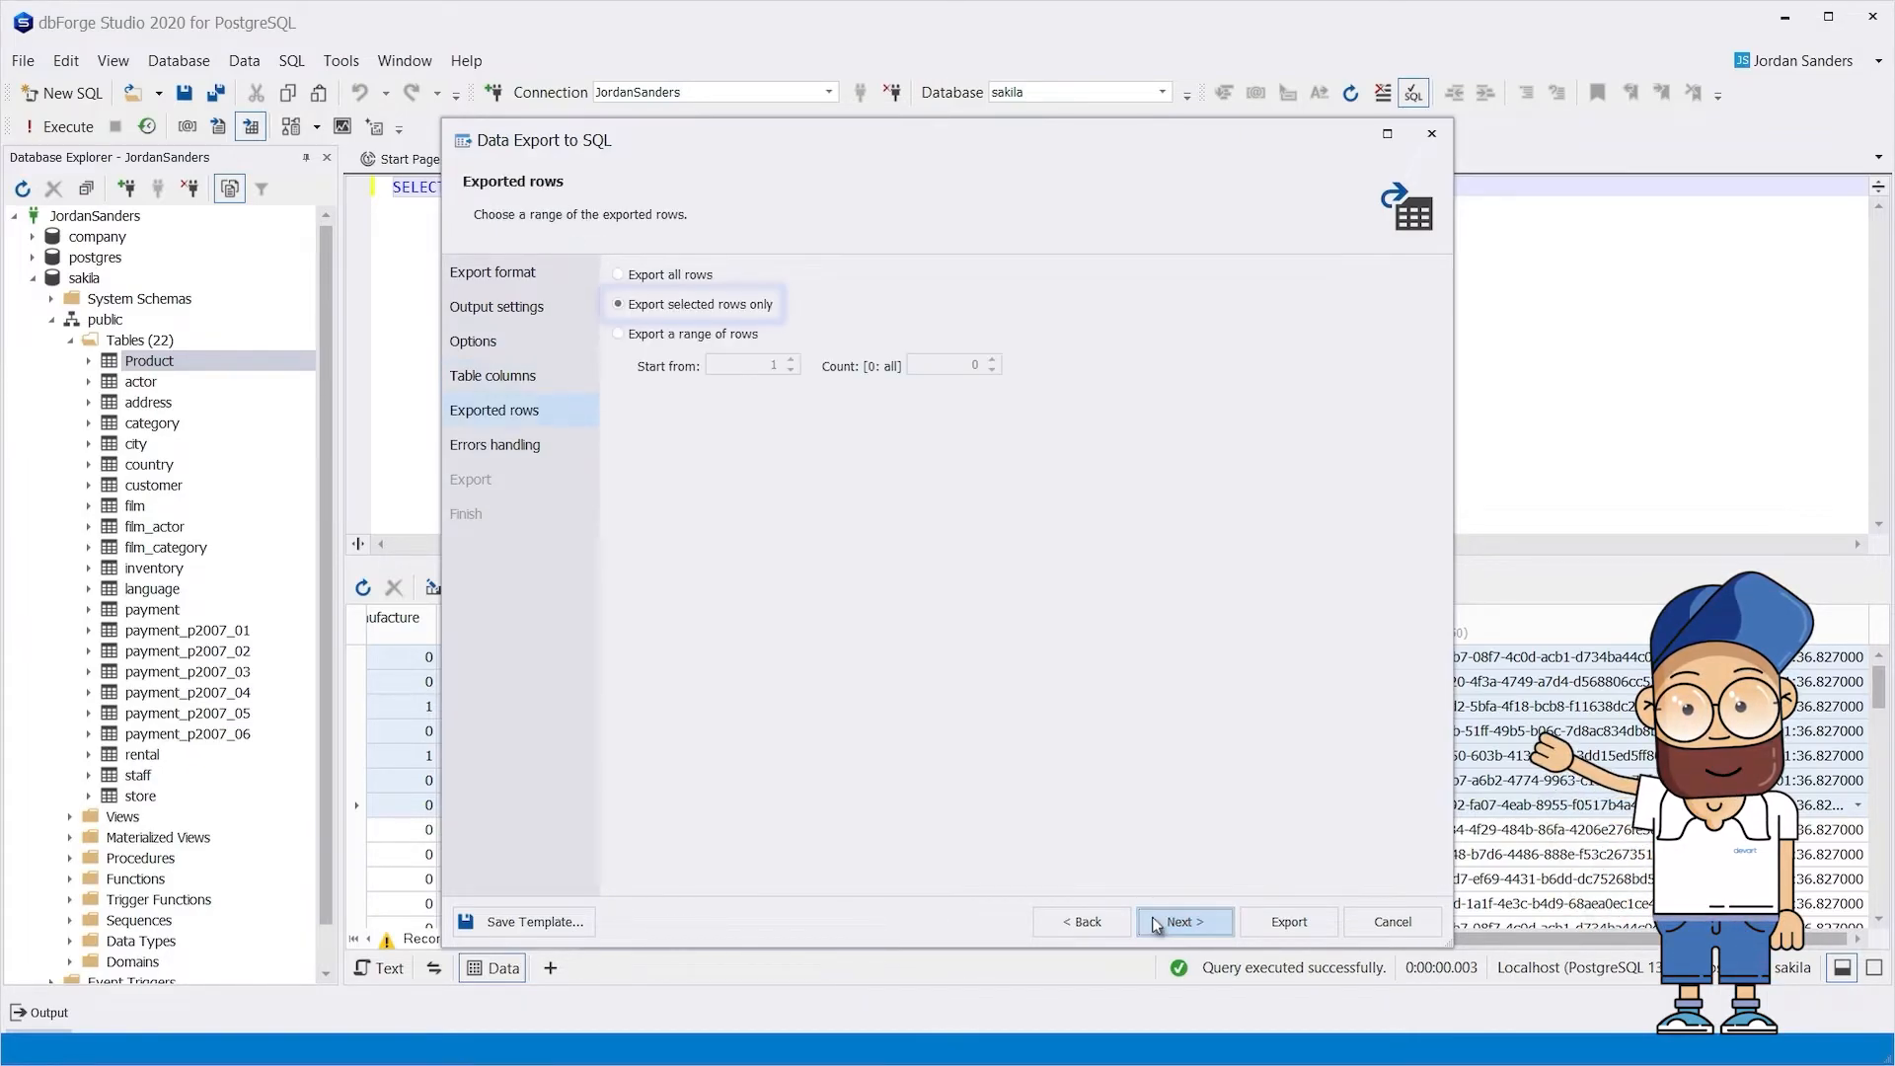
pyautogui.moveTo(1251, 928)
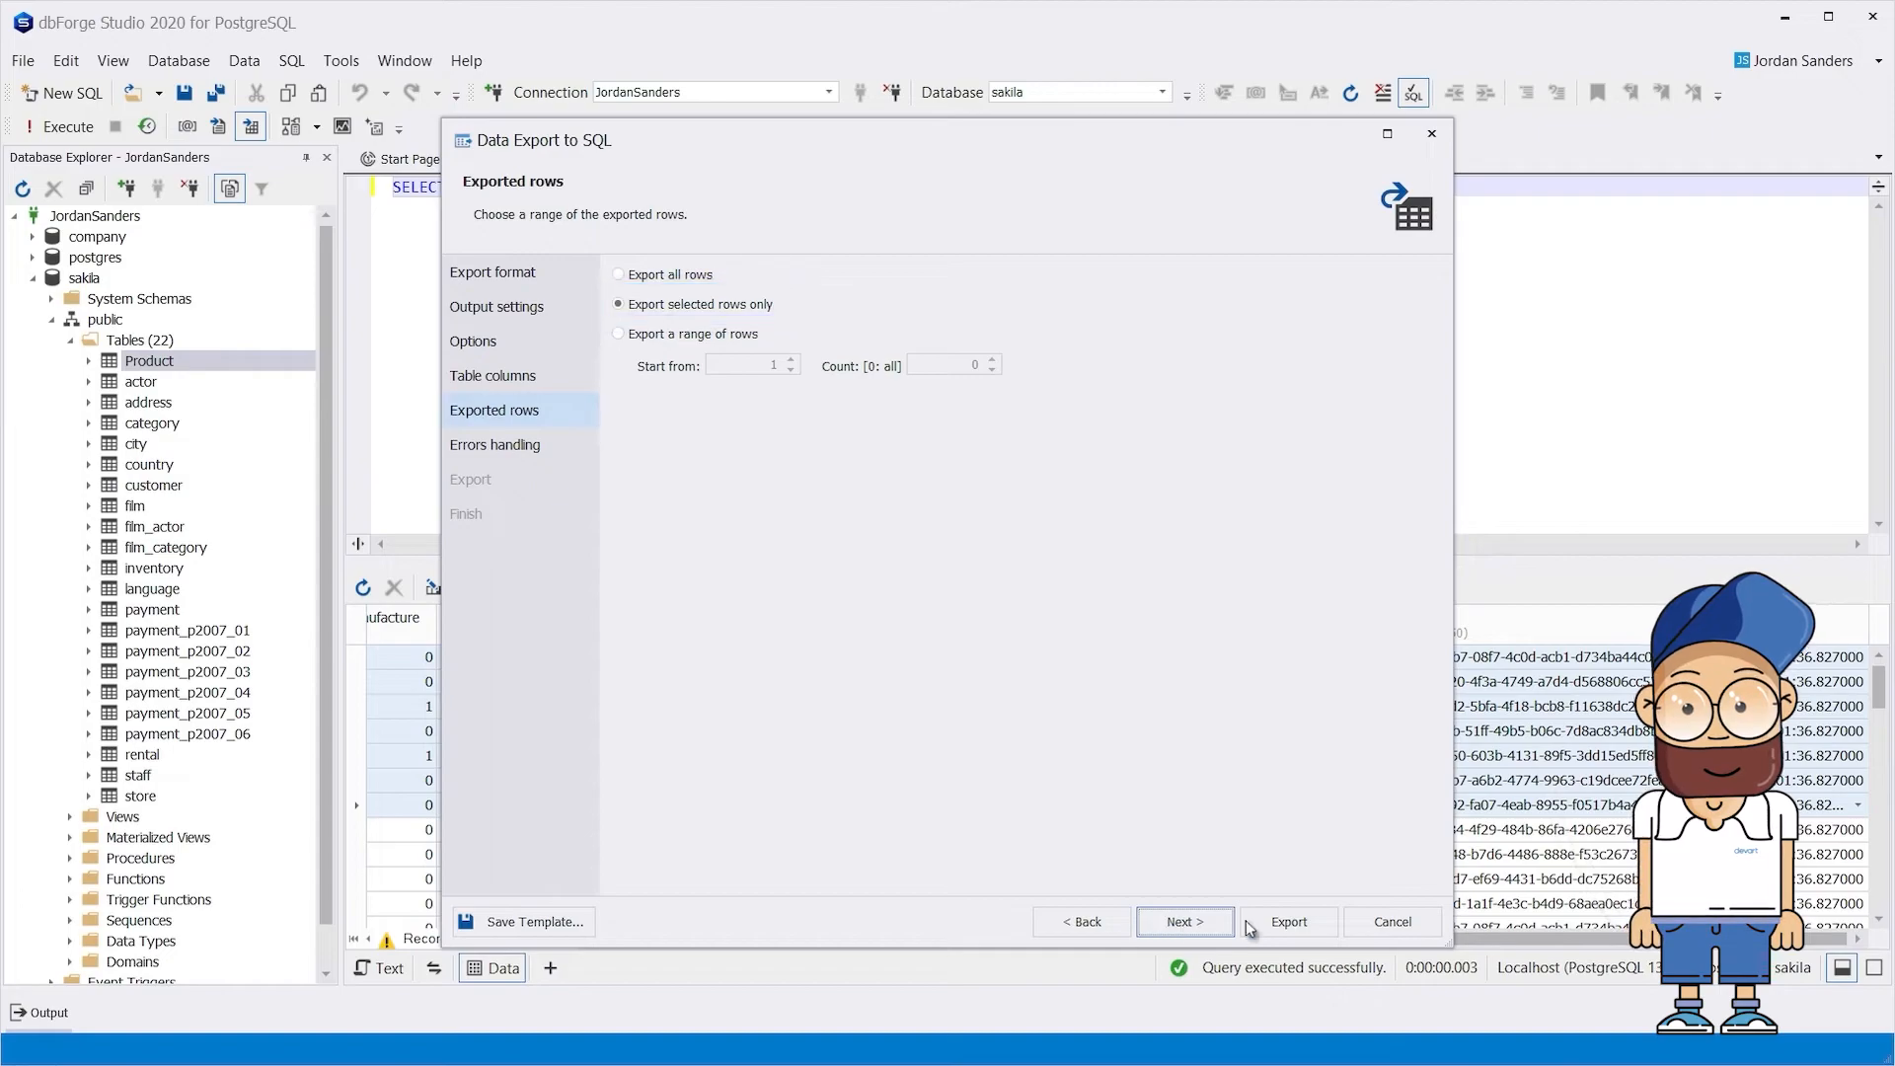
pyautogui.click(1287, 920)
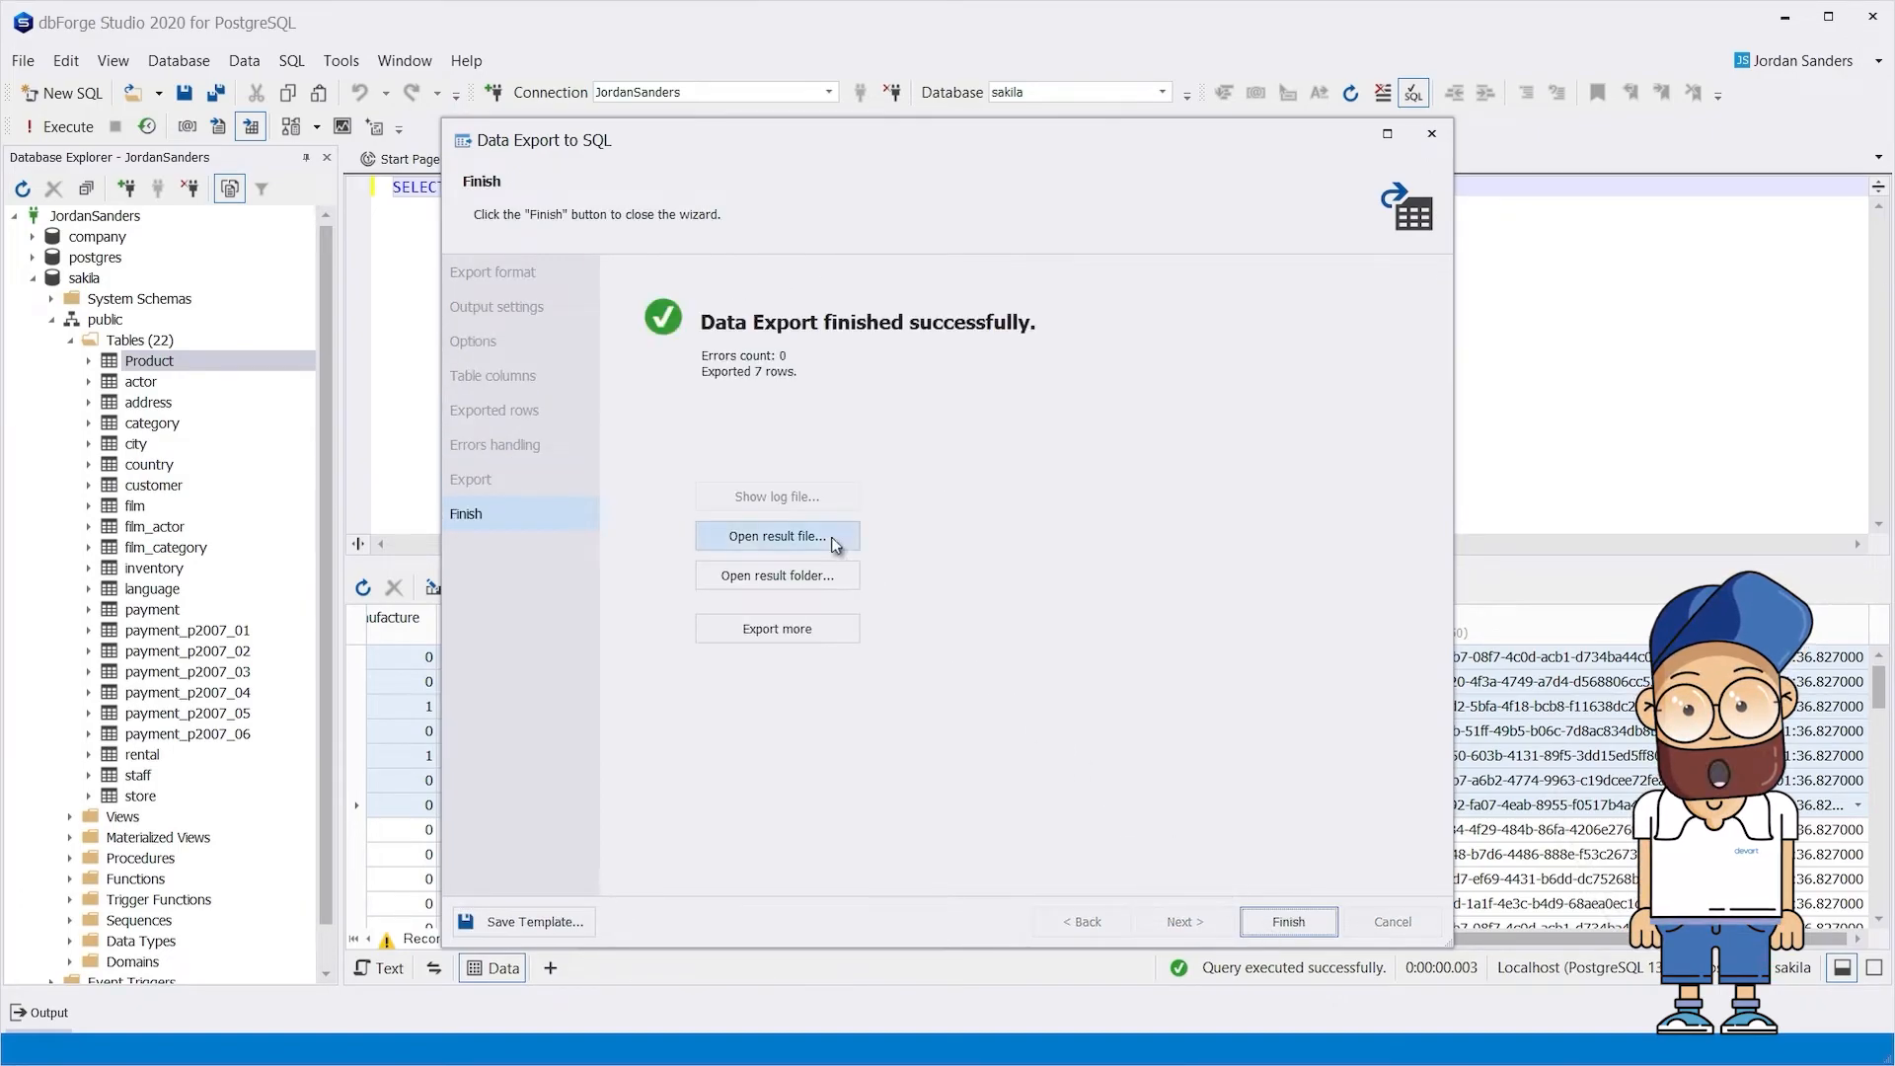
# Open the result file and folder, finish the wizard, and view Product_202112281618.sql
pyautogui.click(777, 535)
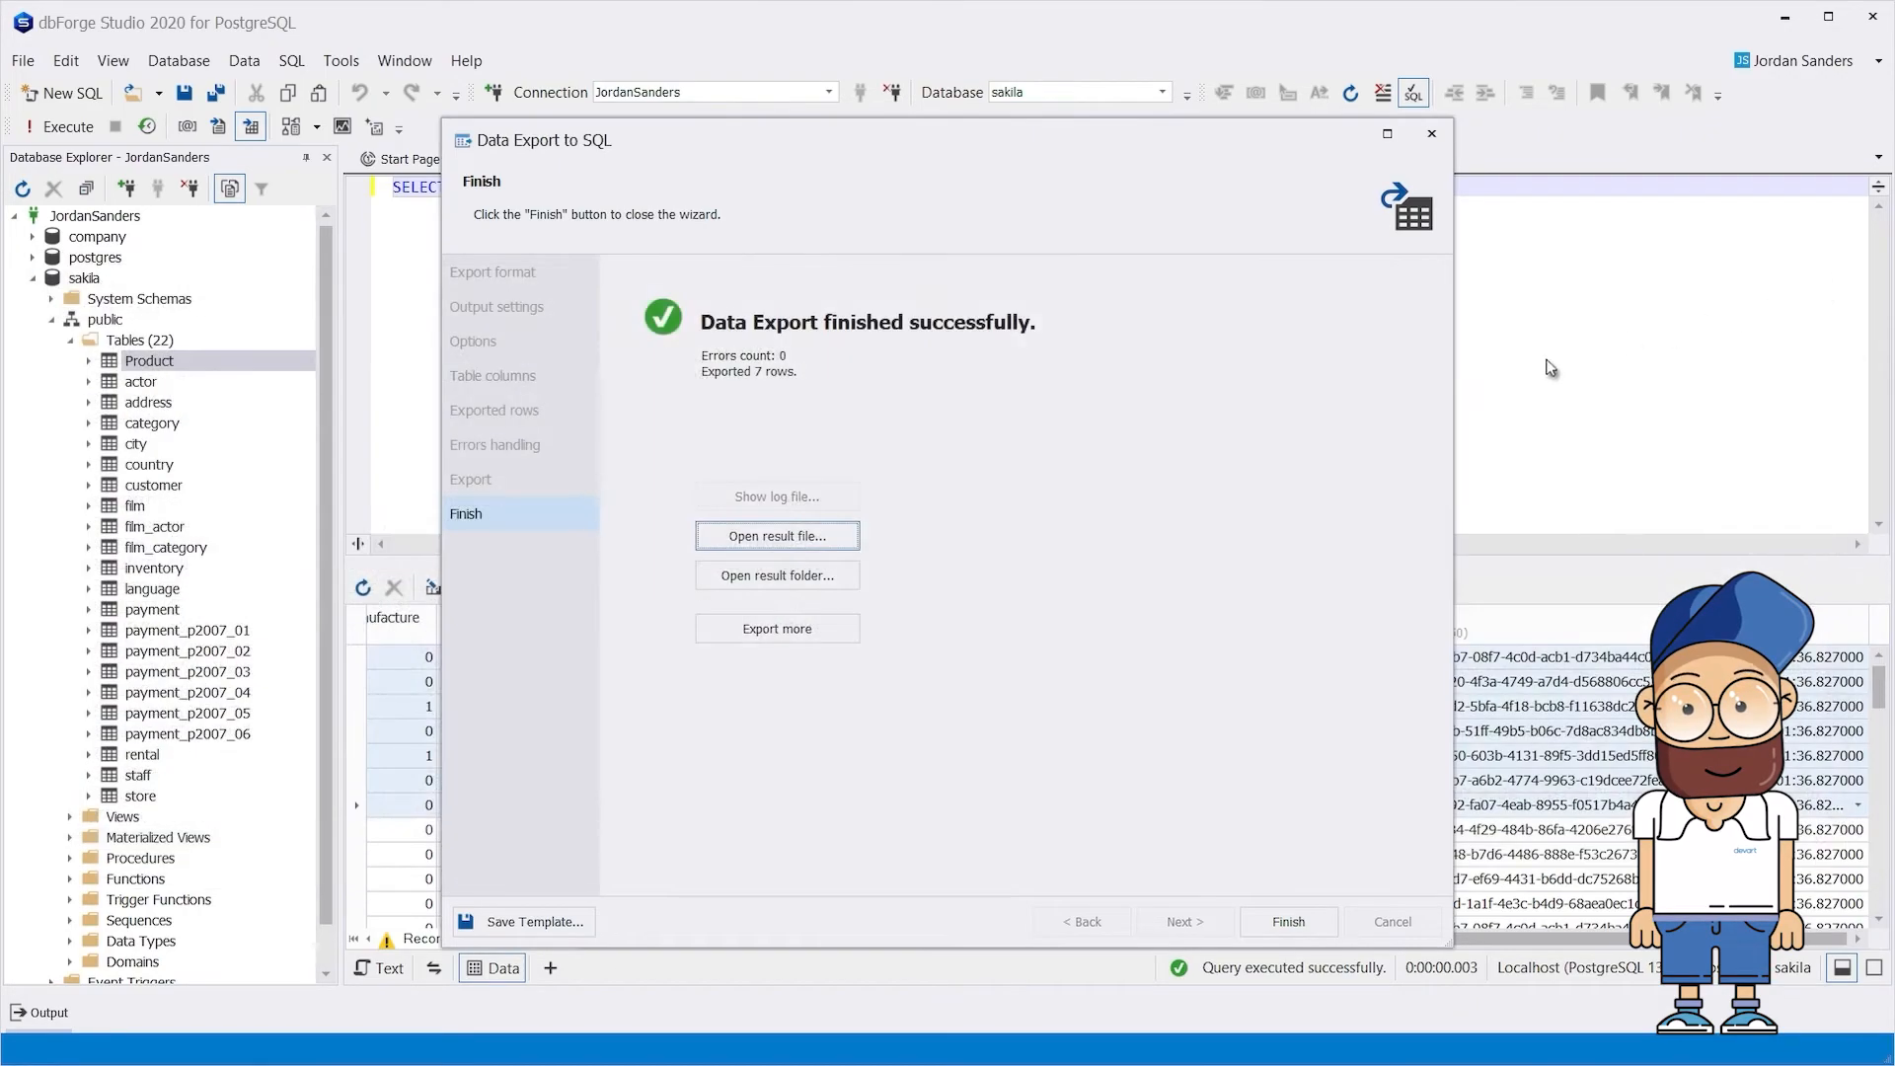
pyautogui.click(776, 575)
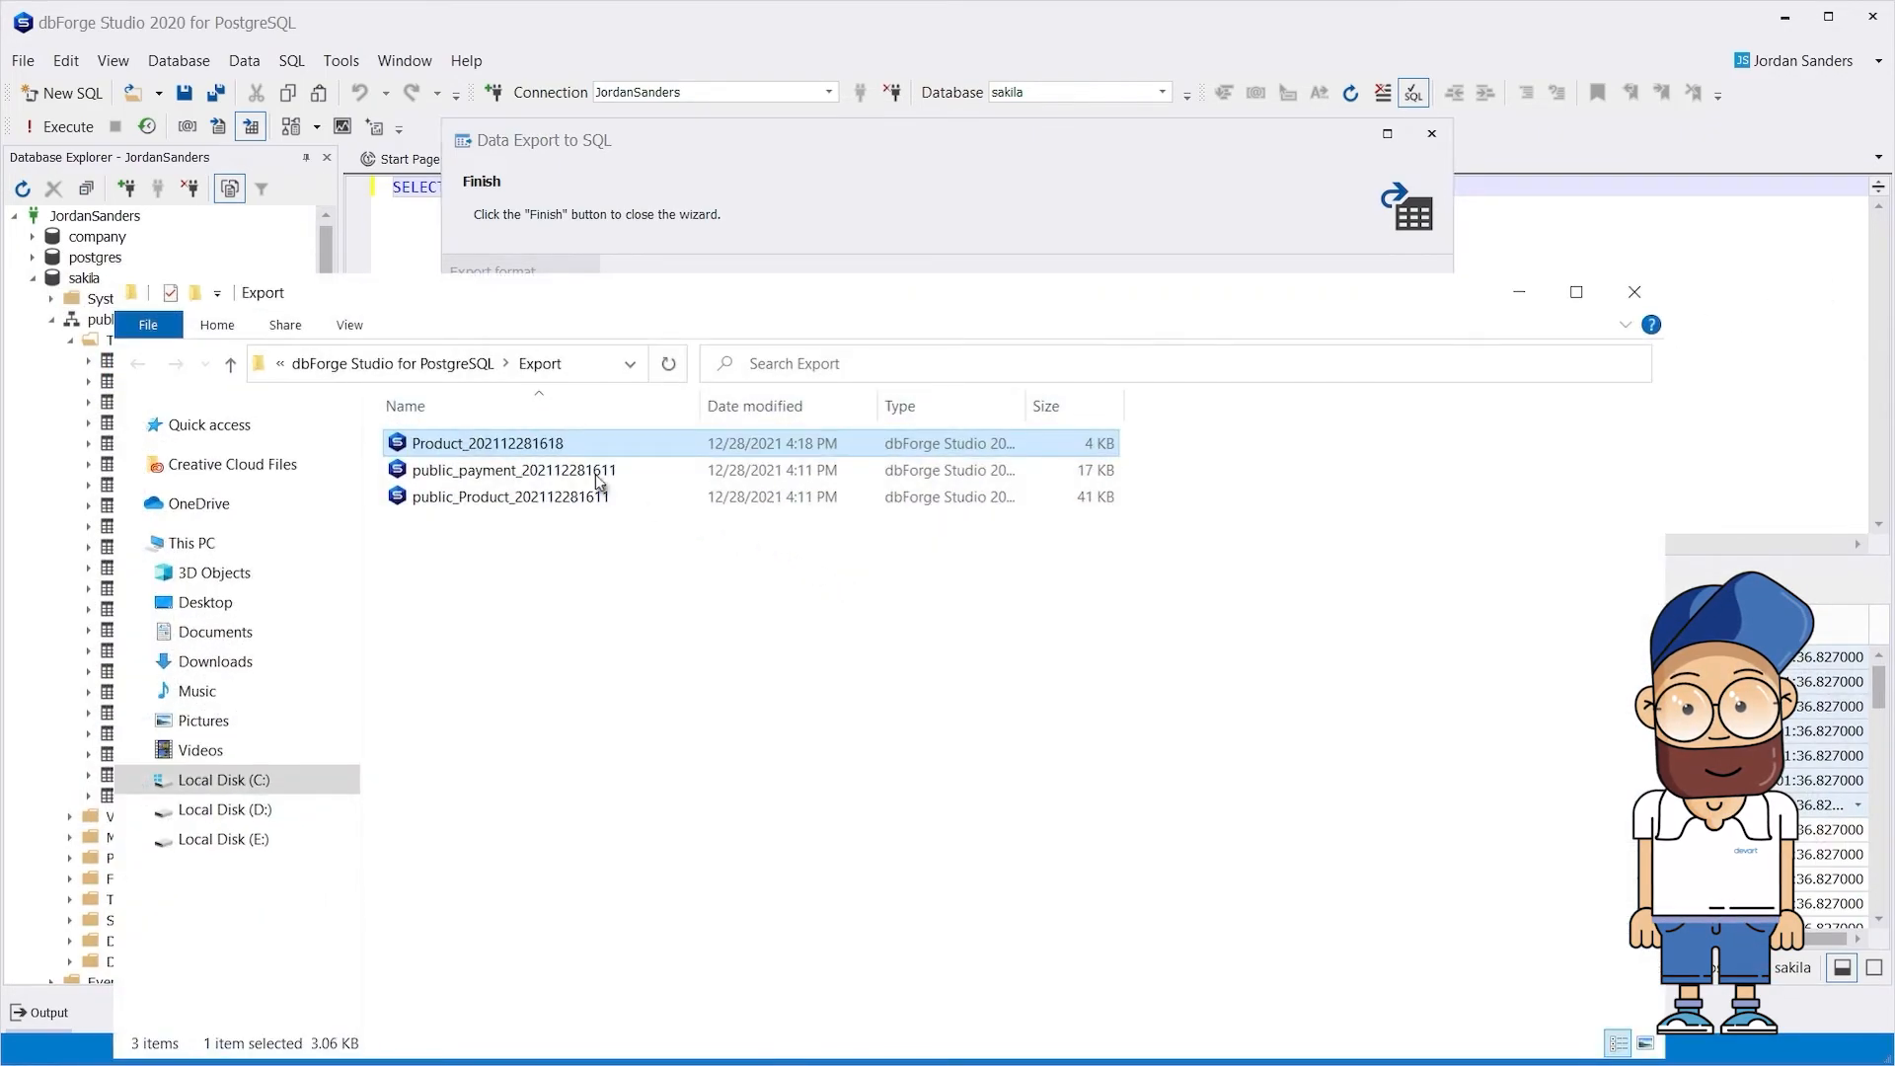
pyautogui.moveTo(1330, 238)
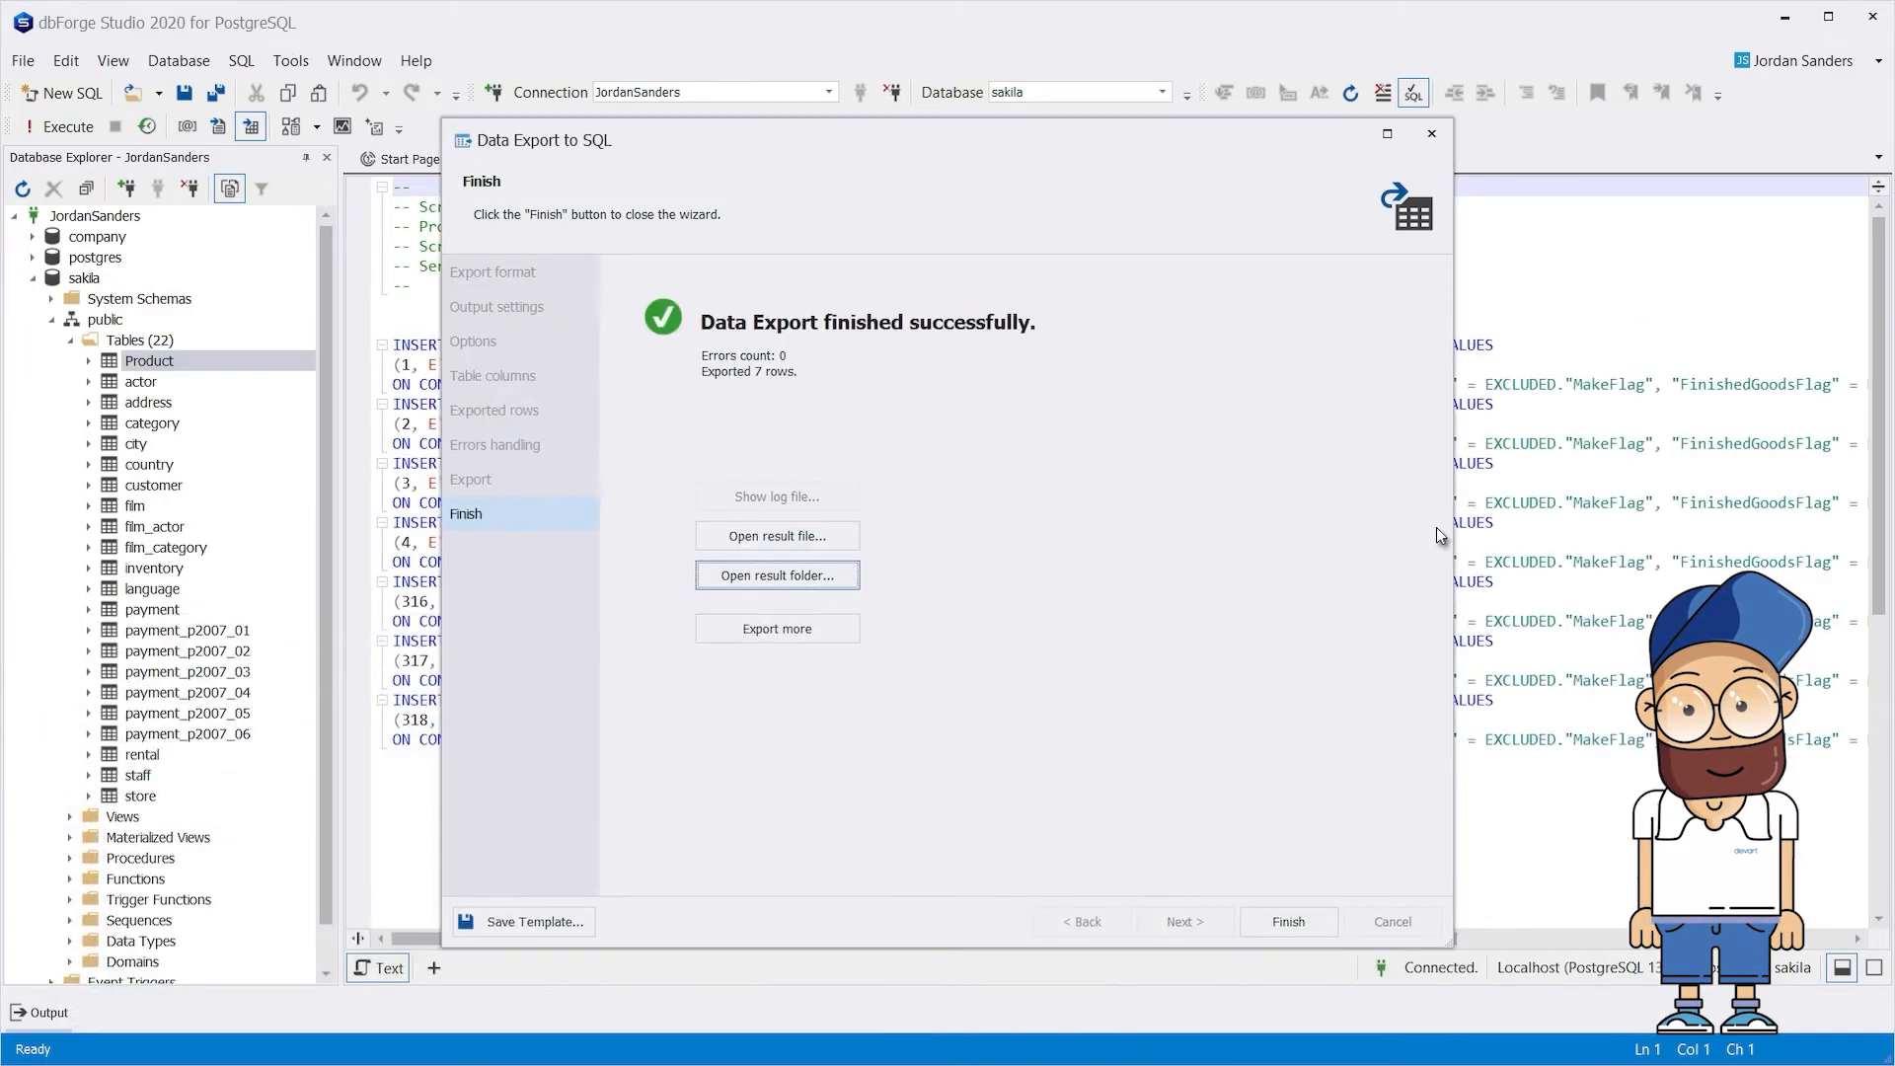
pyautogui.click(1286, 921)
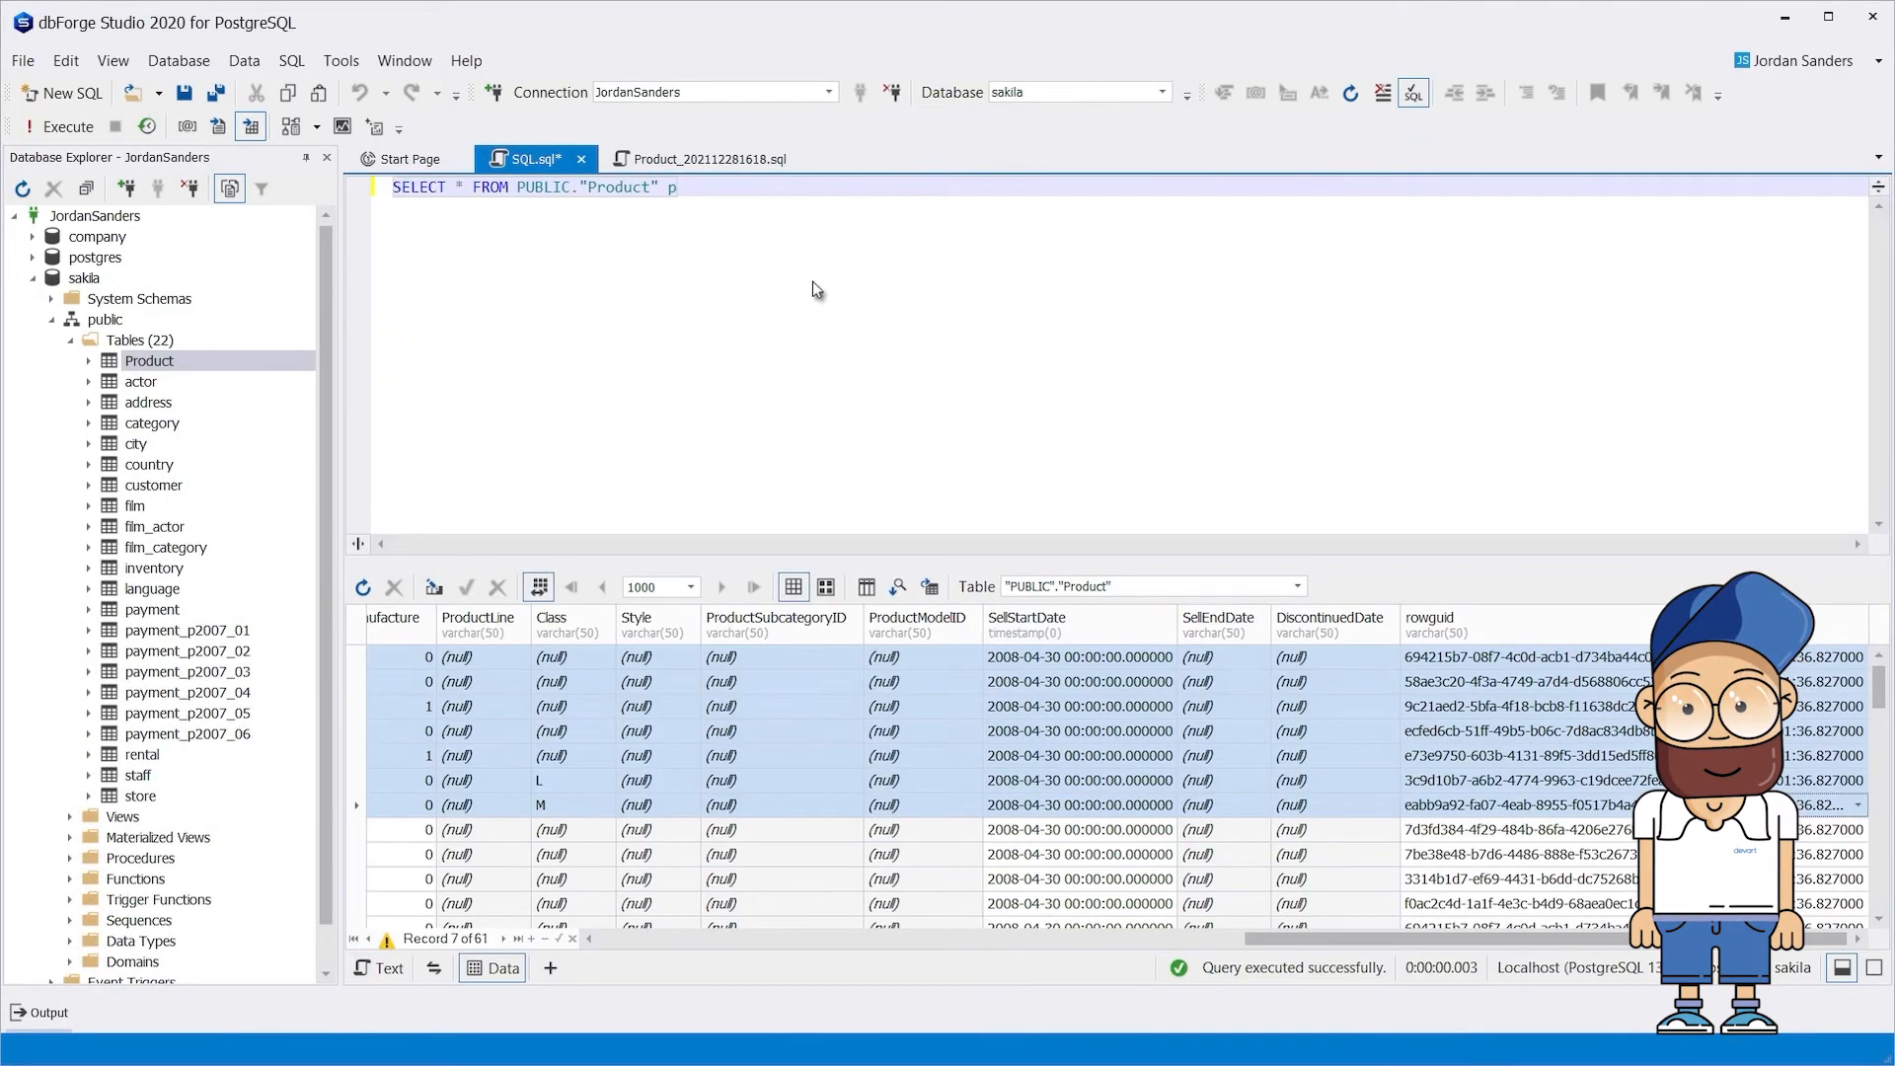
pyautogui.click(704, 157)
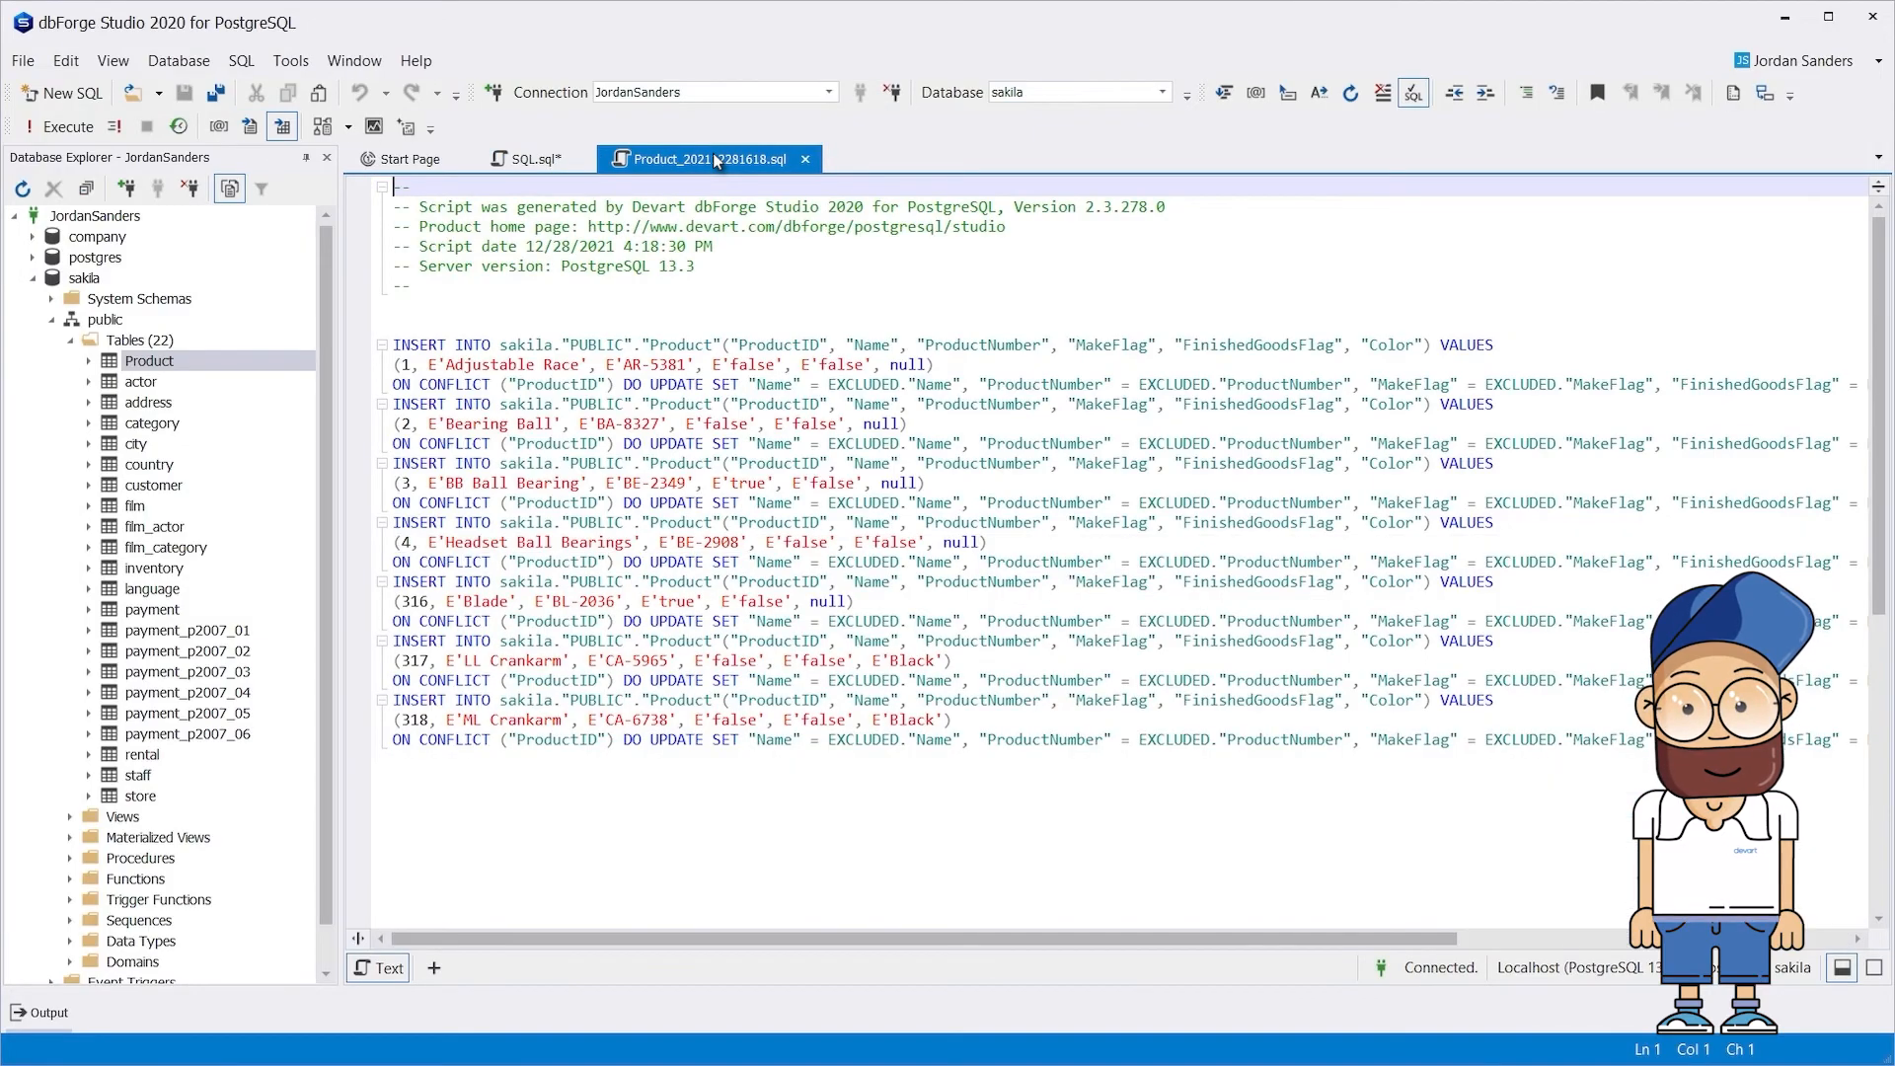